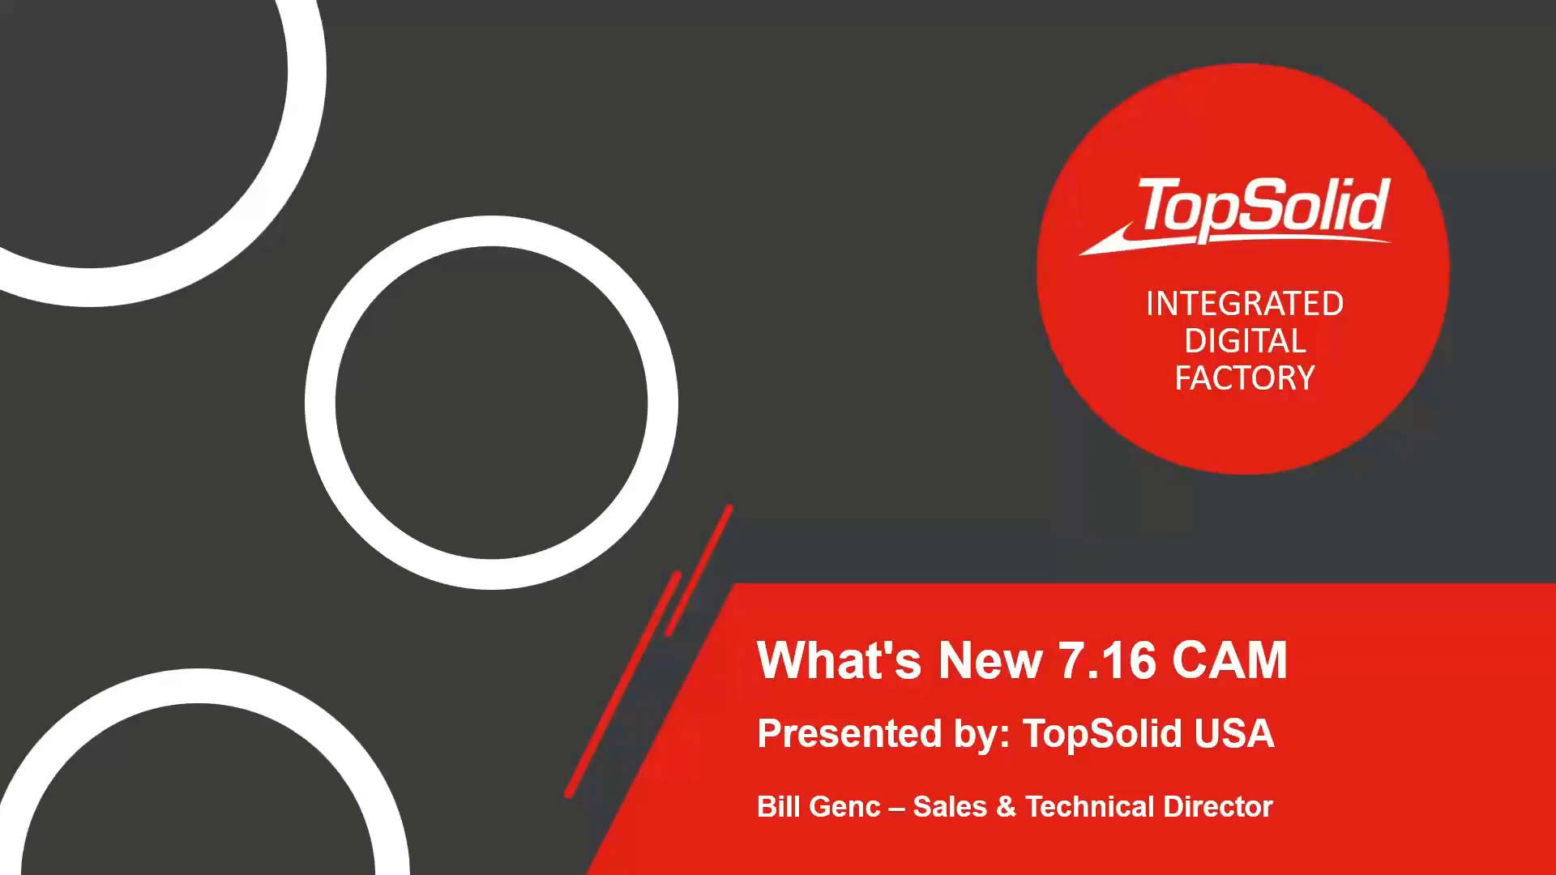
mouse_move(723, 480)
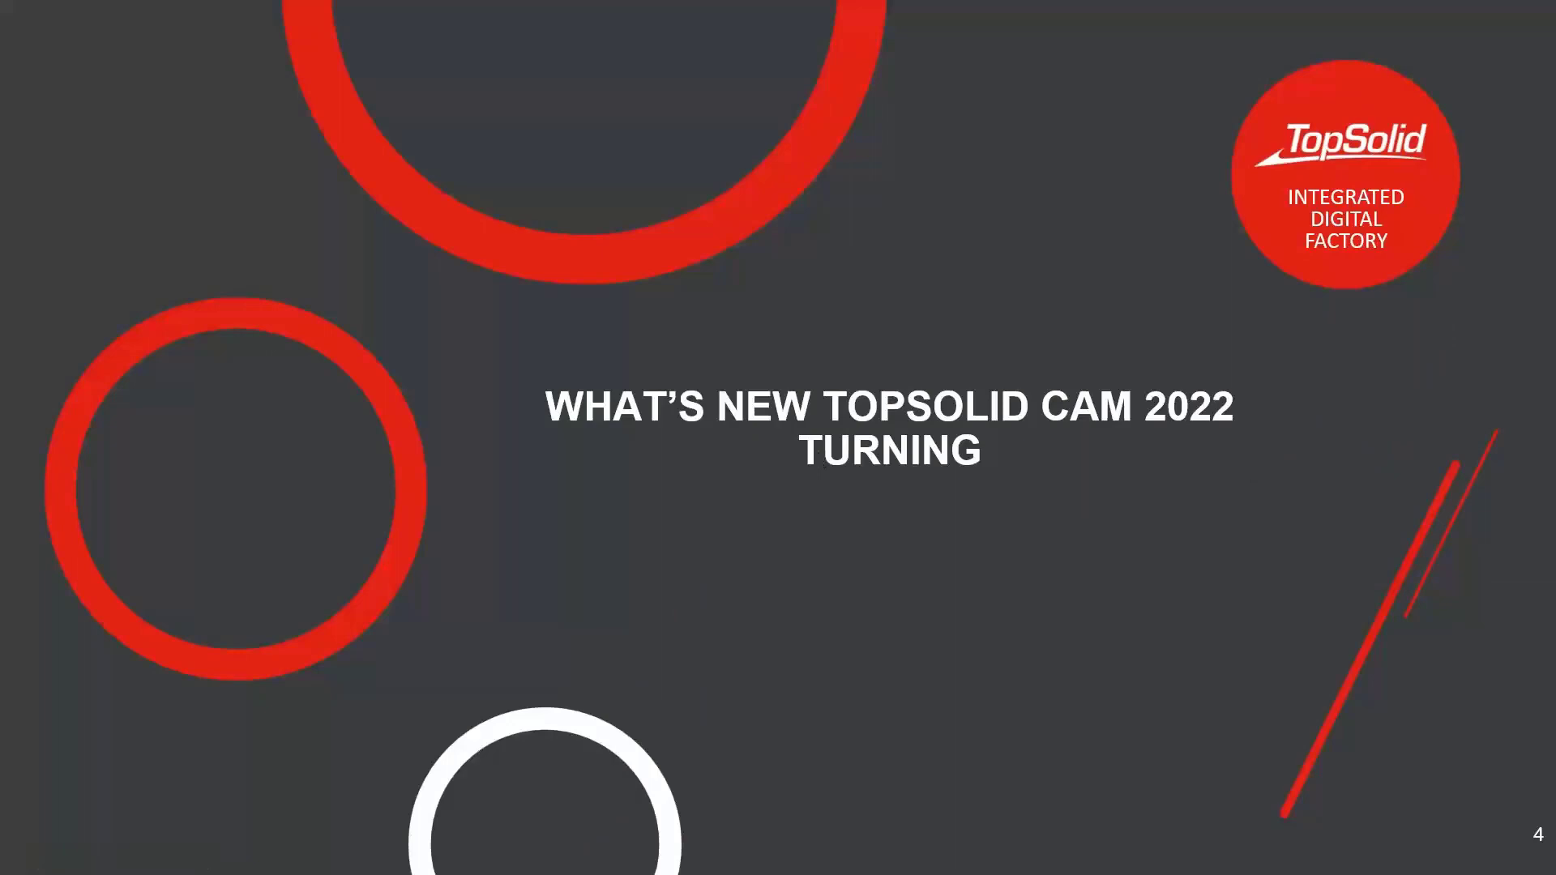
Switch from the PowerPoint slideshow over to the TopSolid What's New Extended project.
left_click(508, 833)
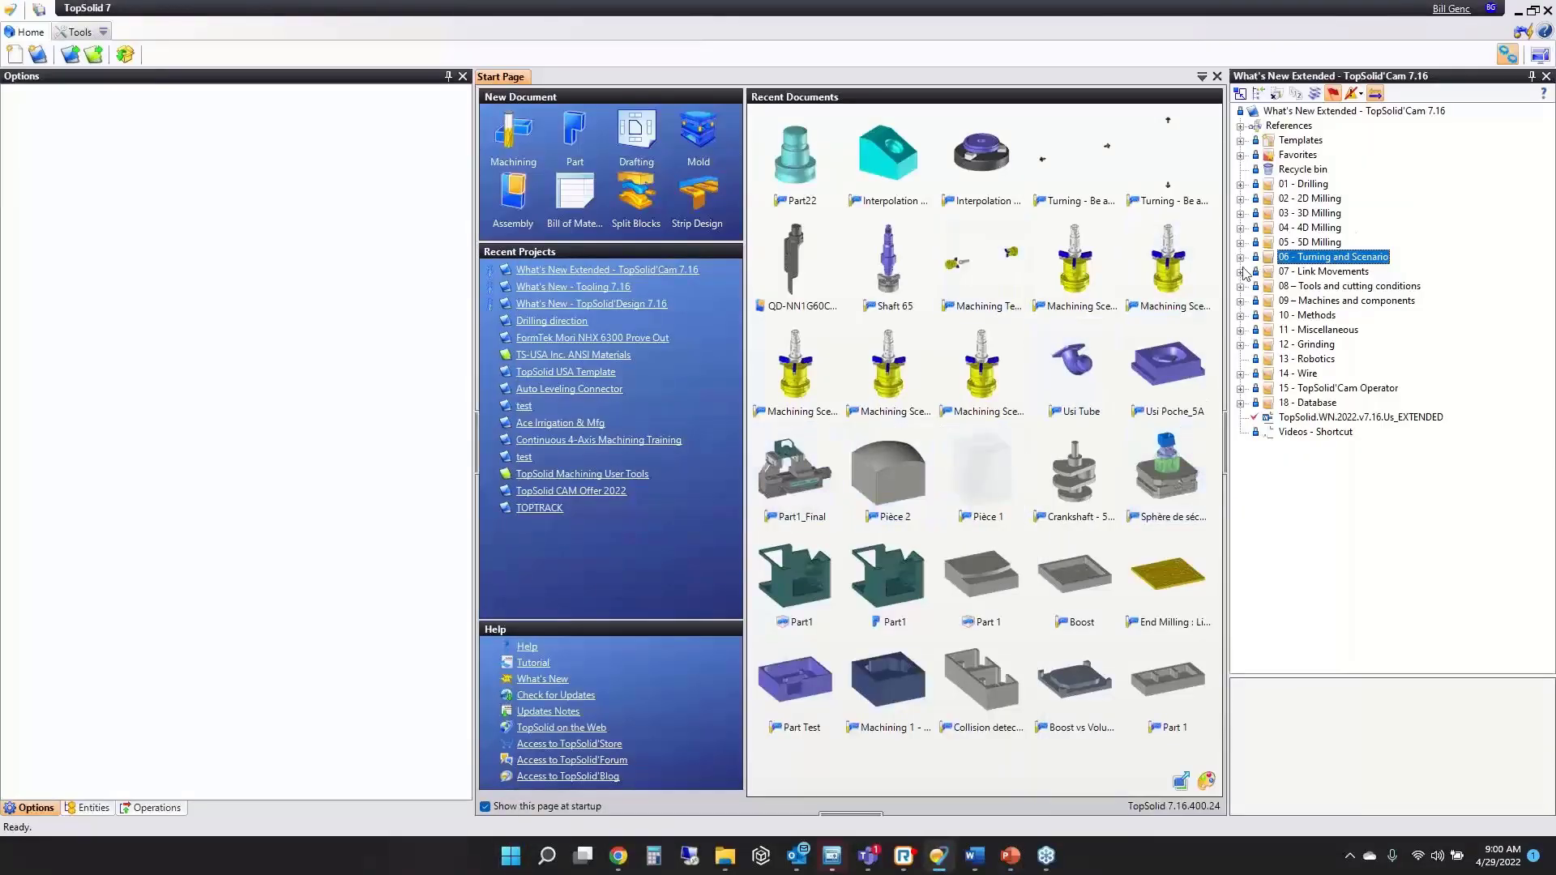
Open the Machining Scenario document under 06 - Turning and Scenario, folder 6.1.
left_click(1241, 256)
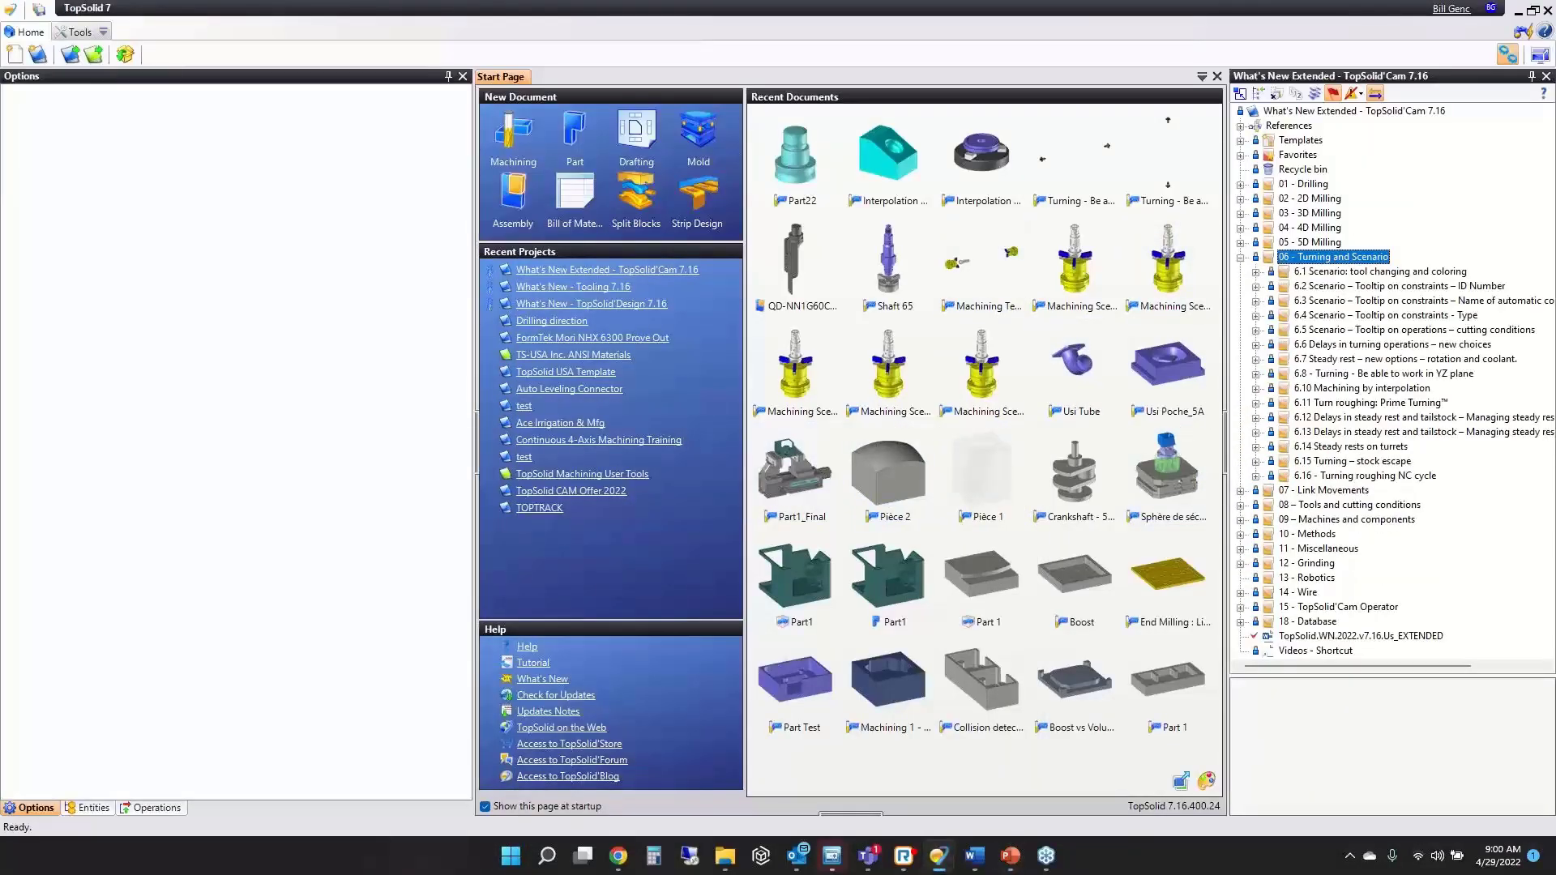
mouse_move(1493, 131)
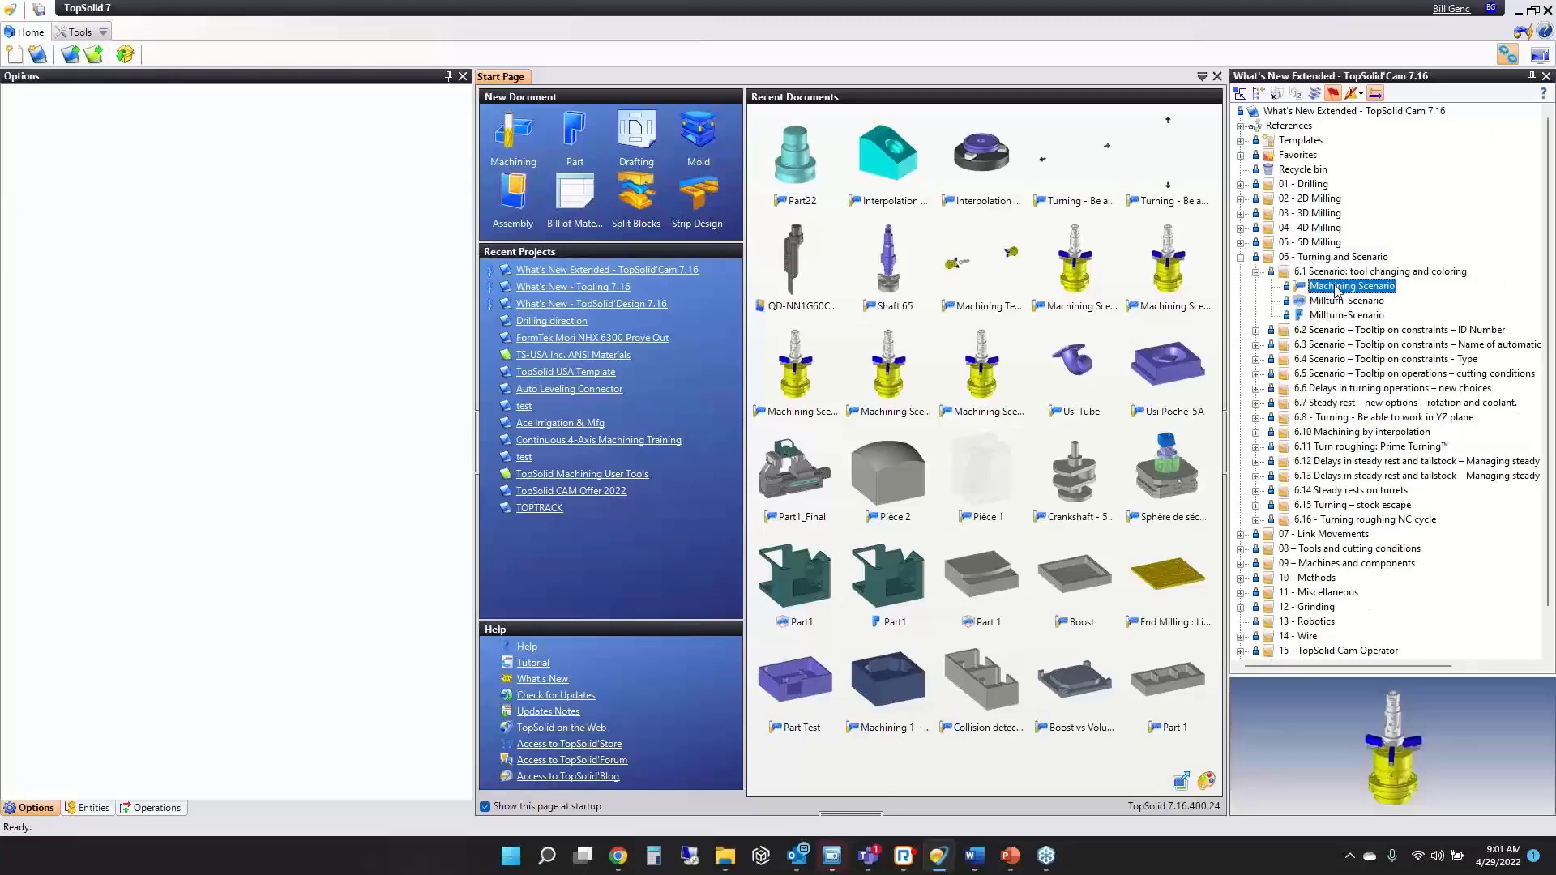
double_click(1352, 285)
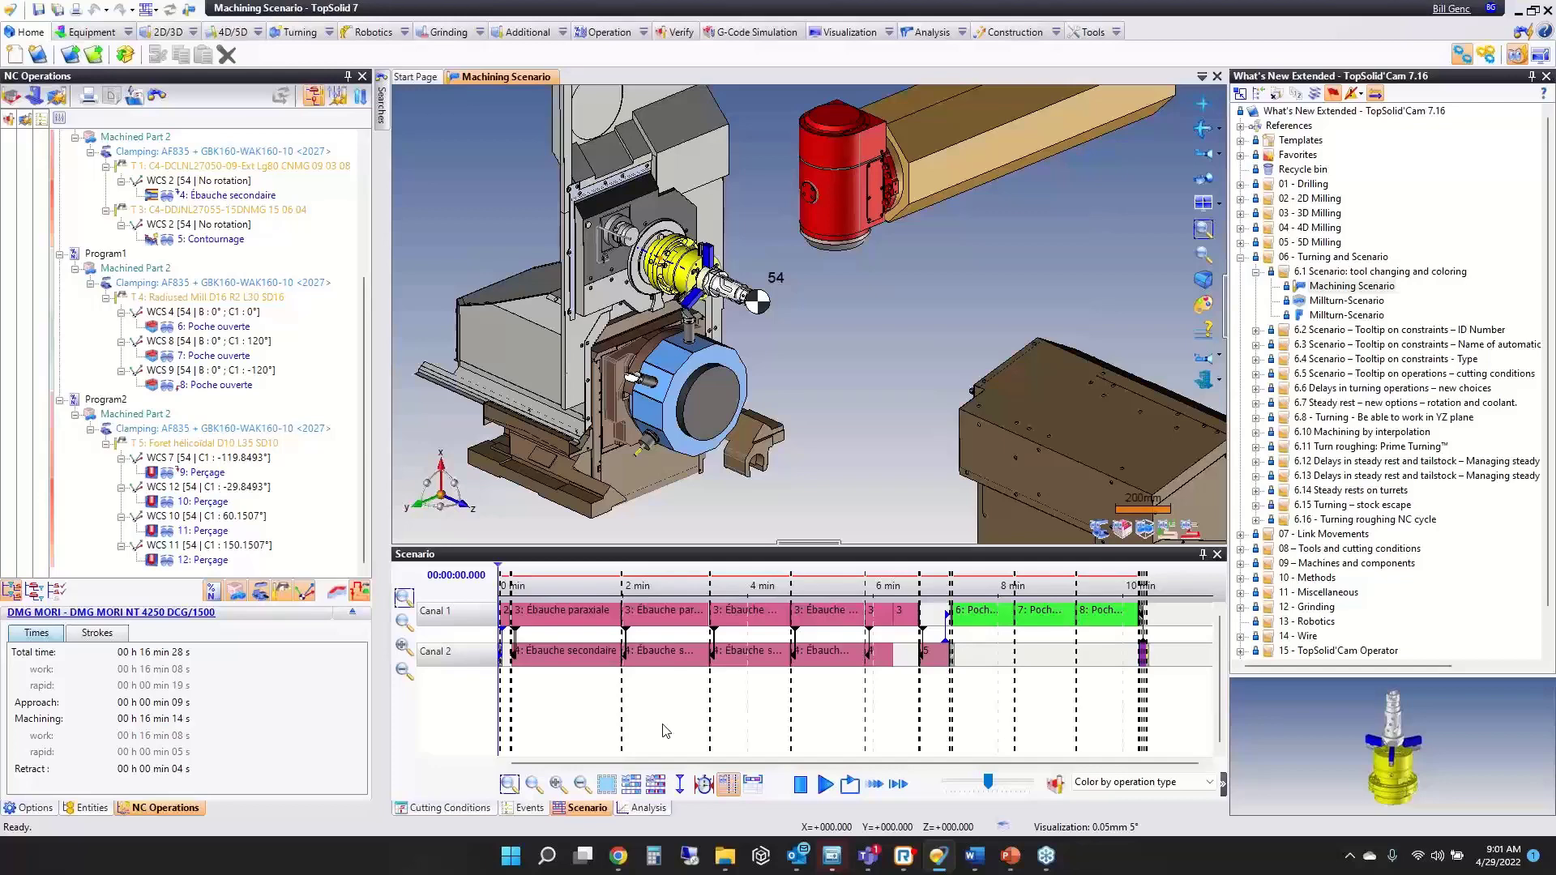
mouse_move(673, 724)
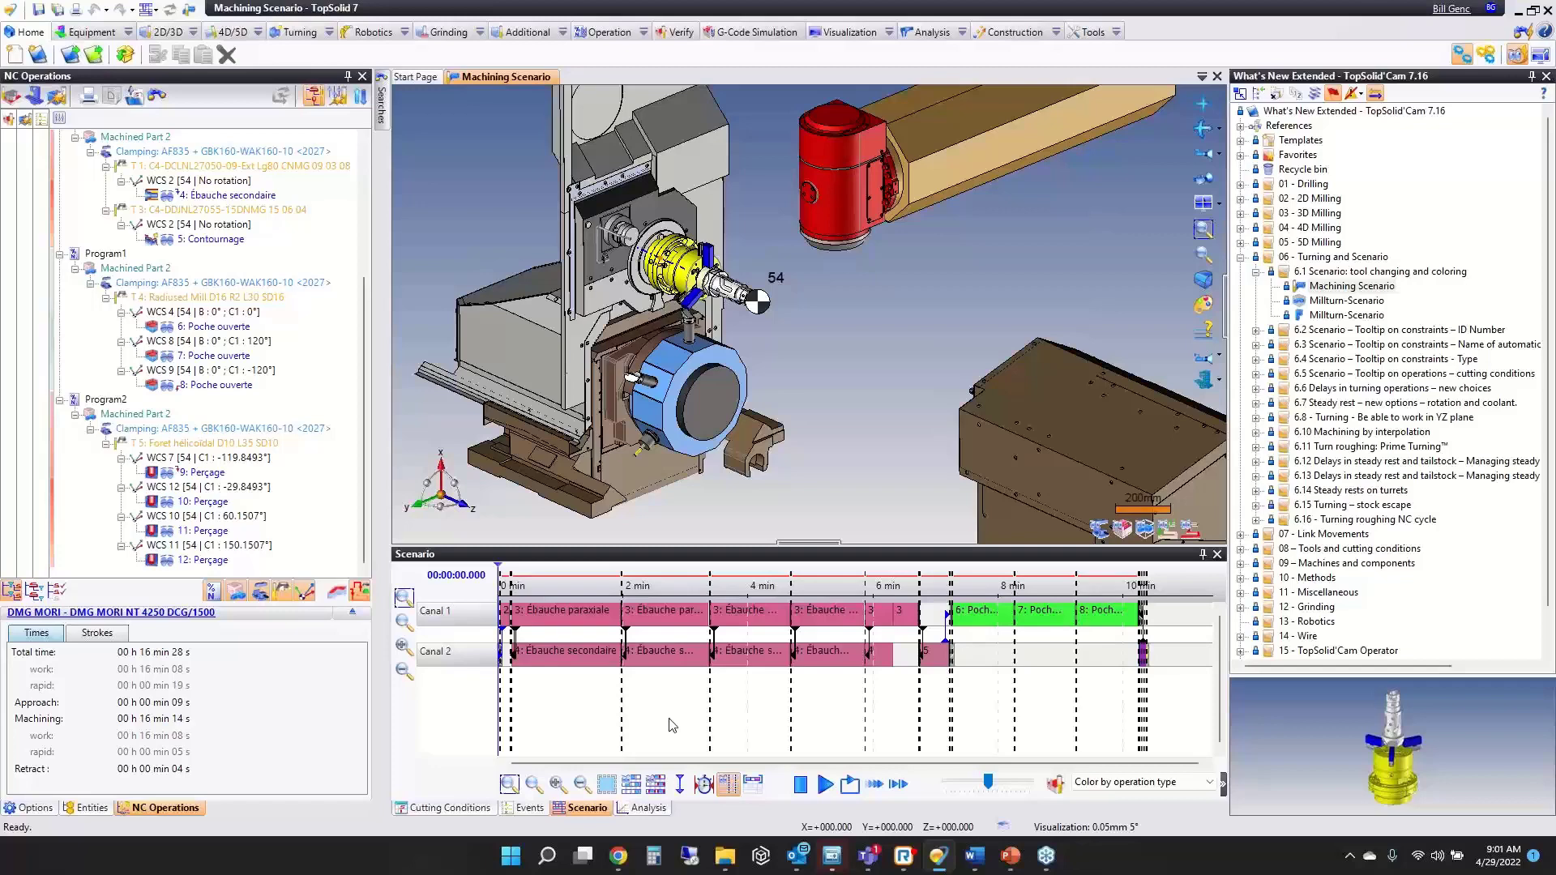
Switch the scenario timeline to Constant display and Grouped mode, zoomed to its start.
left_click(629, 785)
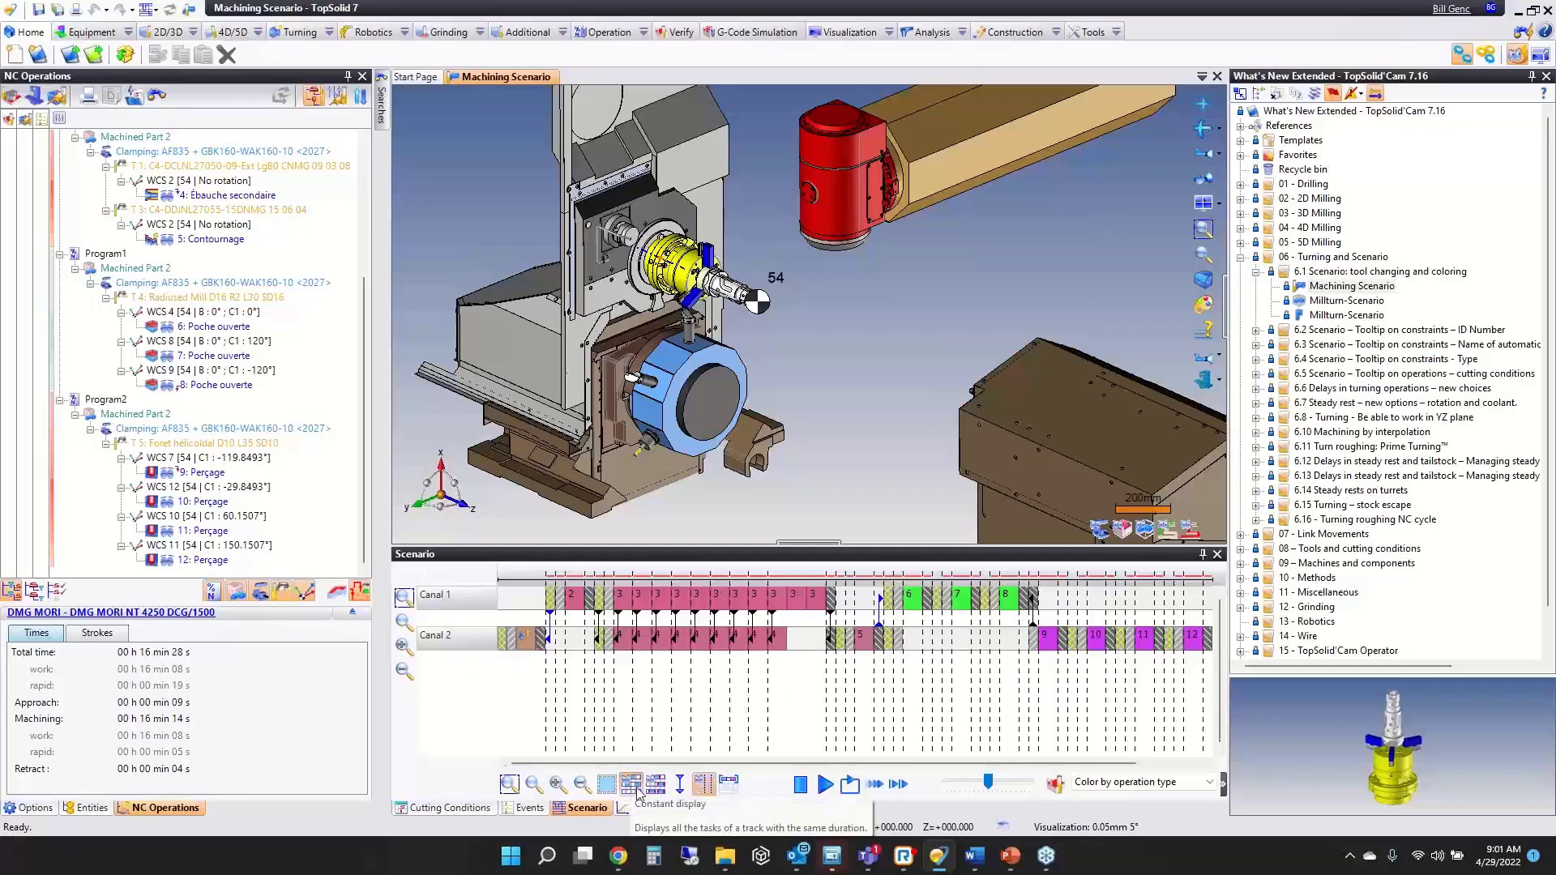
left_click(654, 785)
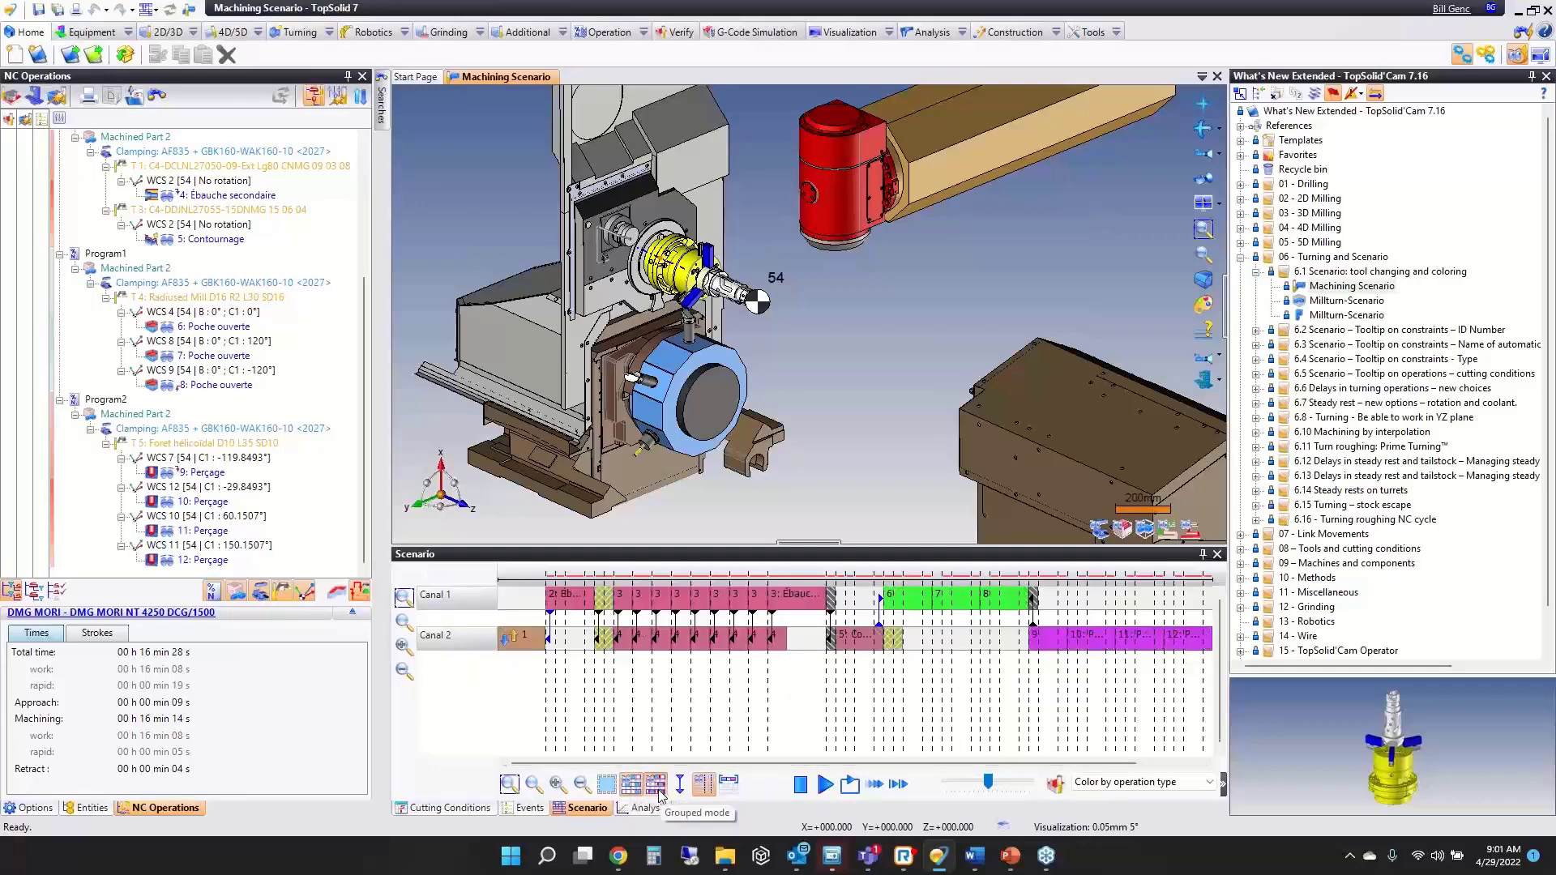
left_click(651, 784)
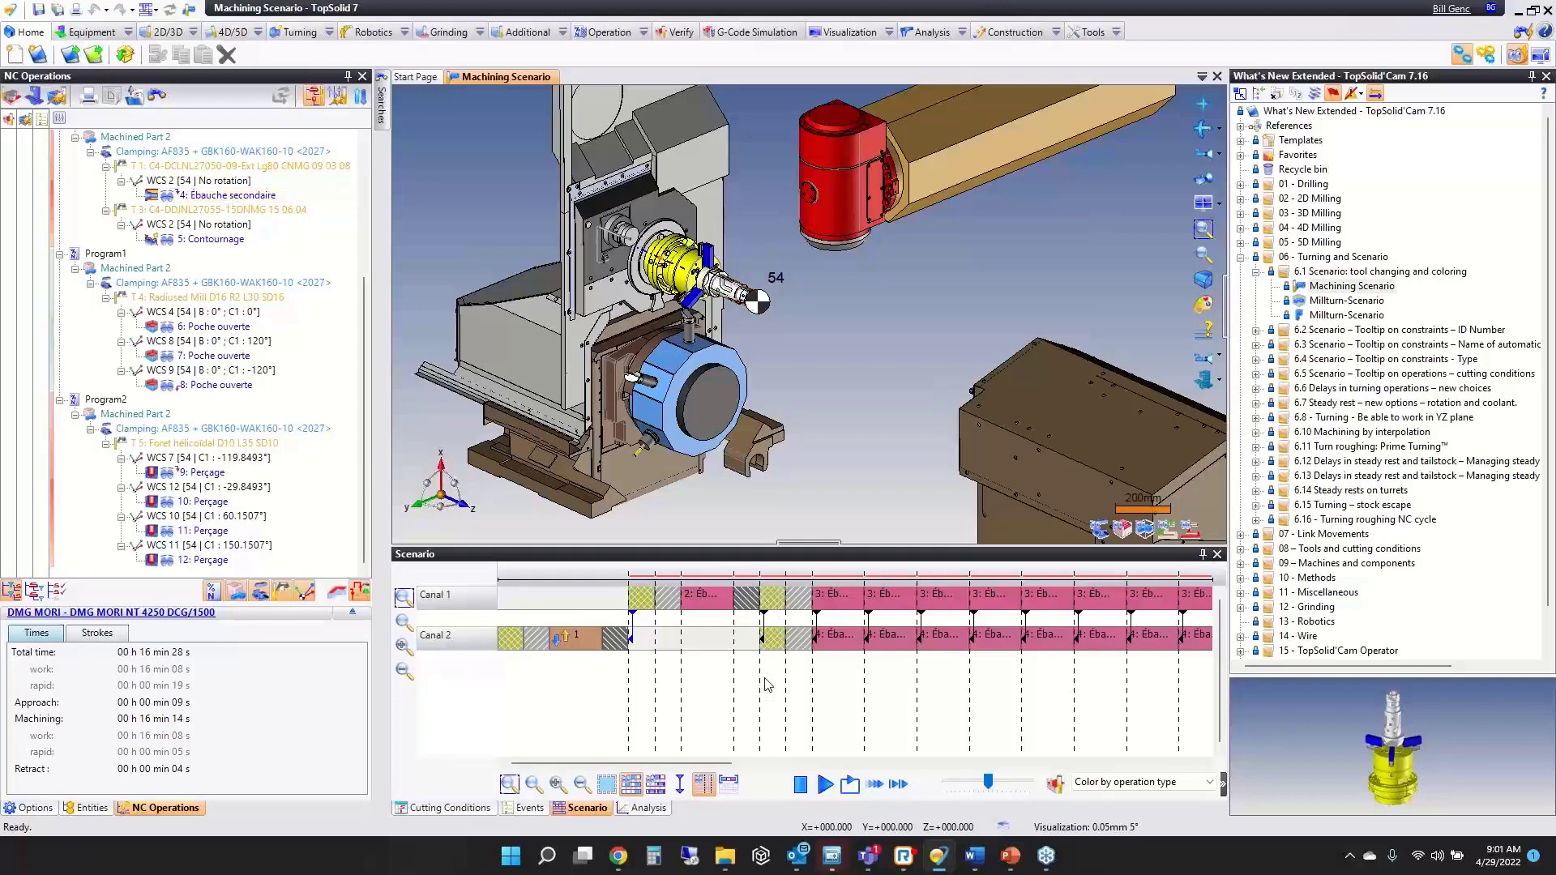
mouse_move(773, 661)
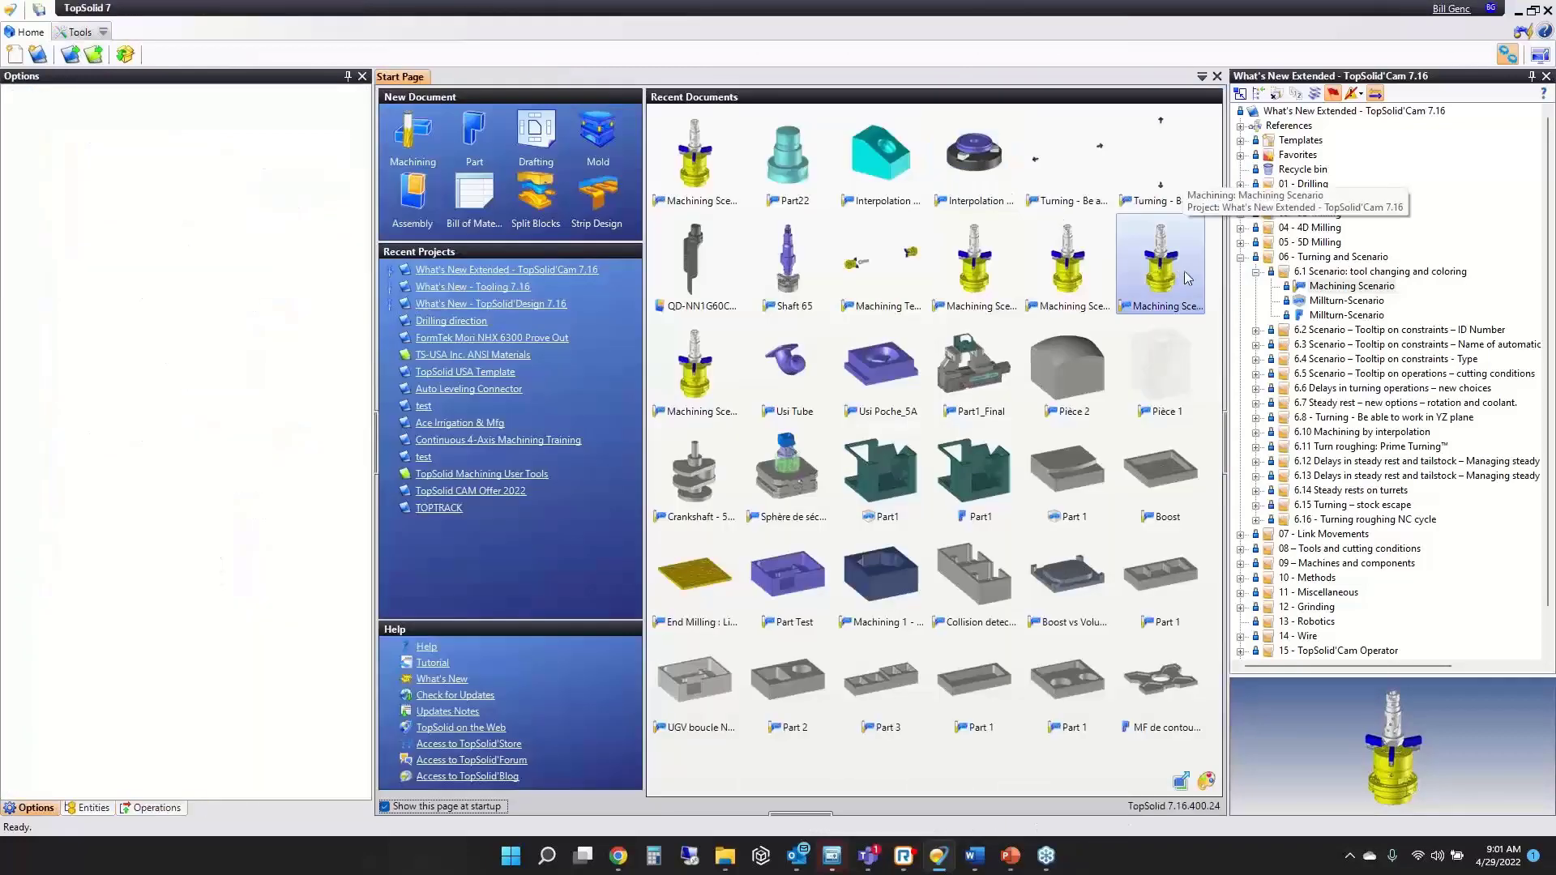
Open the 6.2 ID Number Machining Scenario, then head to the File menu to close it.
left_click(1381, 272)
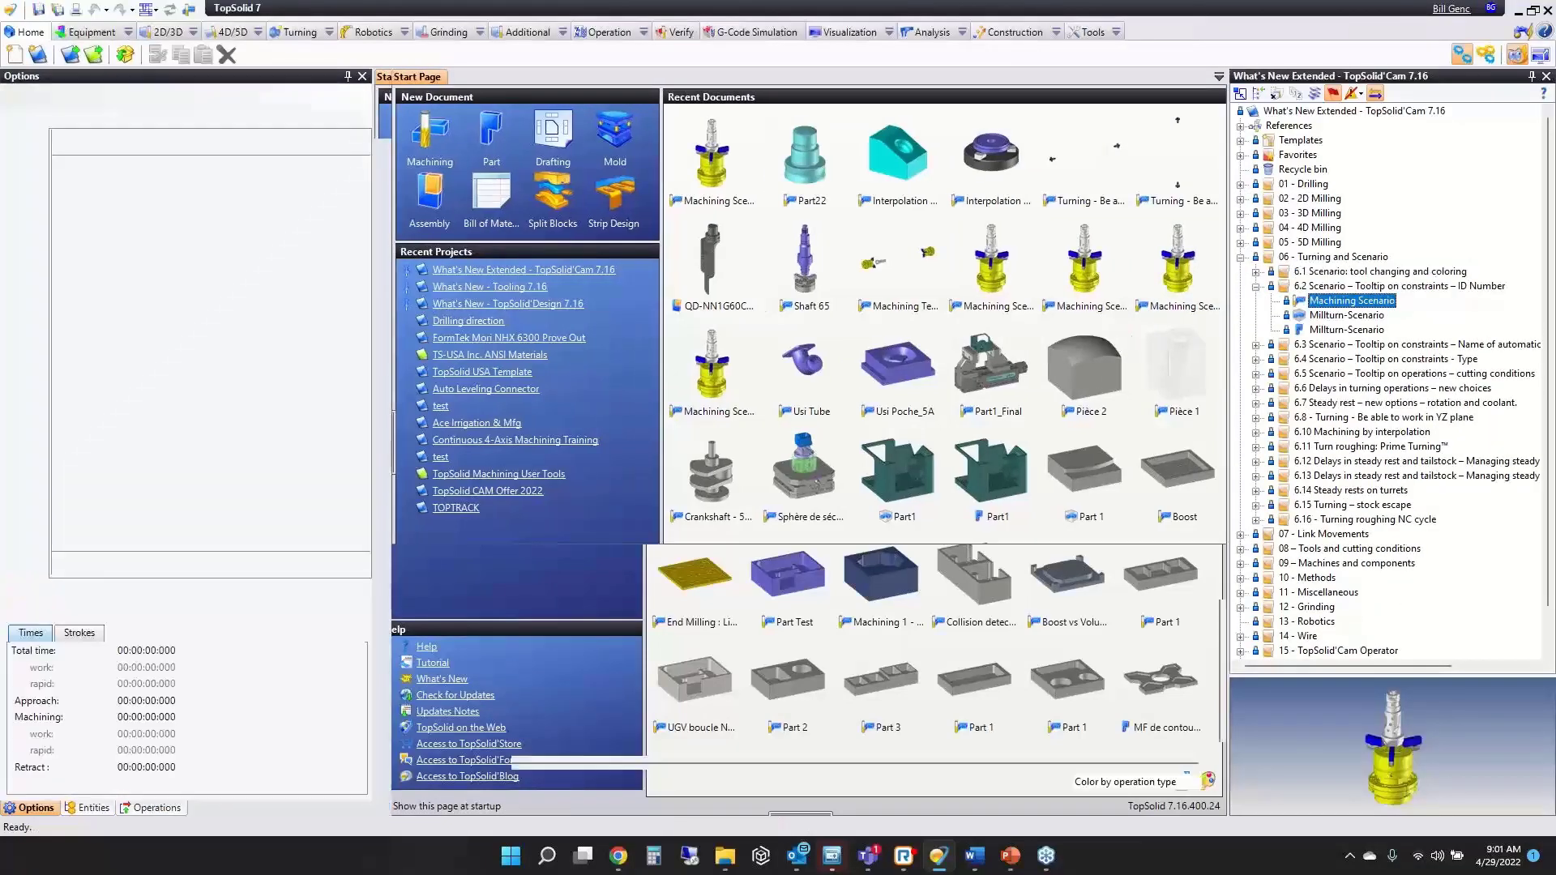
double_click(1352, 301)
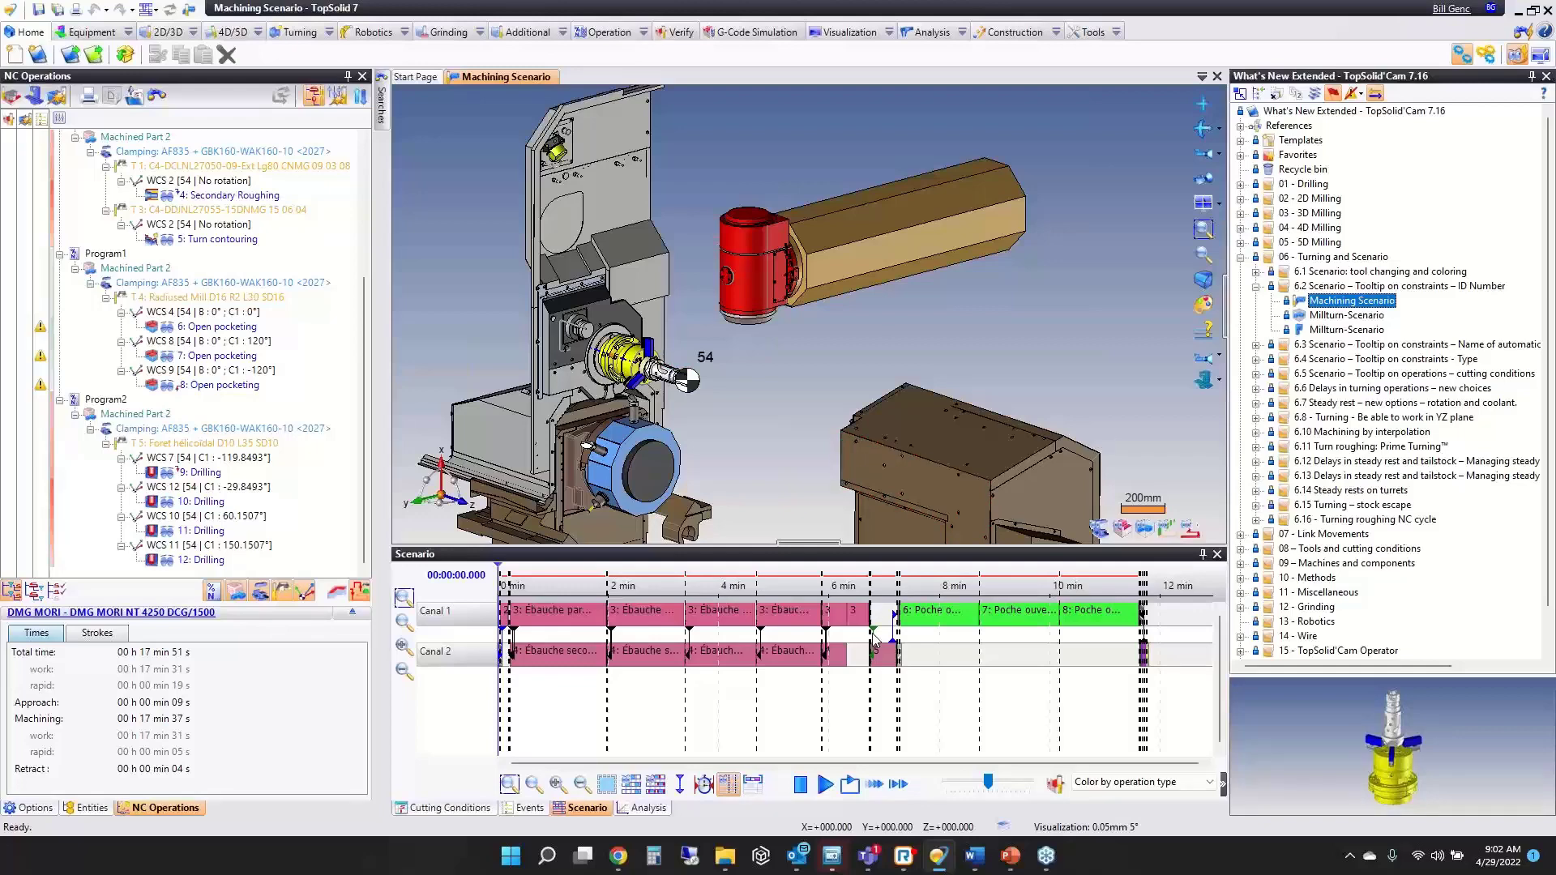
mouse_move(874, 645)
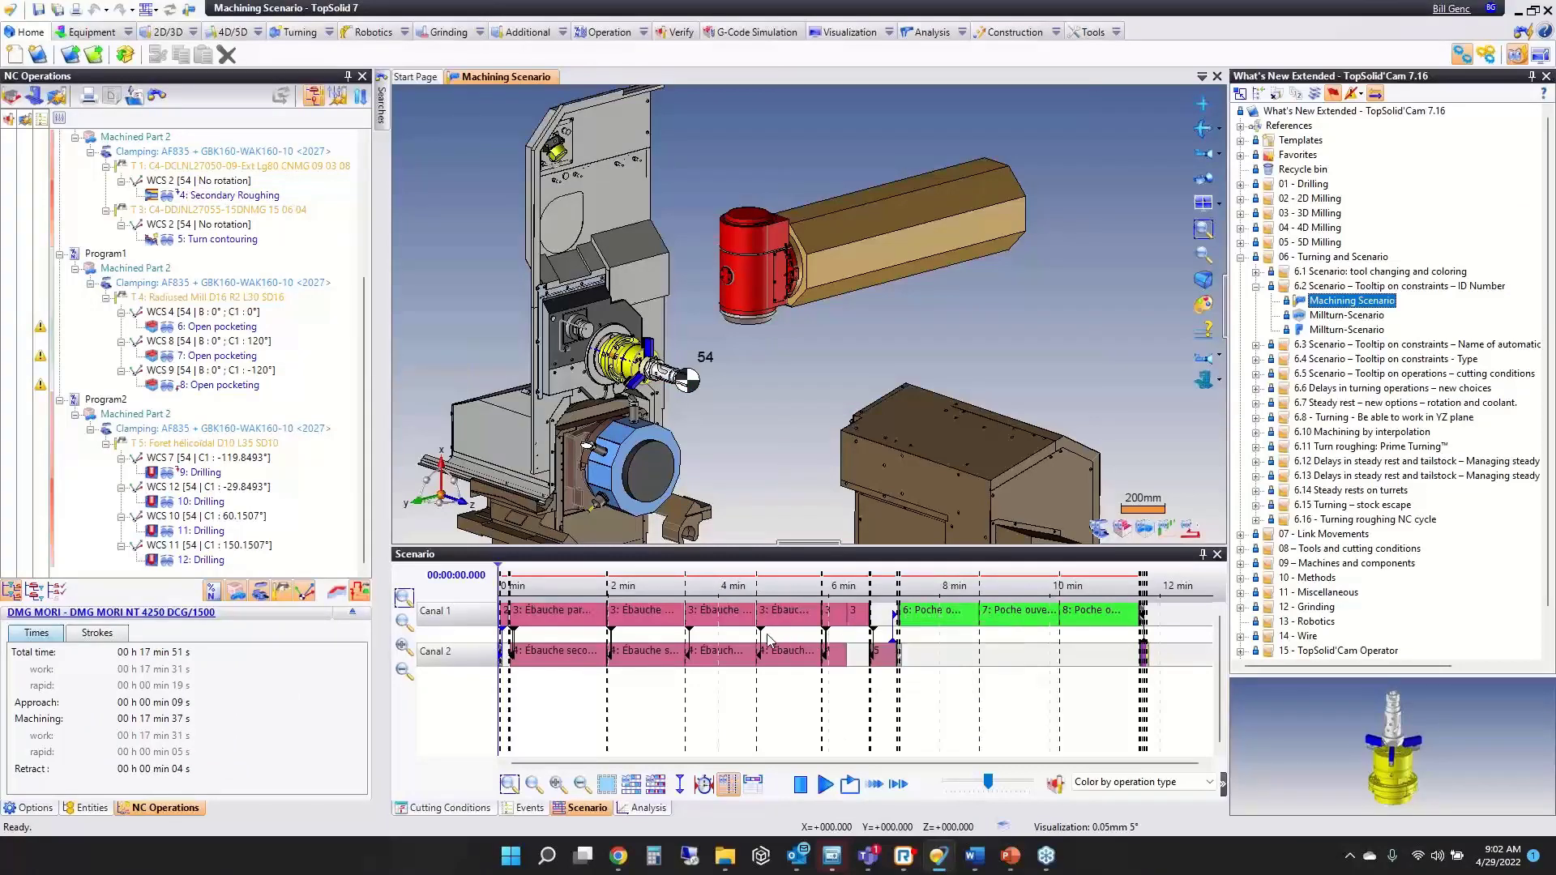
mouse_move(706, 640)
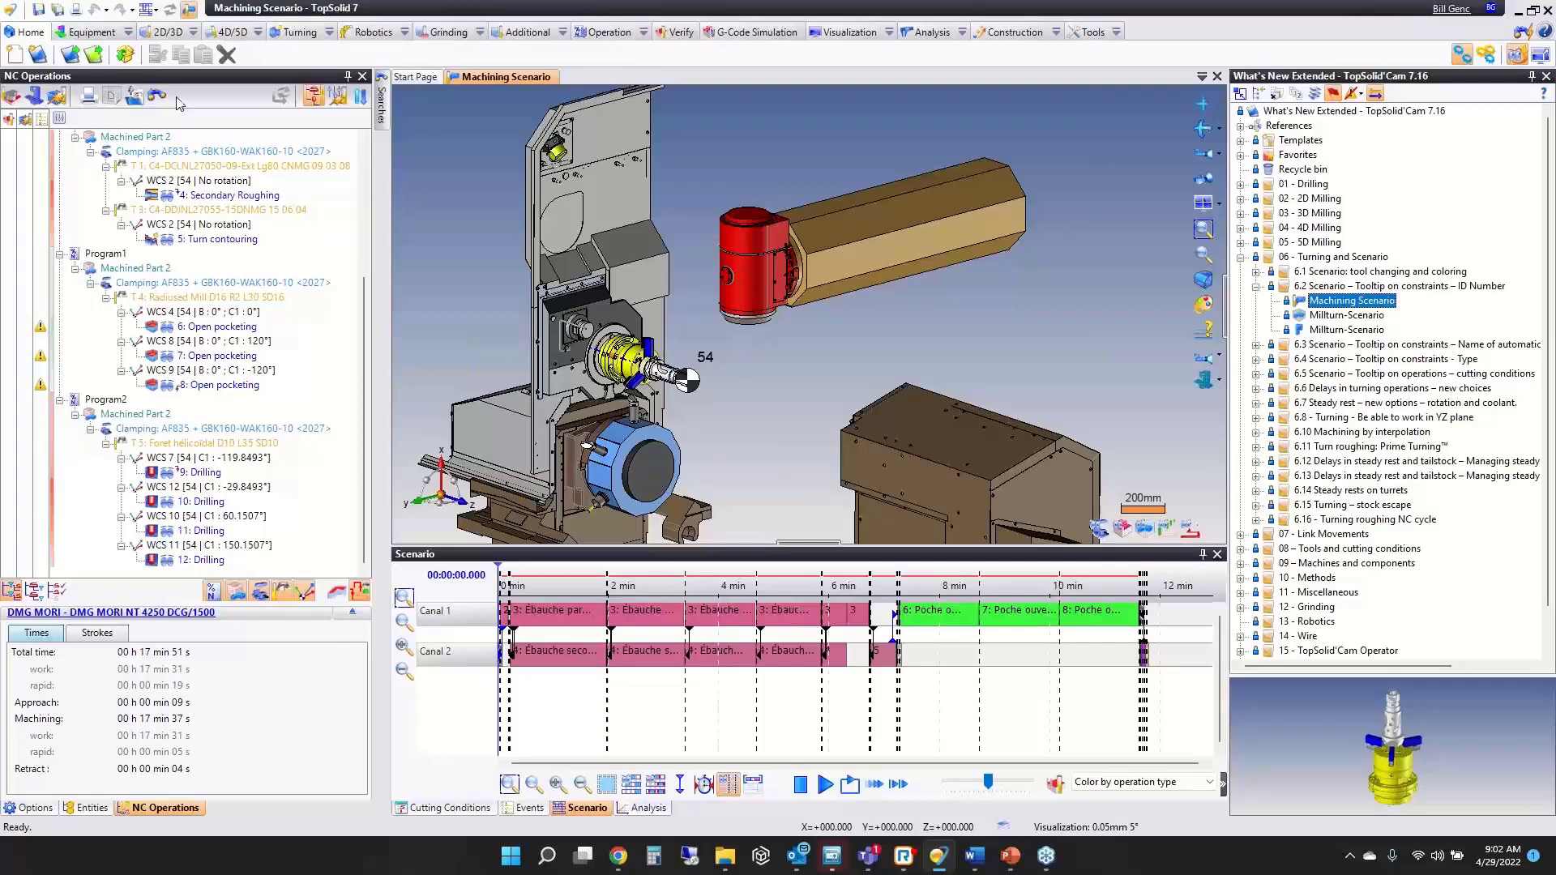
left_click(32, 39)
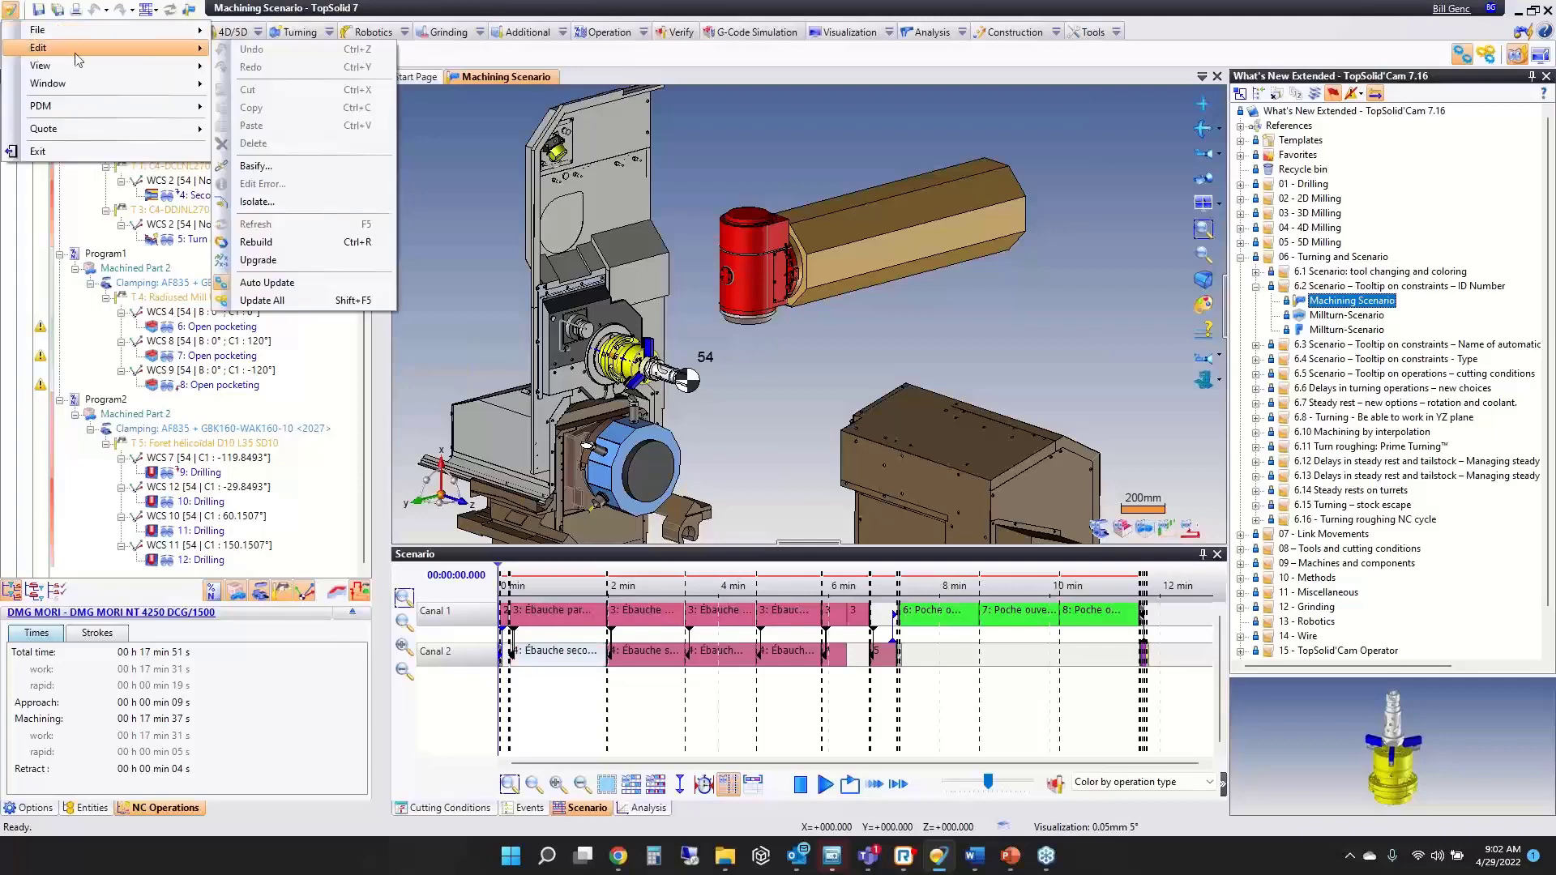
mouse_move(292, 259)
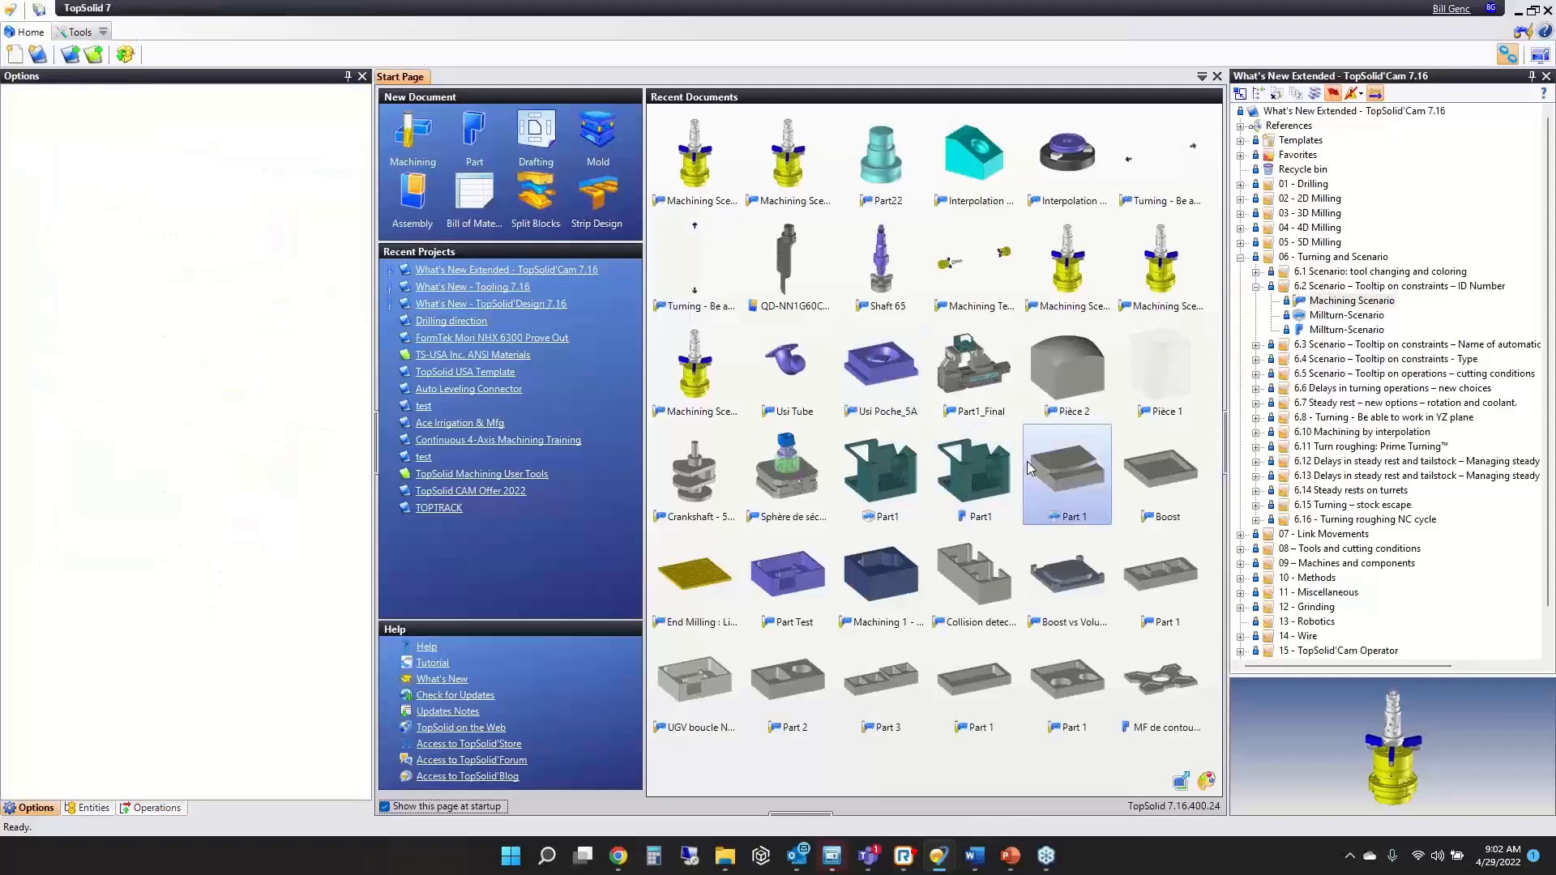
mouse_move(1179, 473)
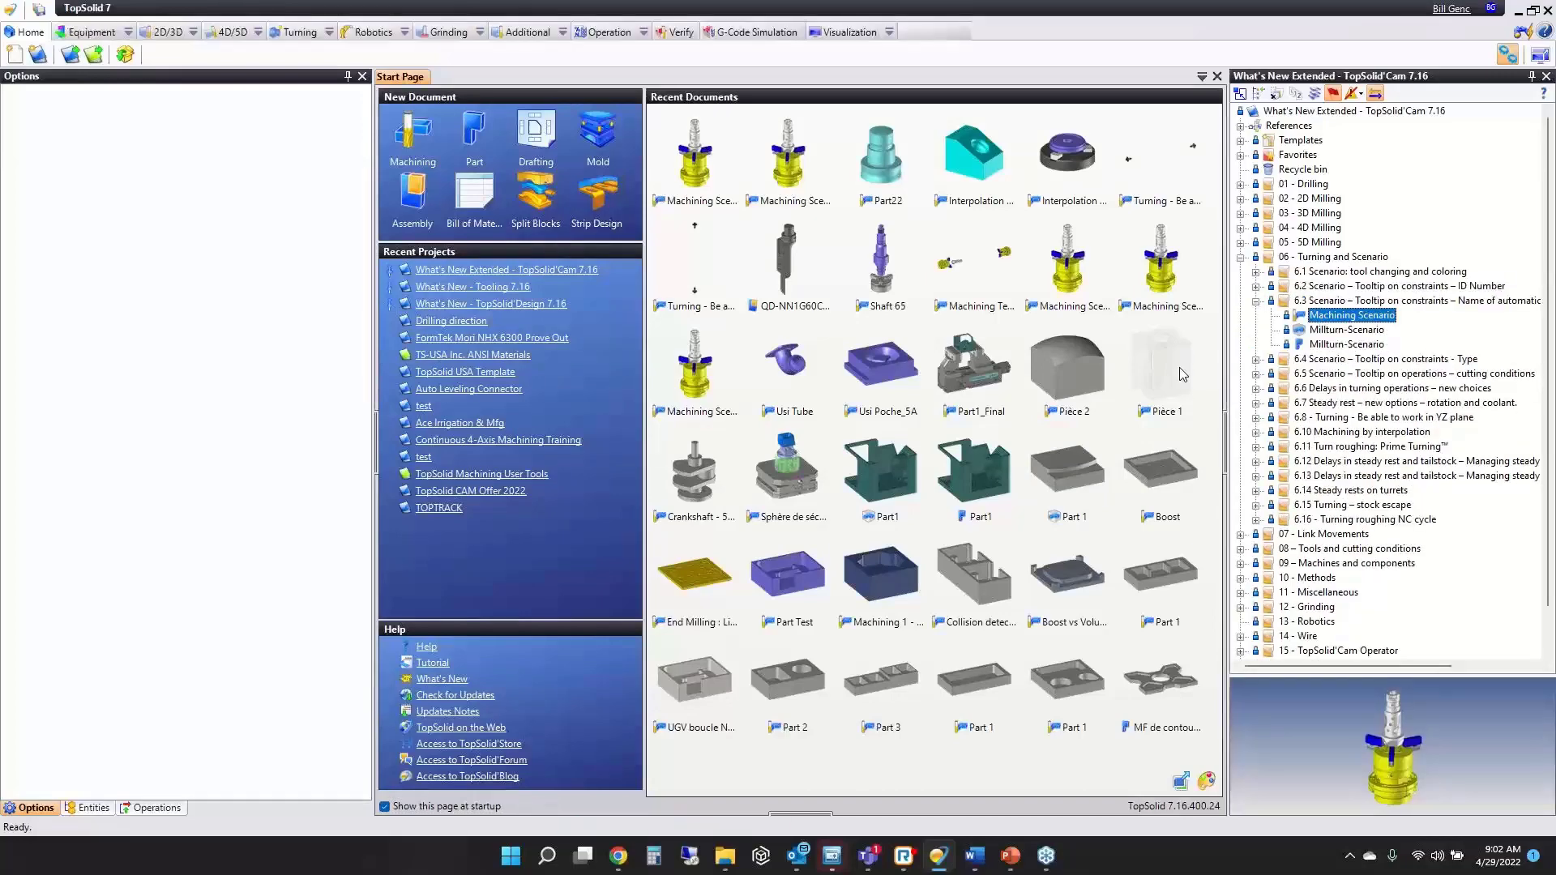
Open the 6.3 Machining Scenario showing turn roughing and open pocketing tasks by name.
double_click(1351, 315)
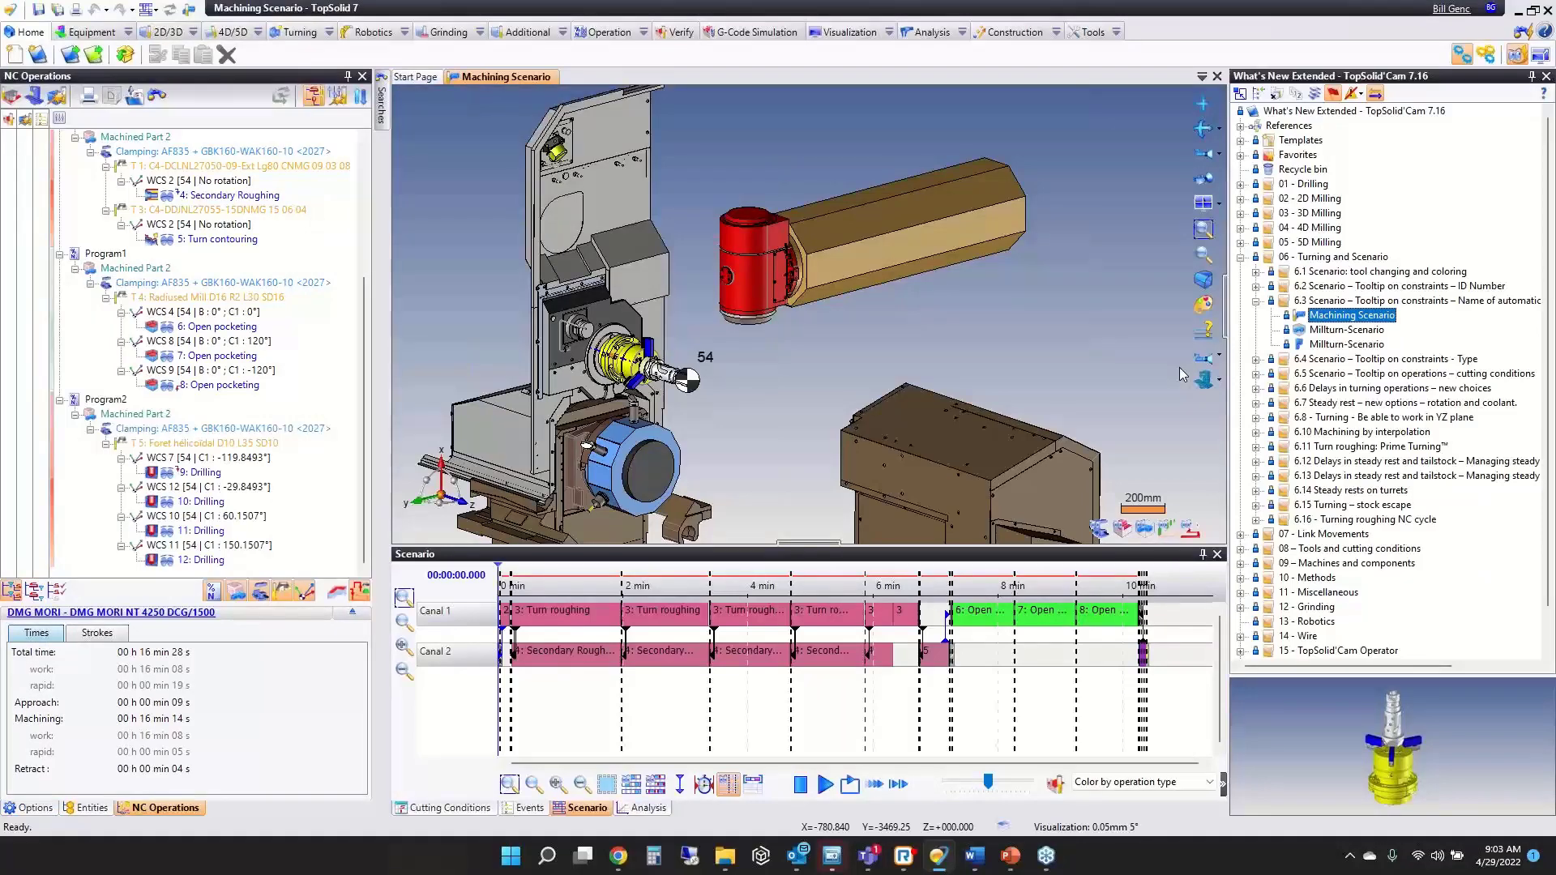
mouse_move(1152, 374)
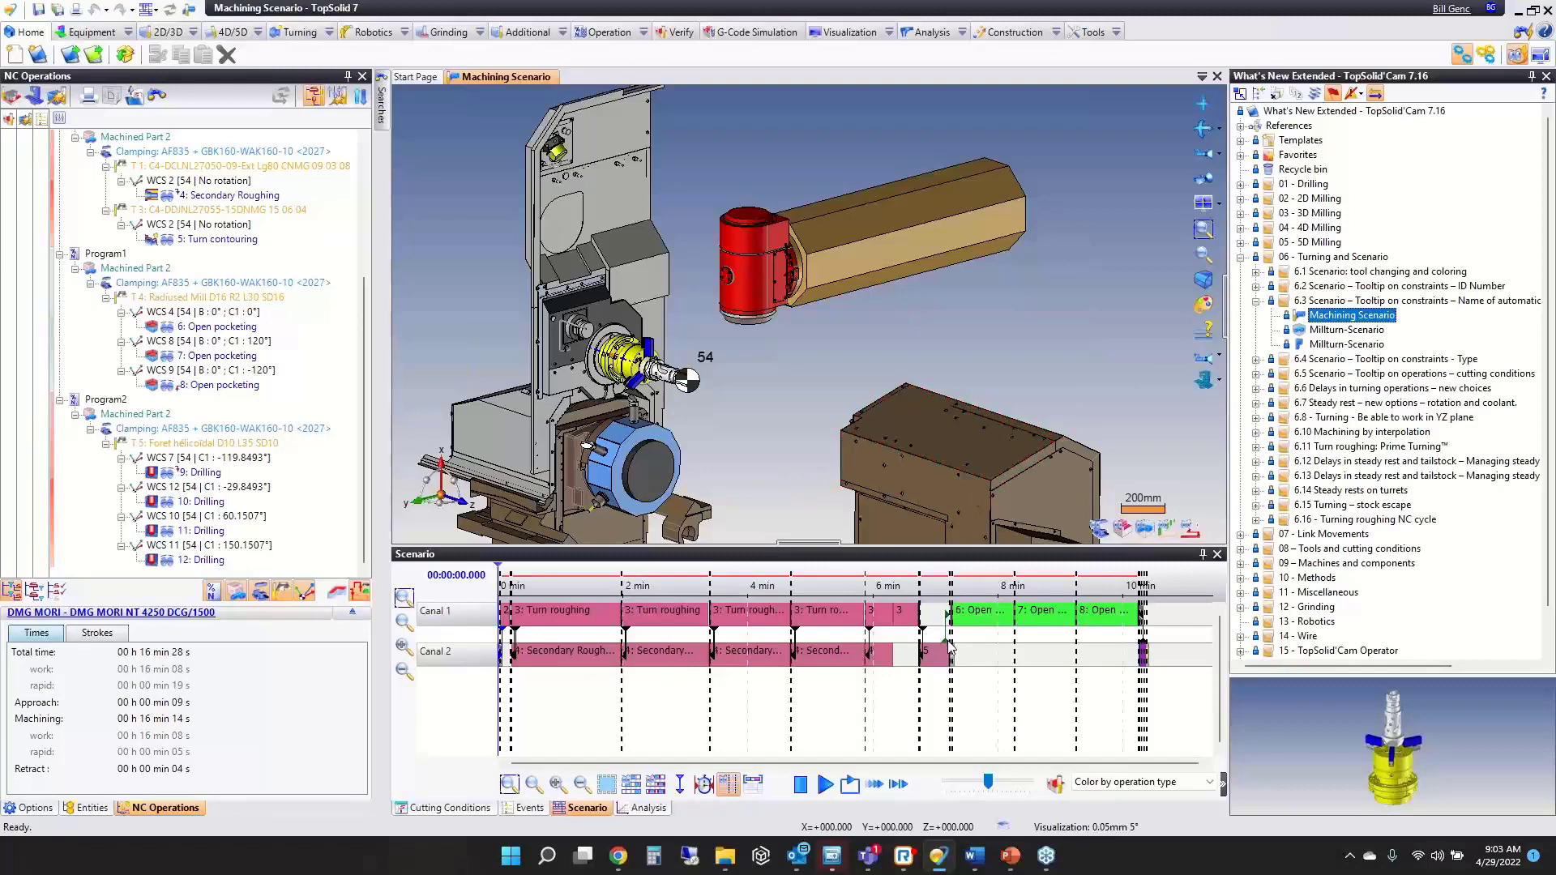
mouse_move(947, 644)
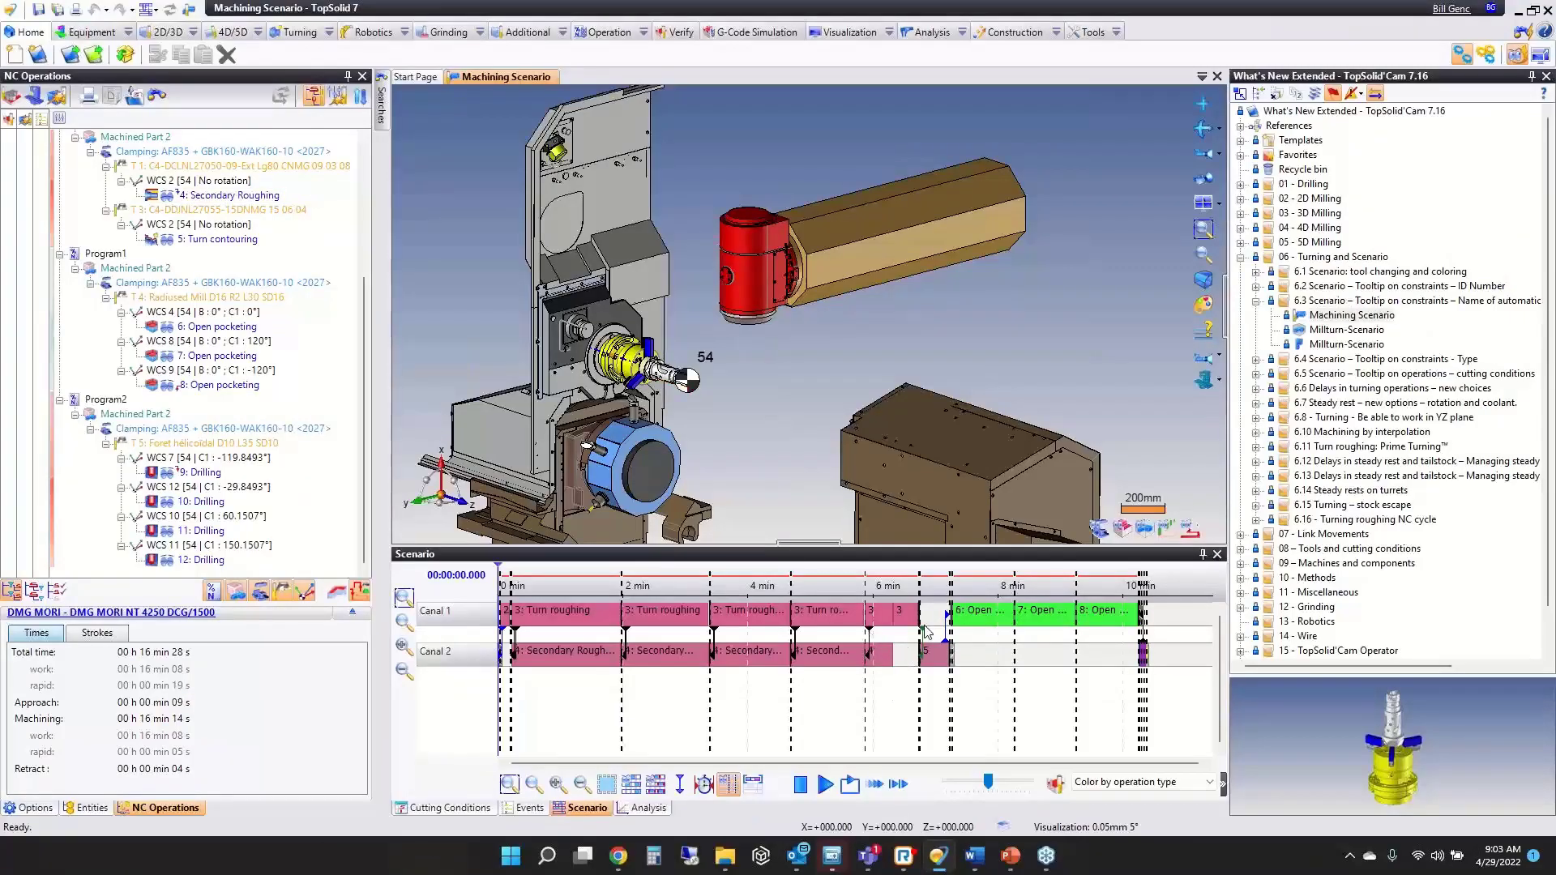
mouse_move(924, 629)
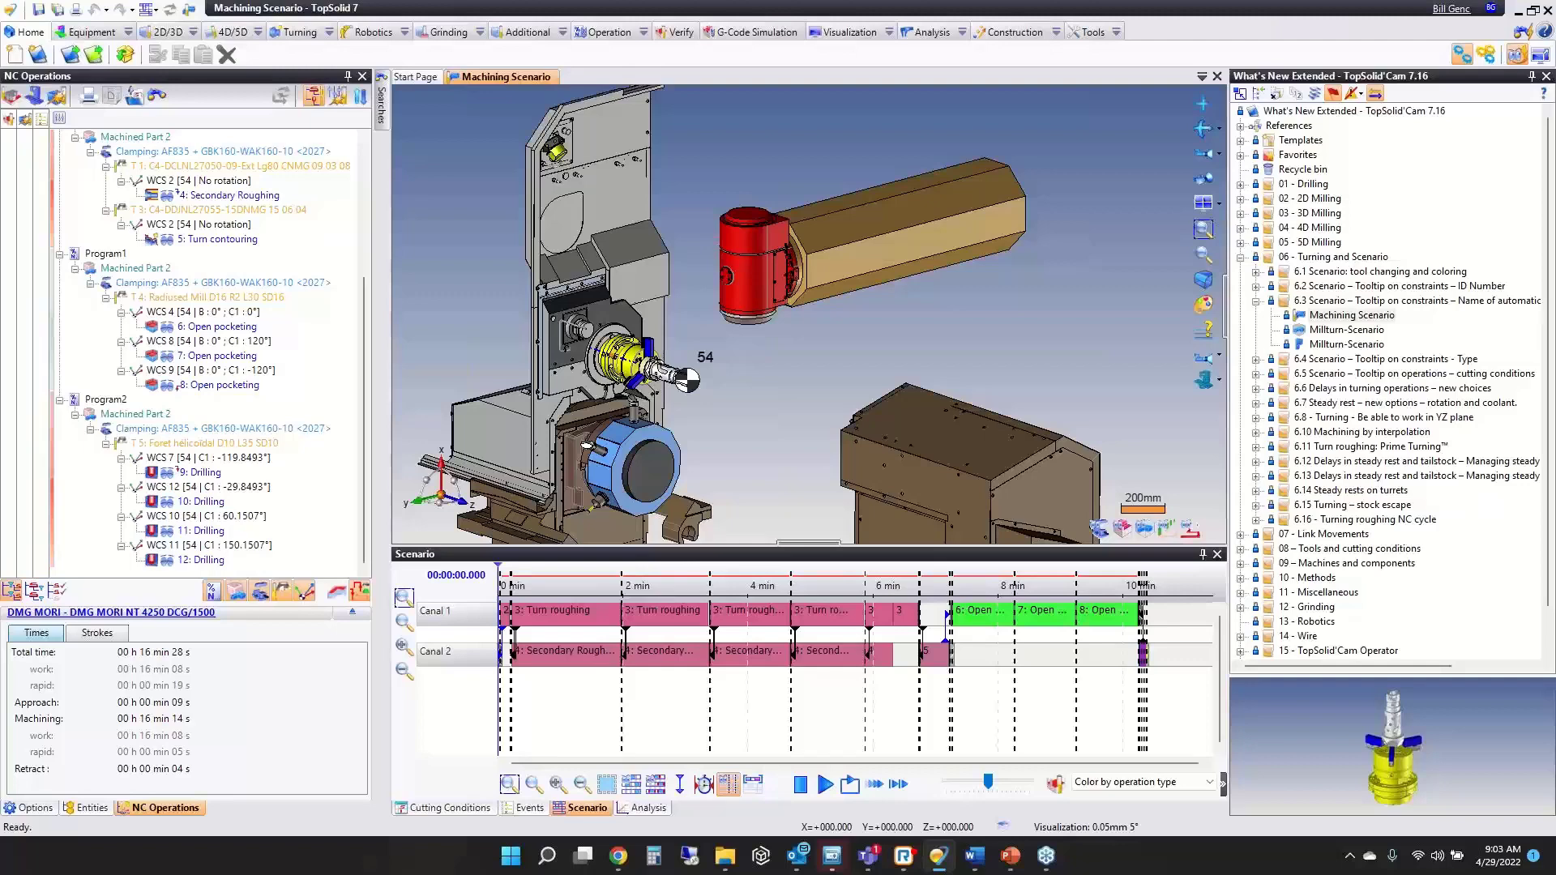
mouse_move(689, 690)
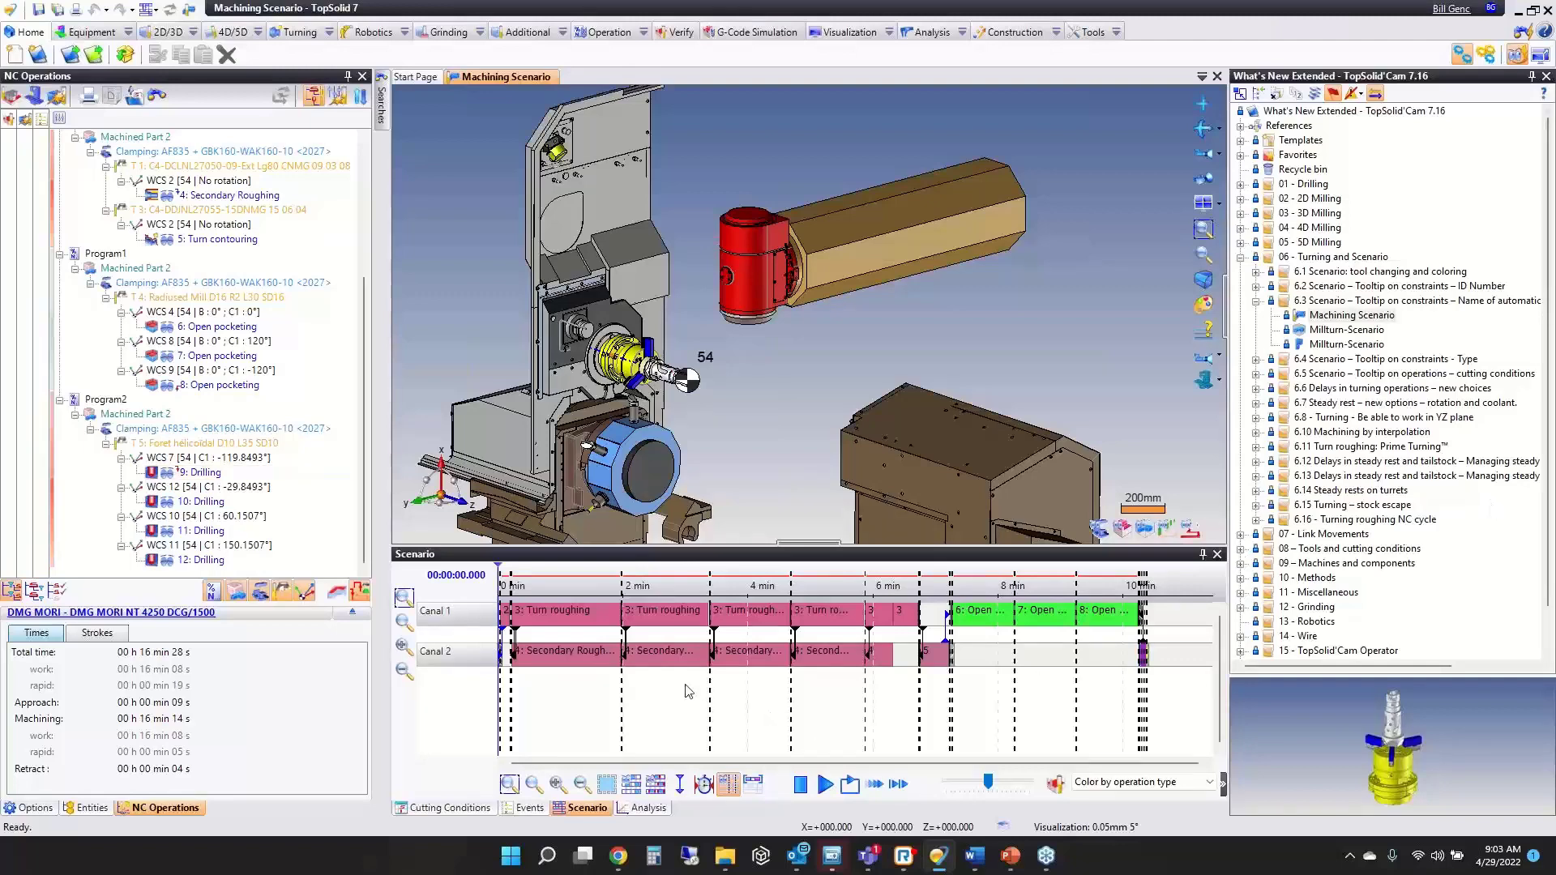
Show every task on the 6.3 scenario timeline at equal Constant display width.
left_click(653, 784)
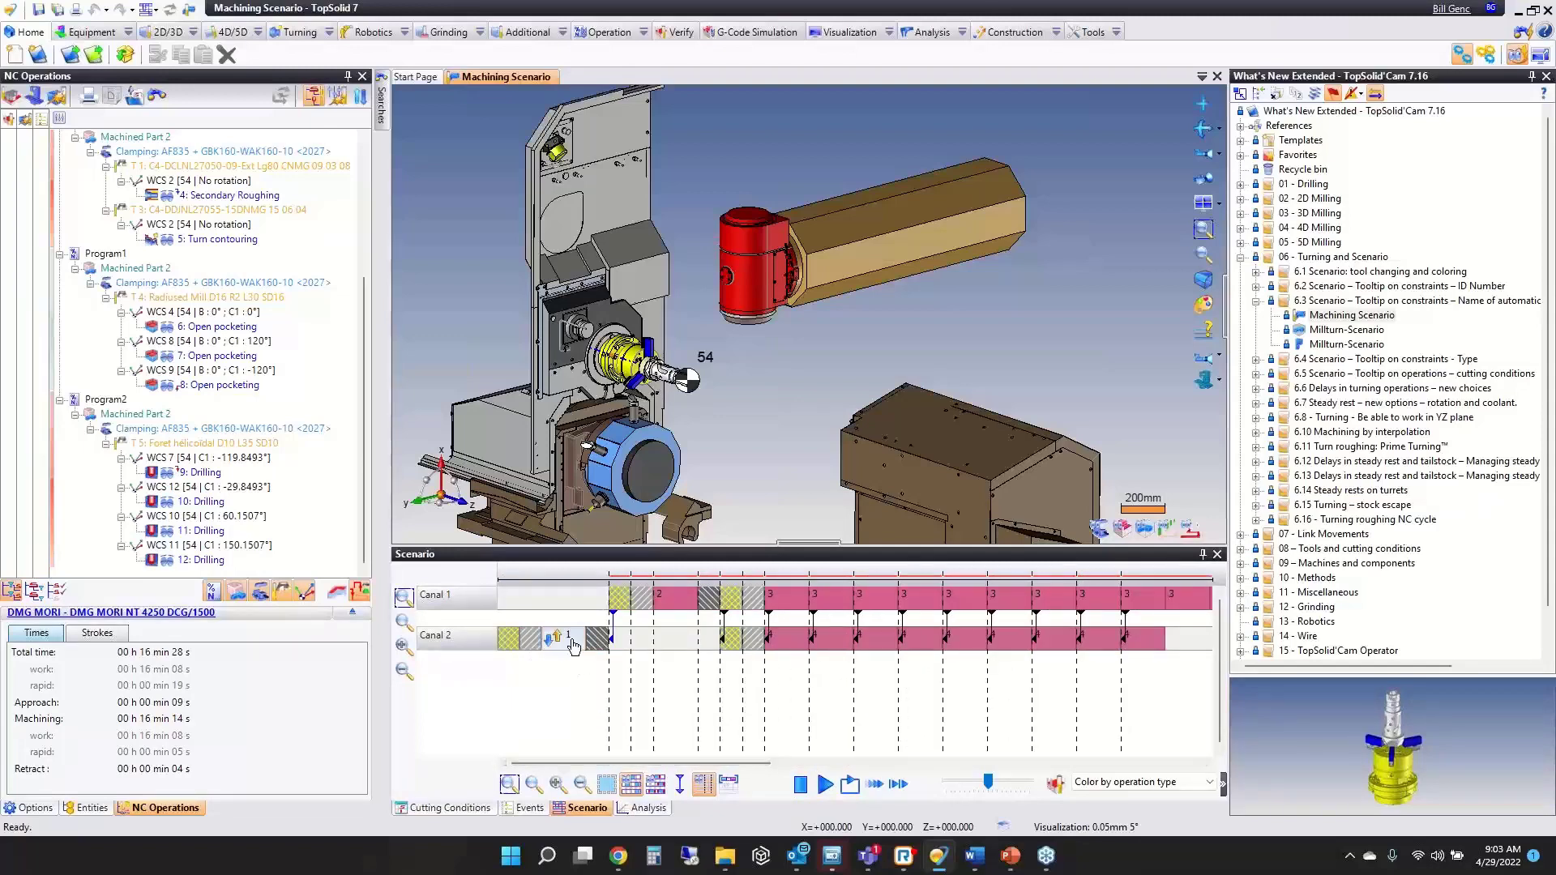
mouse_move(574, 645)
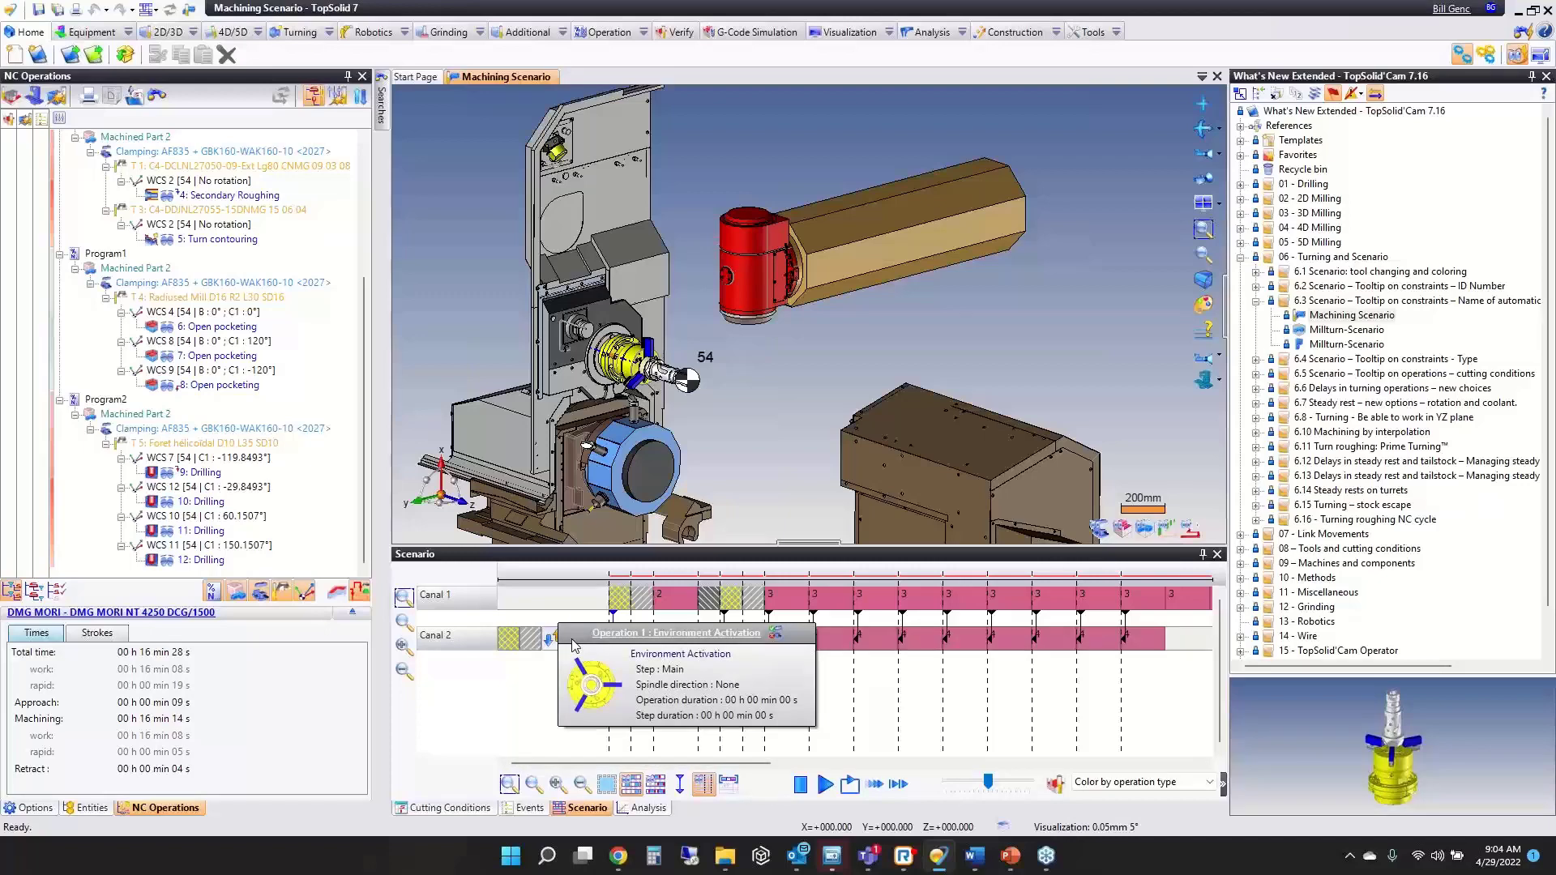
mouse_move(681, 609)
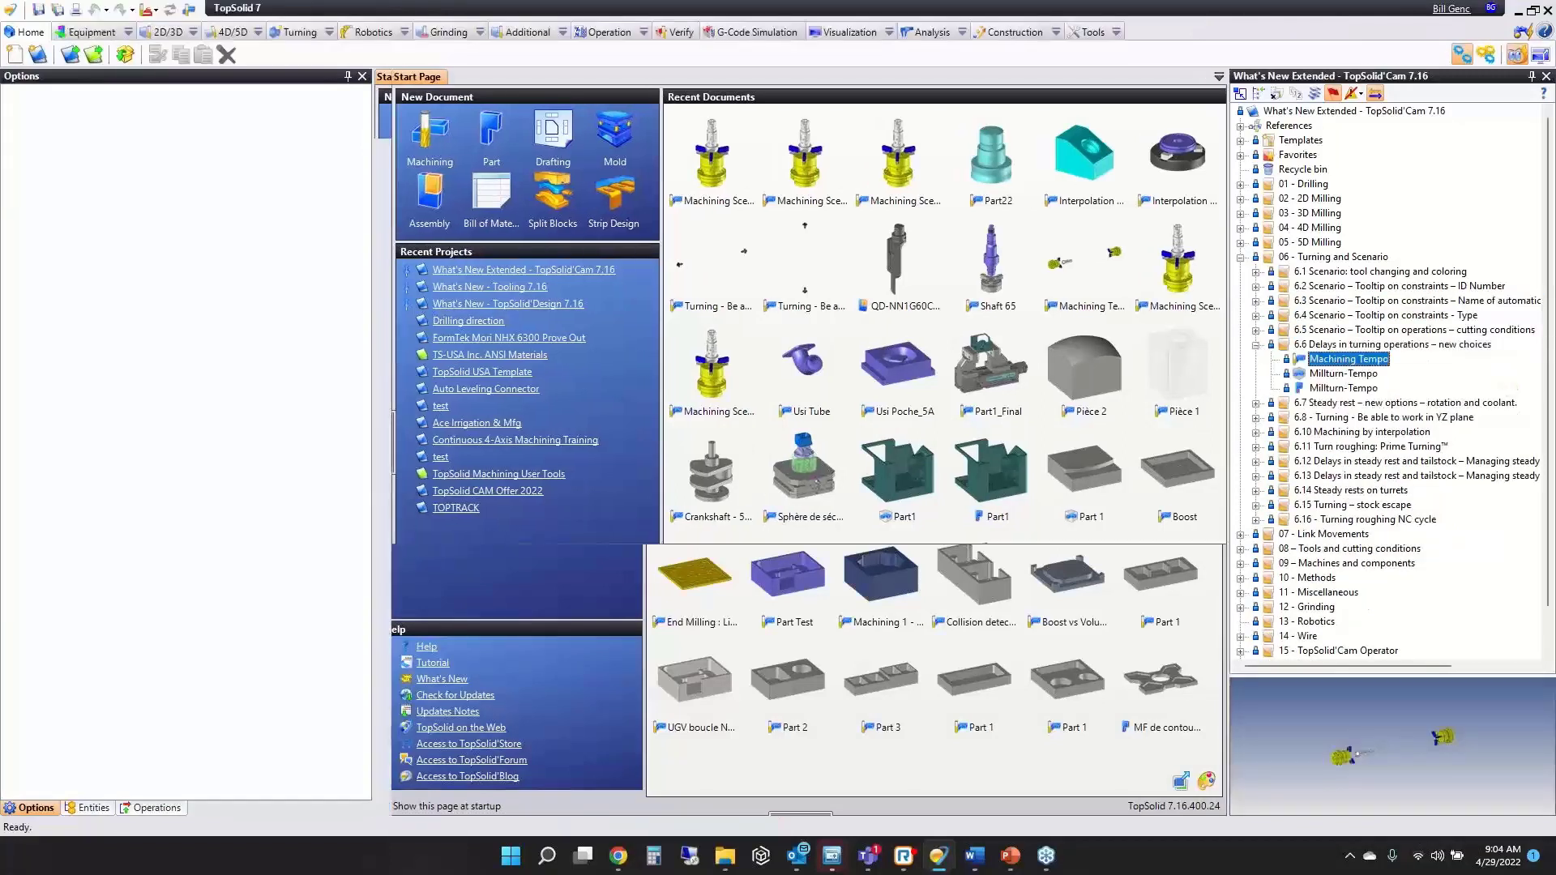
Open the 6.6 Machining Tempo document and edit its 2: Turn roughing operation.
double_click(1348, 358)
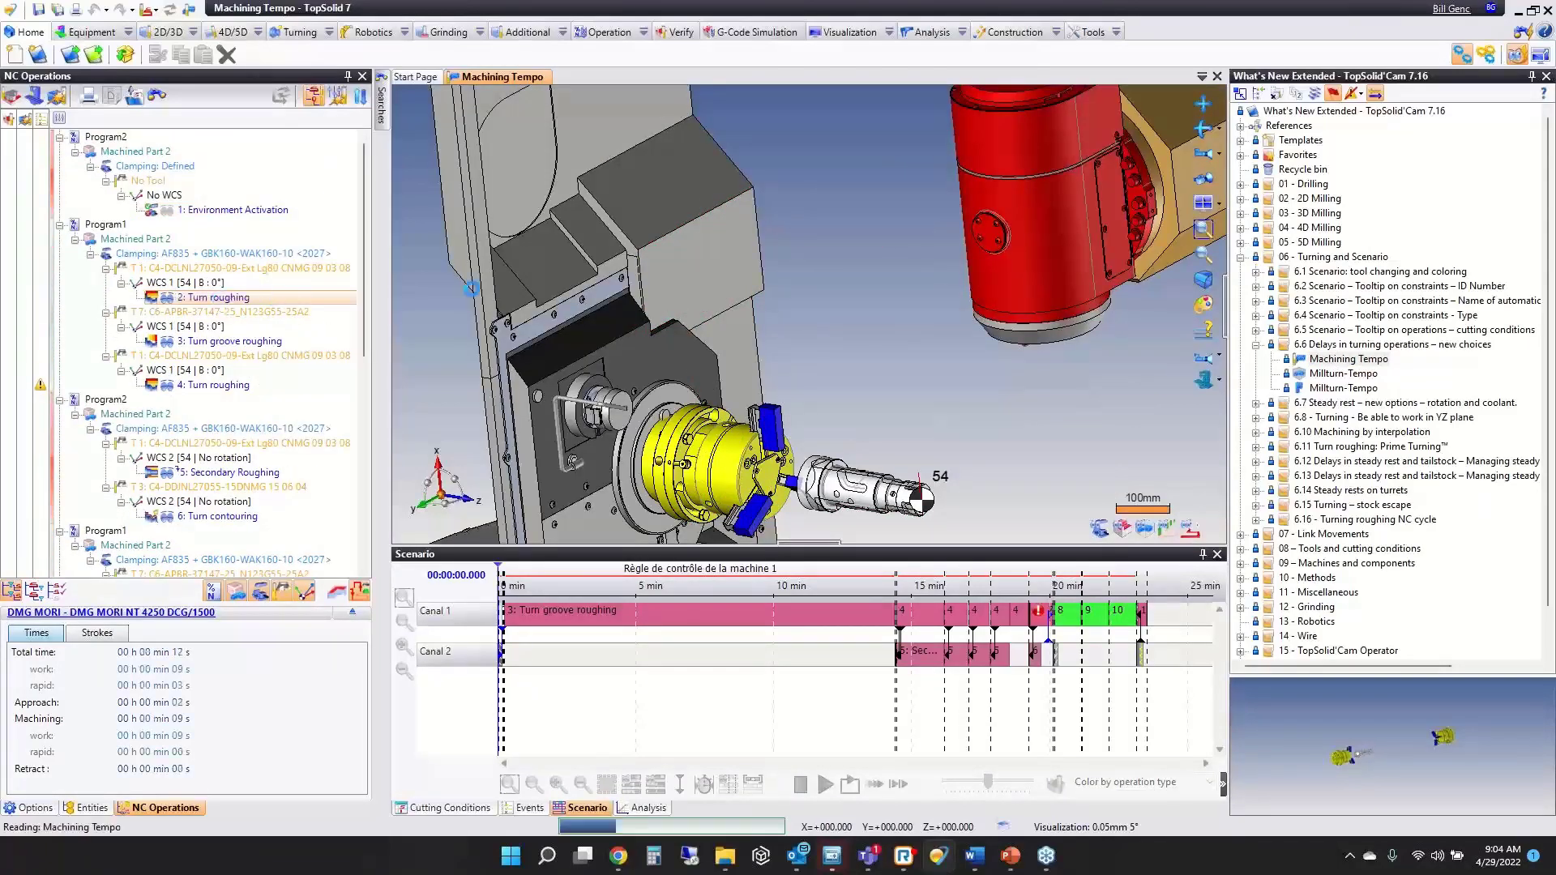
double_click(214, 296)
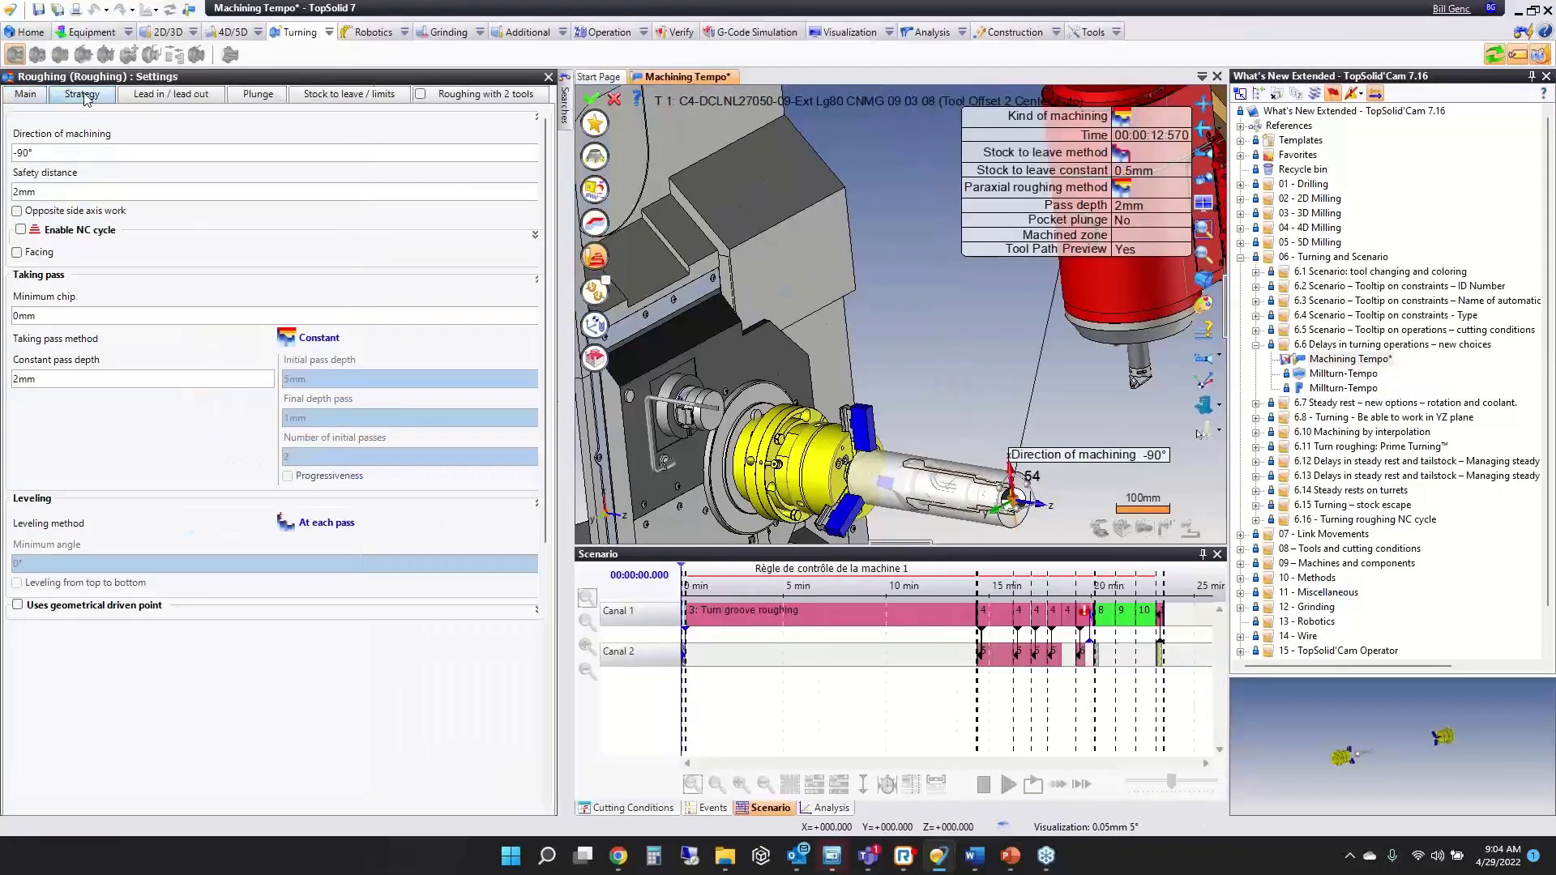
View the Strategy options of the Turn roughing operation.
left_click(200, 341)
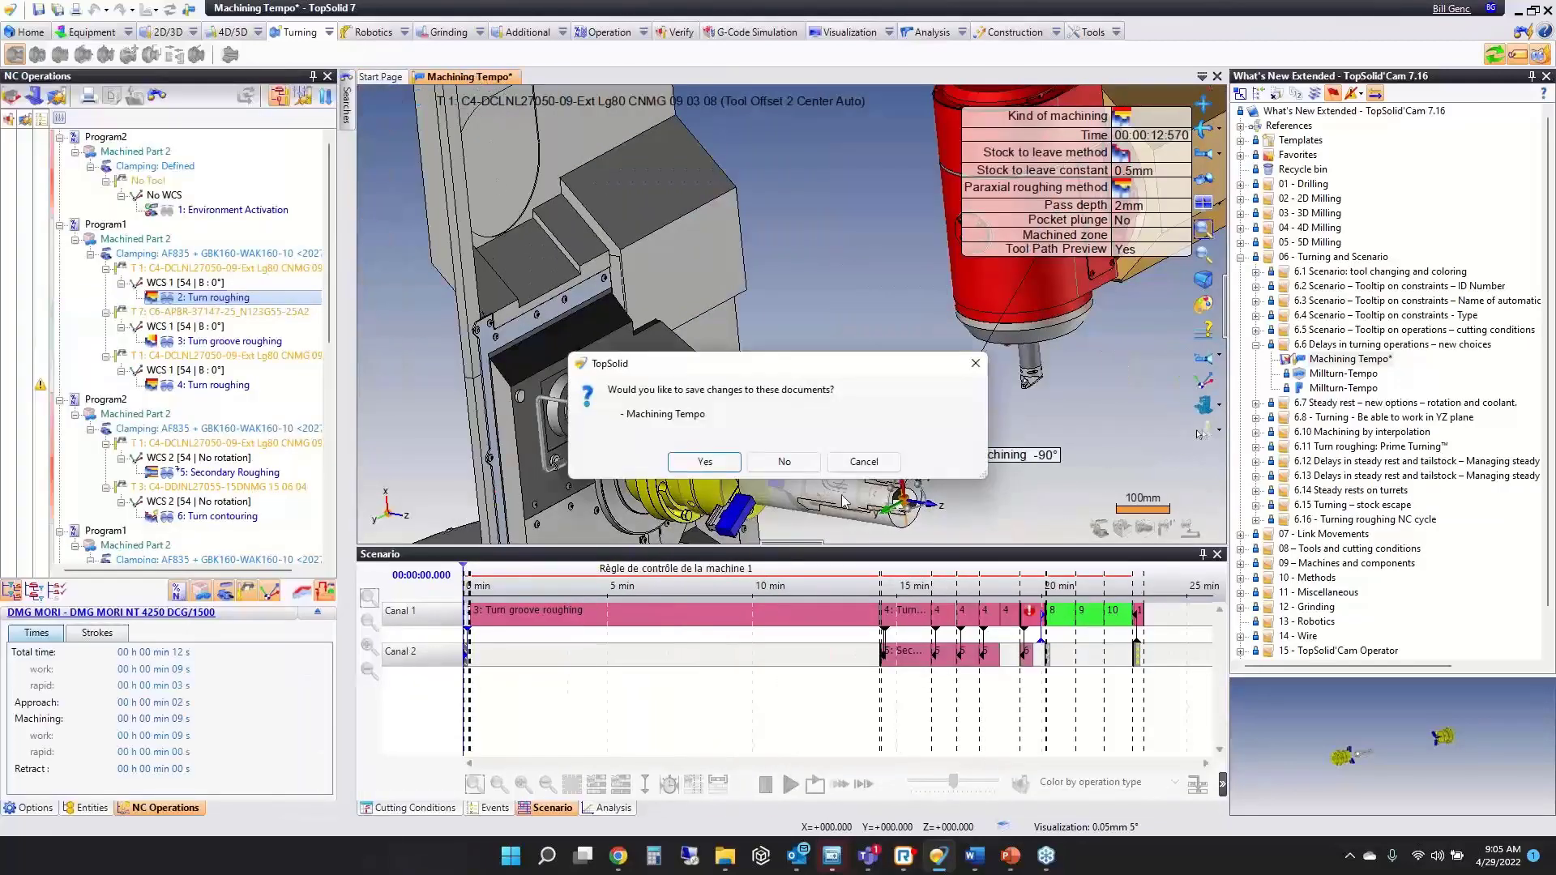
Discard Machining Tempo changes and edit the 2: Steady Accessory movement in Shaft 65.
left_click(785, 462)
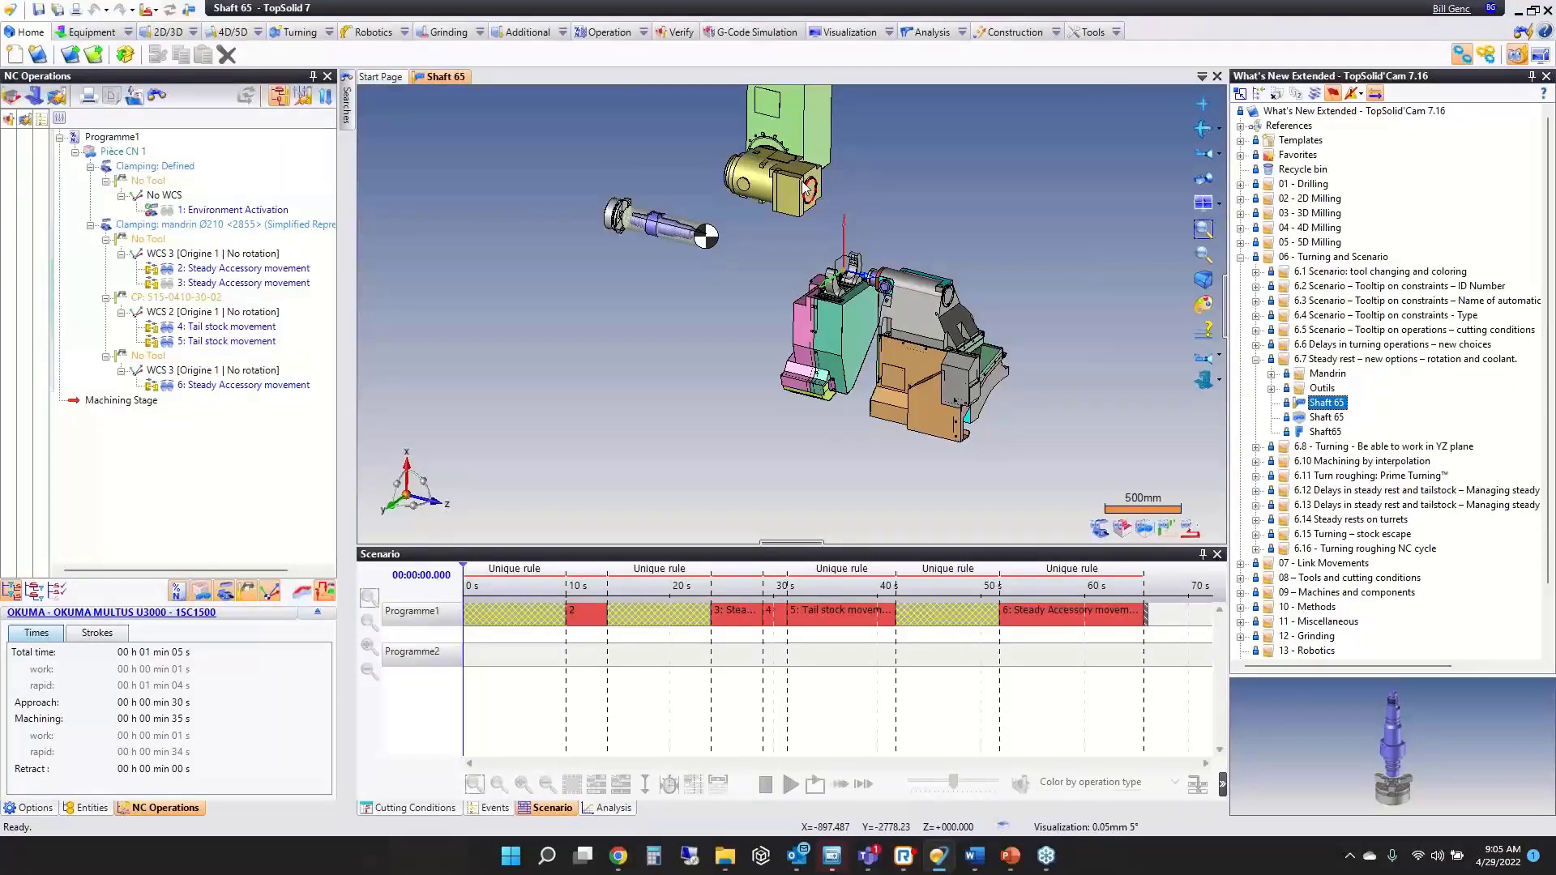
left_click(244, 269)
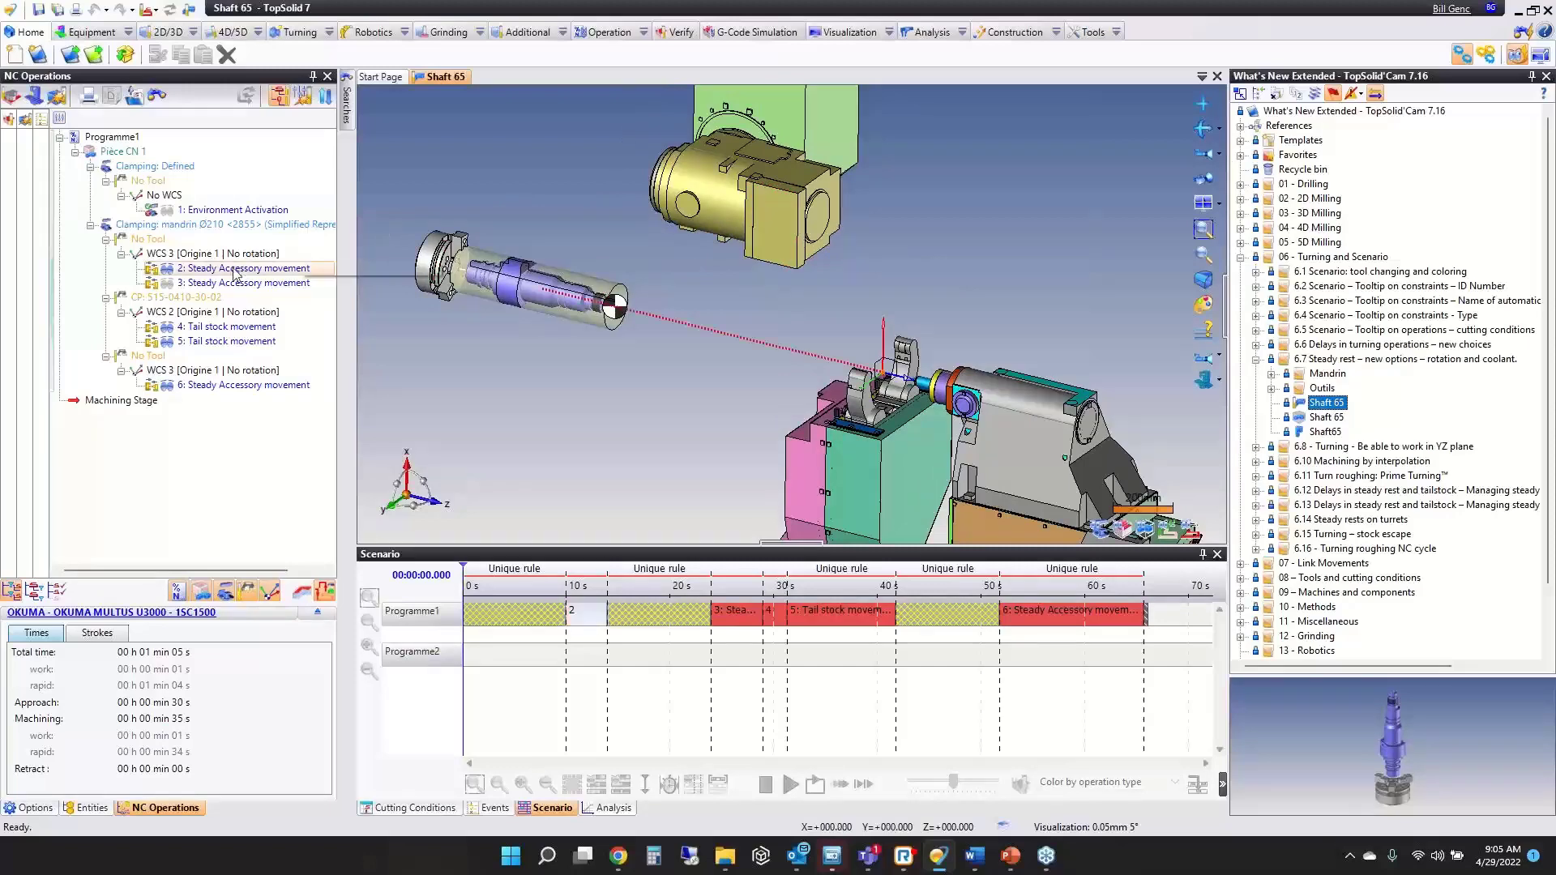
double_click(244, 269)
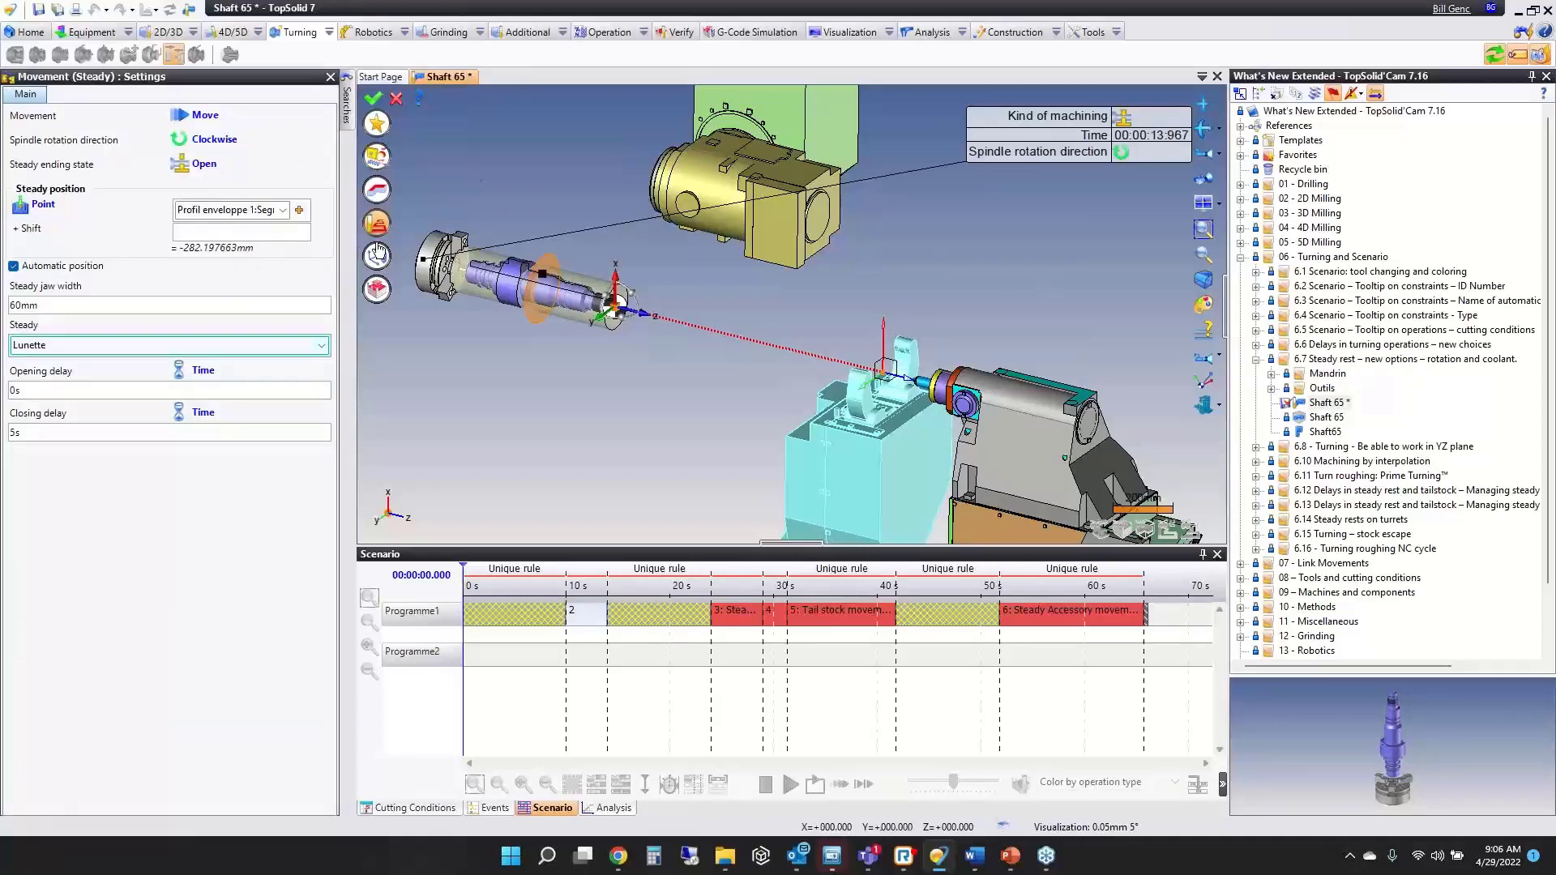
Review the Steady movement spindle rotation choices: Clockwise, Counterclockwise and None.
left_click(213, 139)
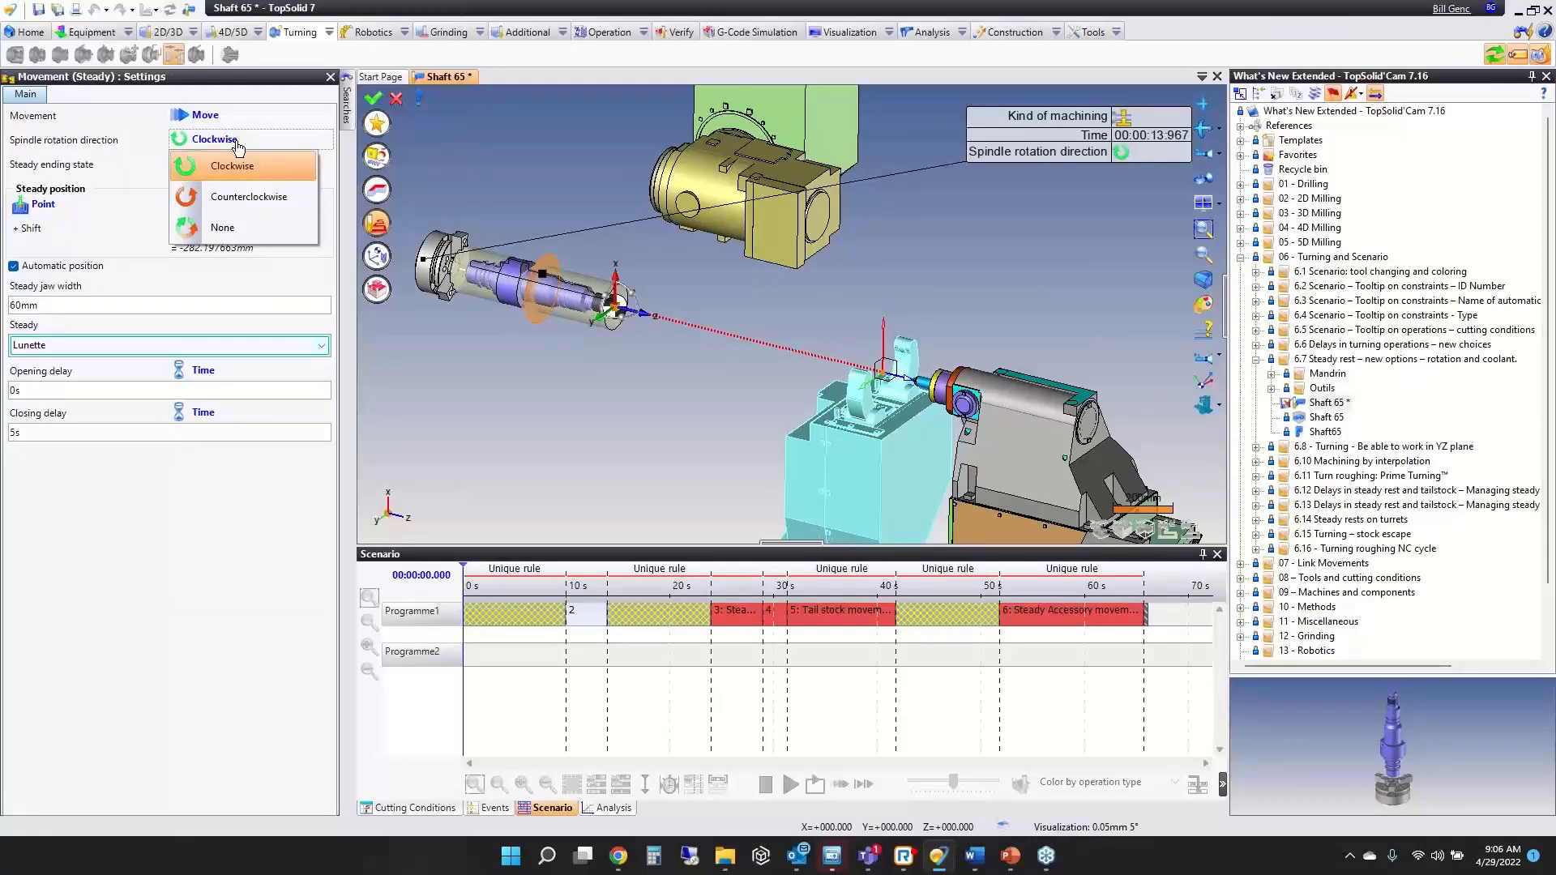
mouse_move(230, 166)
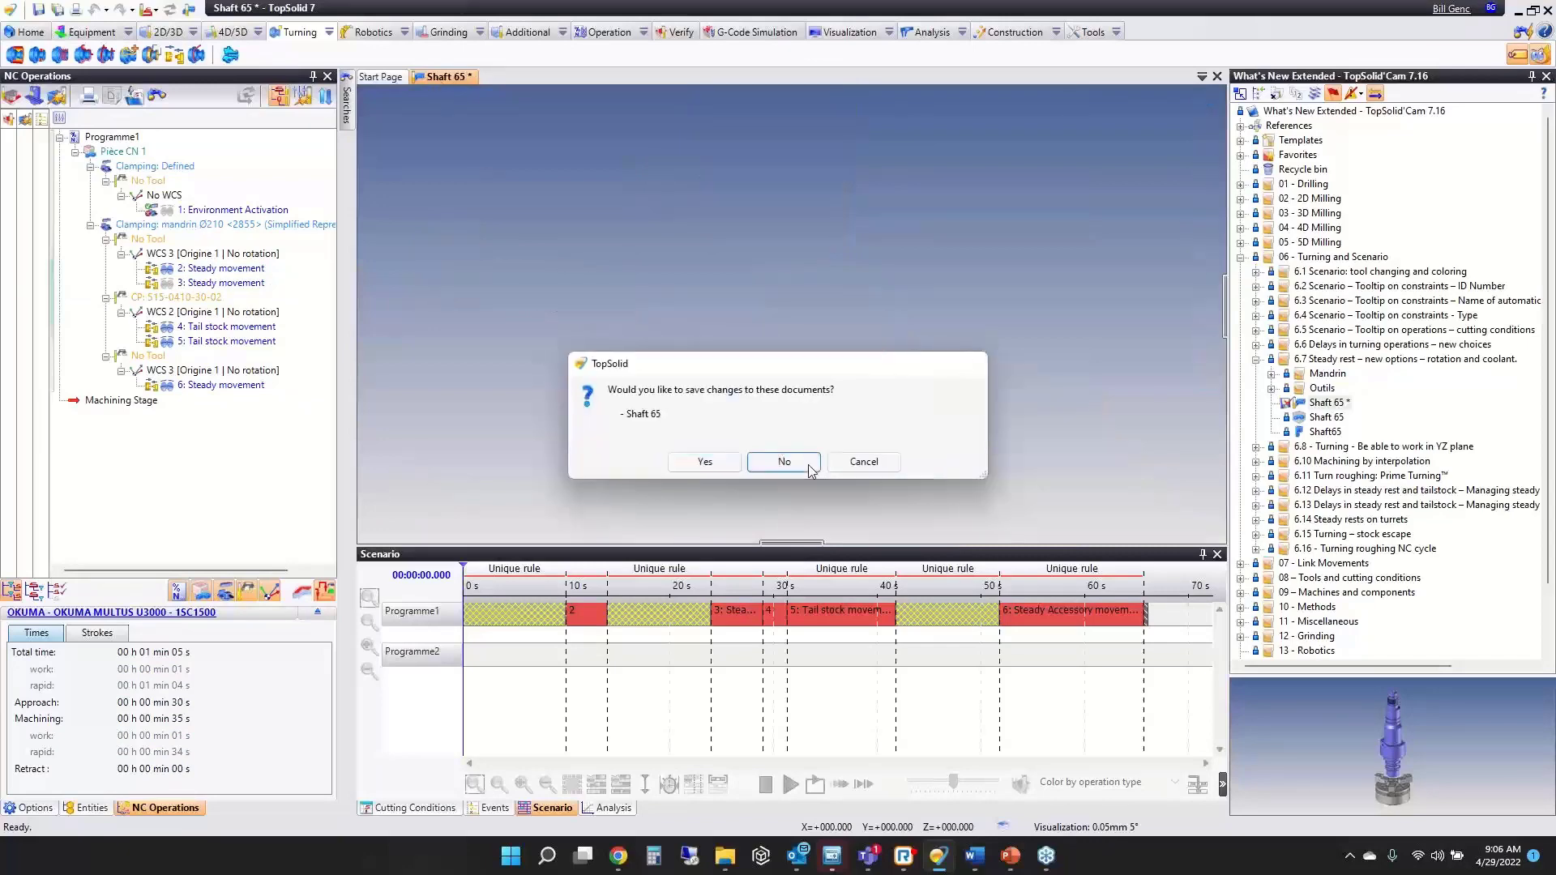
Discard Shaft 65 changes and load the 6.8 sample 'Turning - Be able to work in YZ - Final'.
left_click(784, 462)
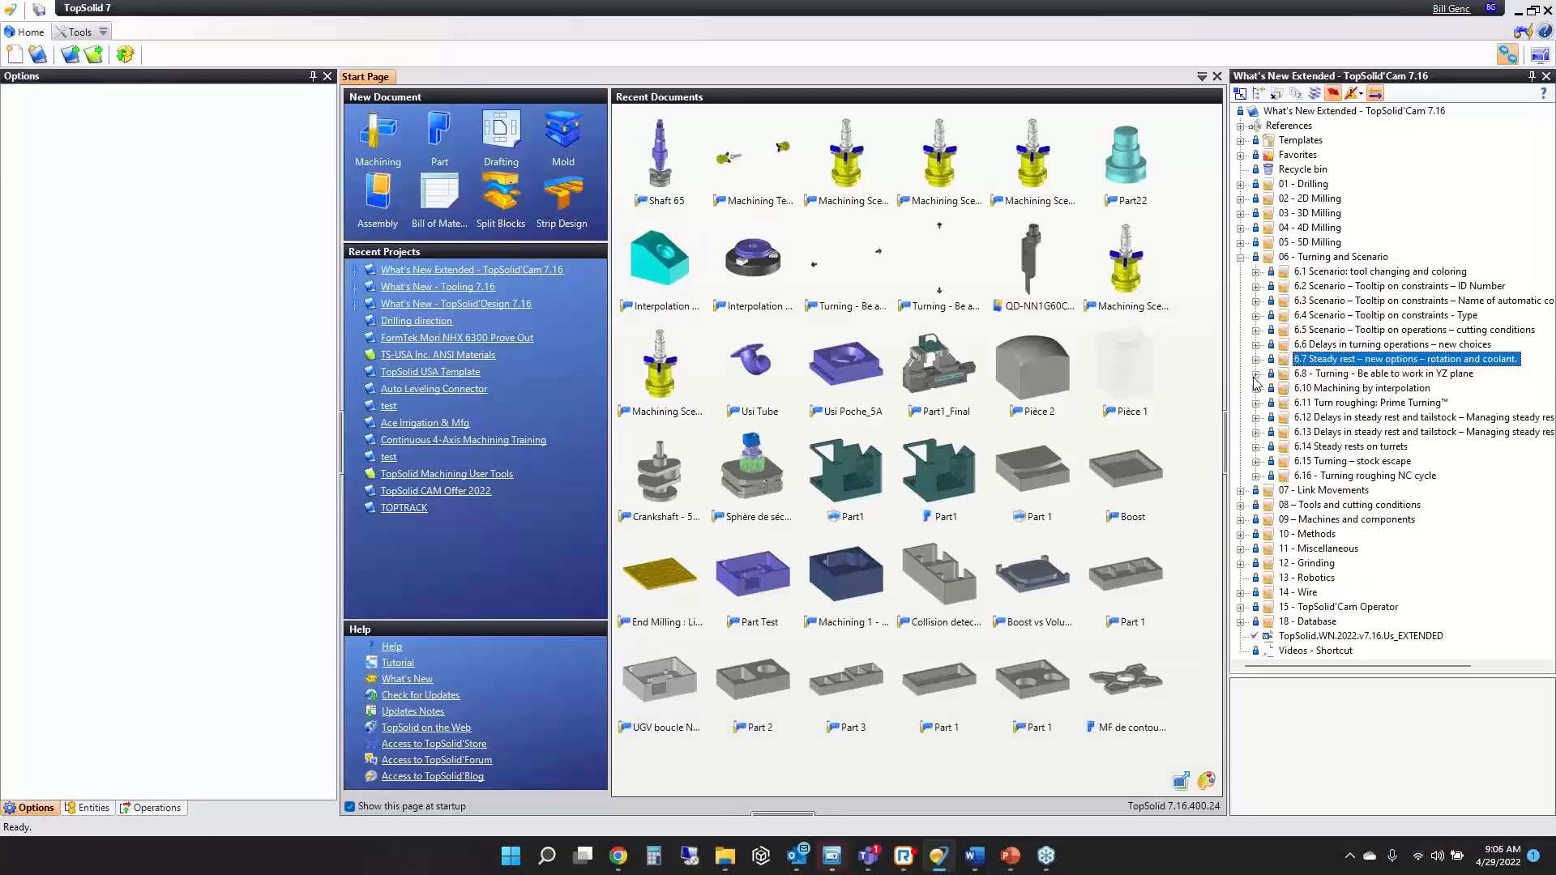
left_click(1256, 373)
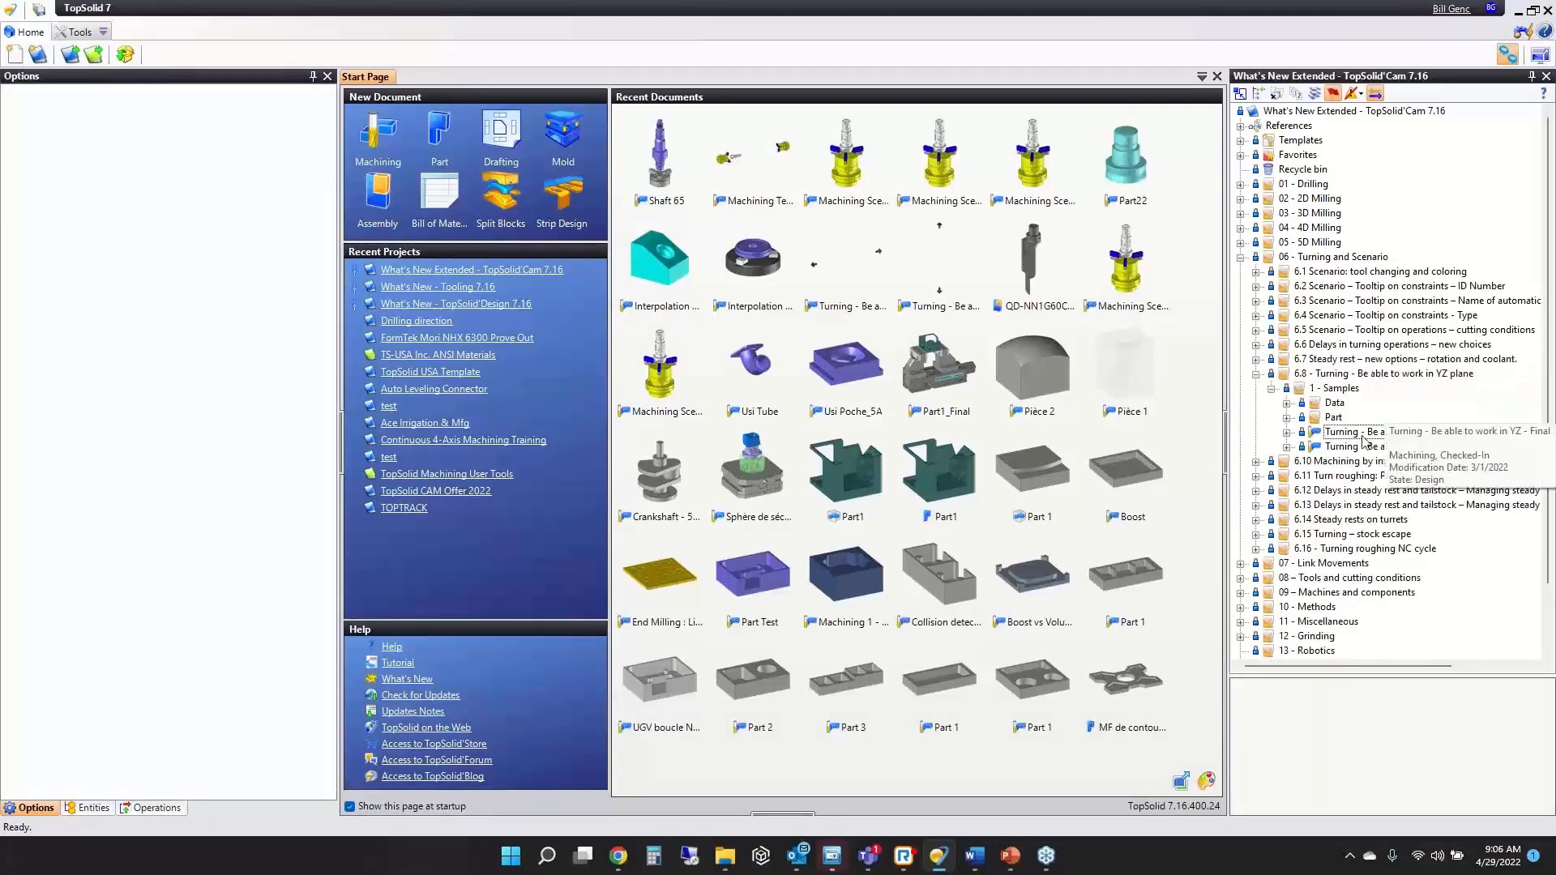
double_click(1355, 431)
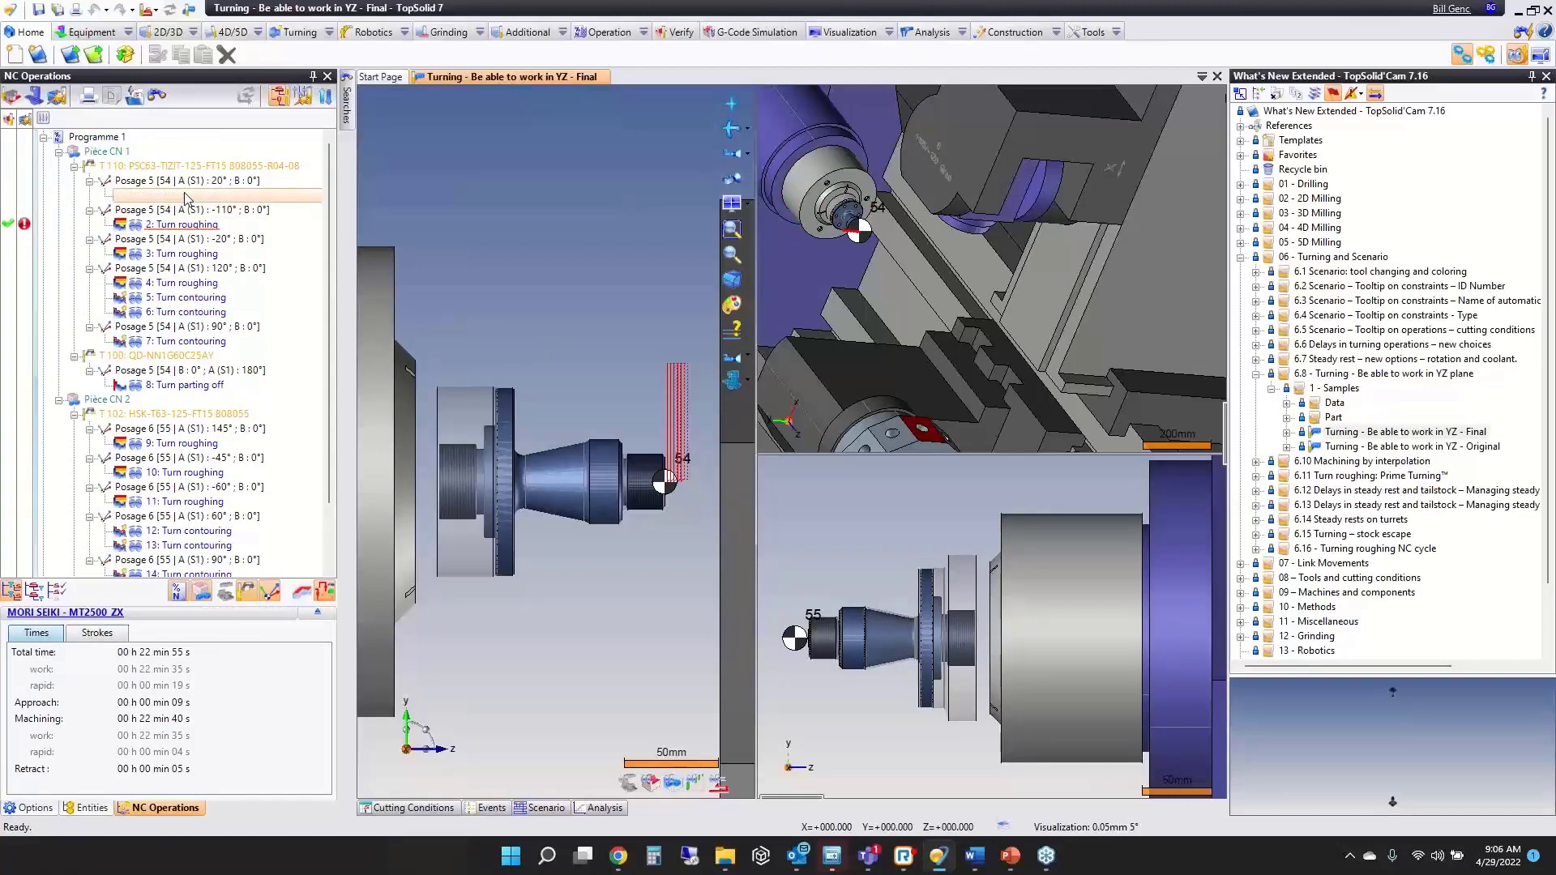
Launch the machining simulation, stop it, replay it and raise the playback speed.
left_click(188, 386)
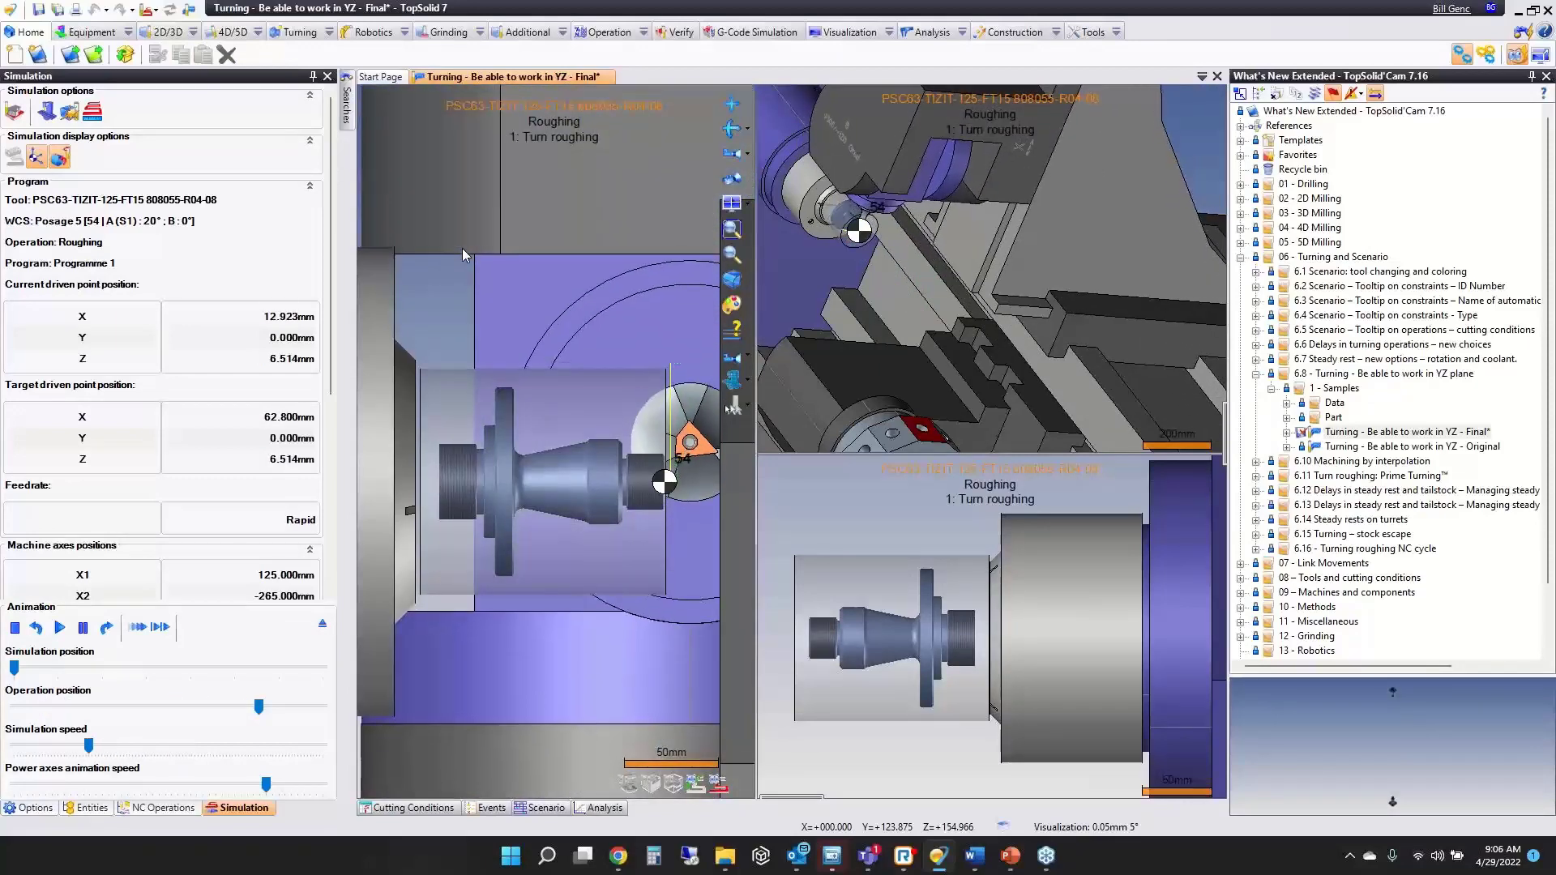
left_click(15, 628)
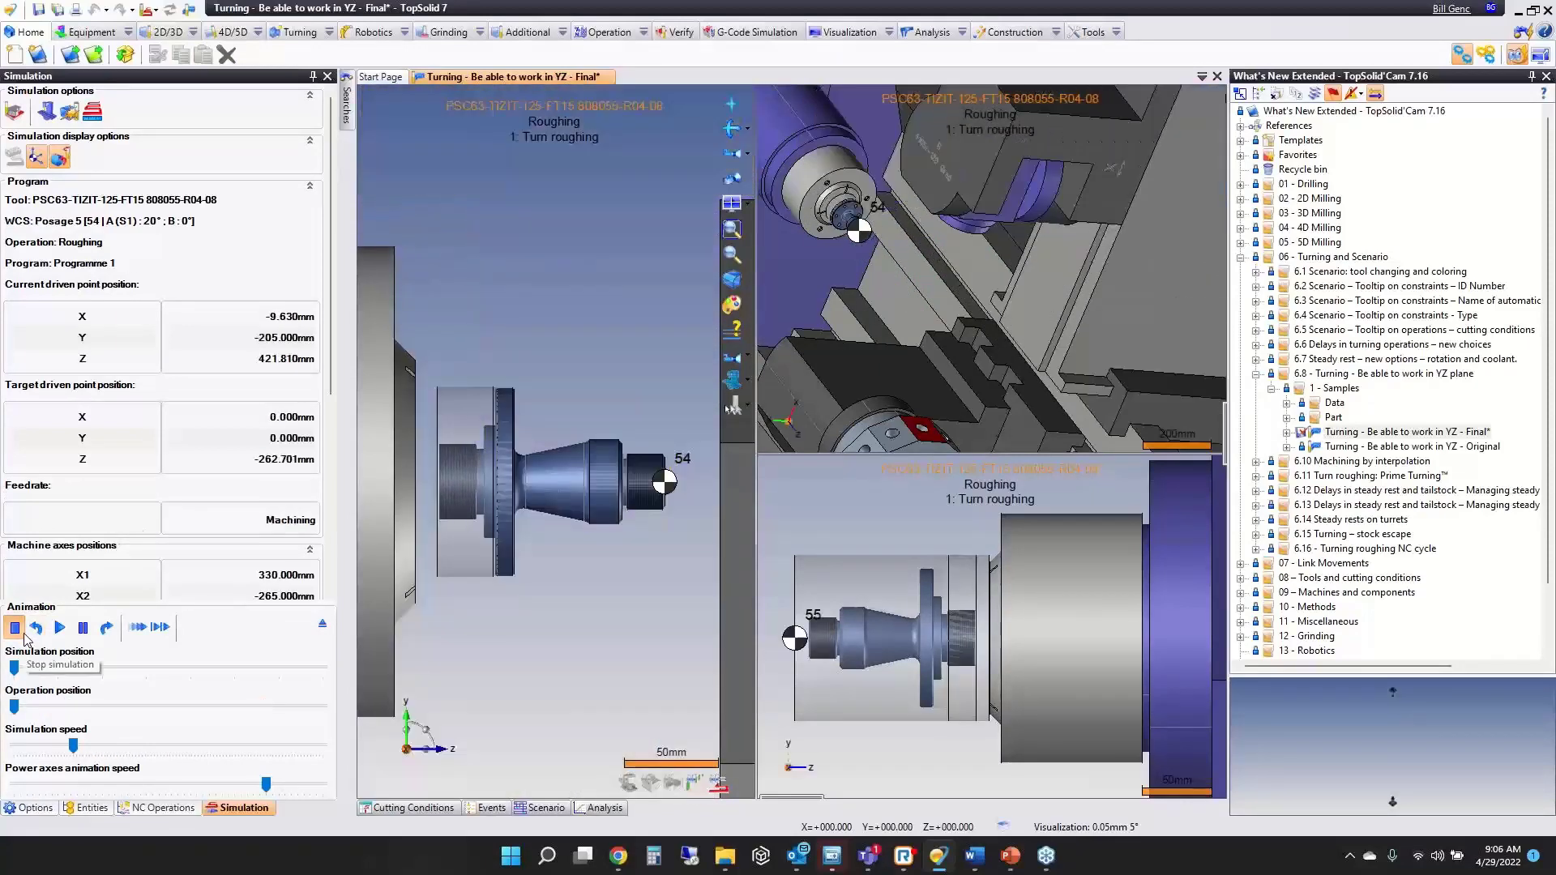
left_click(13, 629)
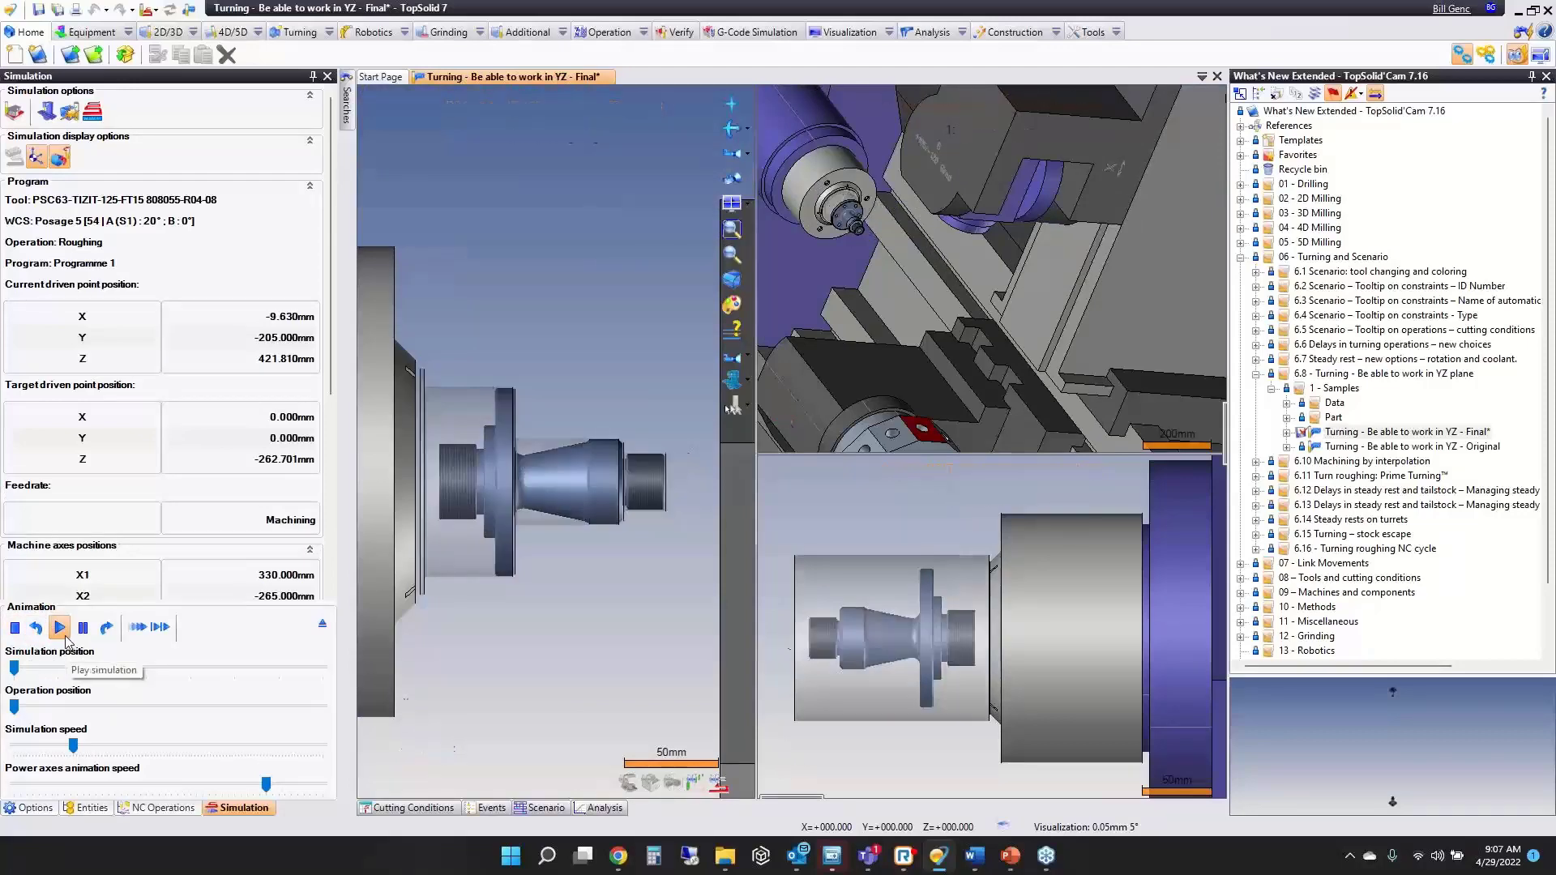
left_click(58, 627)
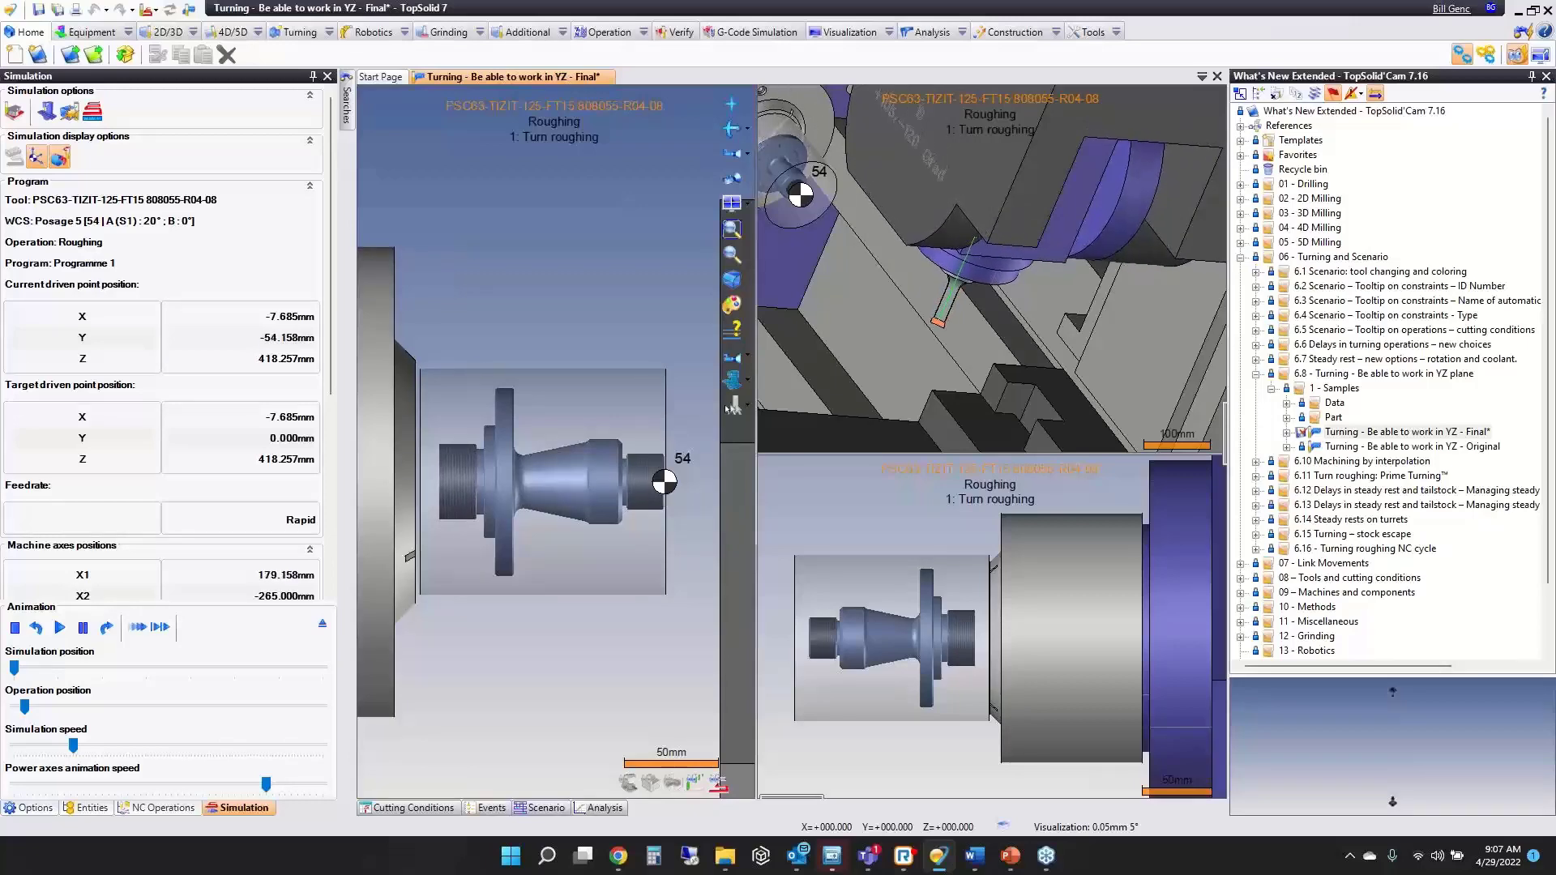
left_click(60, 628)
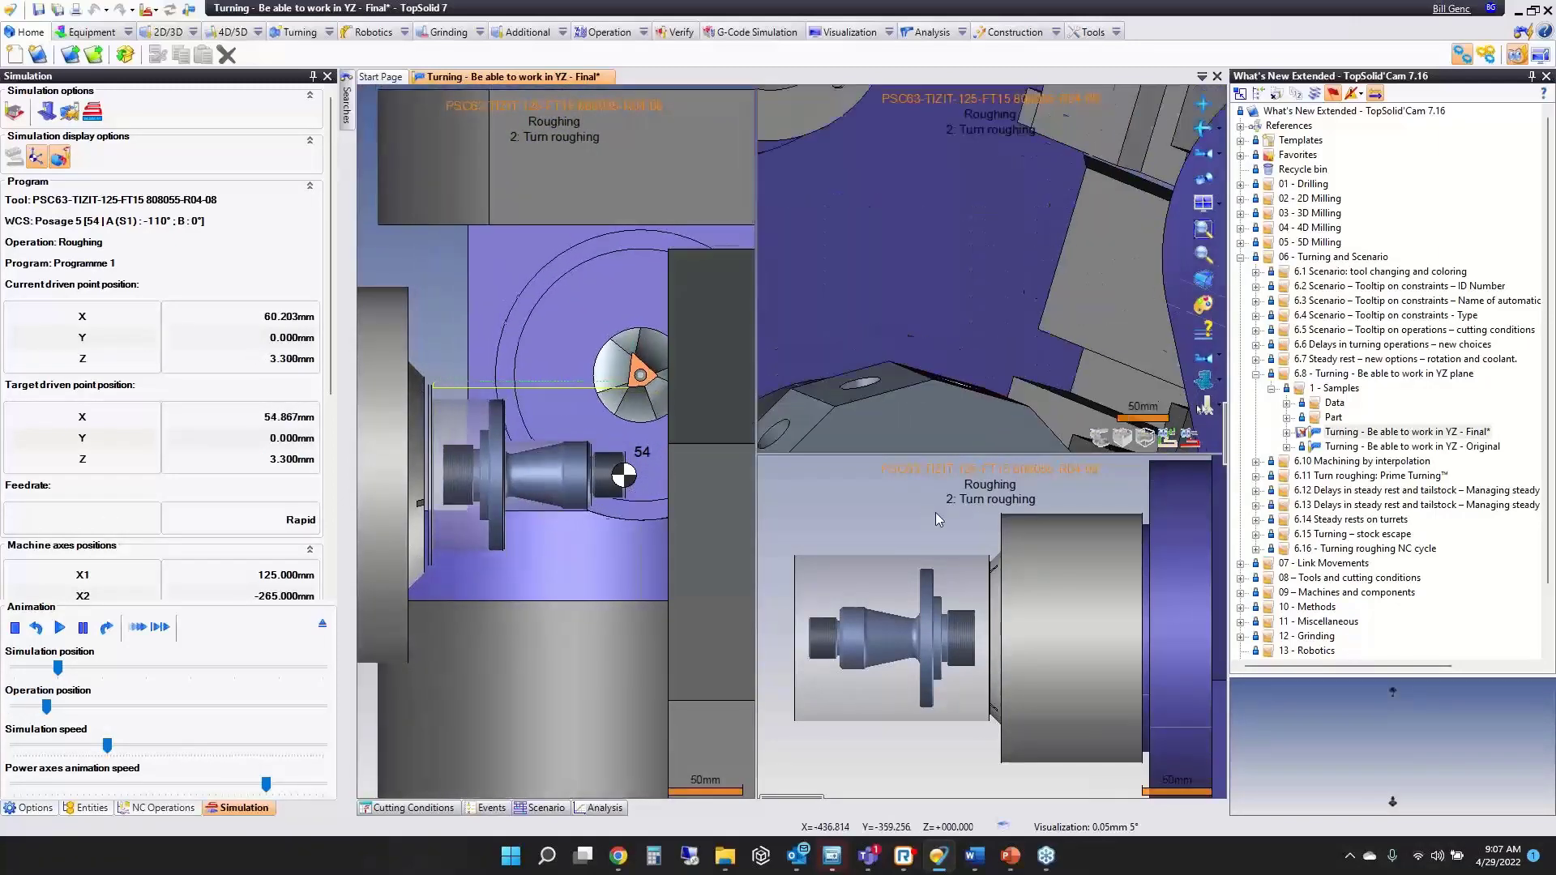
Watch the roughing and contouring passes play through to the end of the program.
left_click(59, 628)
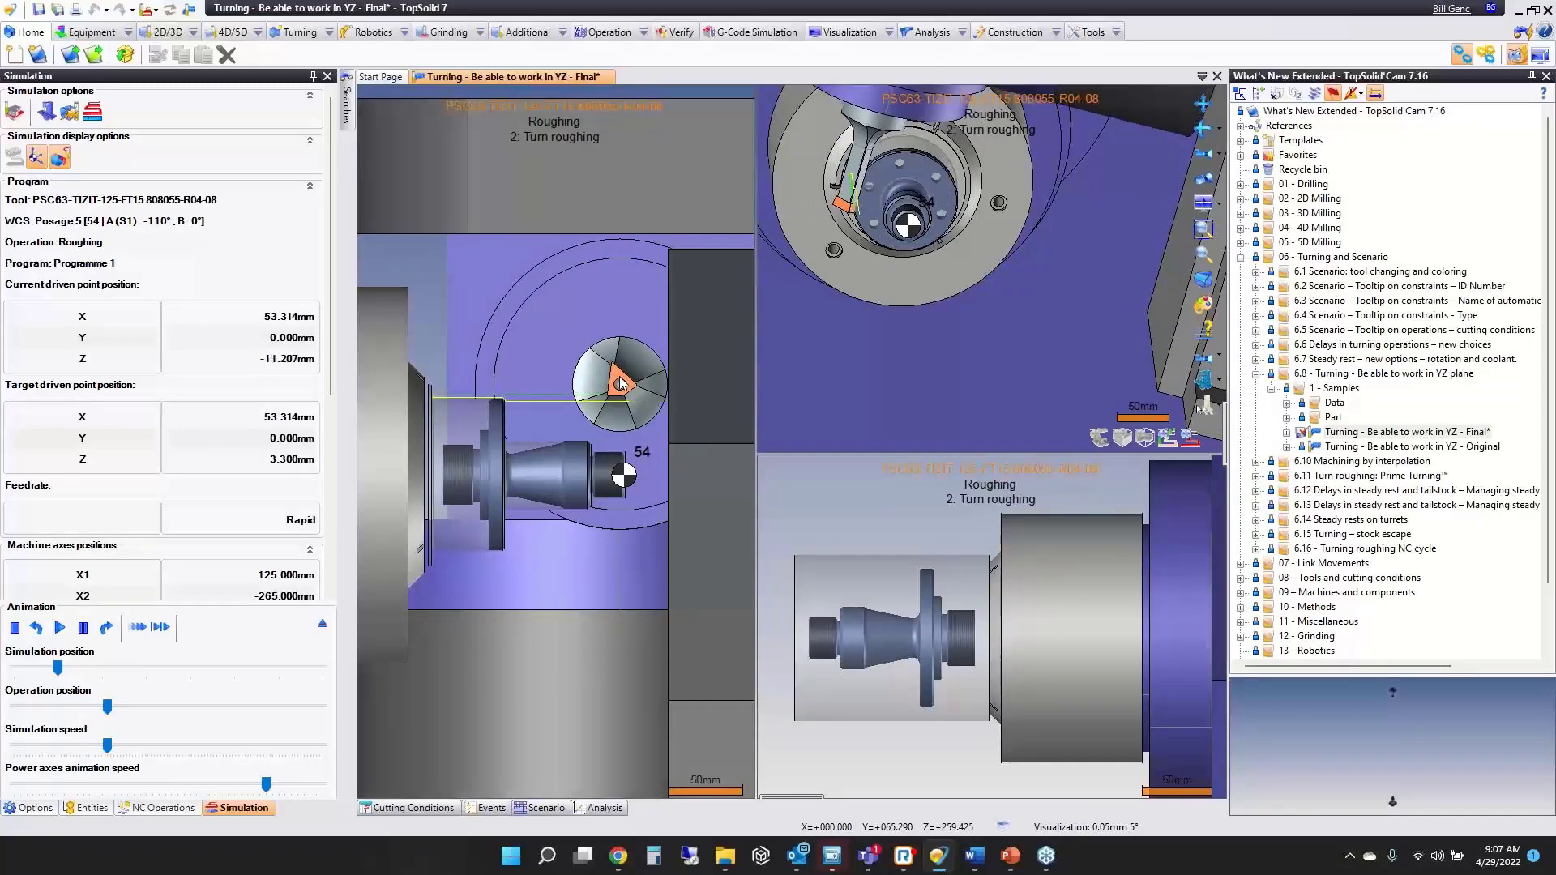
left_click(60, 627)
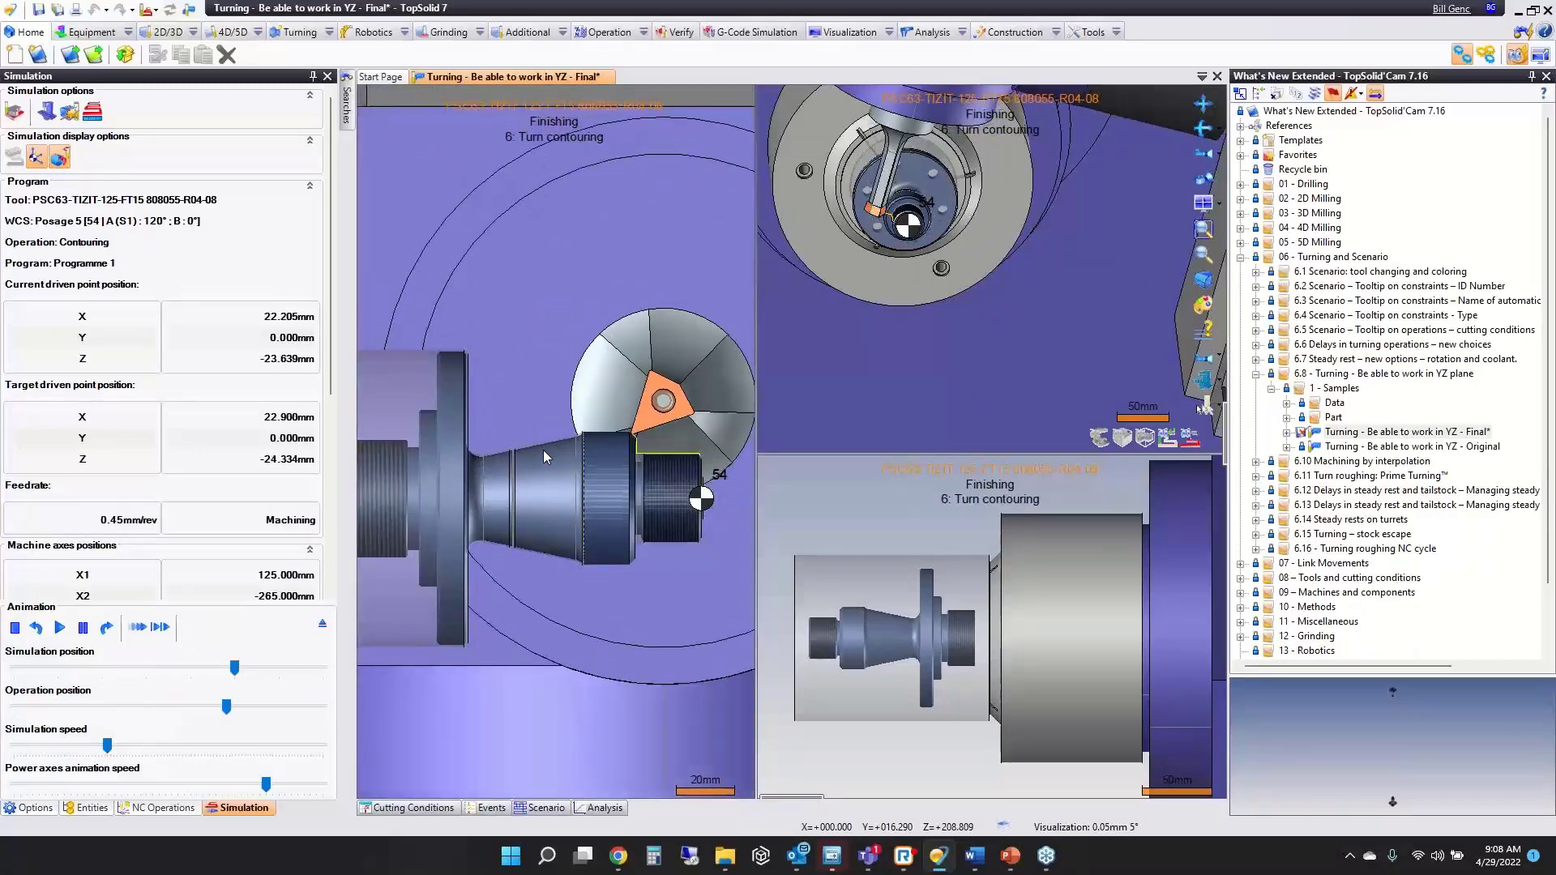
left_click(59, 627)
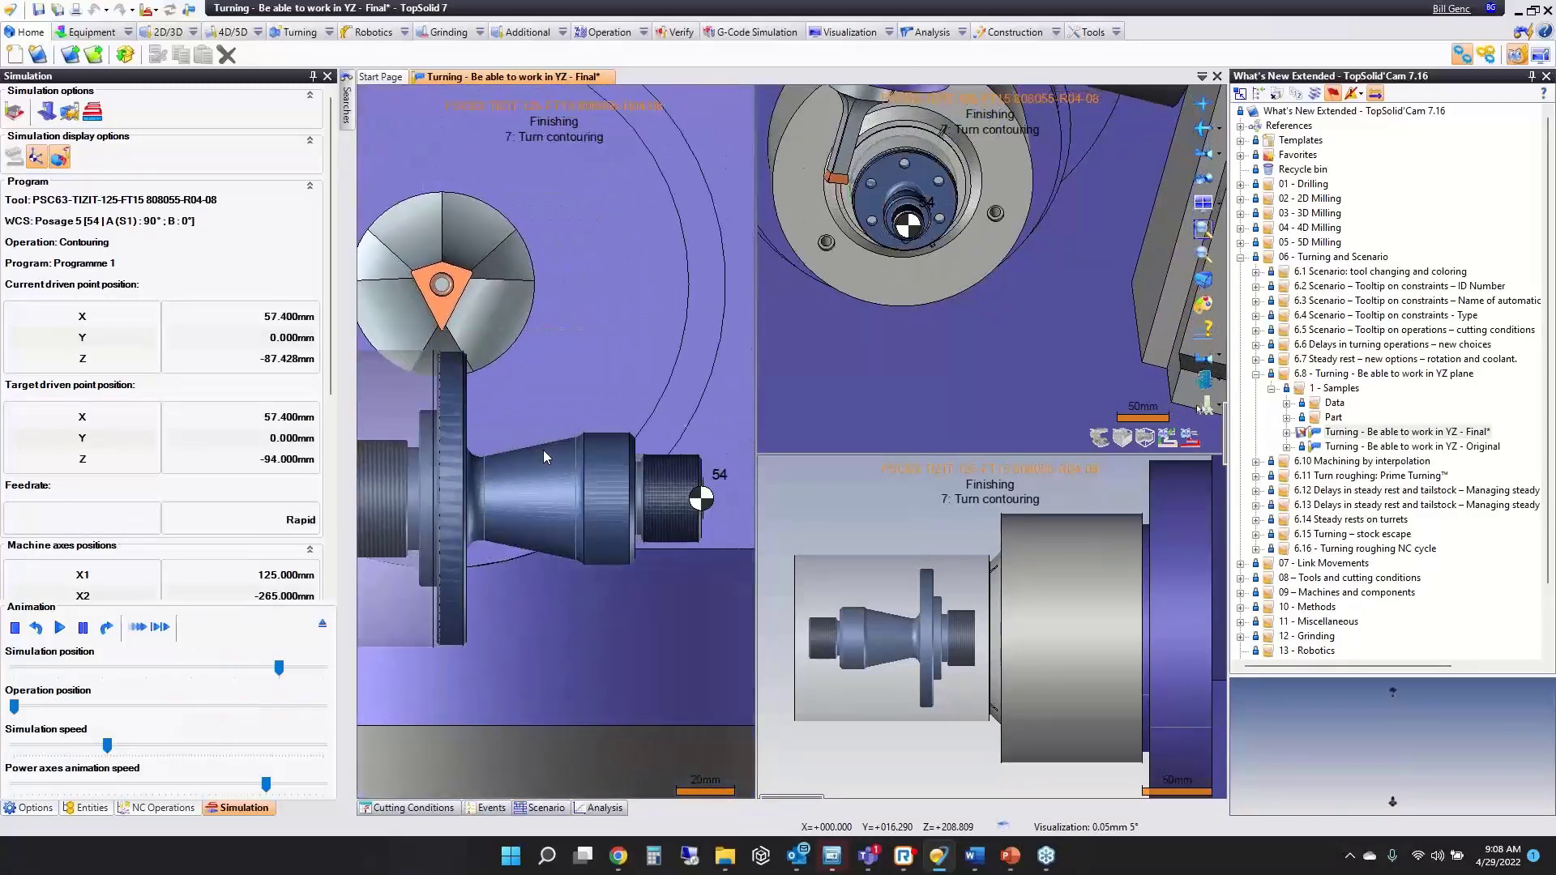
left_click(58, 628)
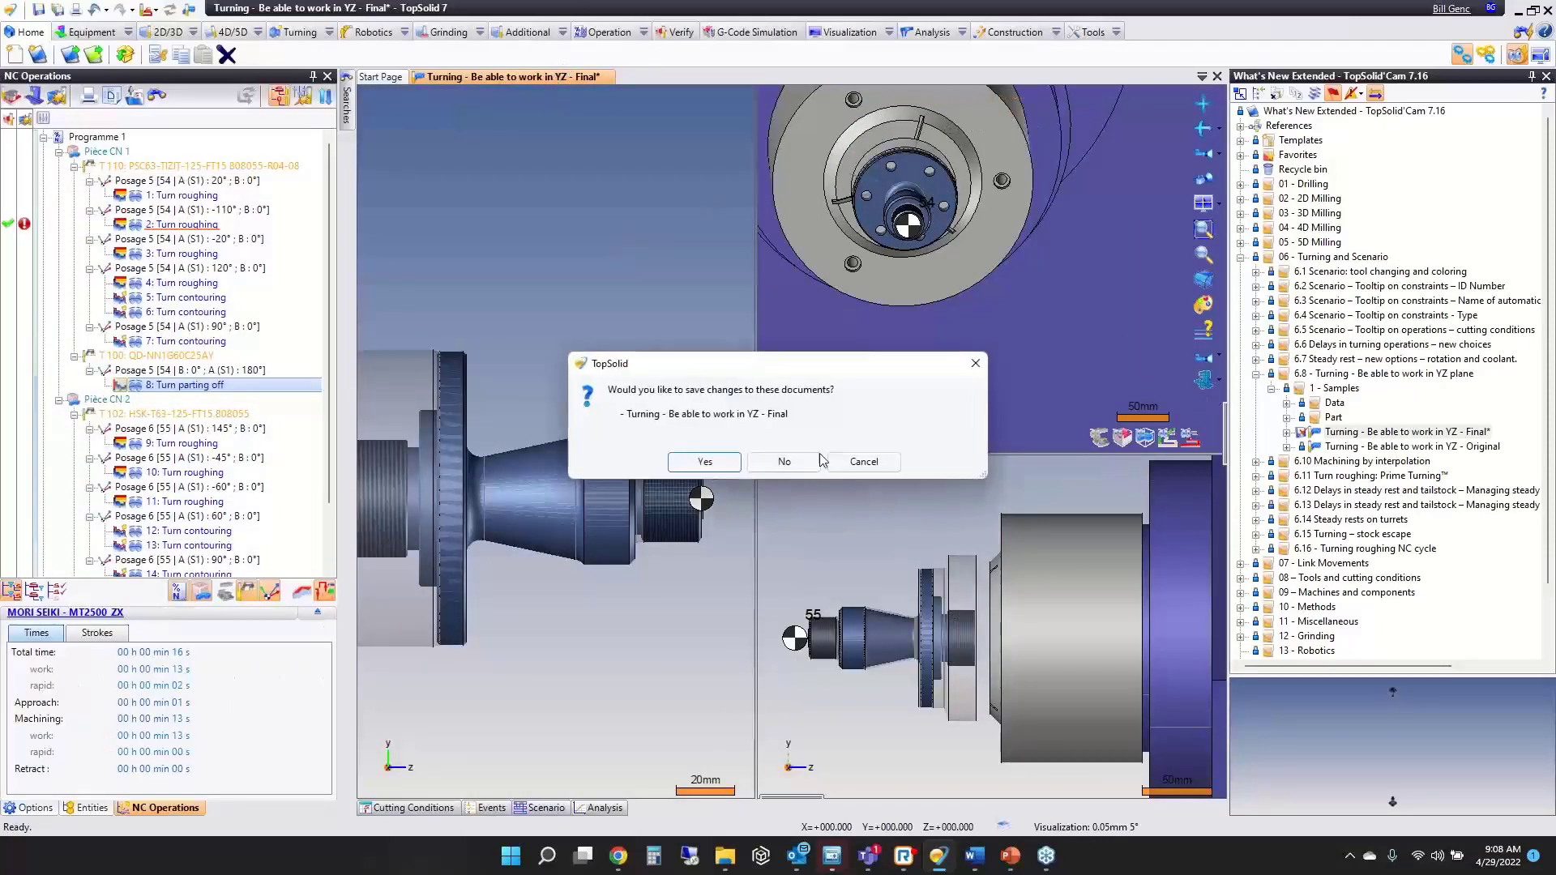
Discard the Final sample and load the YZ-plane 'Original' turning document.
left_click(784, 460)
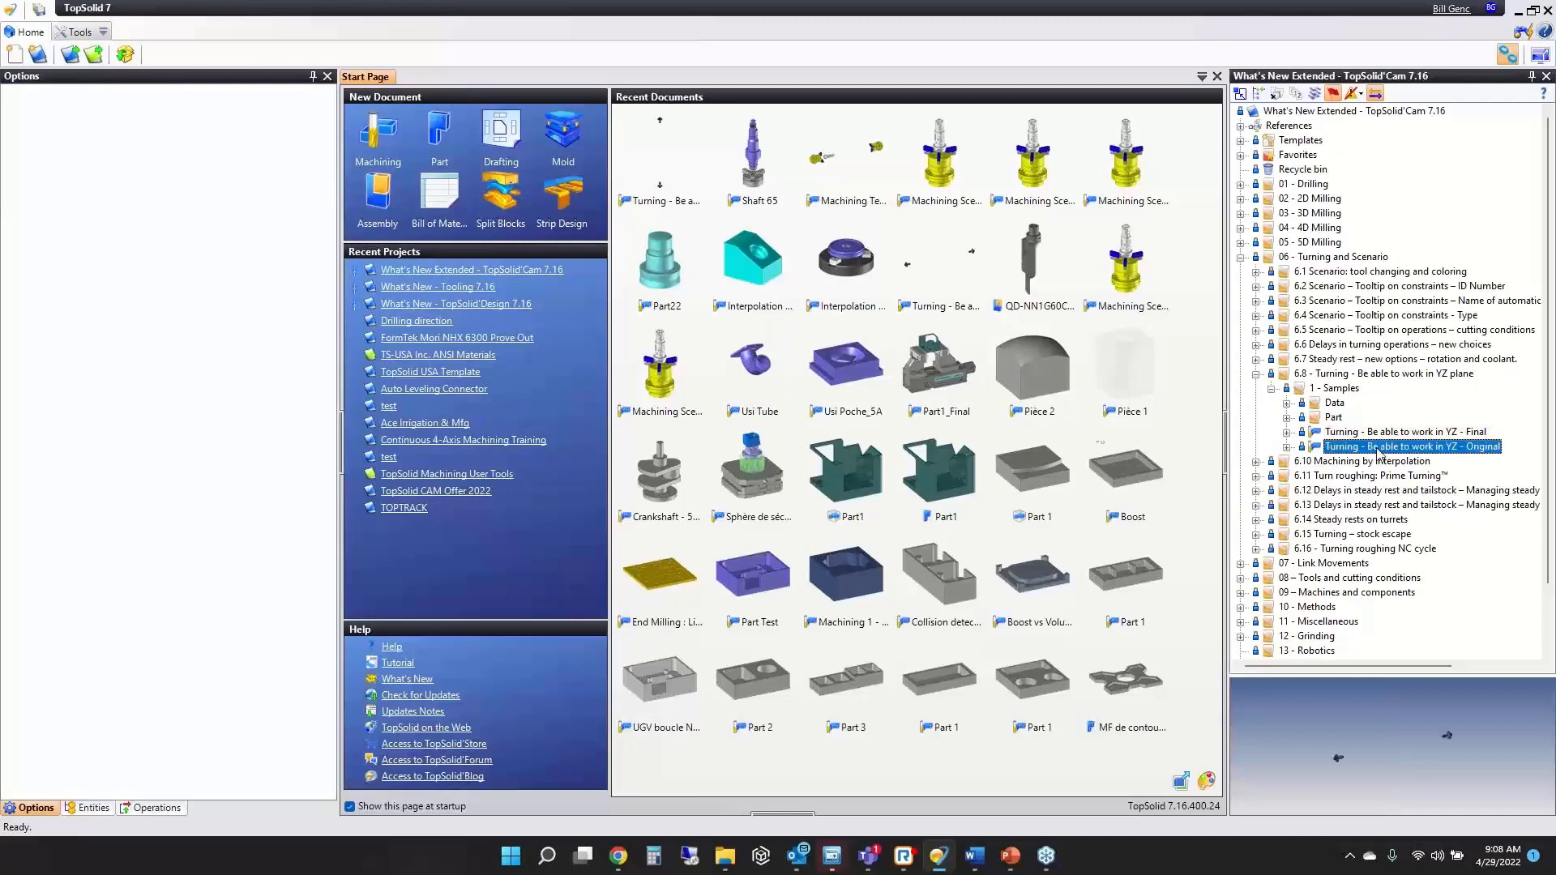
double_click(1410, 447)
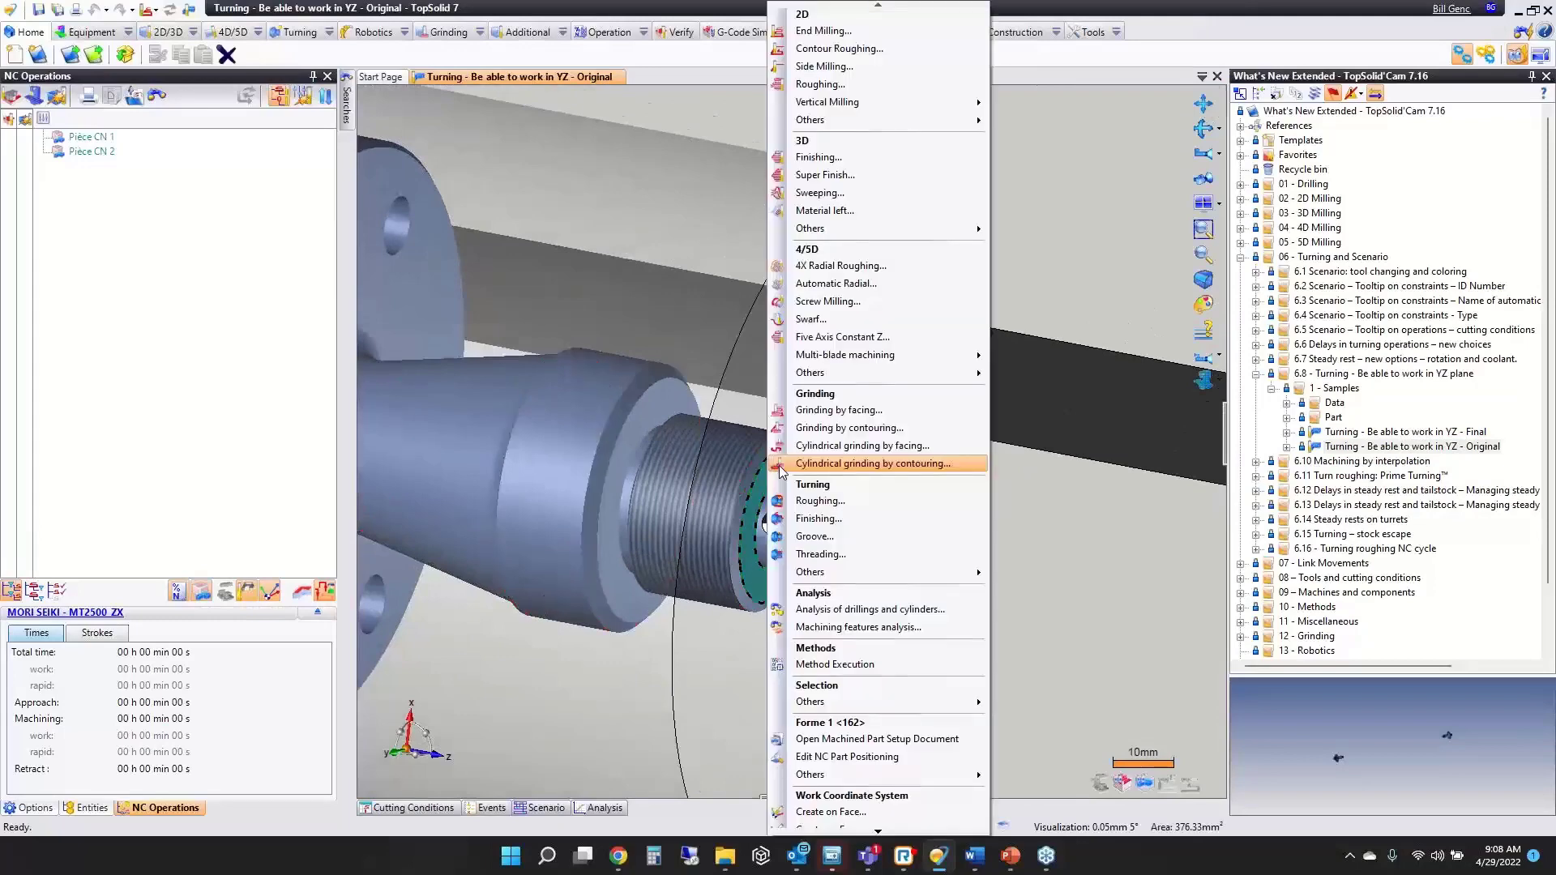
mouse_move(877, 500)
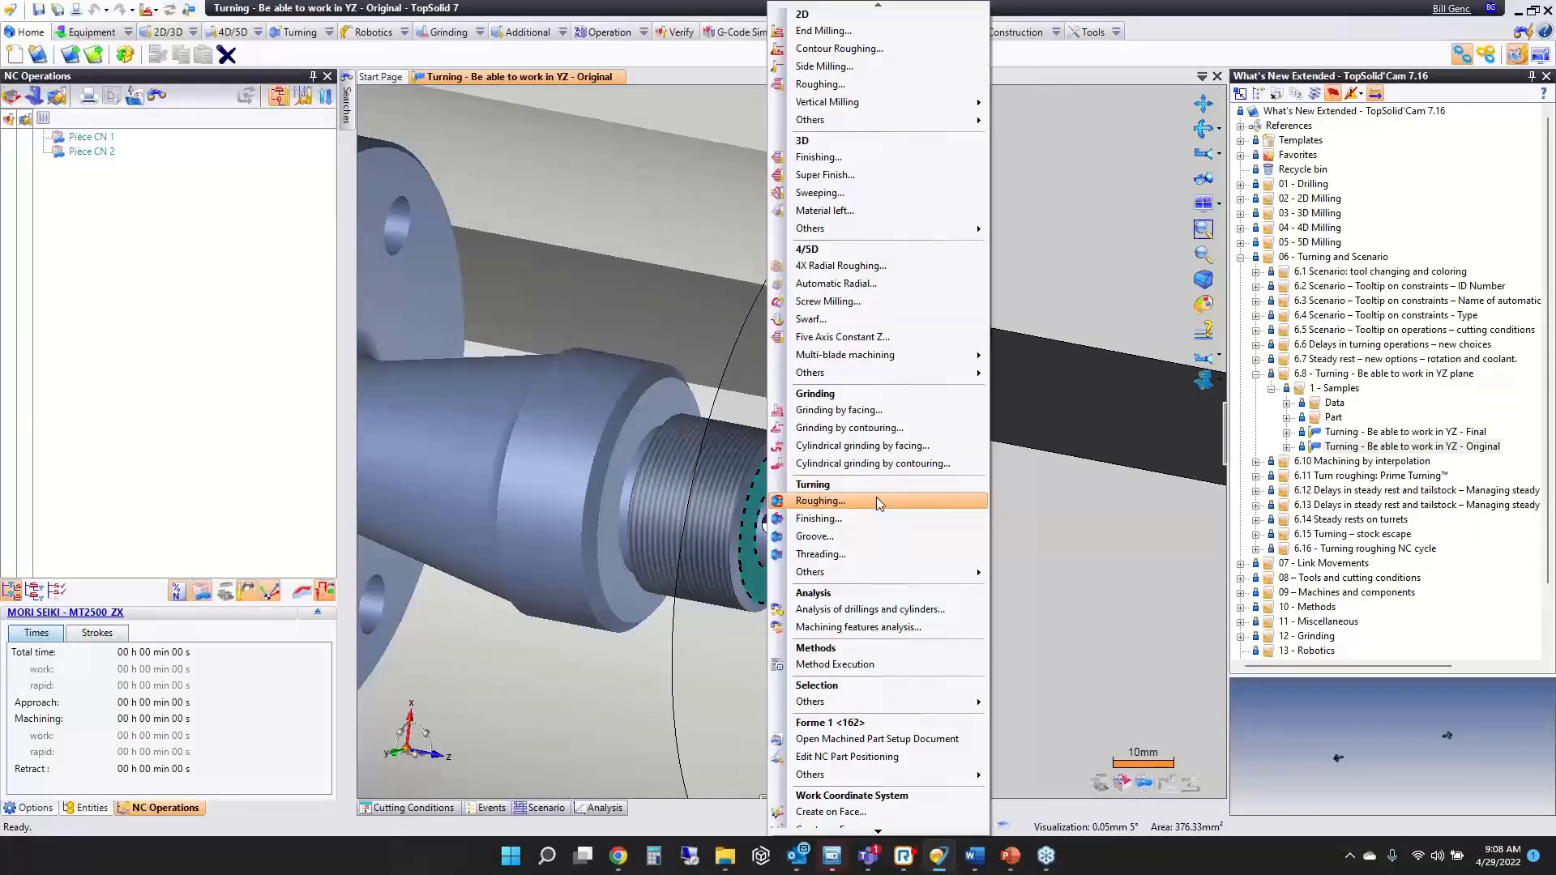
Create a Turning Roughing operation on the shaft with tool T 110.
left_click(820, 501)
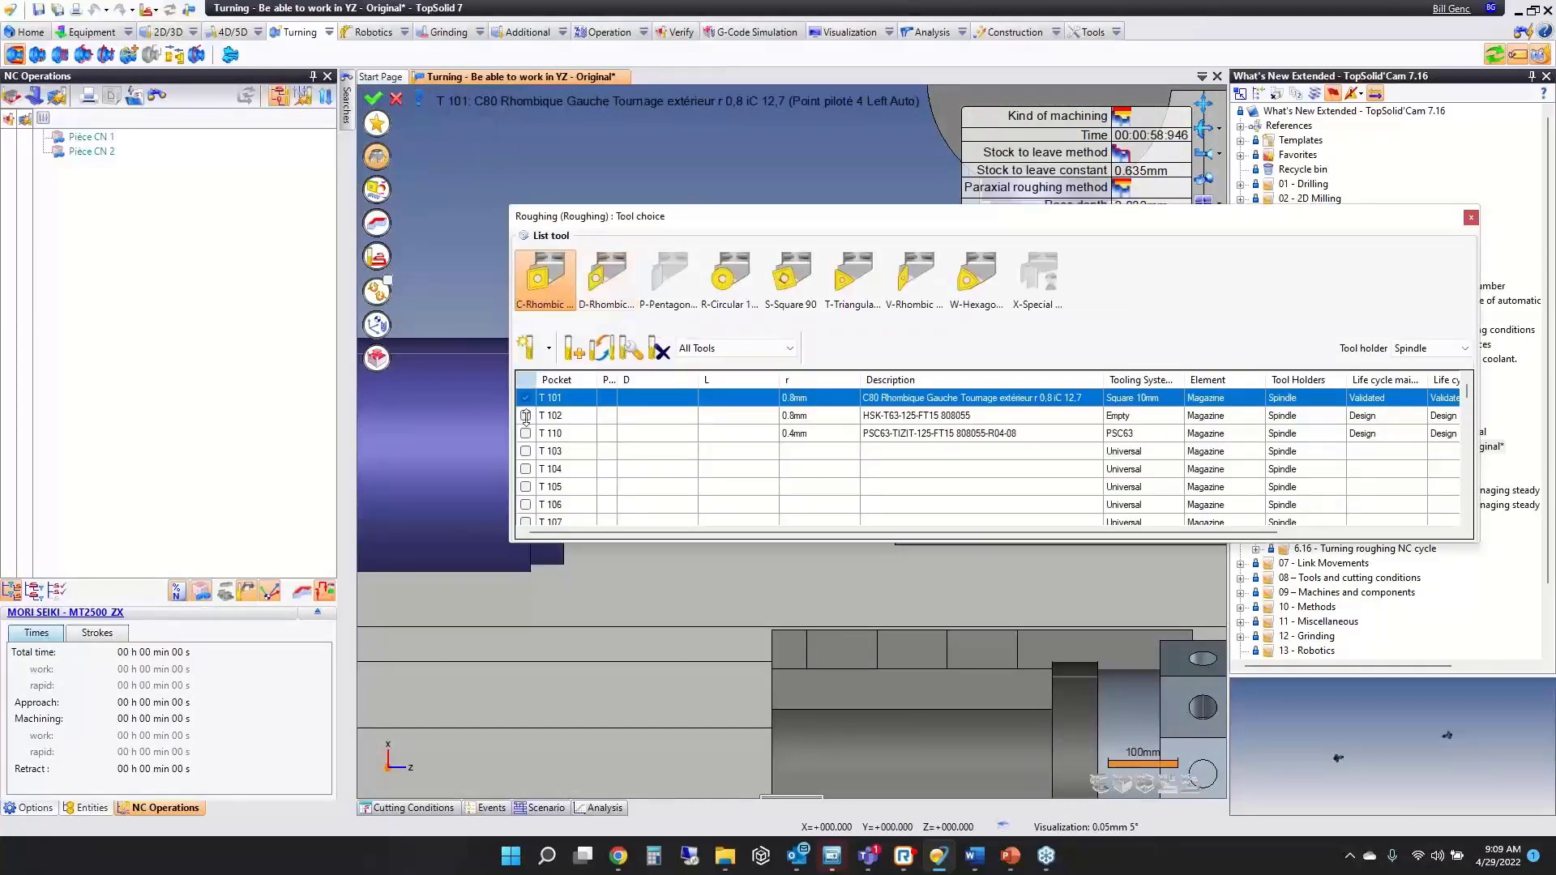
left_click(551, 432)
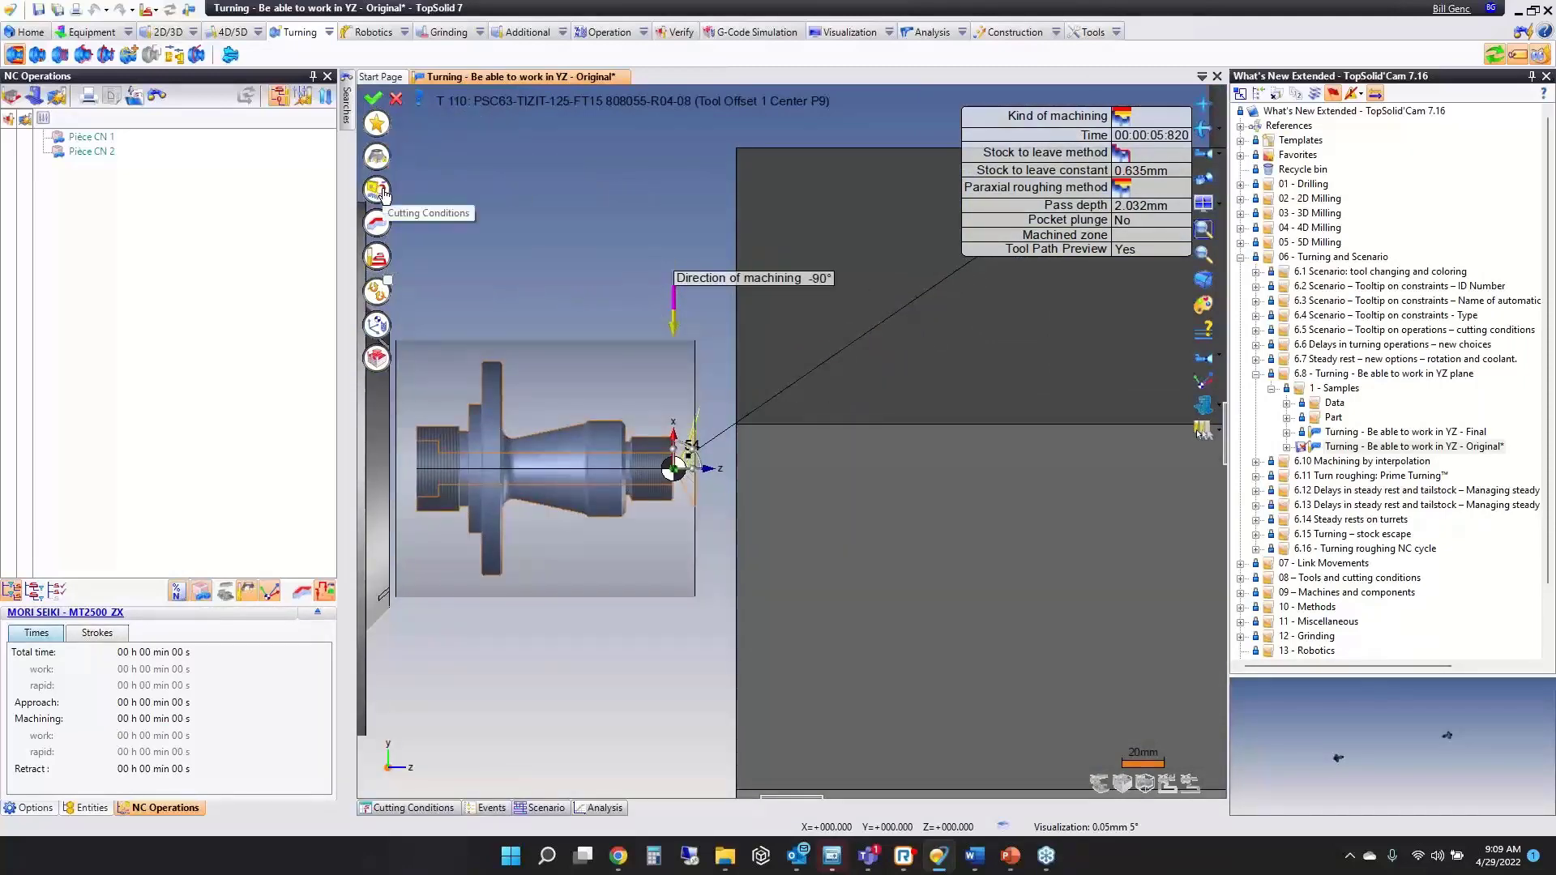
left_click(376, 189)
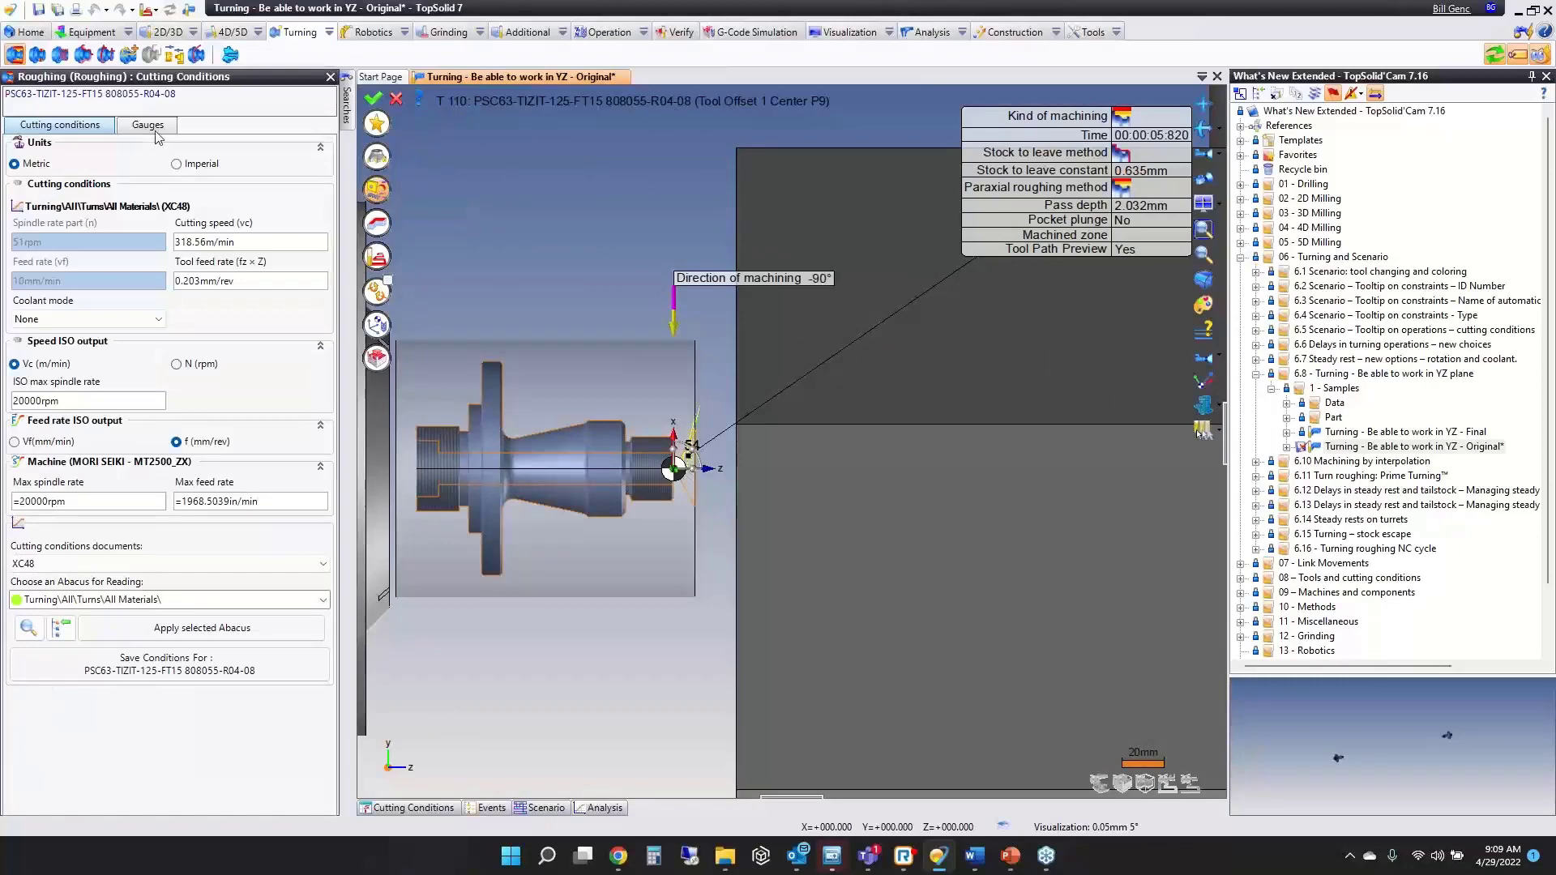
Drive the third tool offset in Gauges and validate the 20° tool orientation, then simulate.
left_click(146, 125)
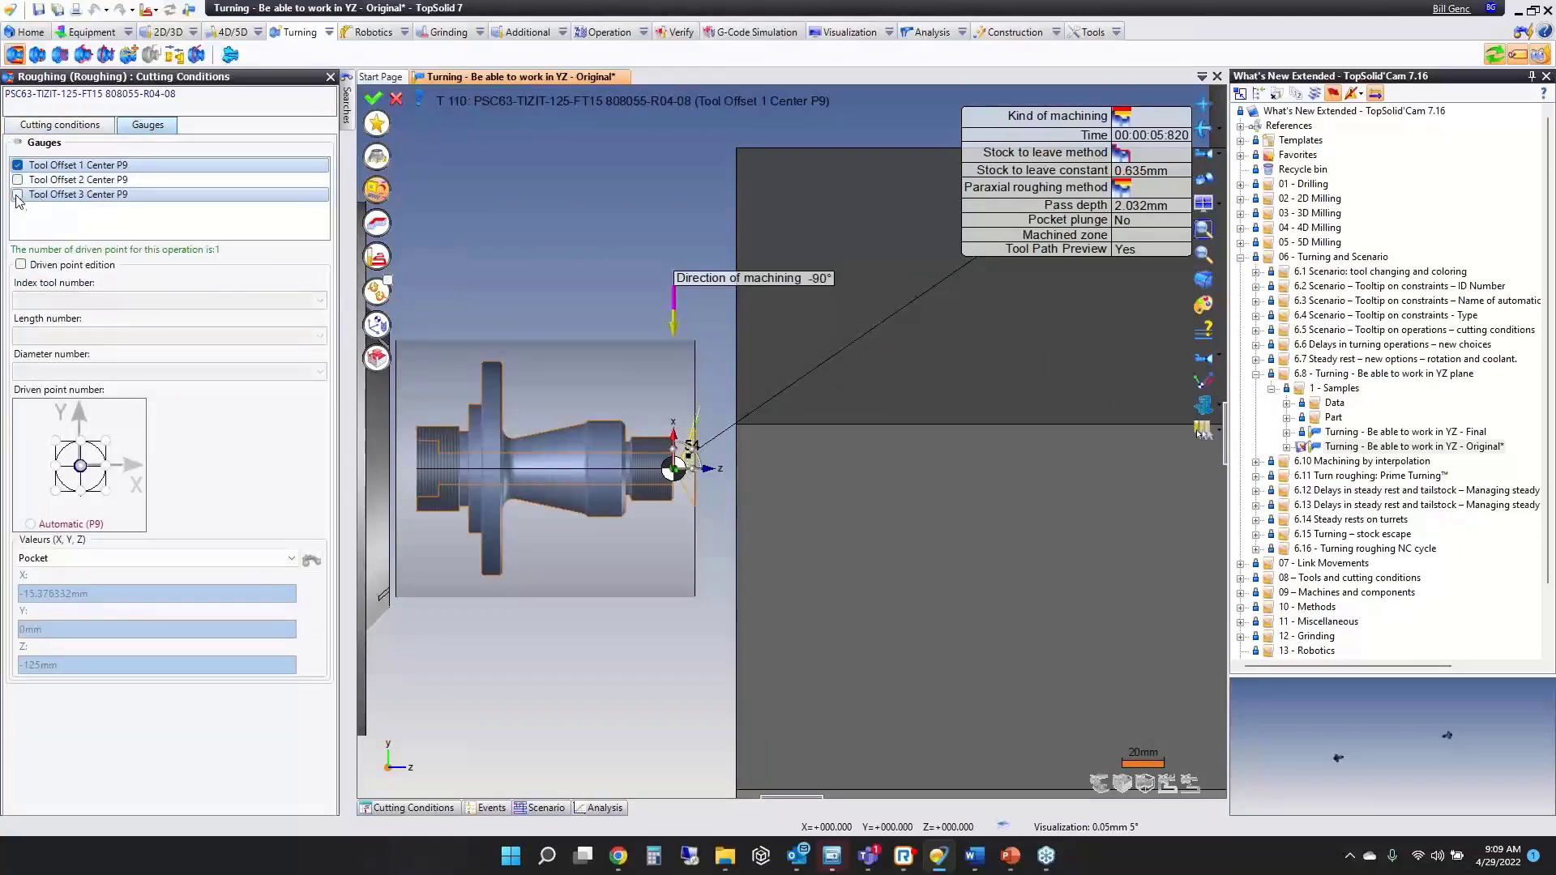
left_click(18, 194)
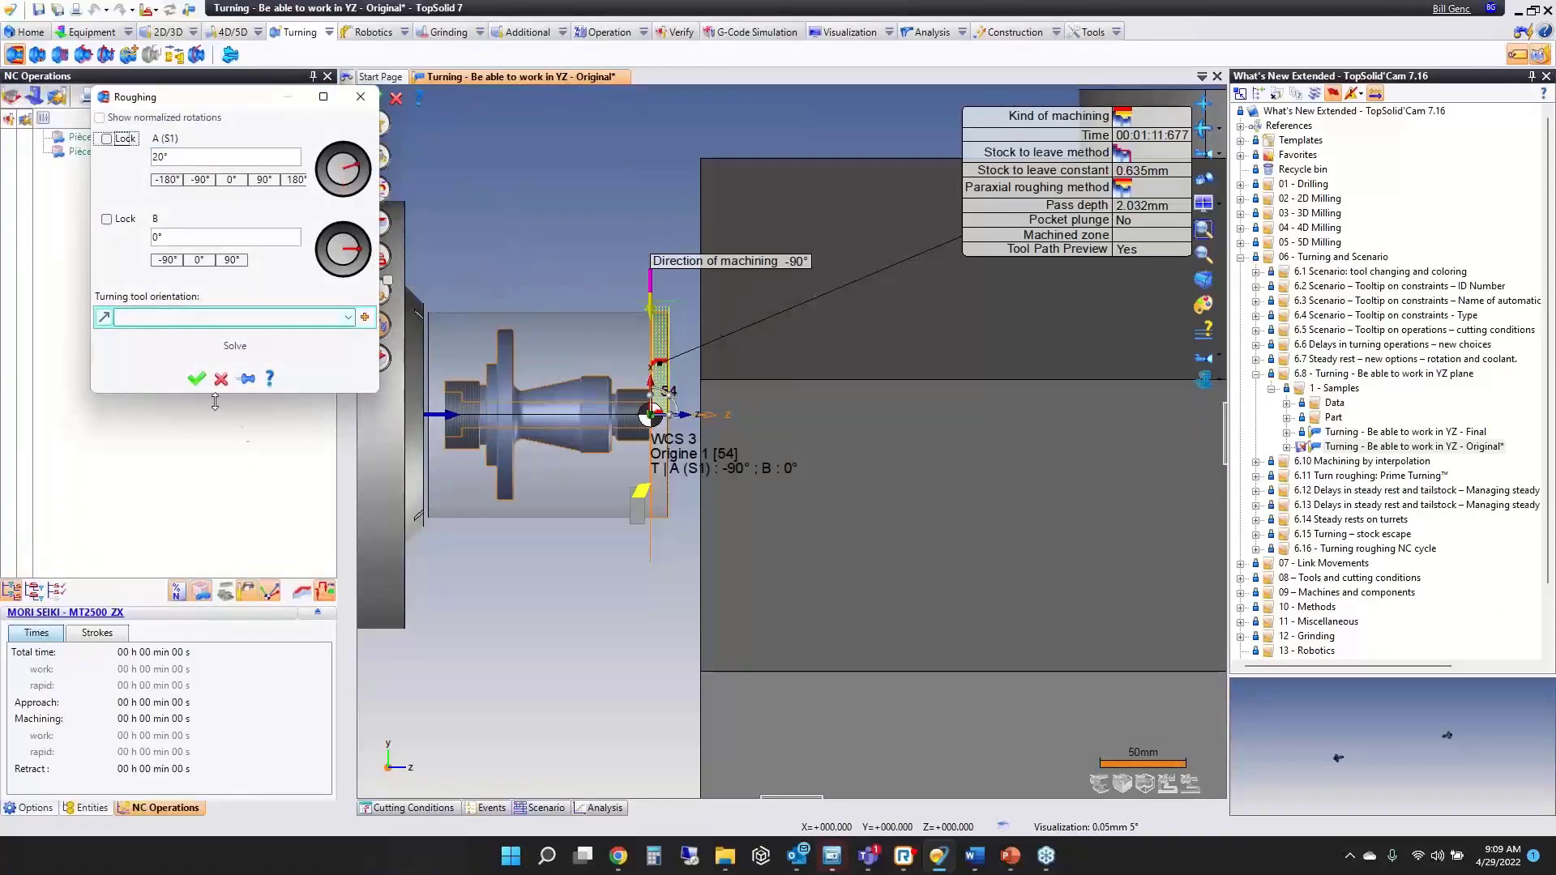
left_click(198, 379)
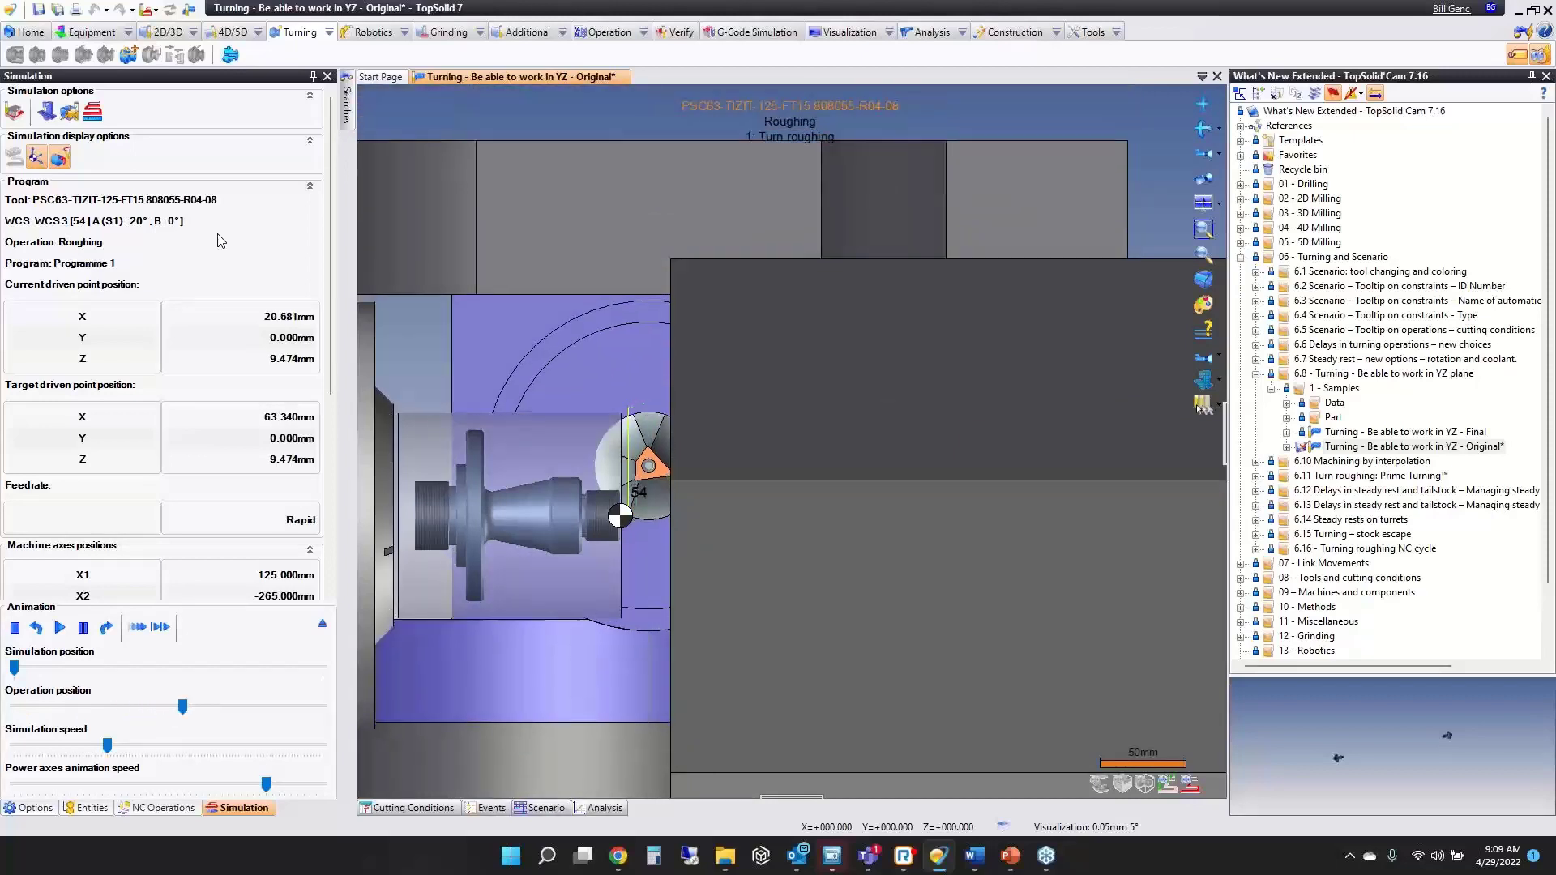
Finish and exit the simulation, then start a second Turning Roughing operation on the shaft.
left_click(59, 629)
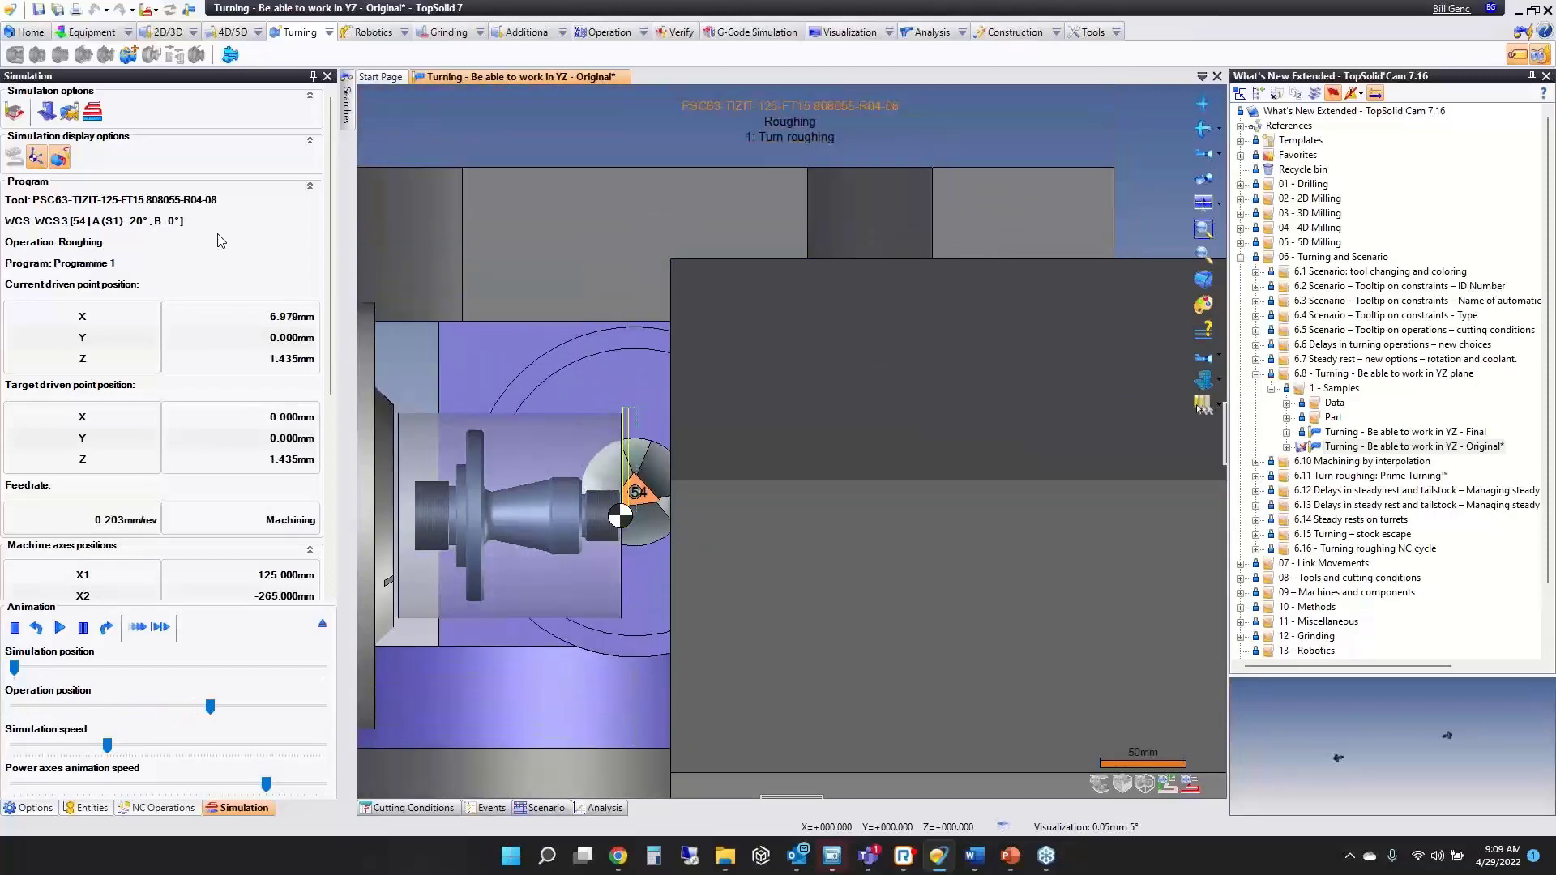
left_click(162, 807)
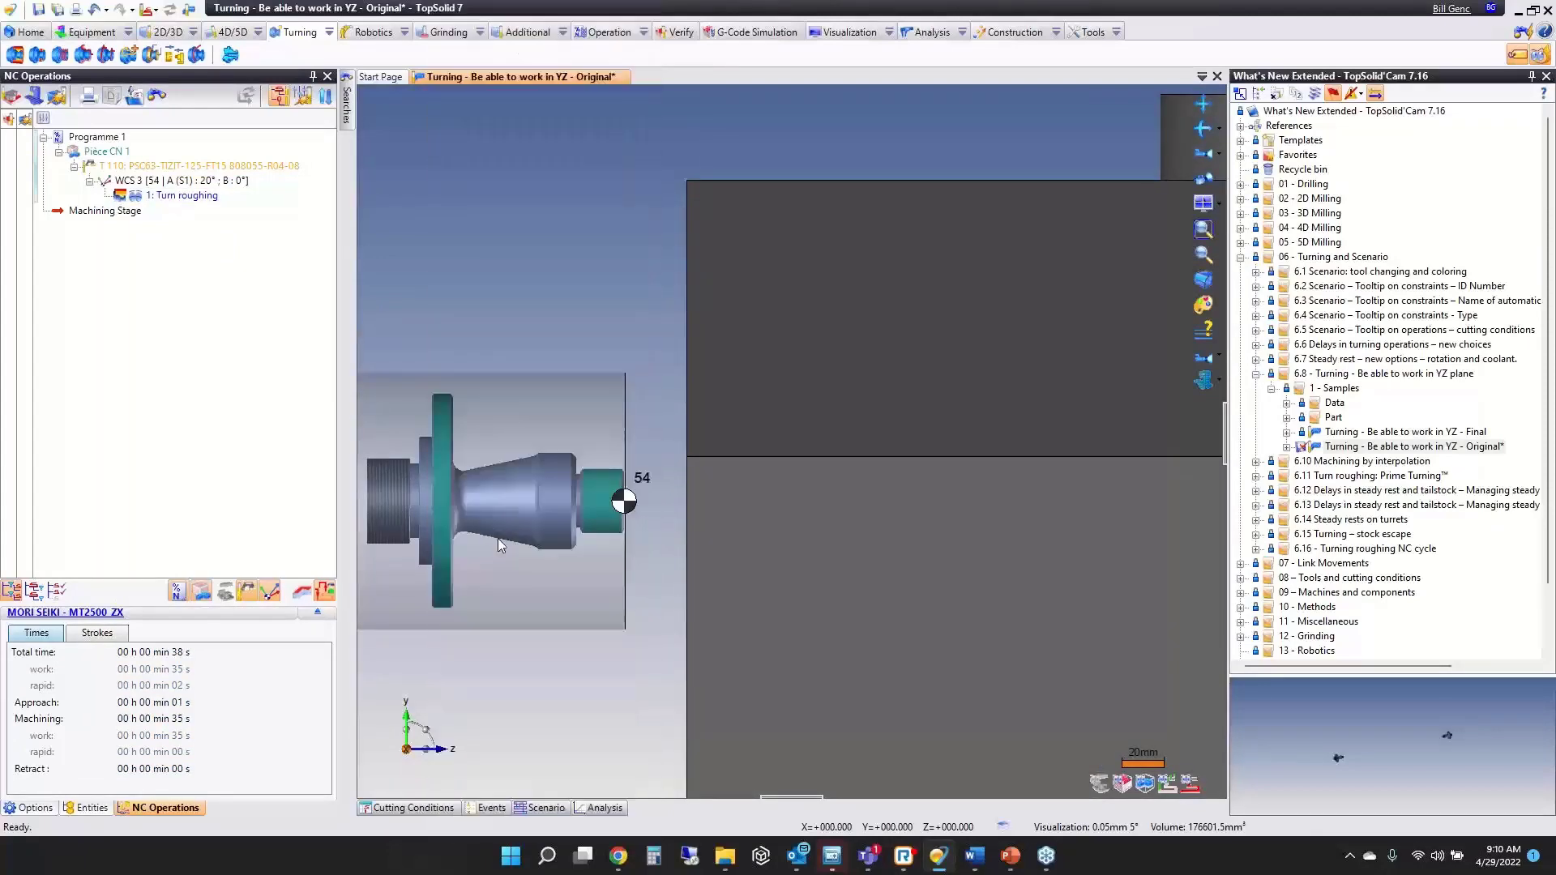
double_click(186, 194)
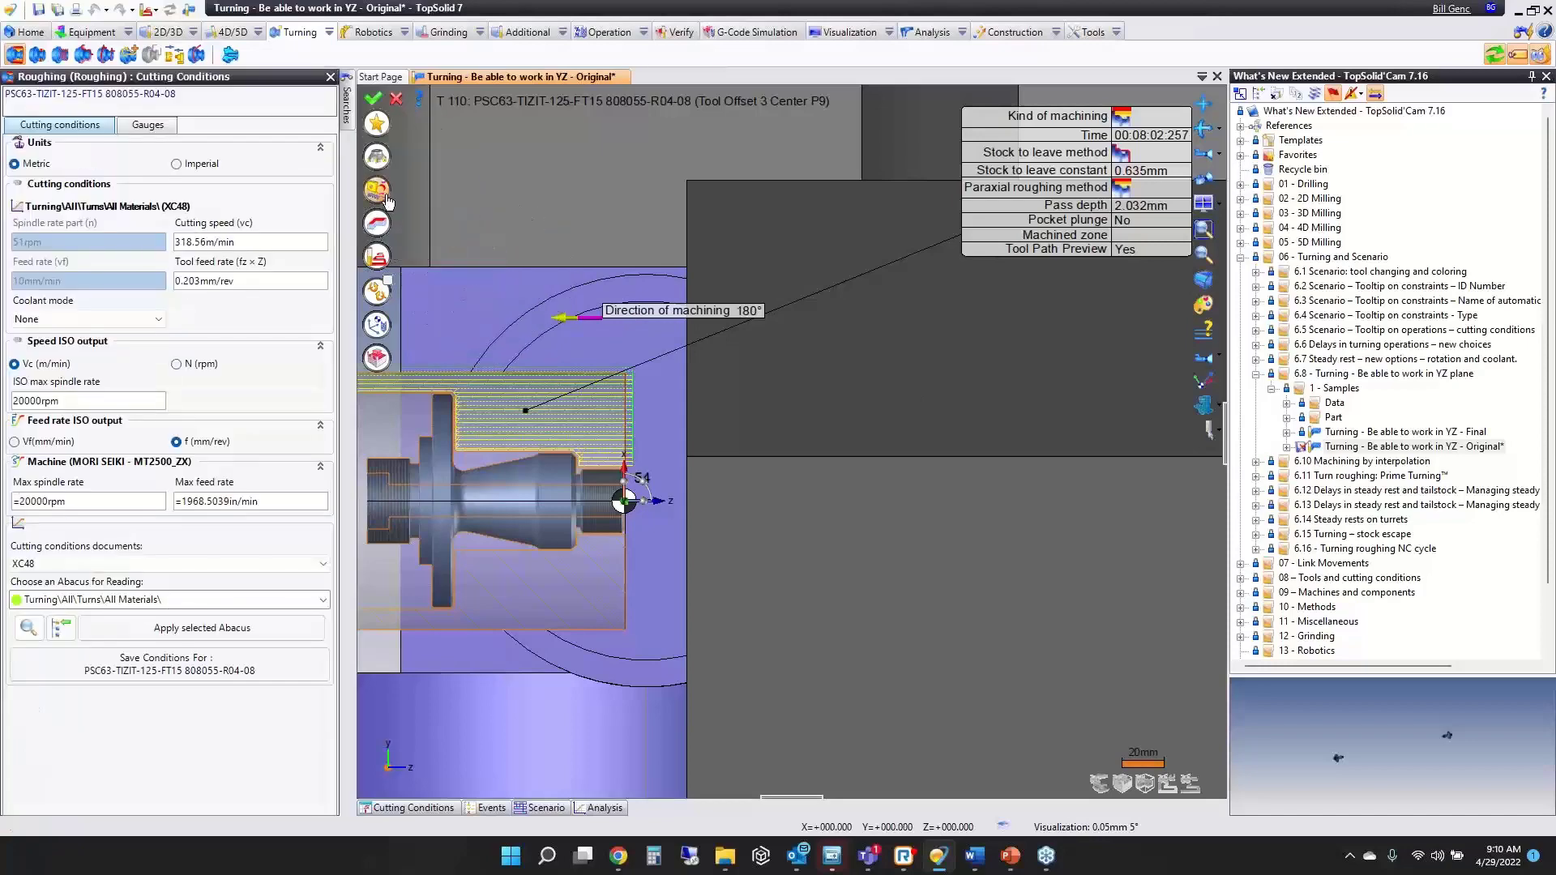
Keep tool offset 3 in Gauges and validate a -110° tool orientation for 2: Turn roughing.
left_click(146, 124)
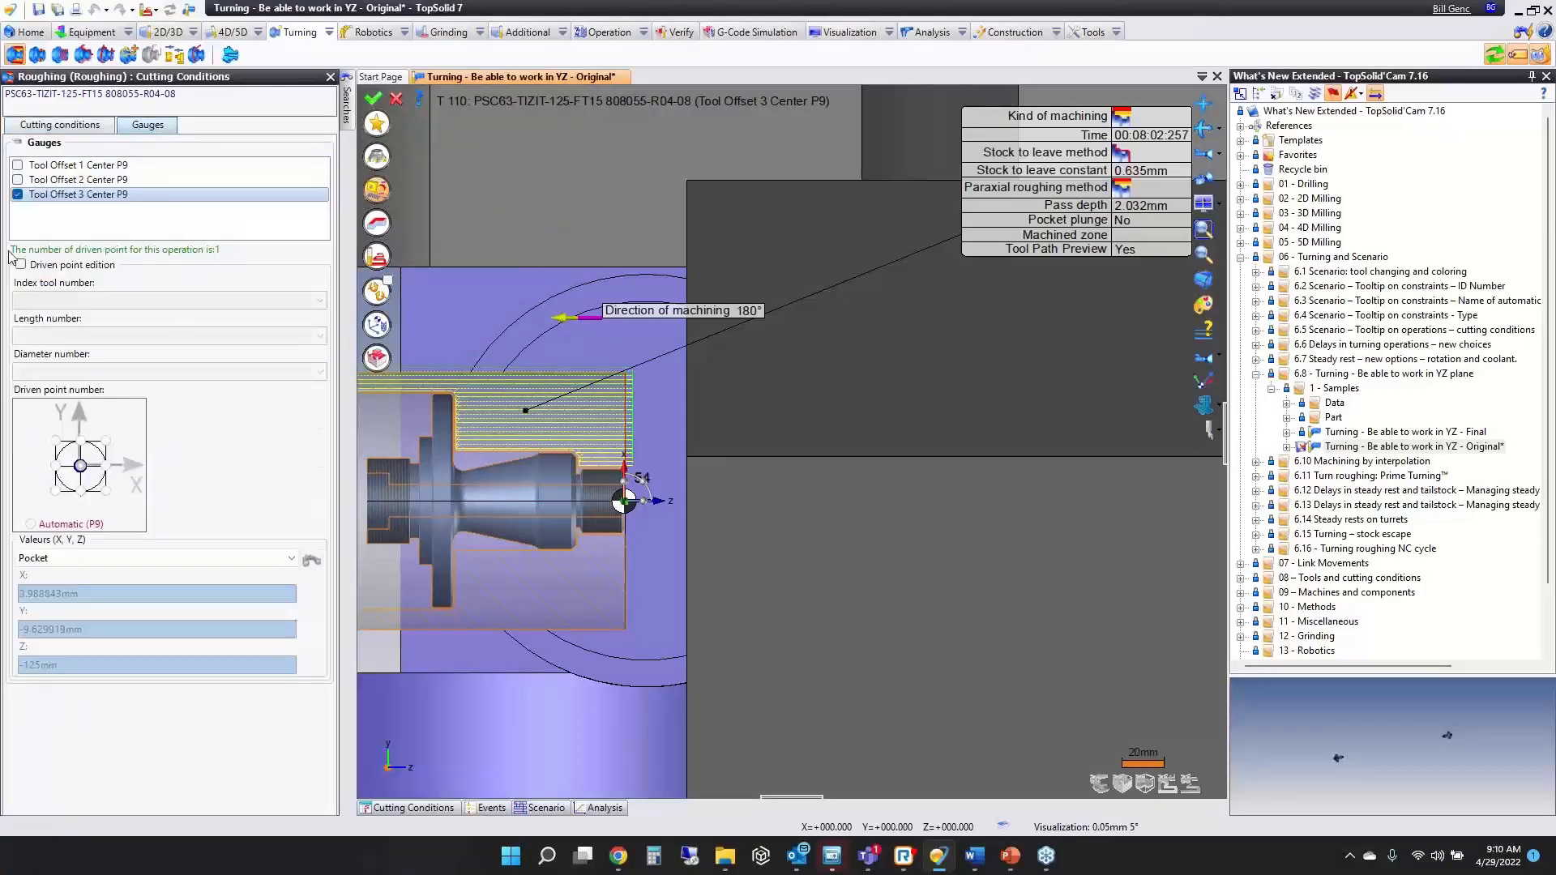
left_click(17, 178)
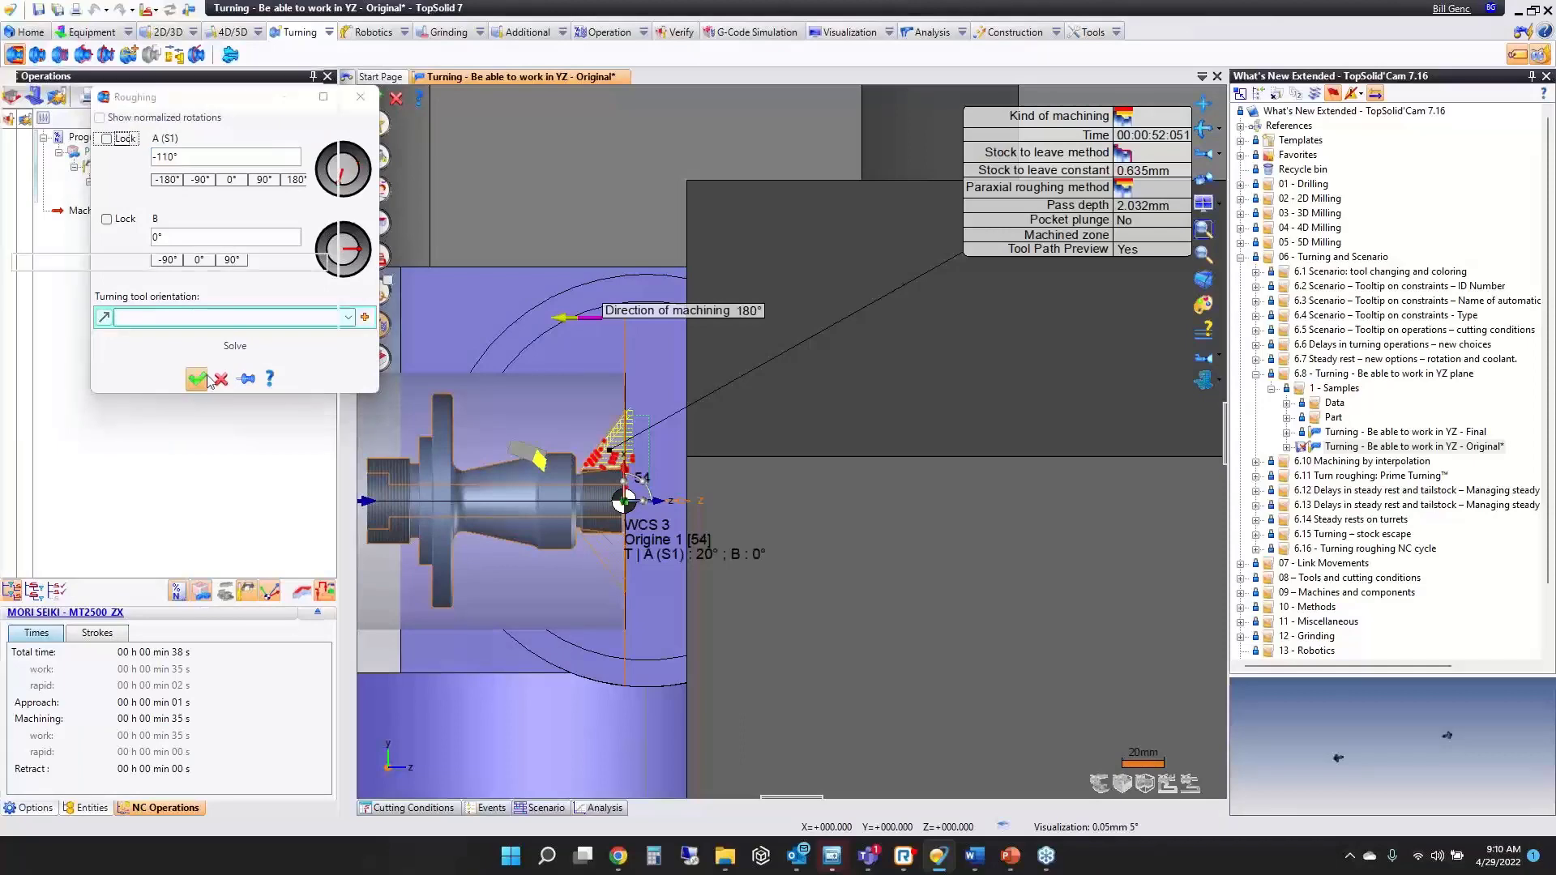
left_click(198, 379)
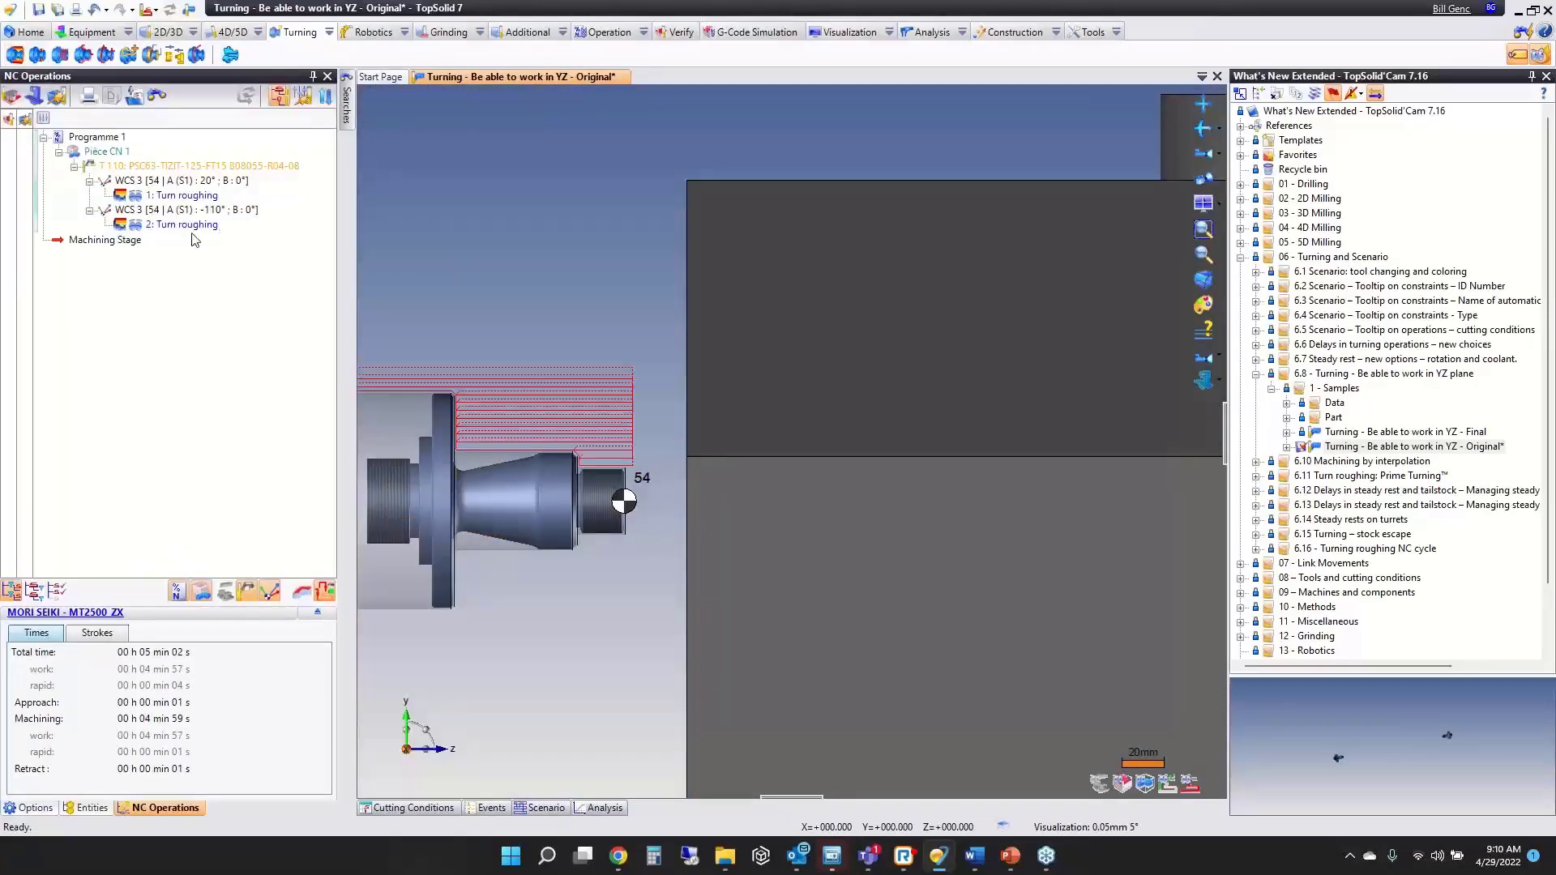
left_click(162, 209)
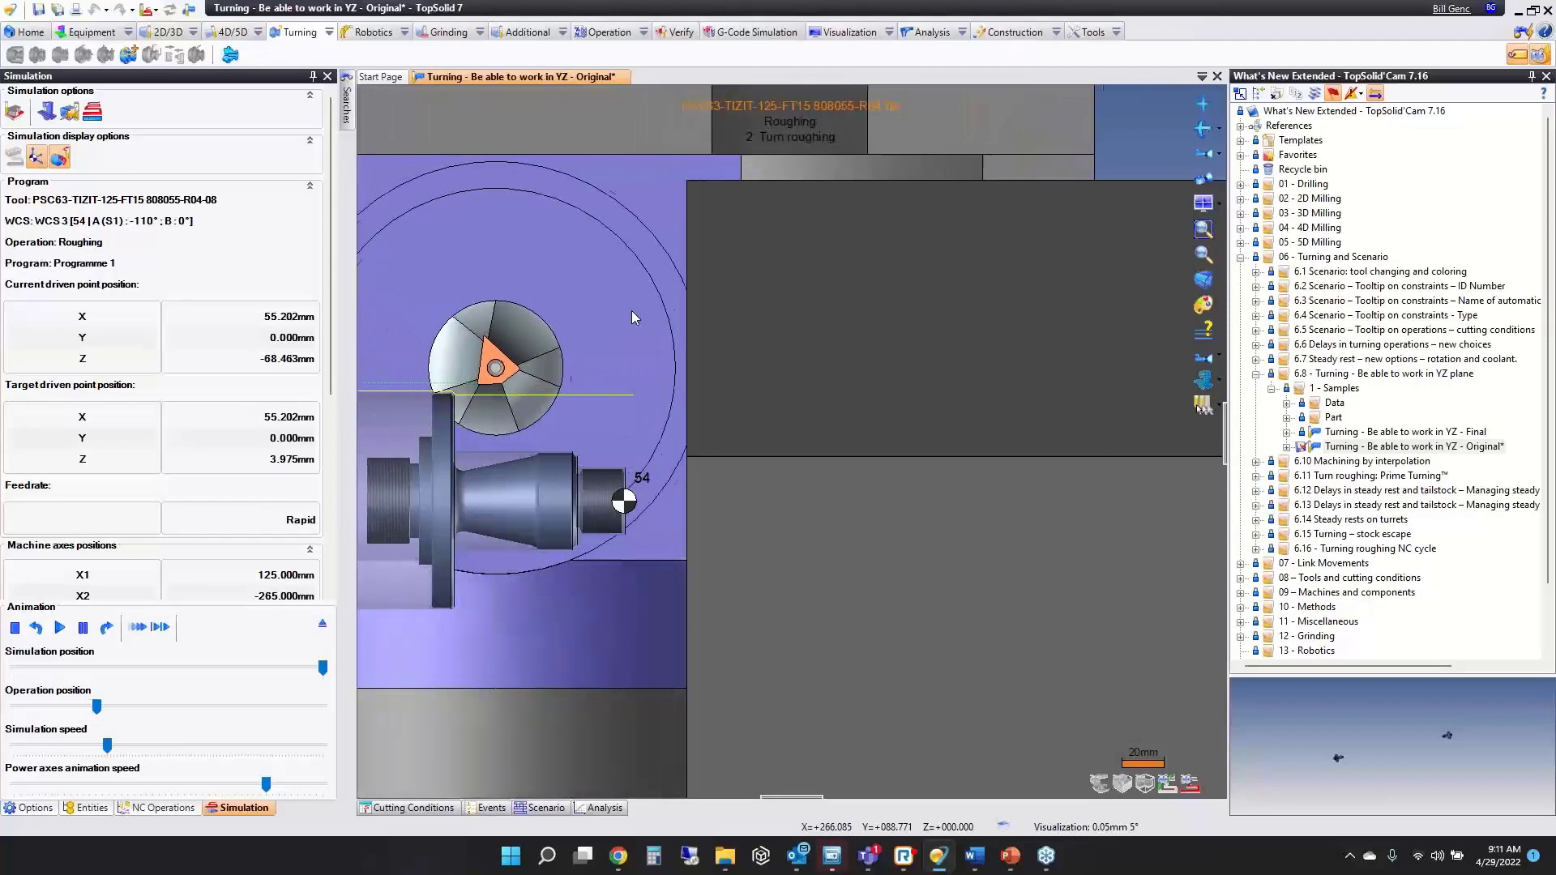
left_click(162, 807)
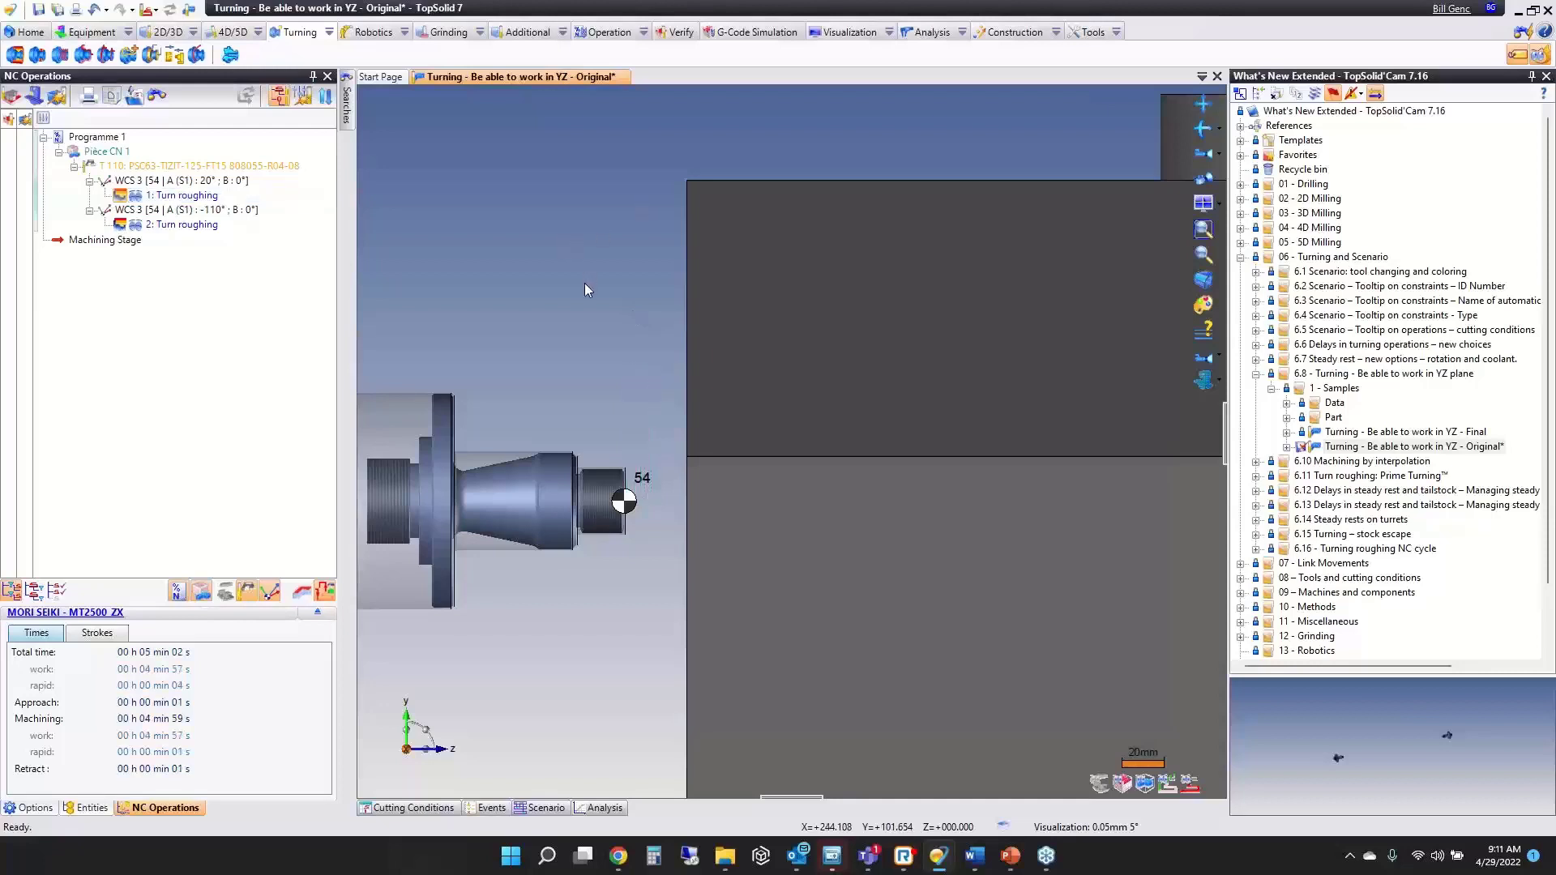
mouse_move(170, 230)
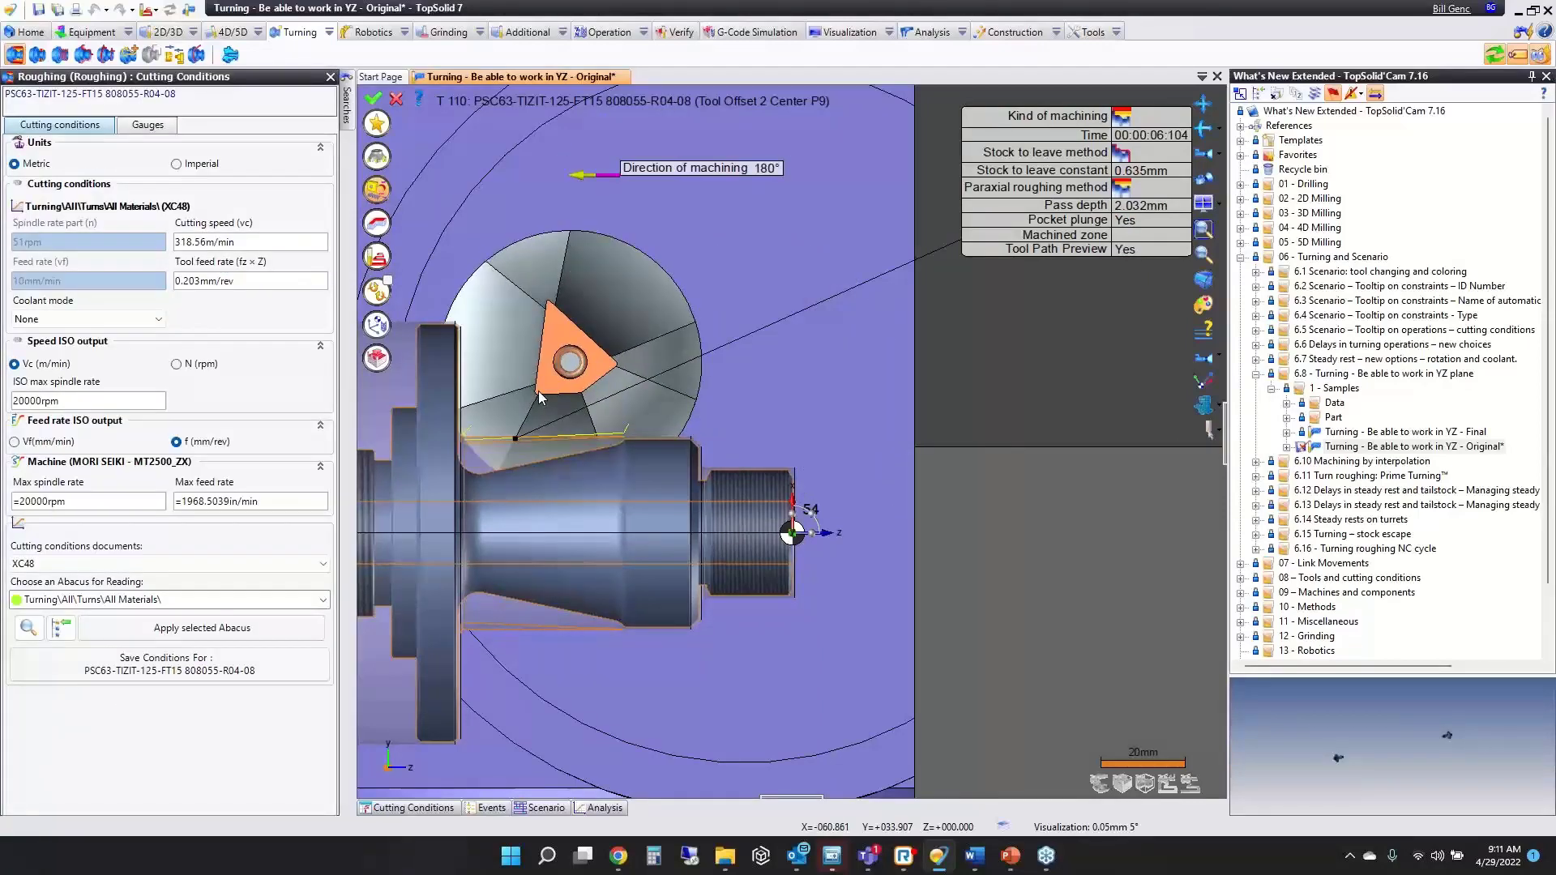
Set the new roughing pass to a -20° tool orientation in the Gauges settings.
left_click(146, 125)
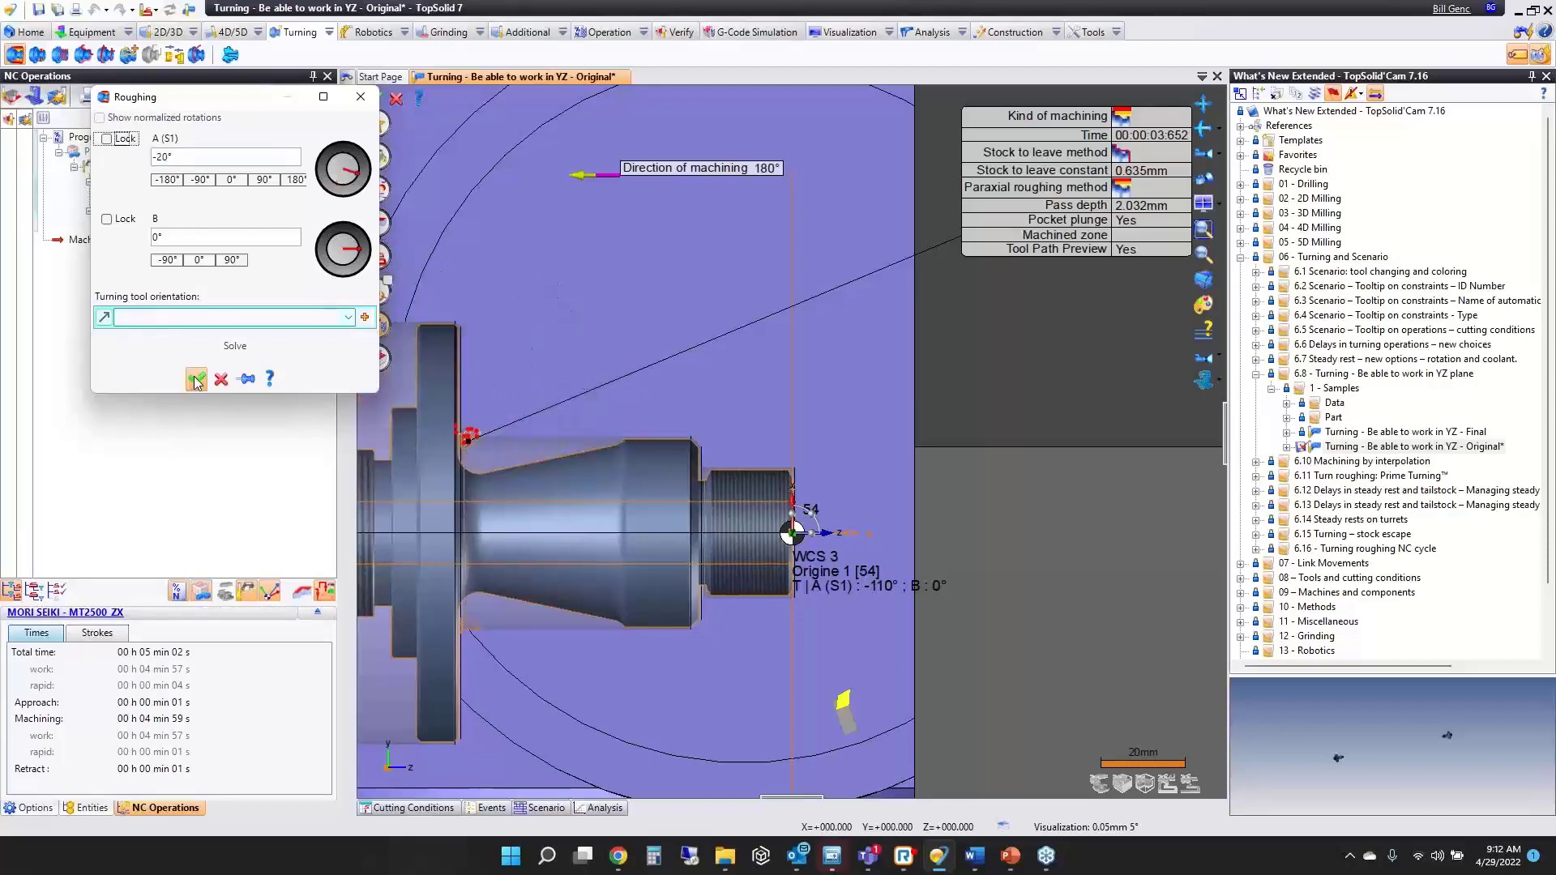
left_click(194, 379)
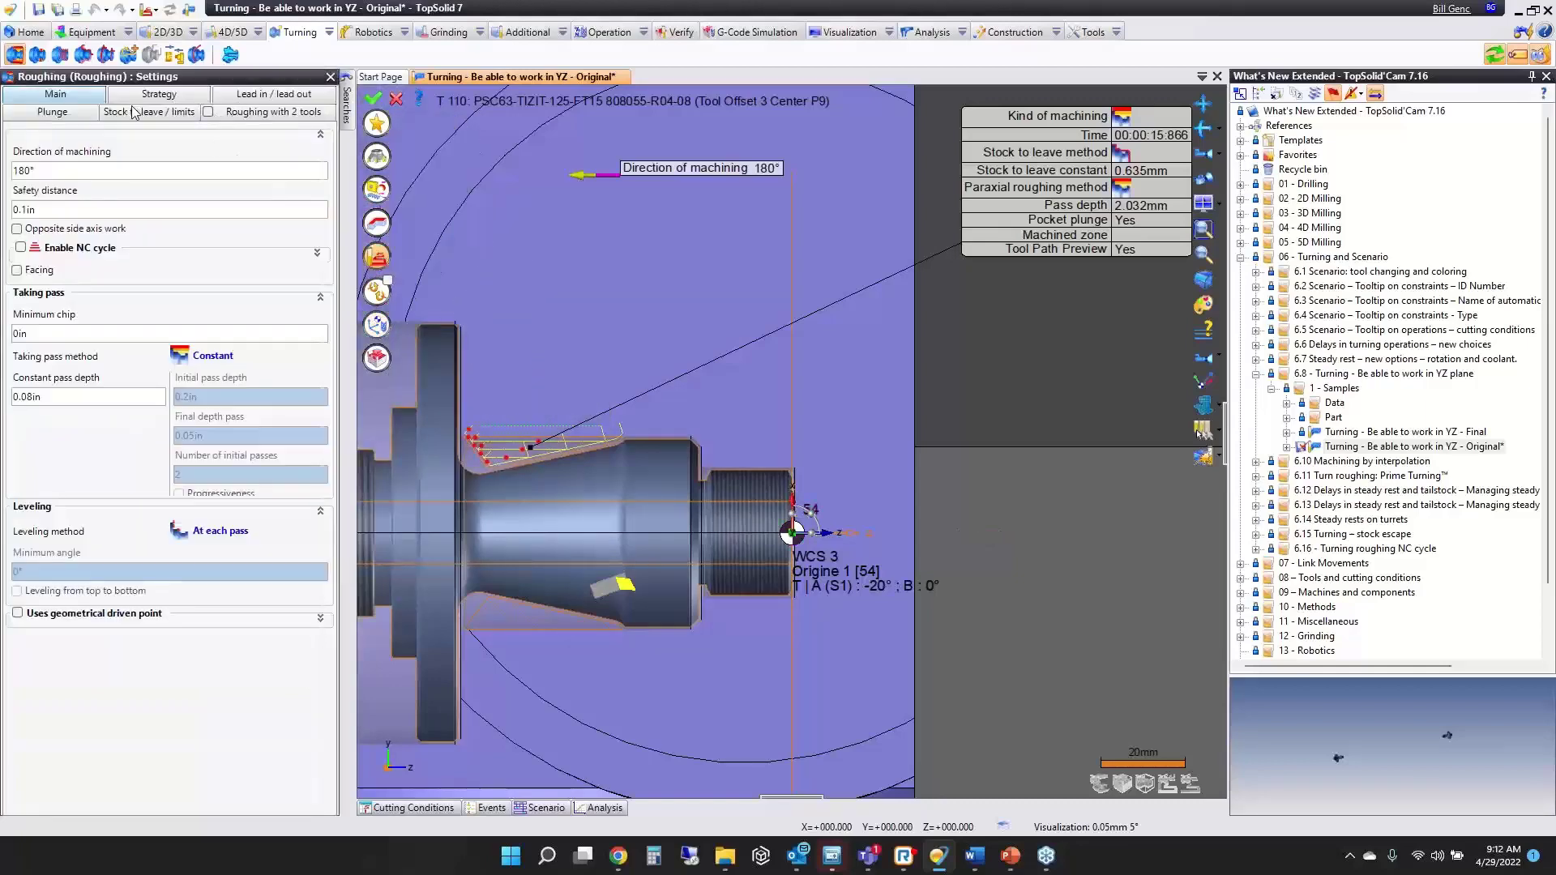
In Stock to leave / limits, limit the Z extent by a point with a 4mm shift.
left_click(149, 112)
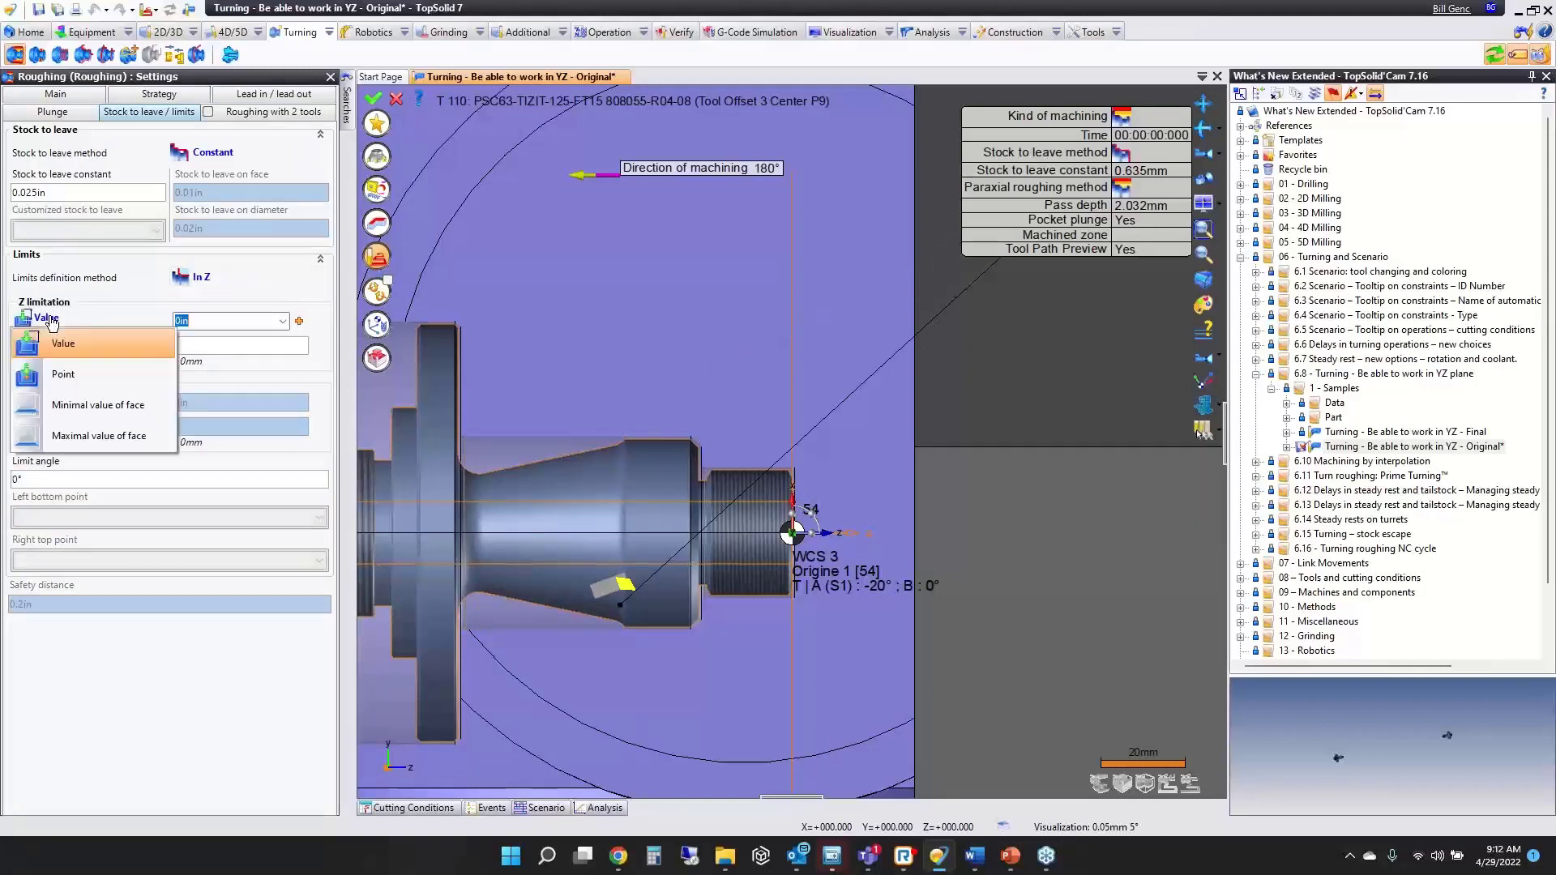
left_click(63, 373)
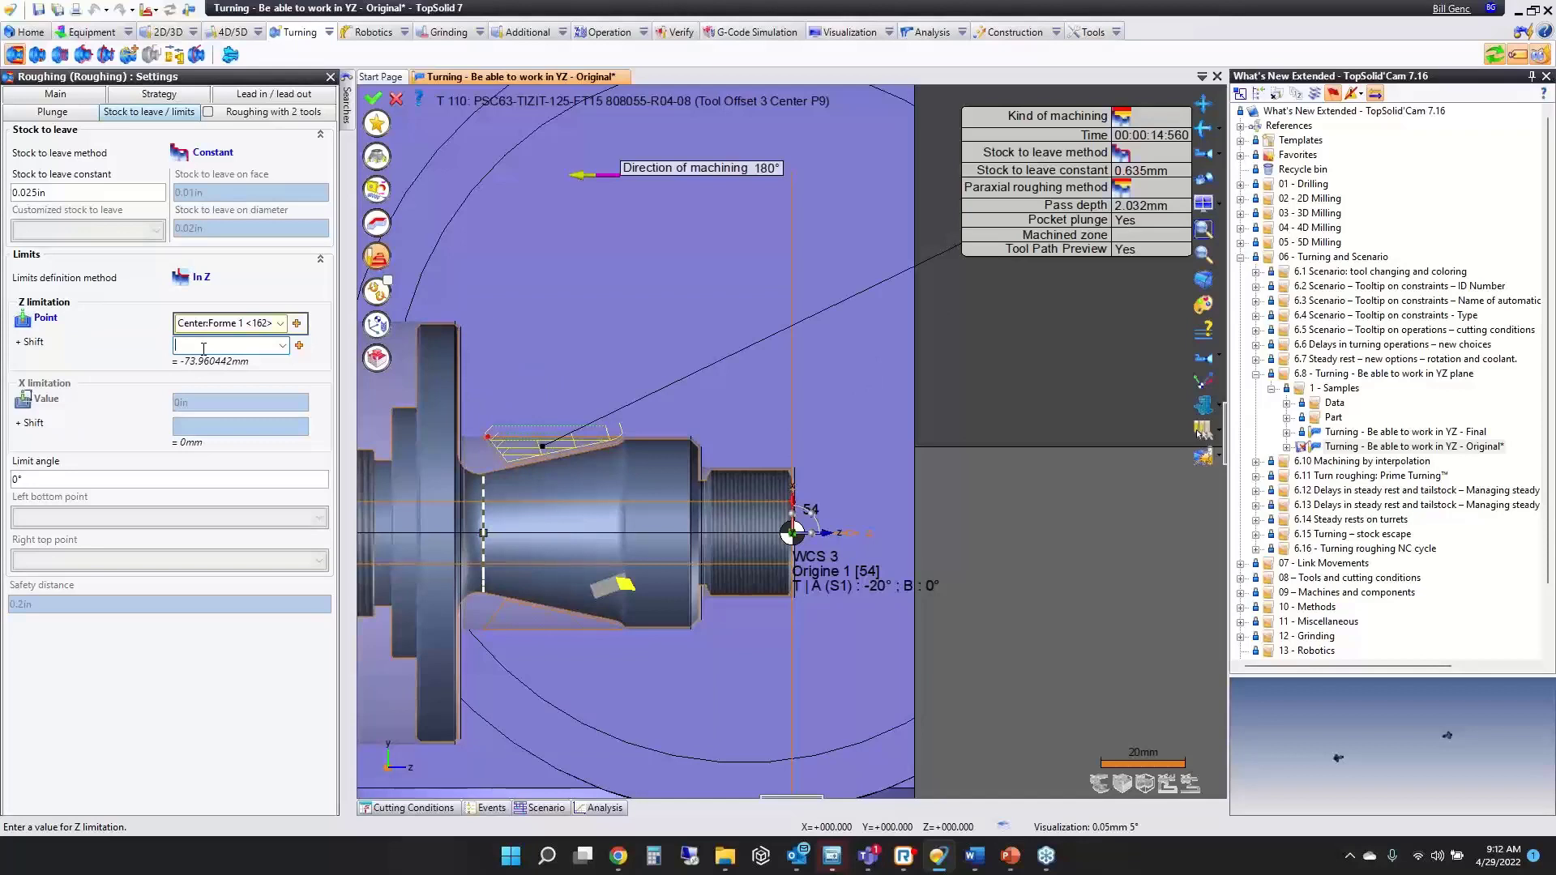
type("4mm")
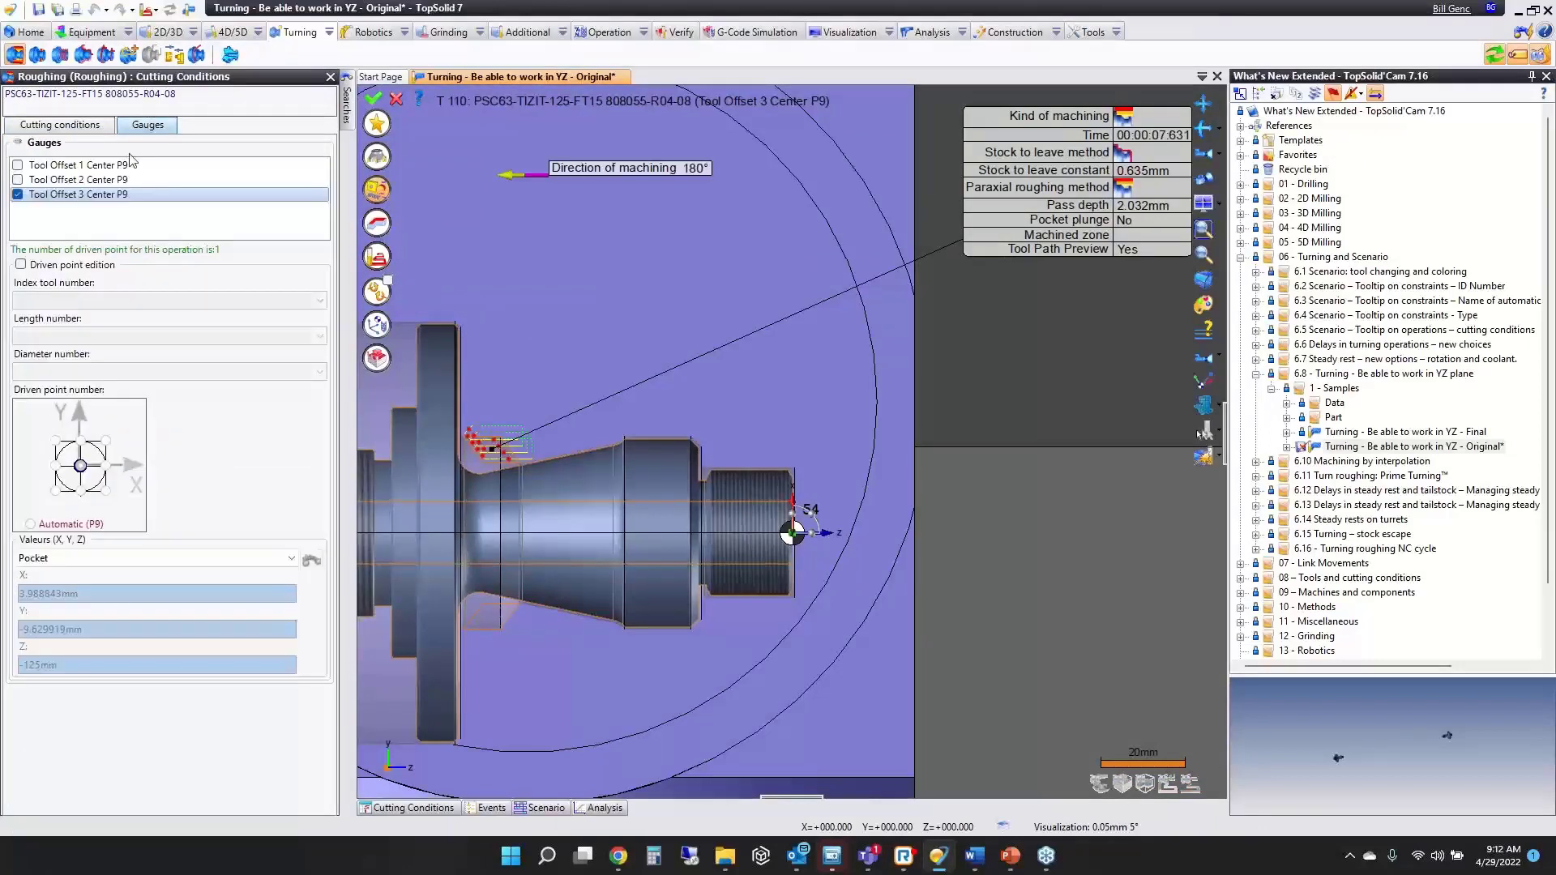
Step through the remaining settings pages keeping the -20° solution for the third roughing.
left_click(18, 165)
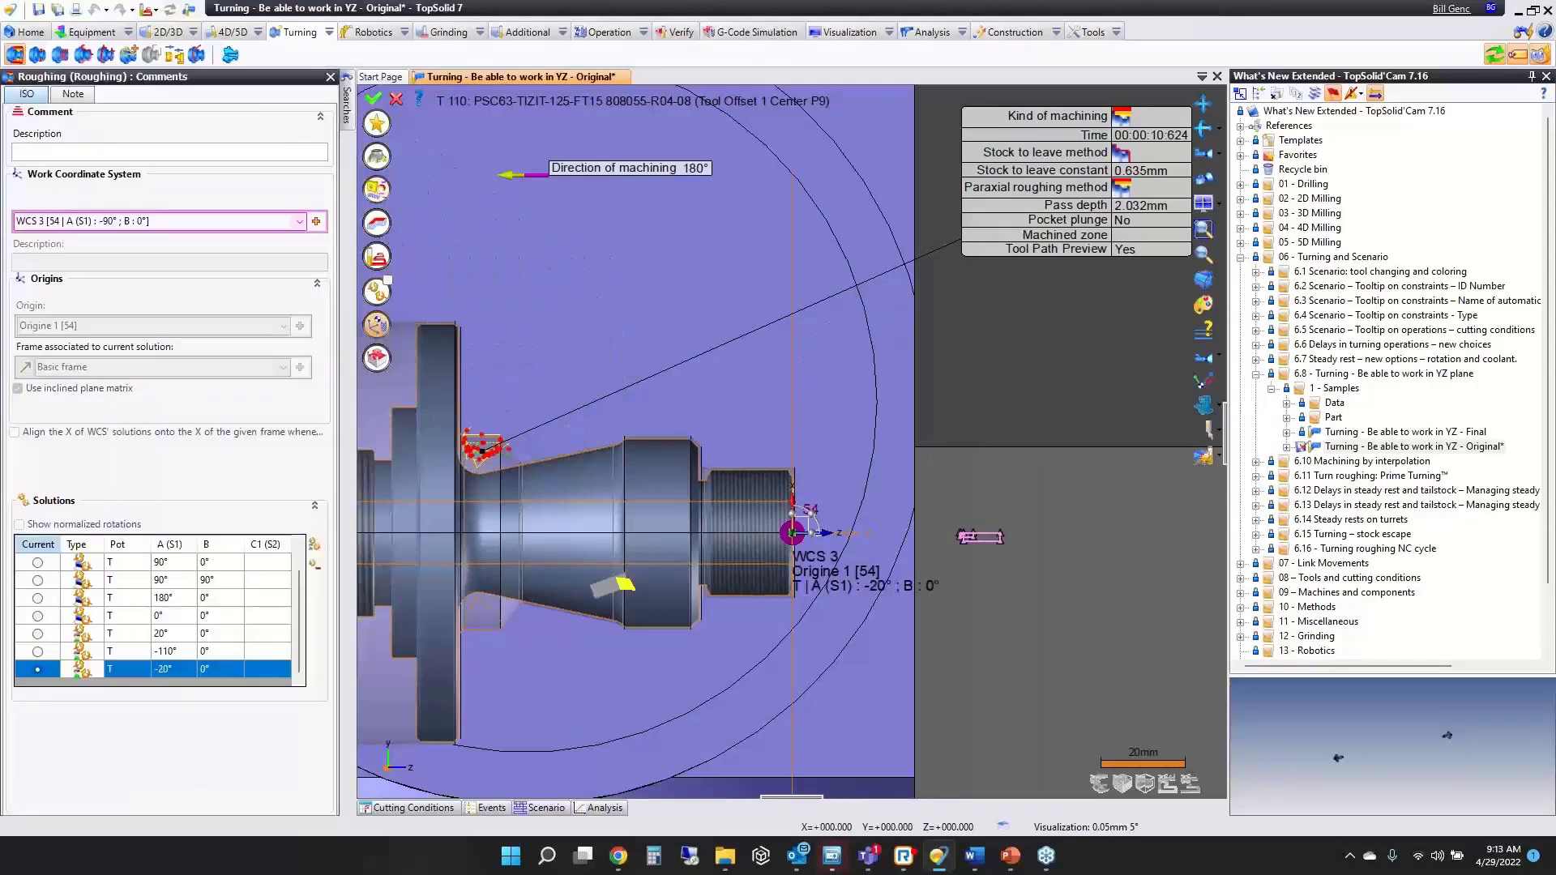
mouse_move(230, 622)
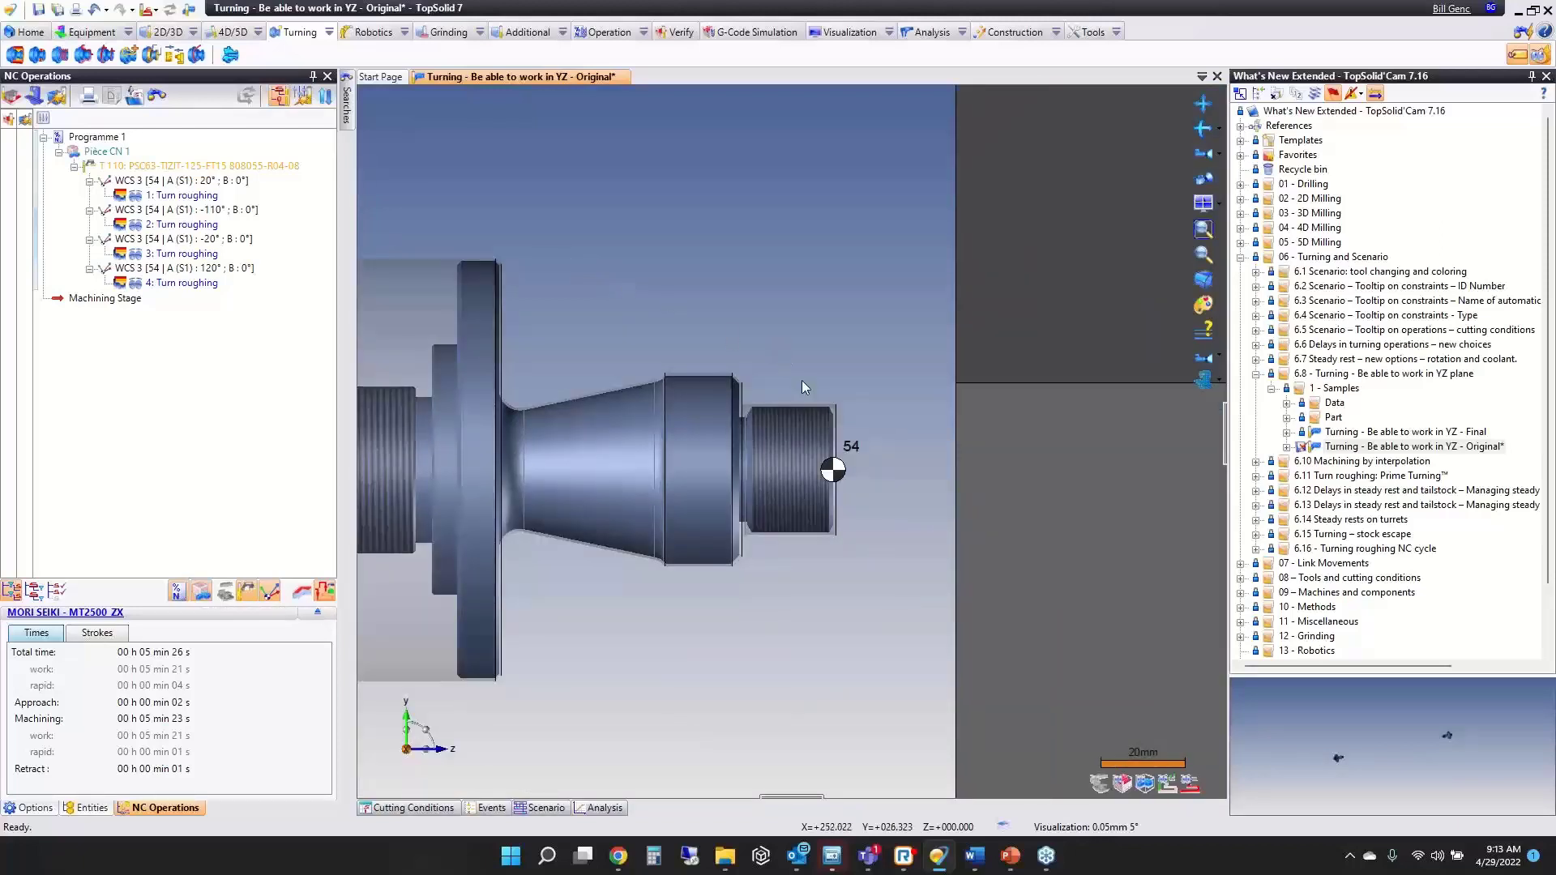
Create a Turning Finishing contouring at the 120° orientation with a 4mm value in Main settings.
left_click(829, 473)
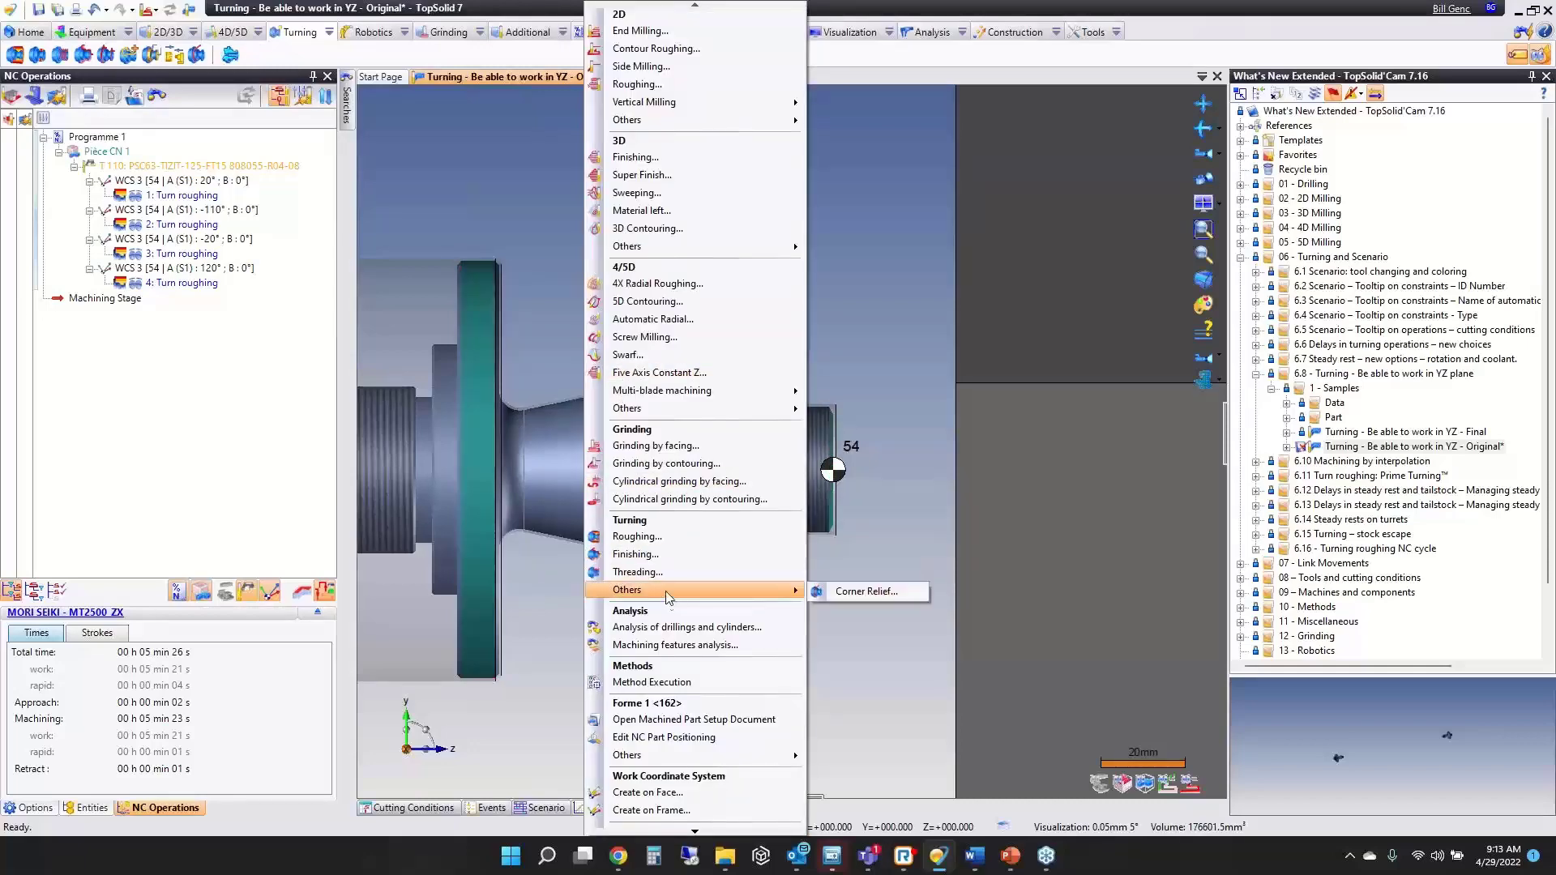
left_click(867, 589)
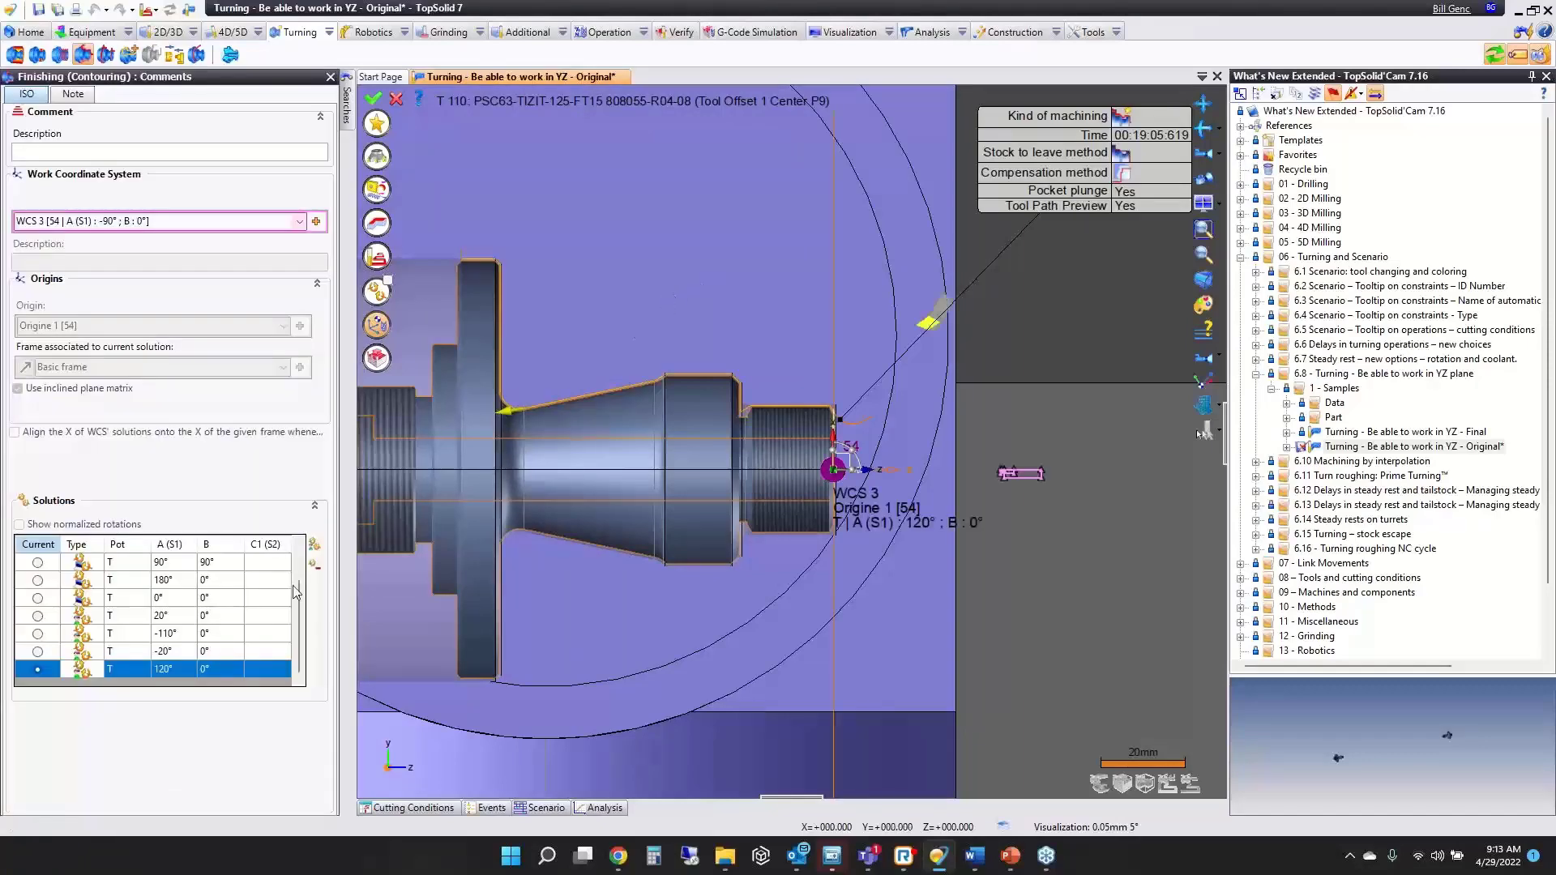
mouse_move(1176, 417)
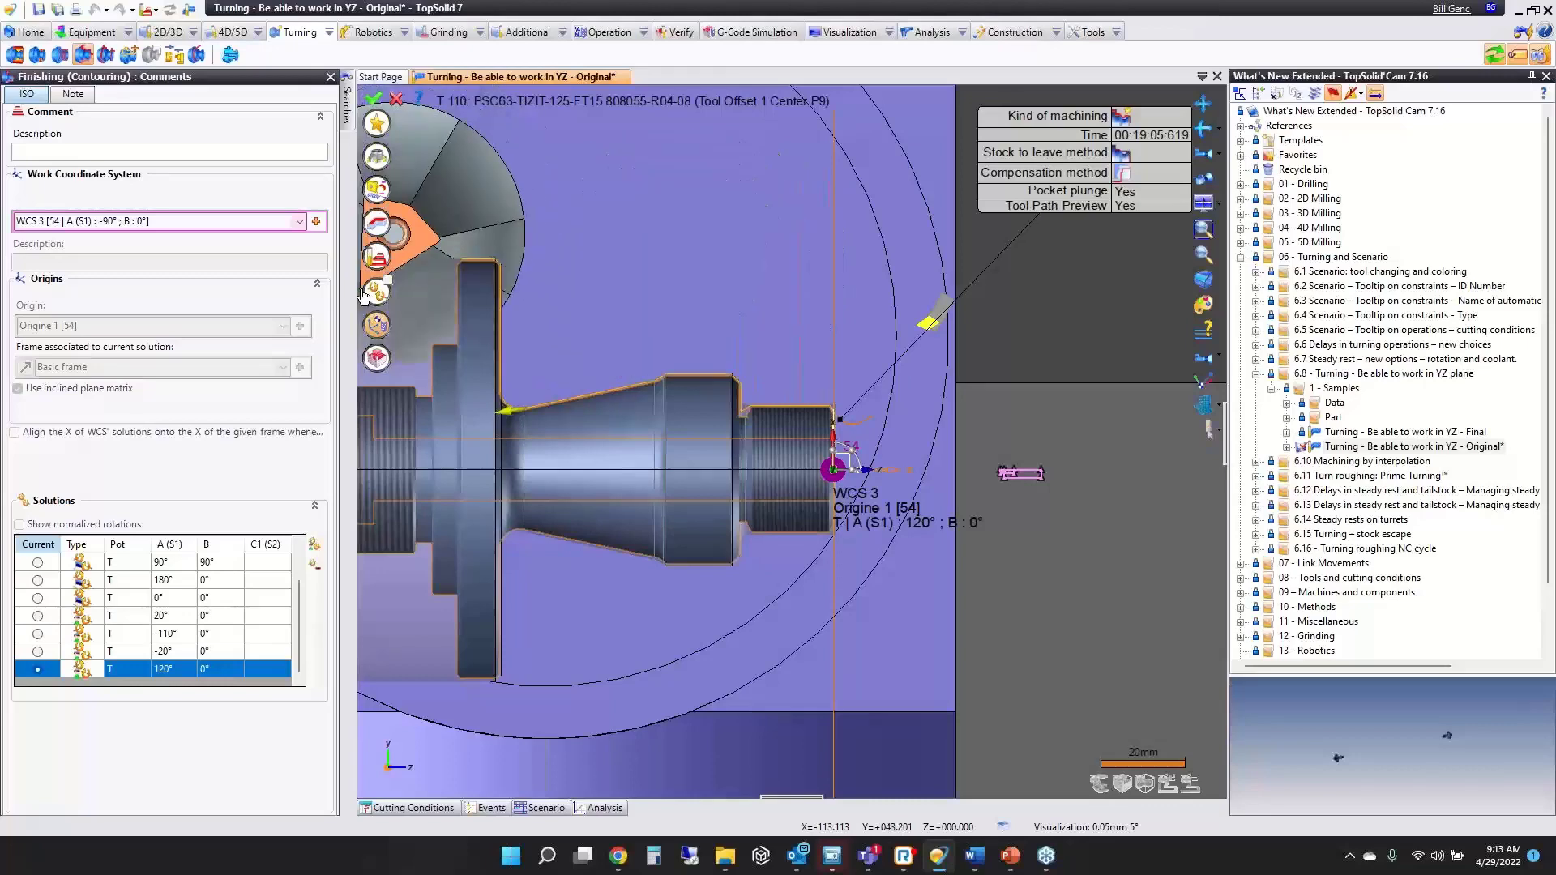
left_click(49, 94)
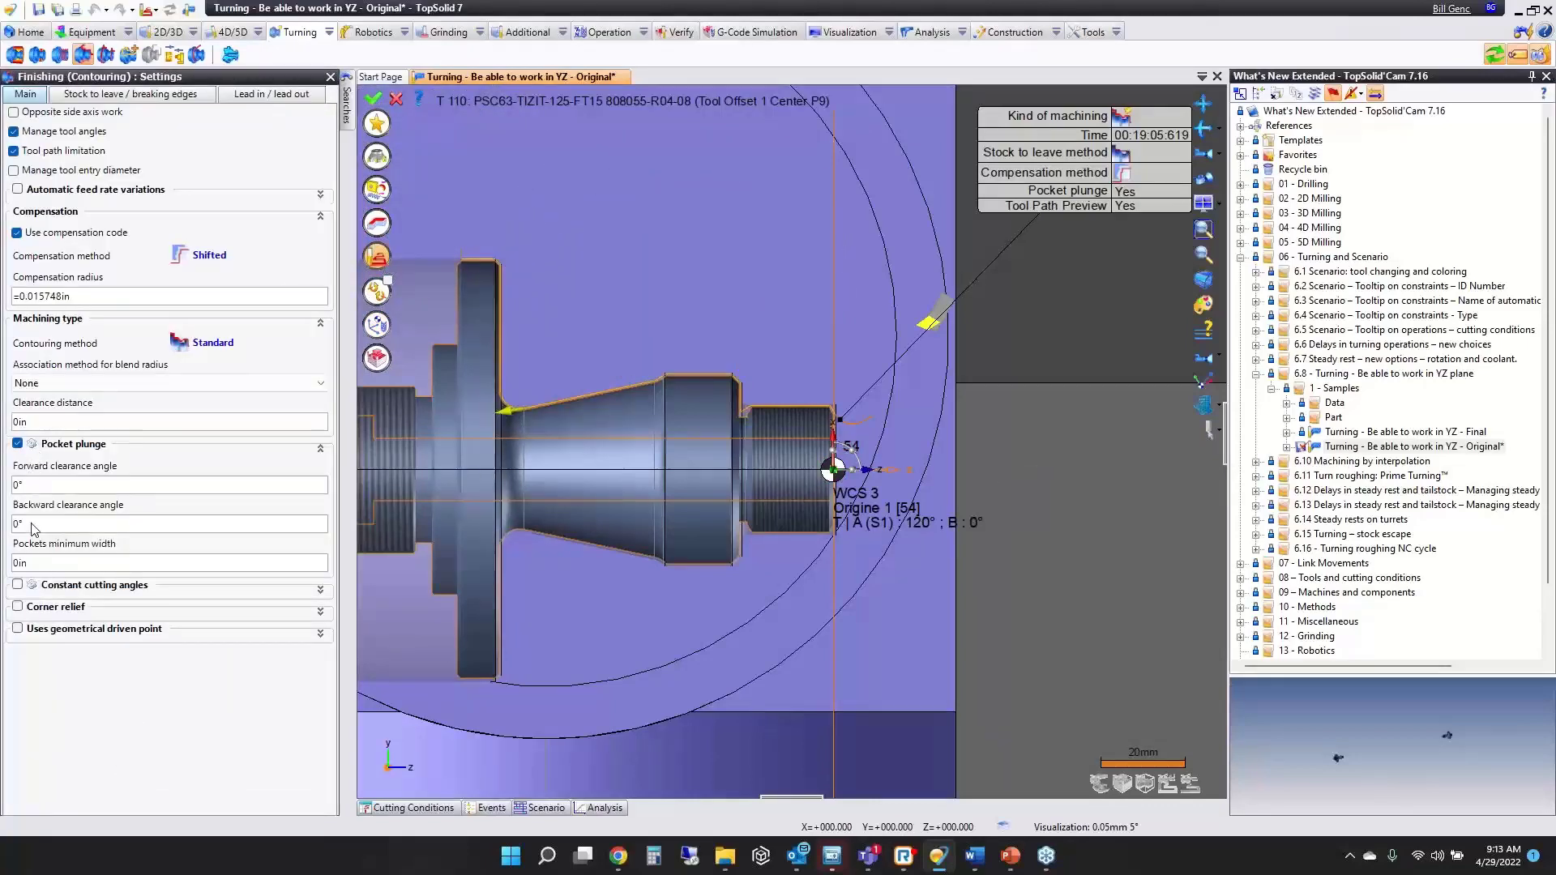
type("4mm")
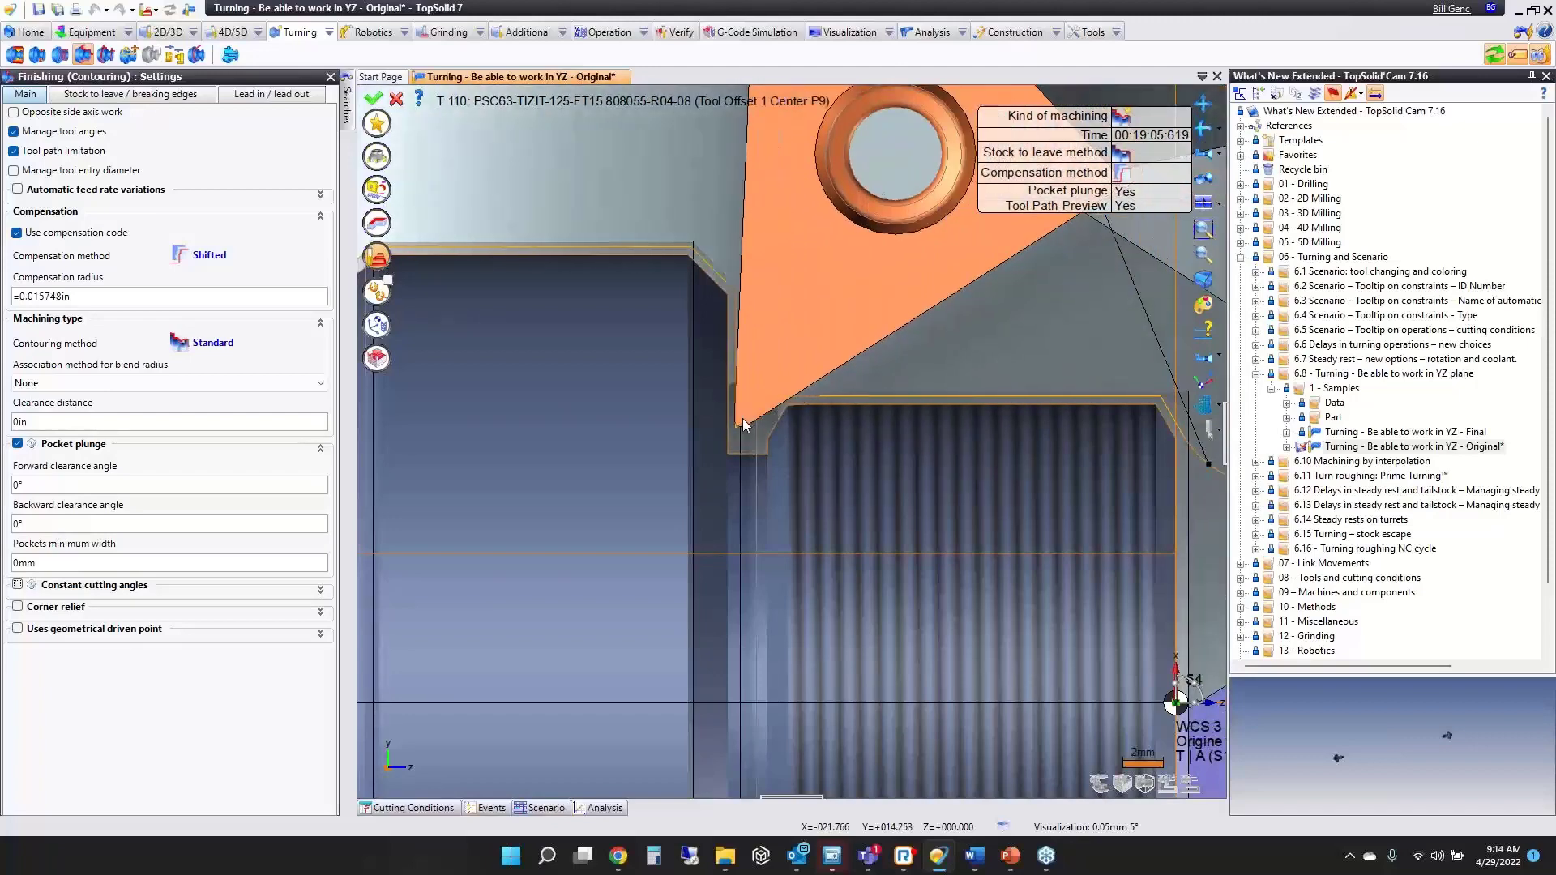
Set the Pockets minimum width to 4mm and validate the contouring operation.
left_click(154, 562)
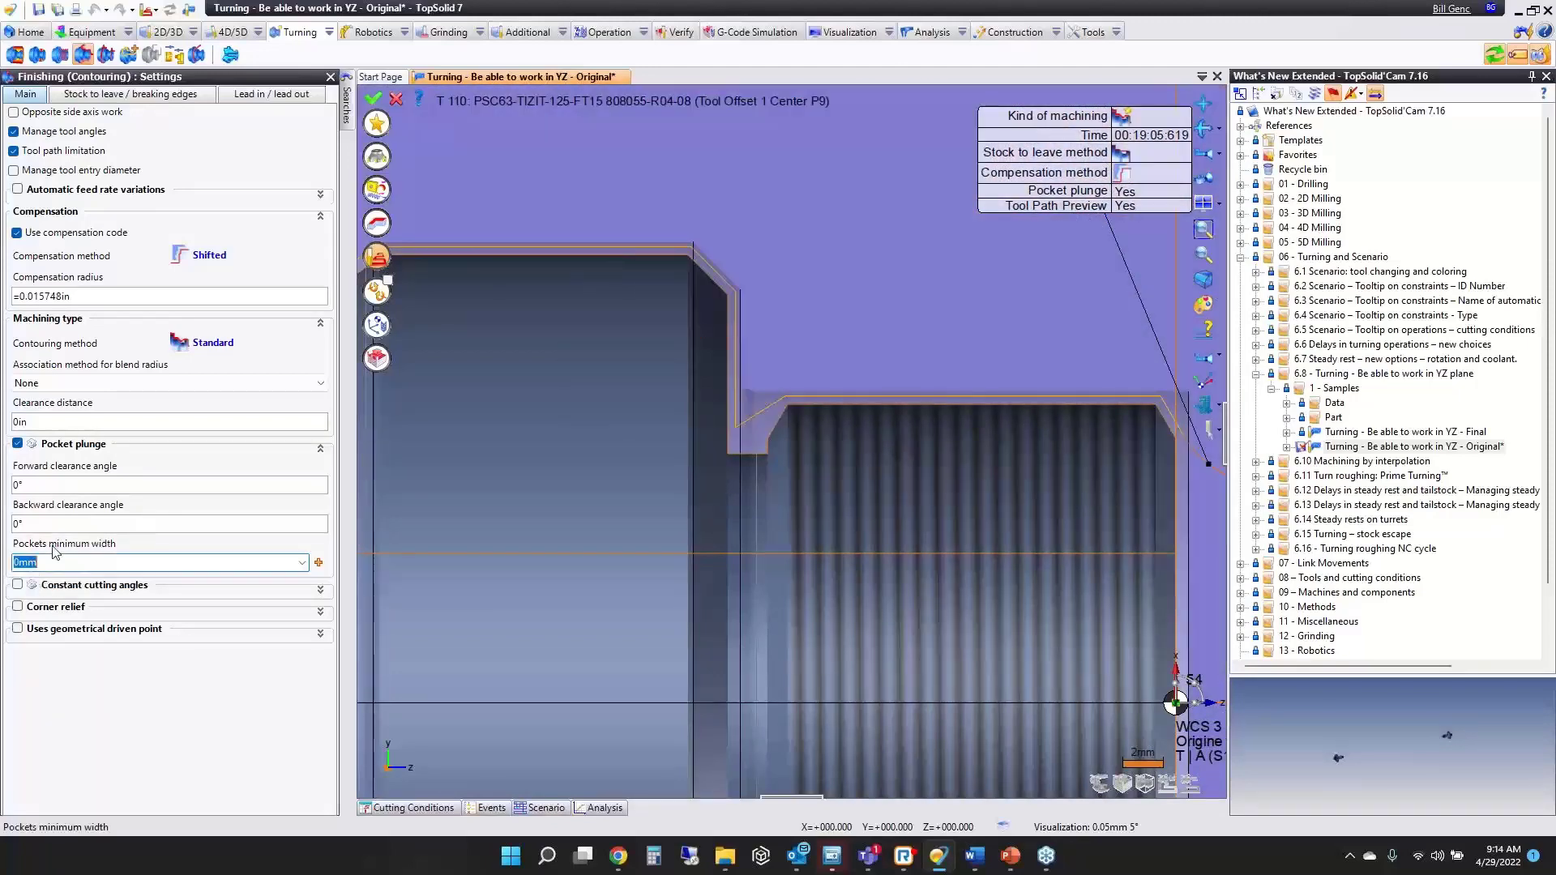
type("4mm")
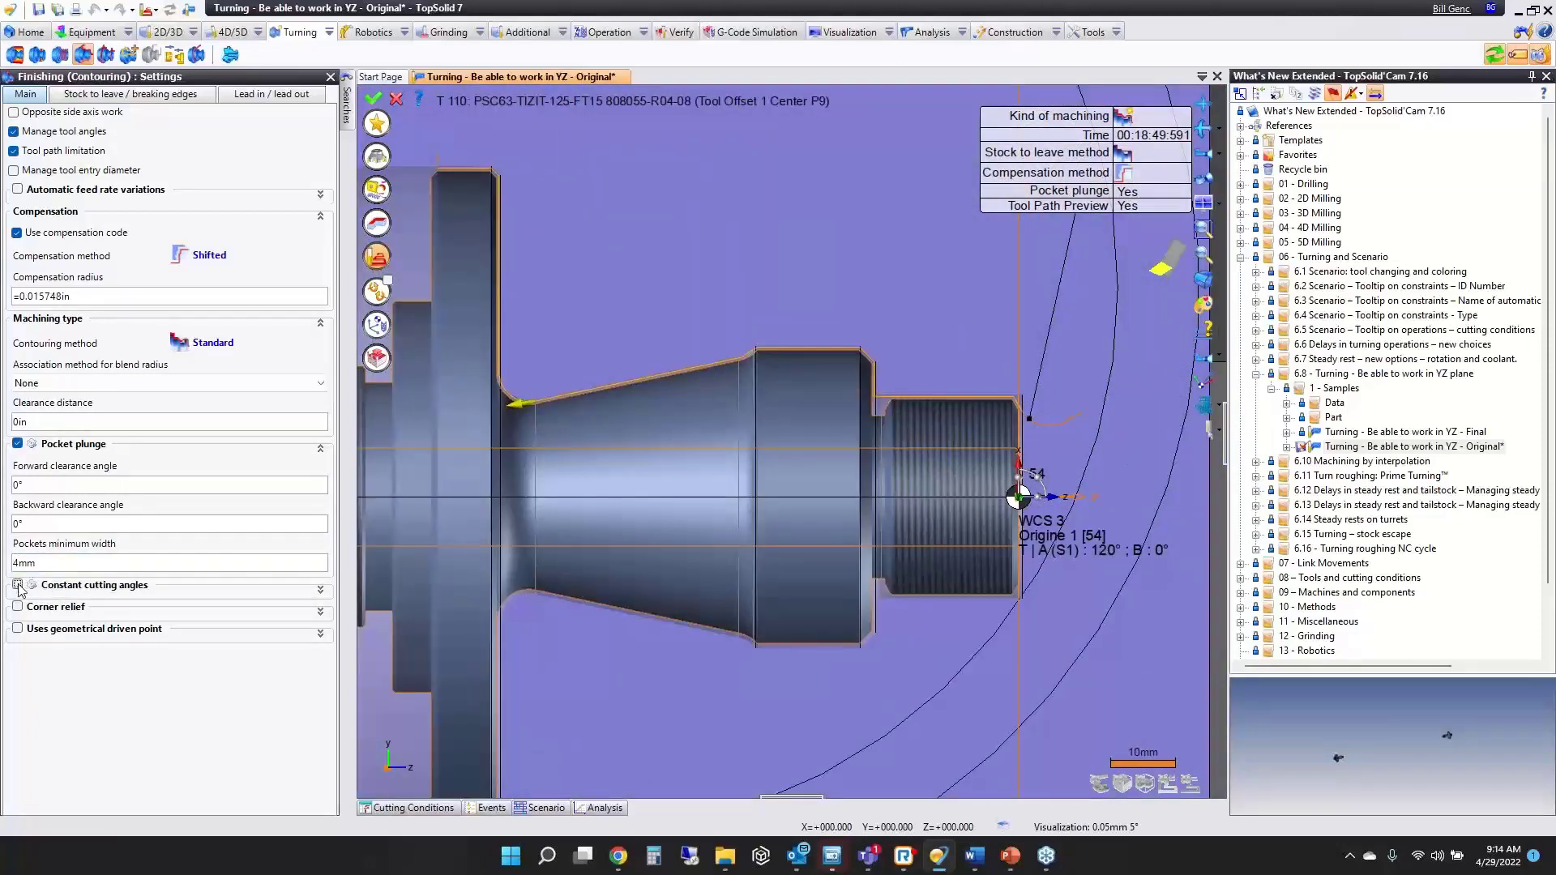
left_click(17, 585)
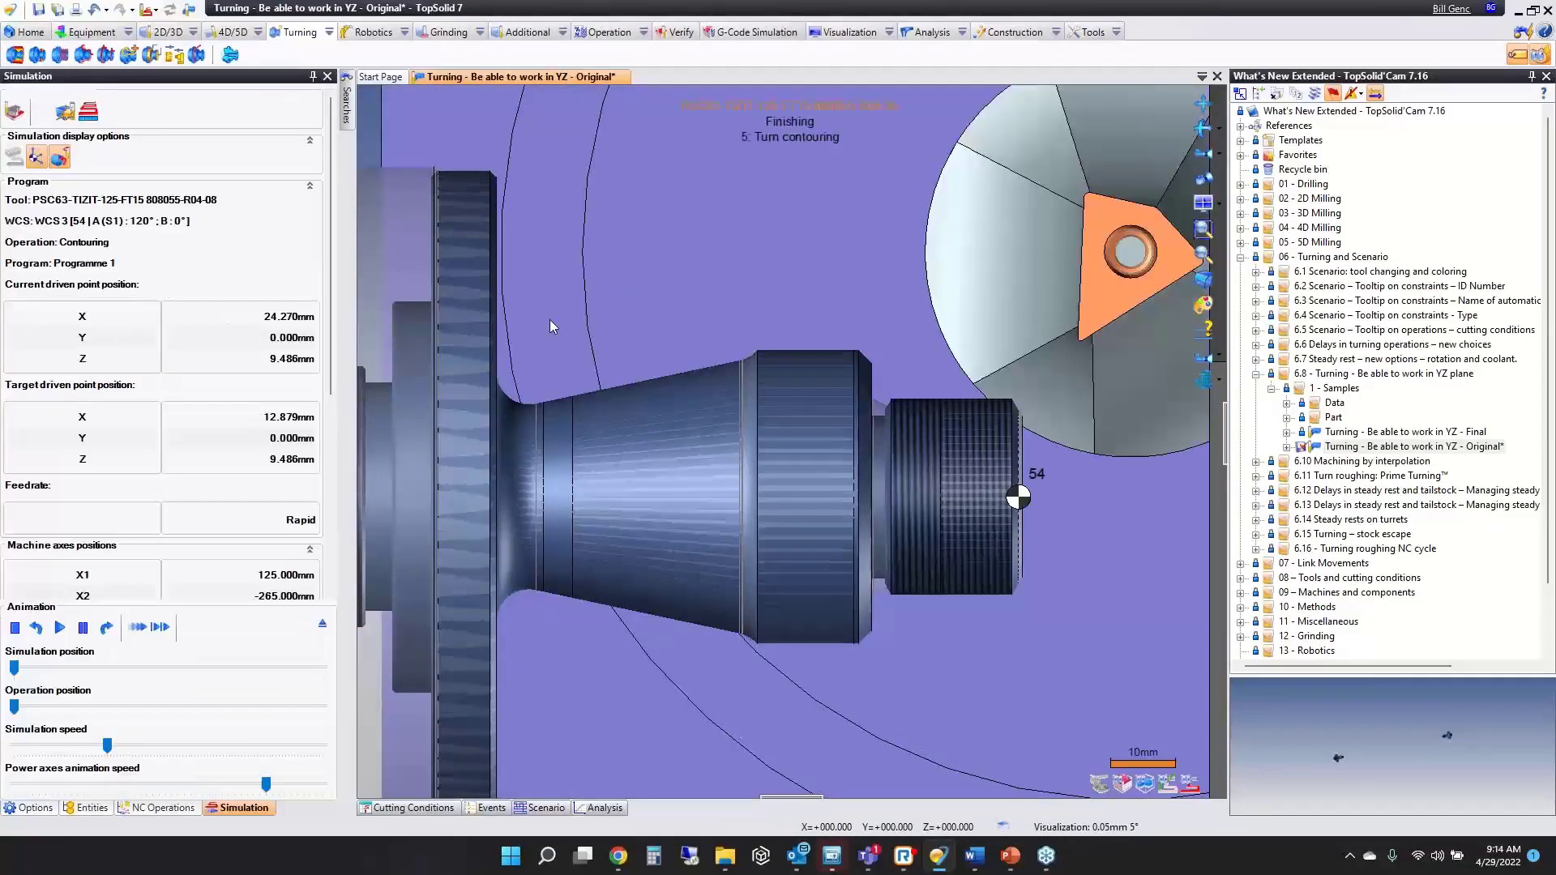
Finish and exit the simulation, then bring up options for 5: Turn contouring in NC Operations.
left_click(58, 627)
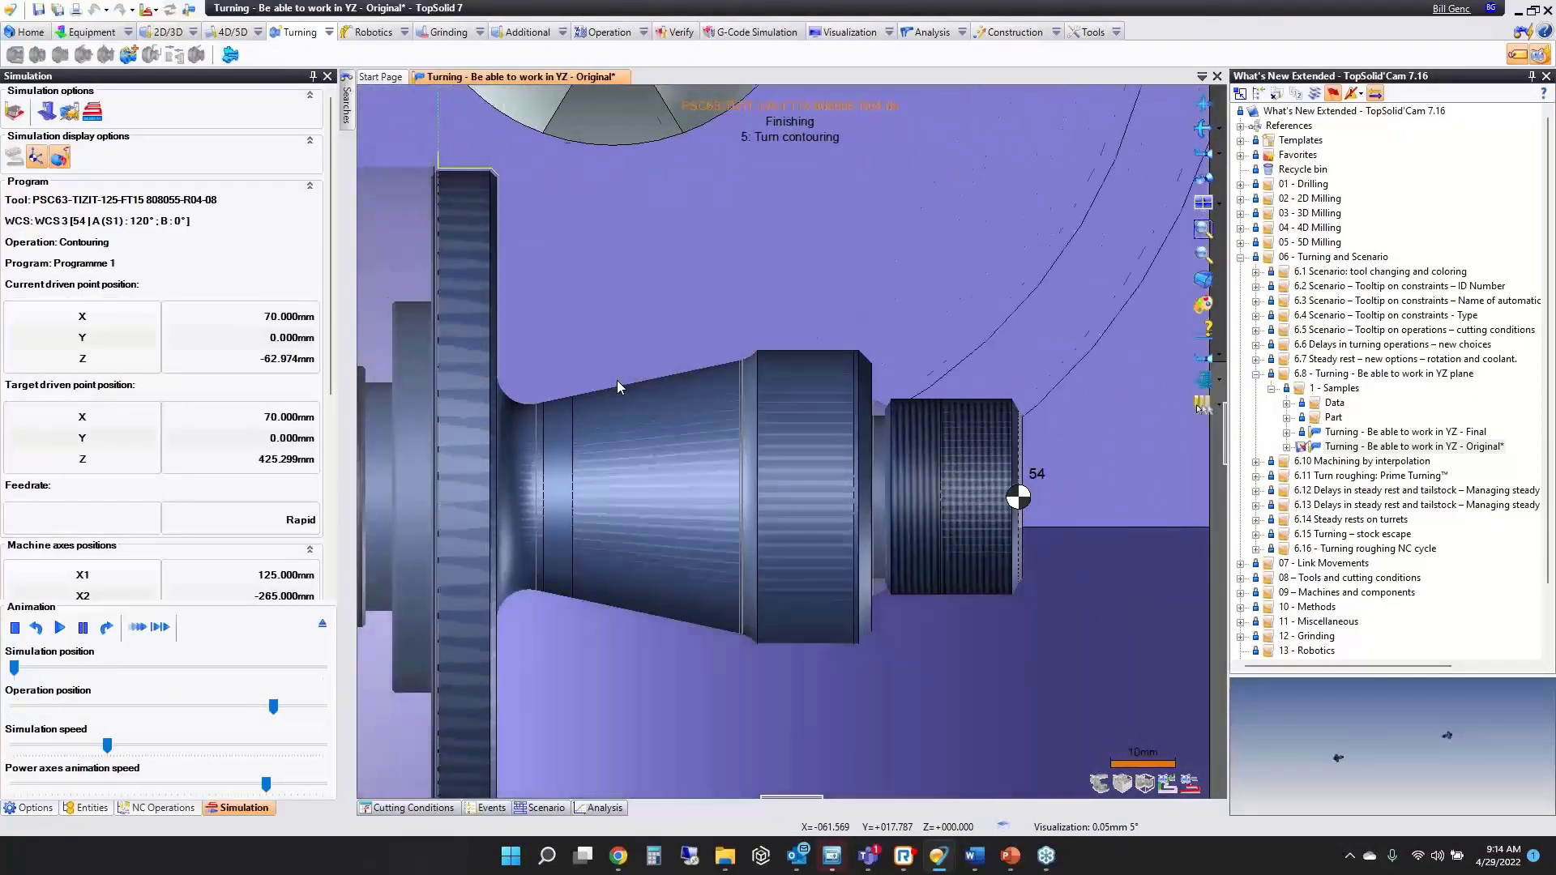
left_click(165, 807)
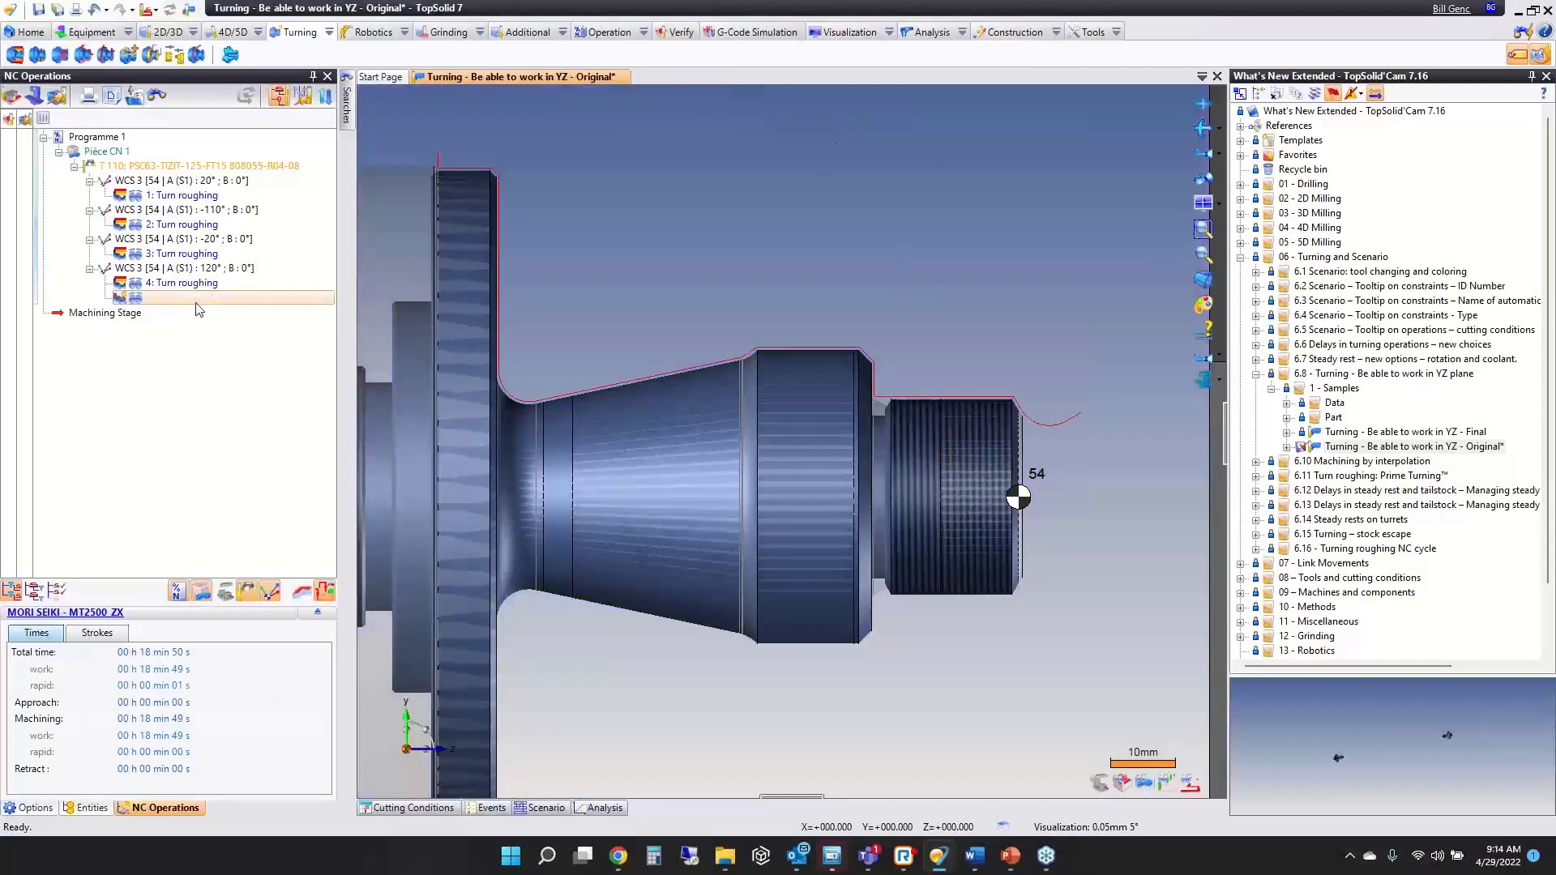
right_click(182, 298)
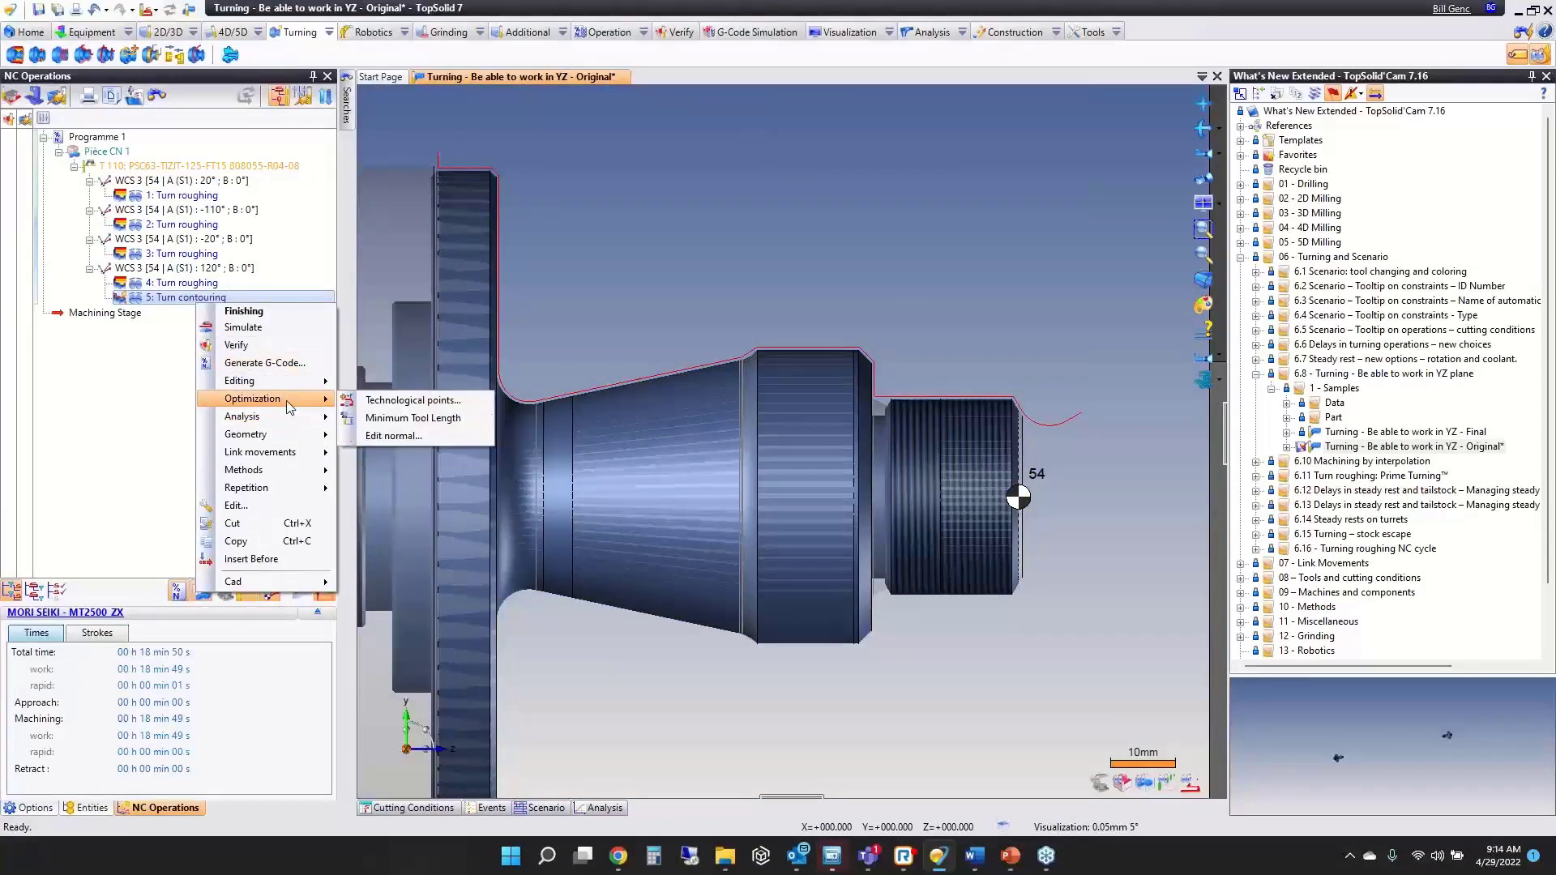
Edit the contouring path normals at the shoulder corner via Optimization > Edit normal and validate.
left_click(394, 436)
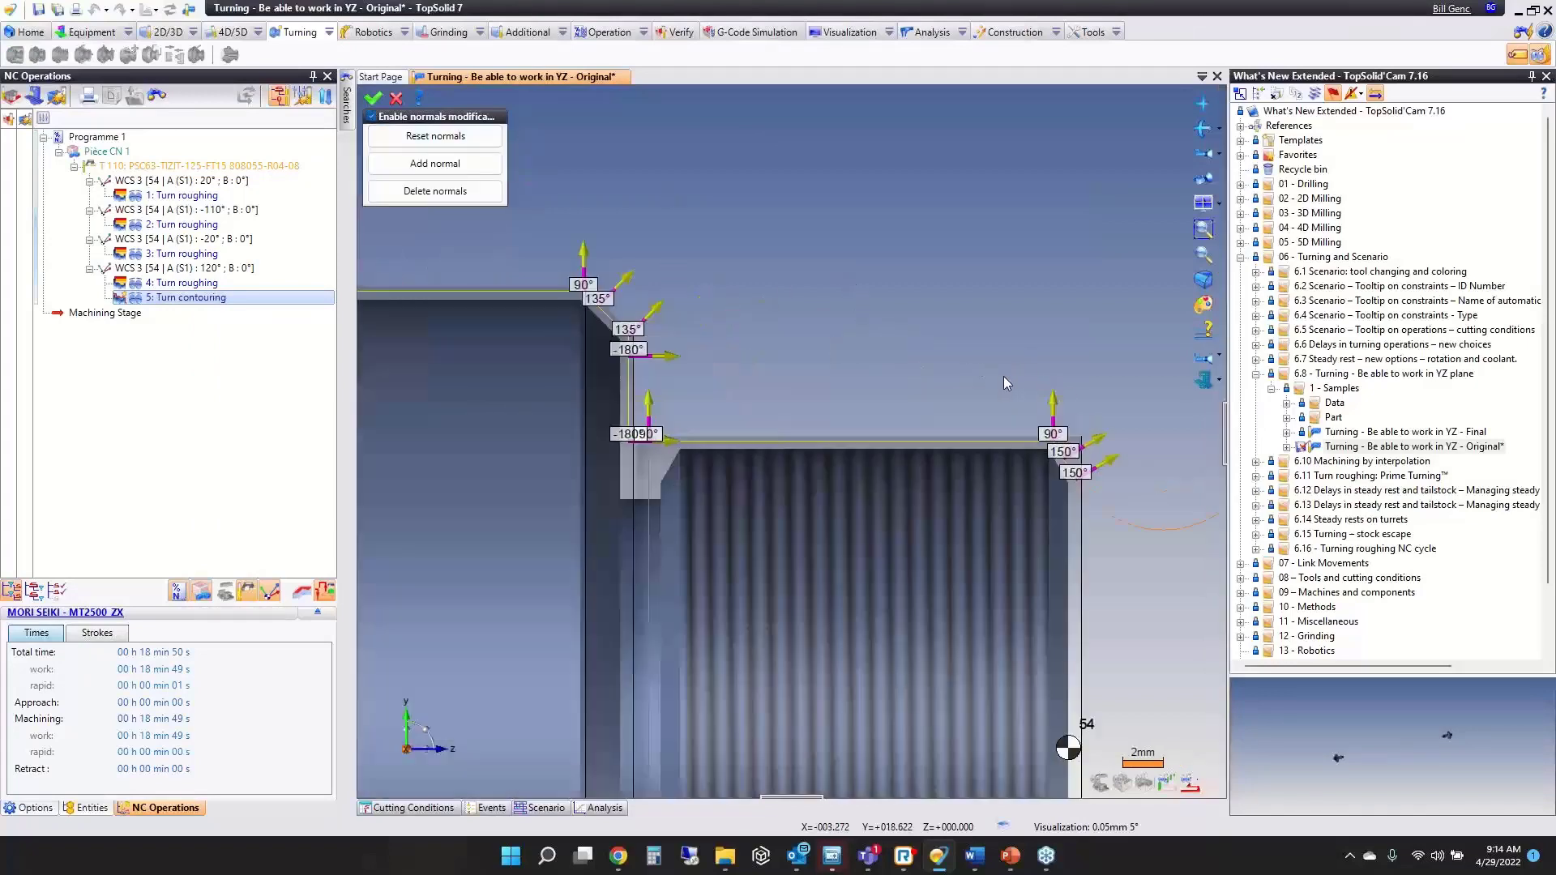
left_click(434, 191)
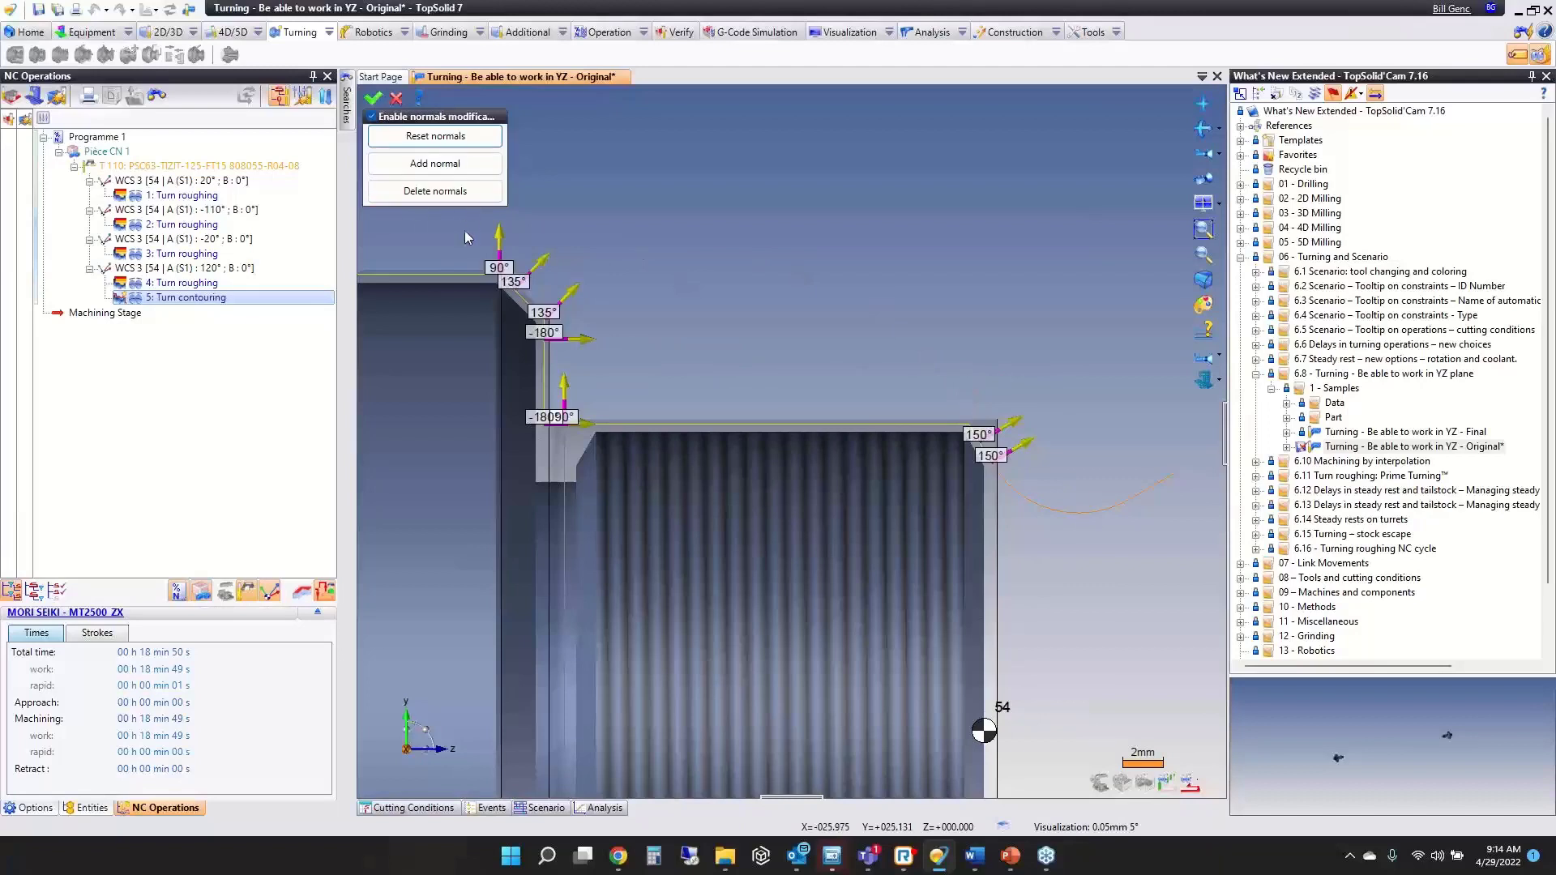
left_click(435, 191)
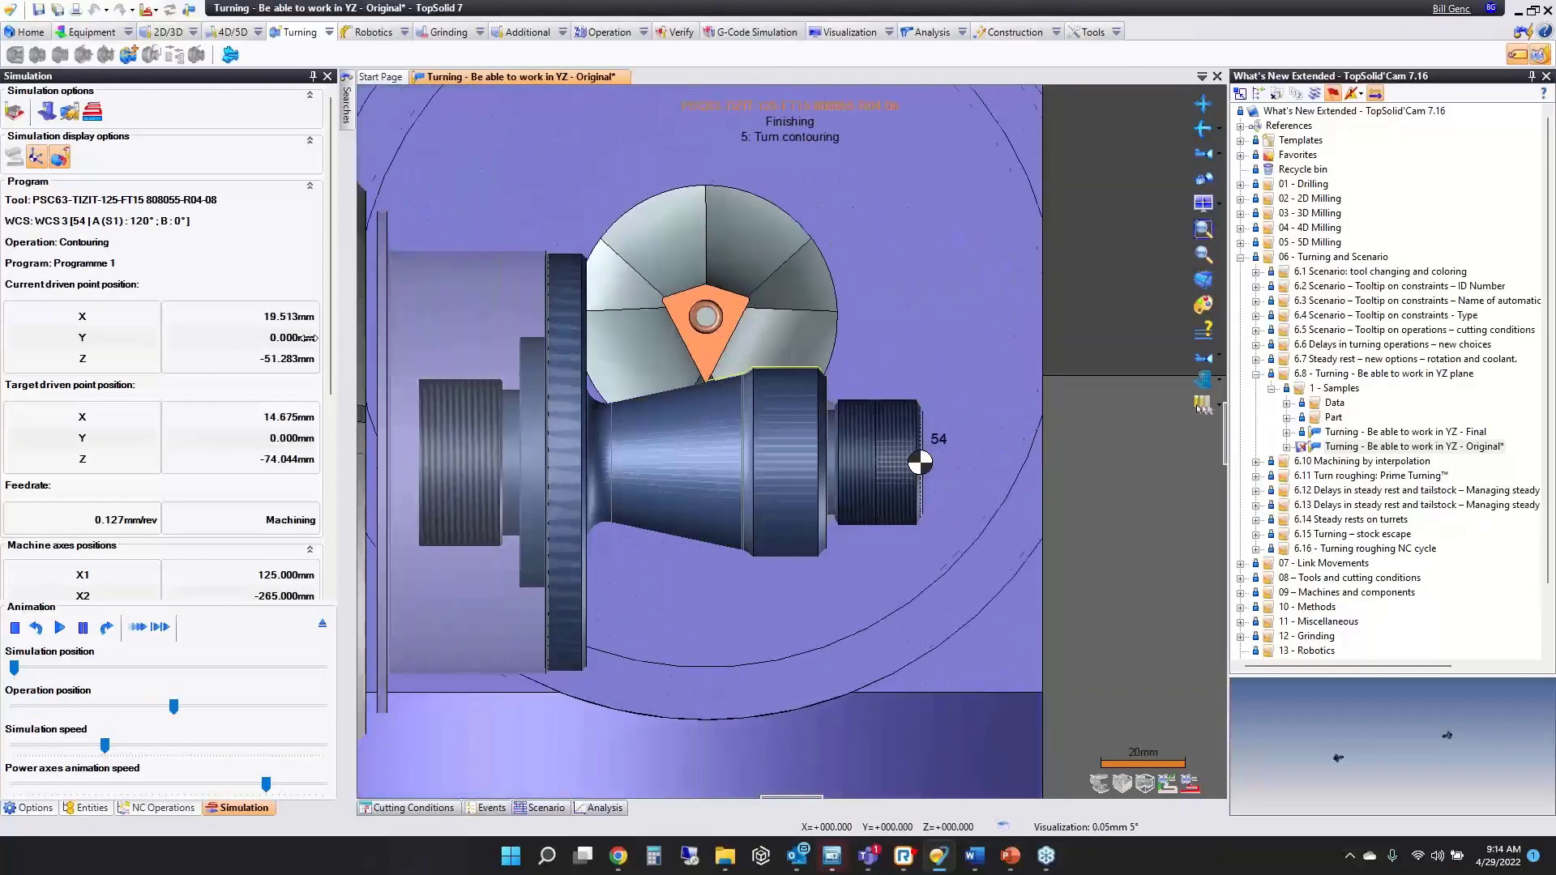
Play the contouring simulation with edited normals, then close the YZ turning document.
left_click(60, 627)
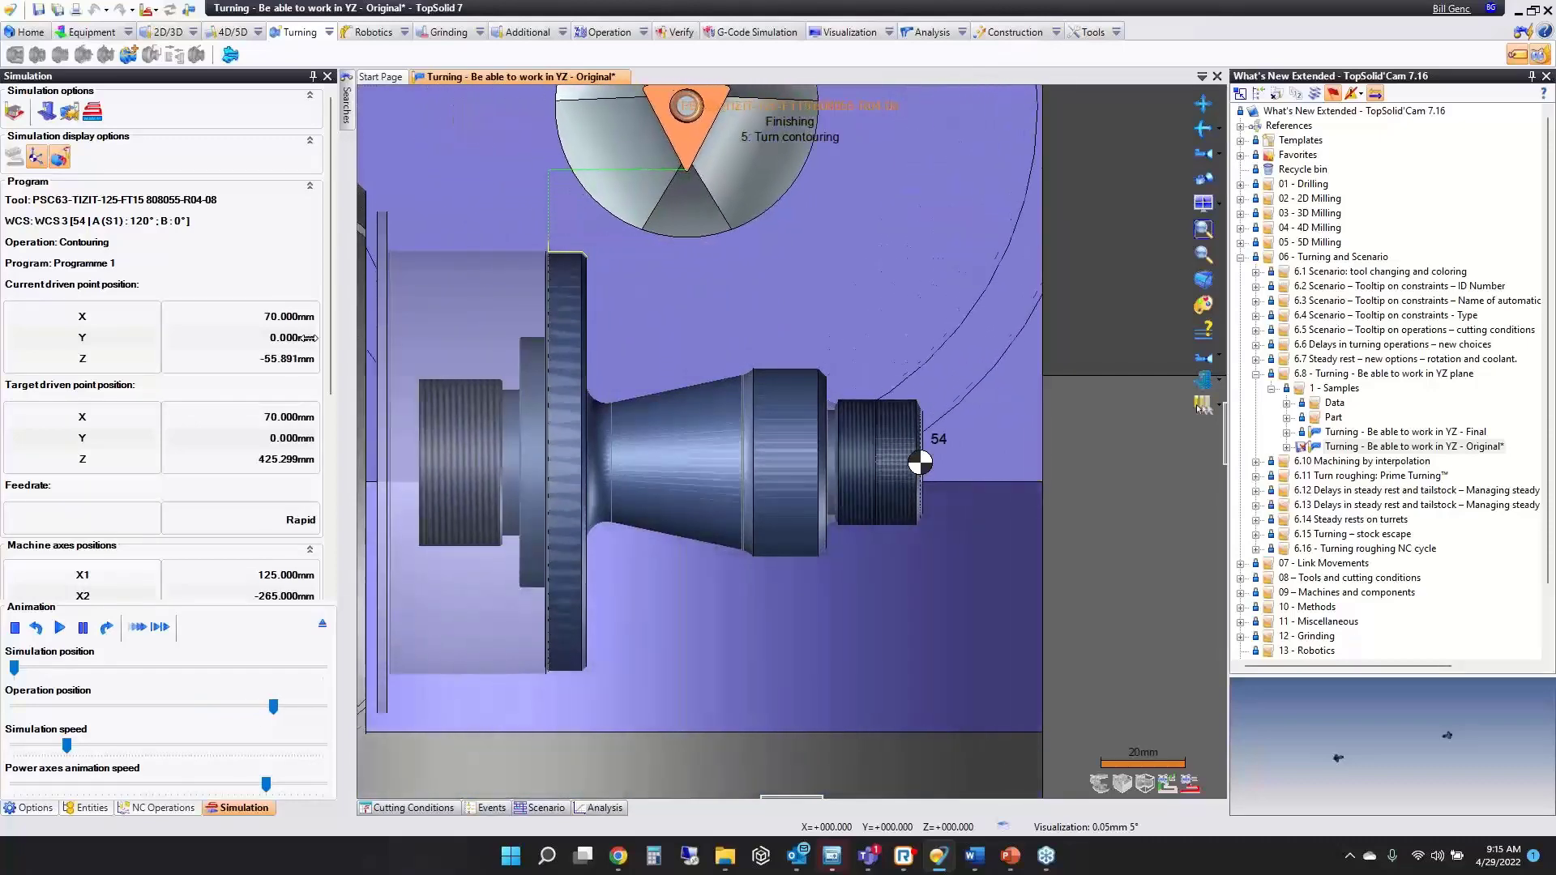
left_click(155, 807)
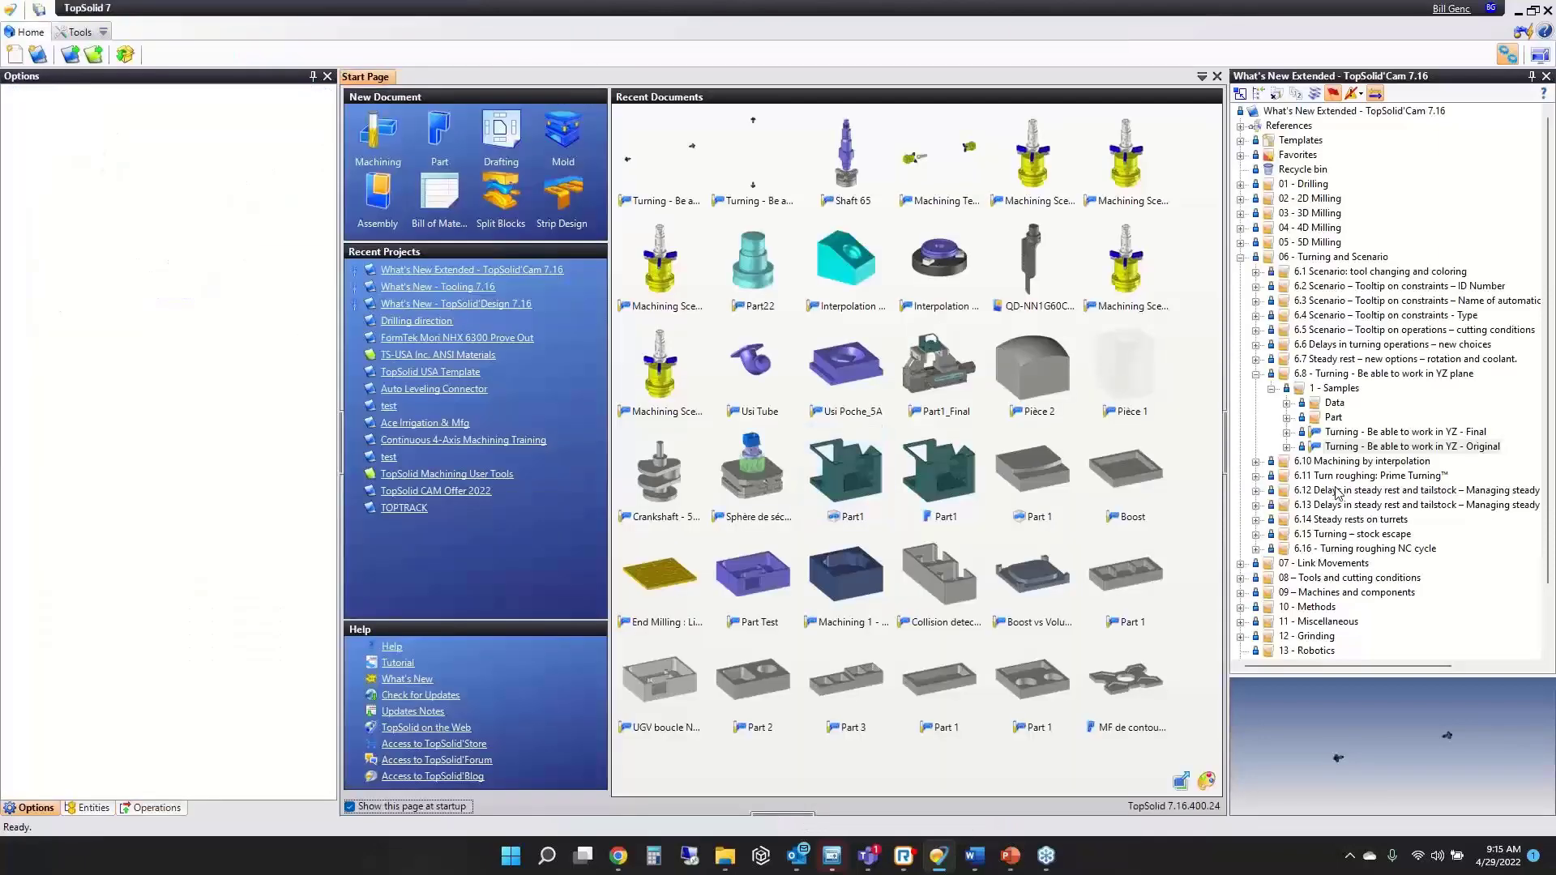
Collapse the 6.8 folder, expand 6.10 Machining by interpolation samples and load Interpolation Turning 1 for simulation.
left_click(1254, 373)
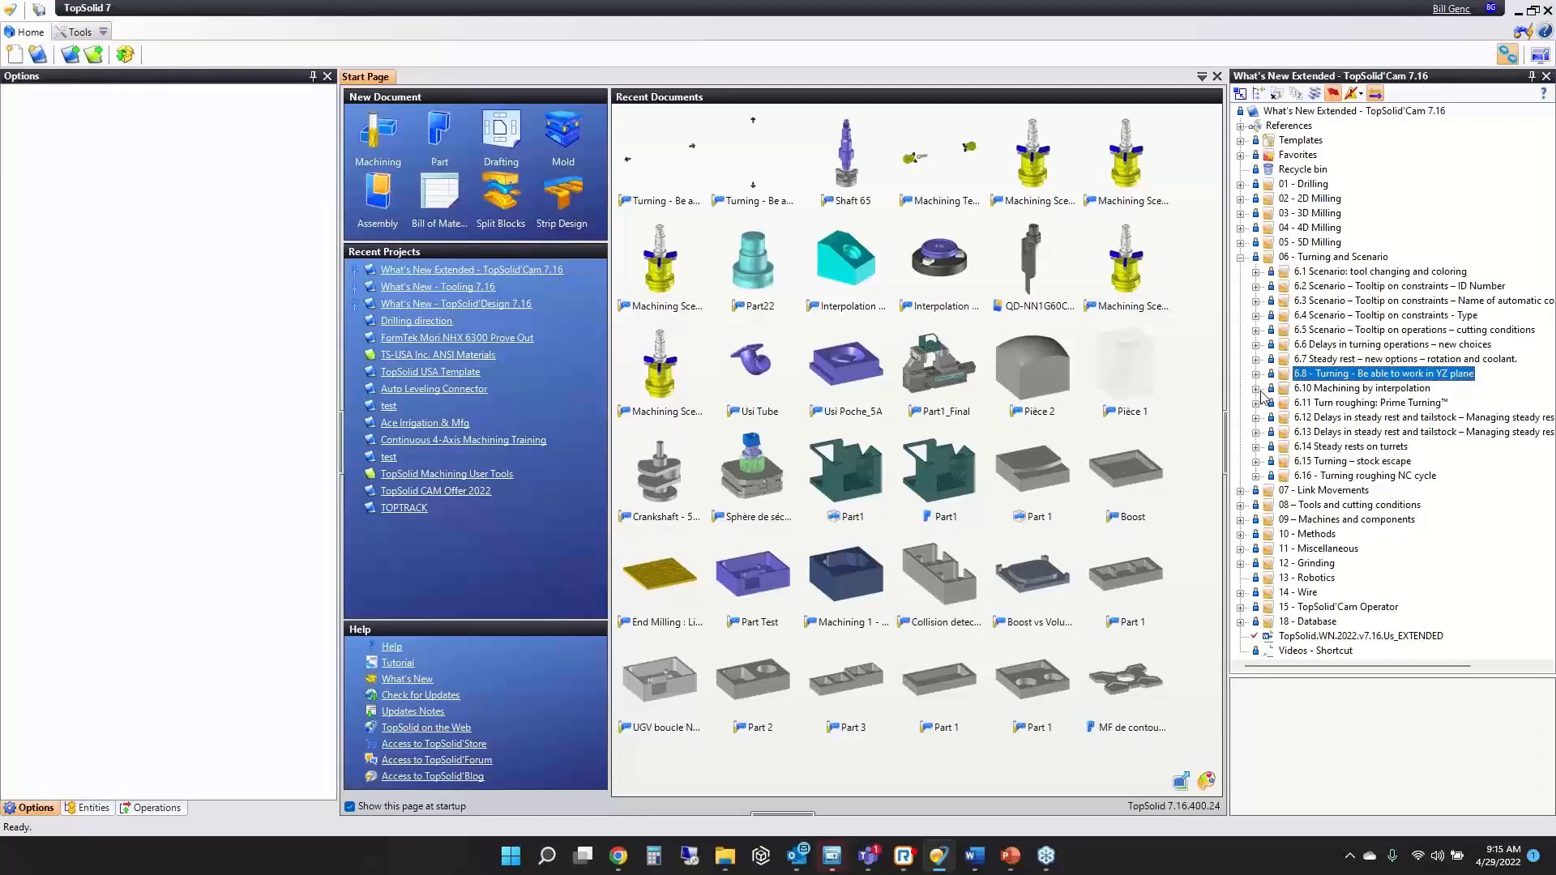
left_click(1255, 389)
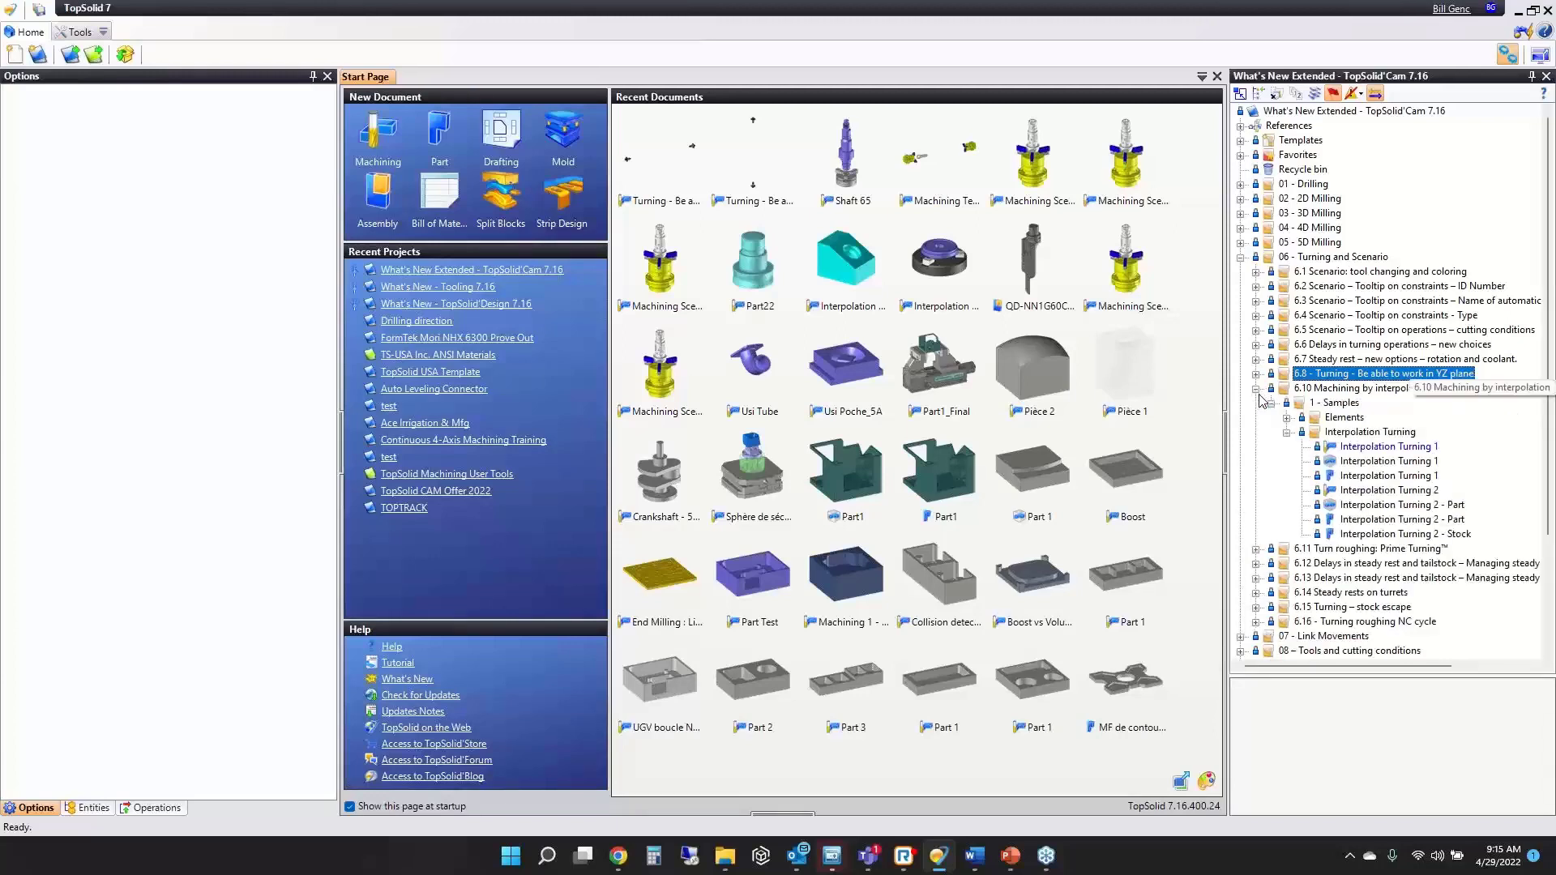
double_click(1389, 446)
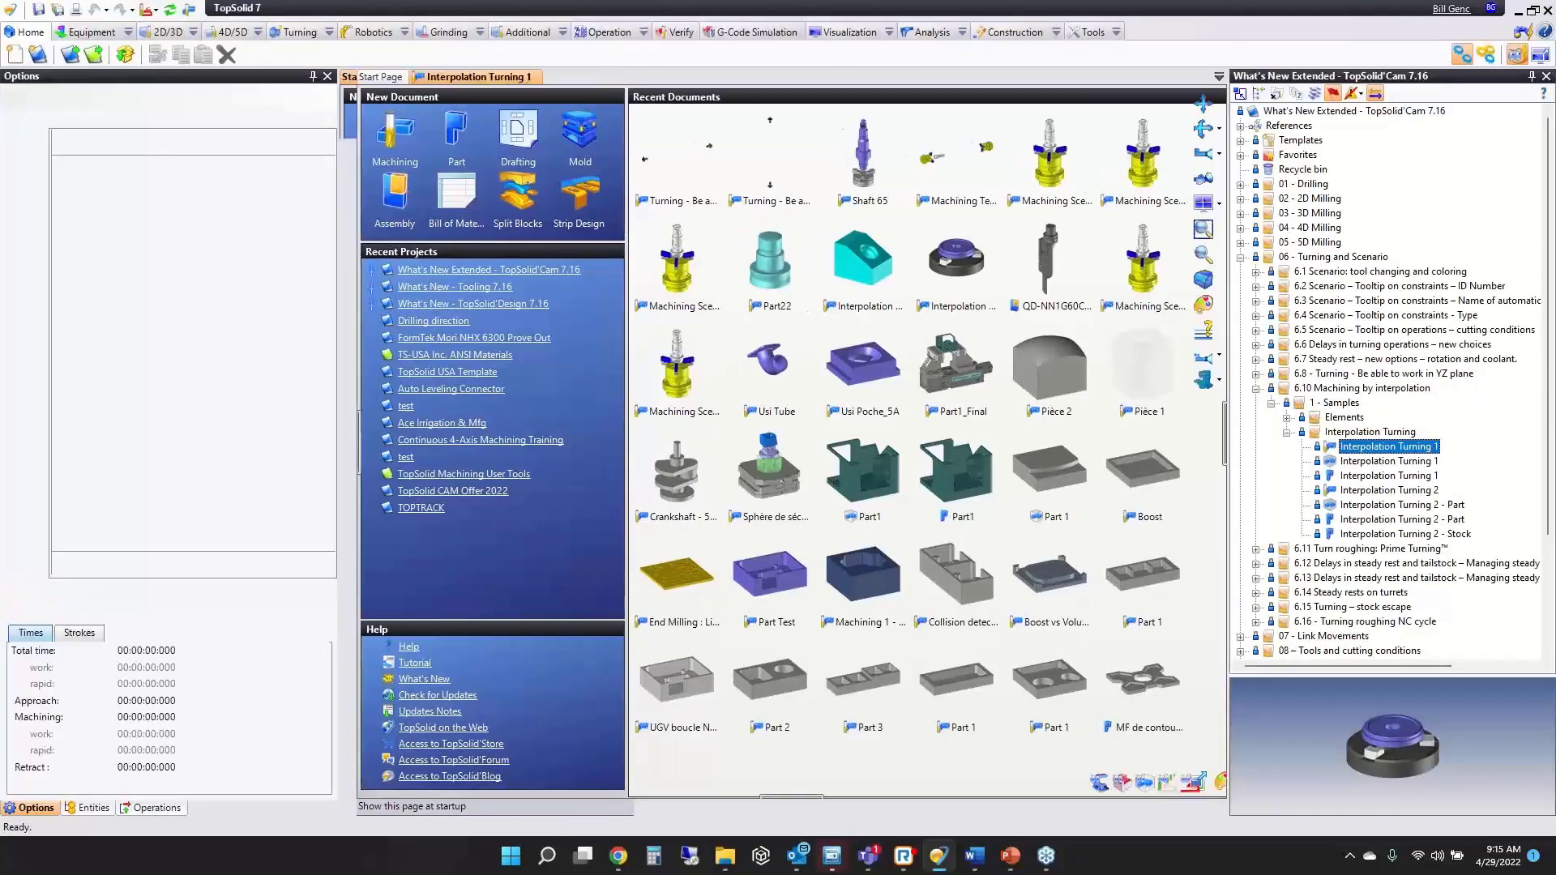
double_click(1387, 446)
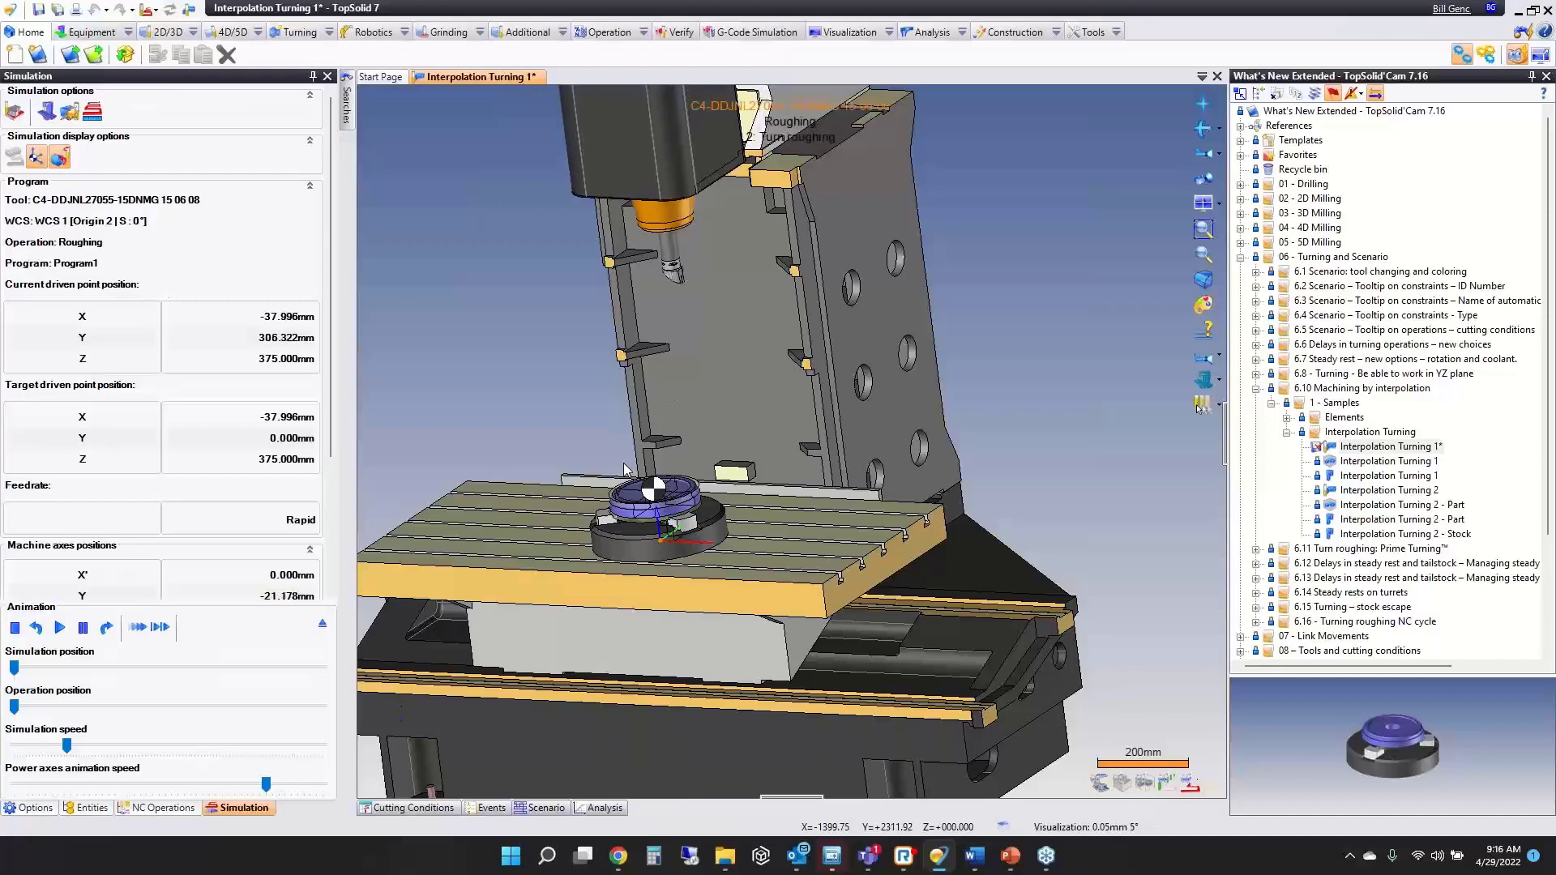
Zoom into the interpolation roughing cut, exit simulation and launch a new Roughing to reach its Tool choice.
left_click(58, 627)
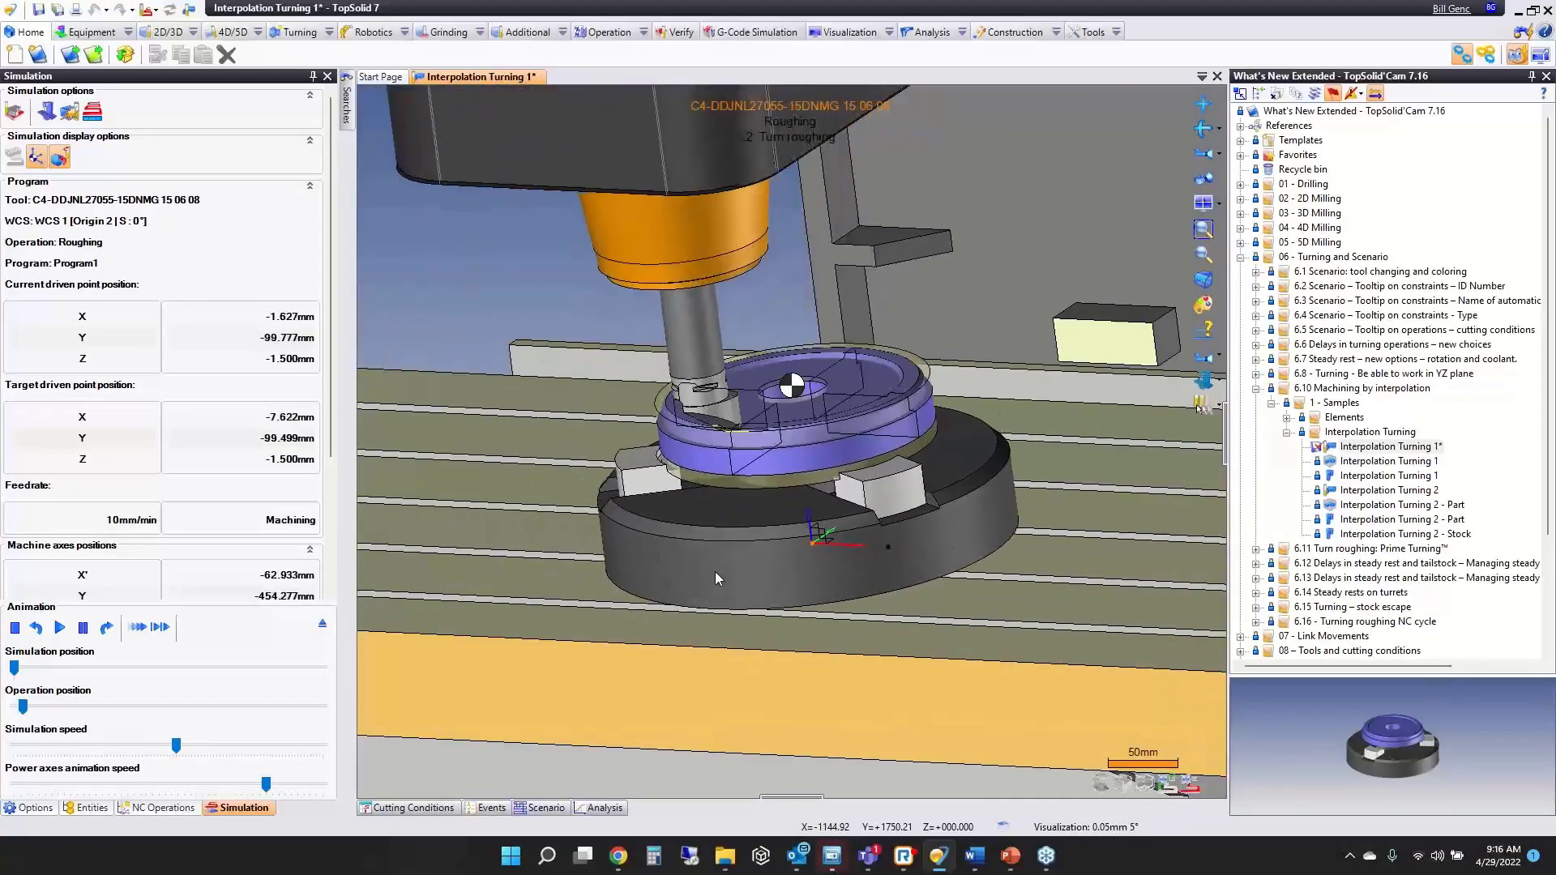
left_click(59, 628)
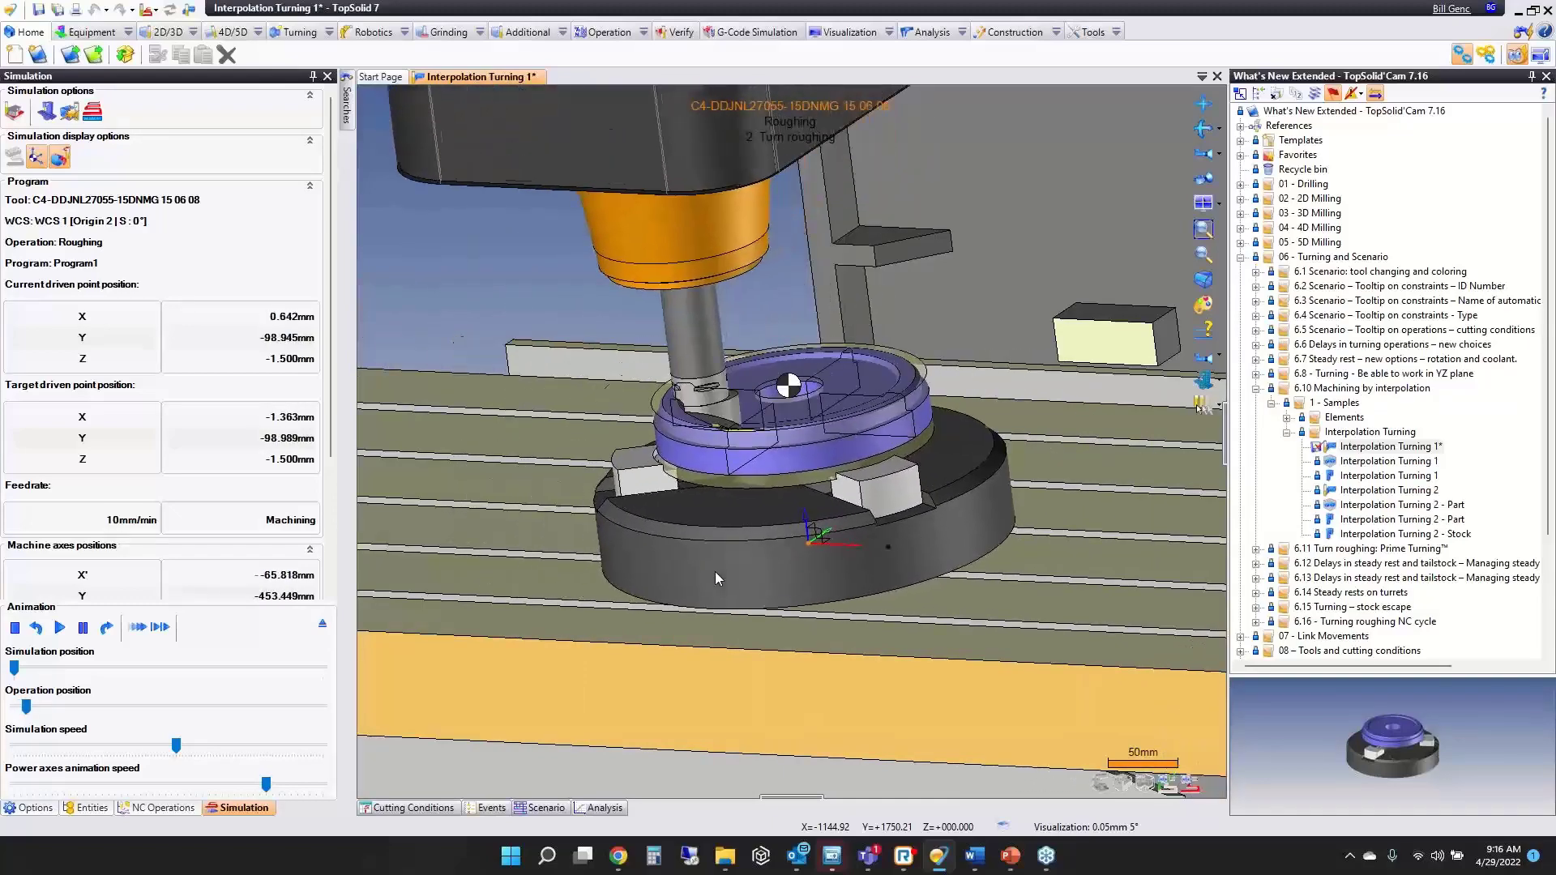
left_click(60, 629)
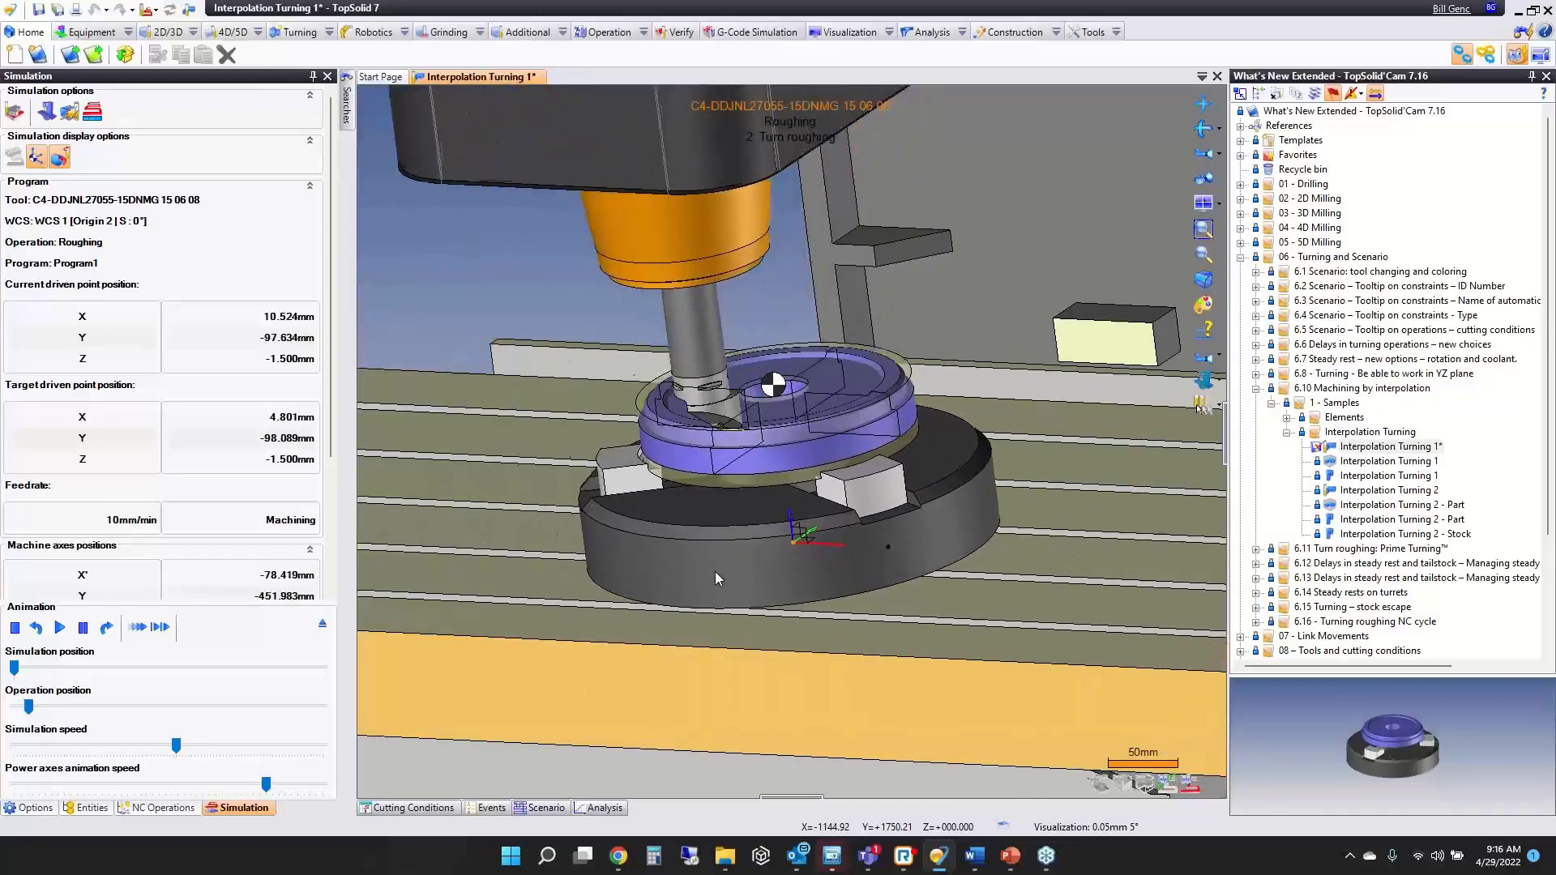
left_click(162, 807)
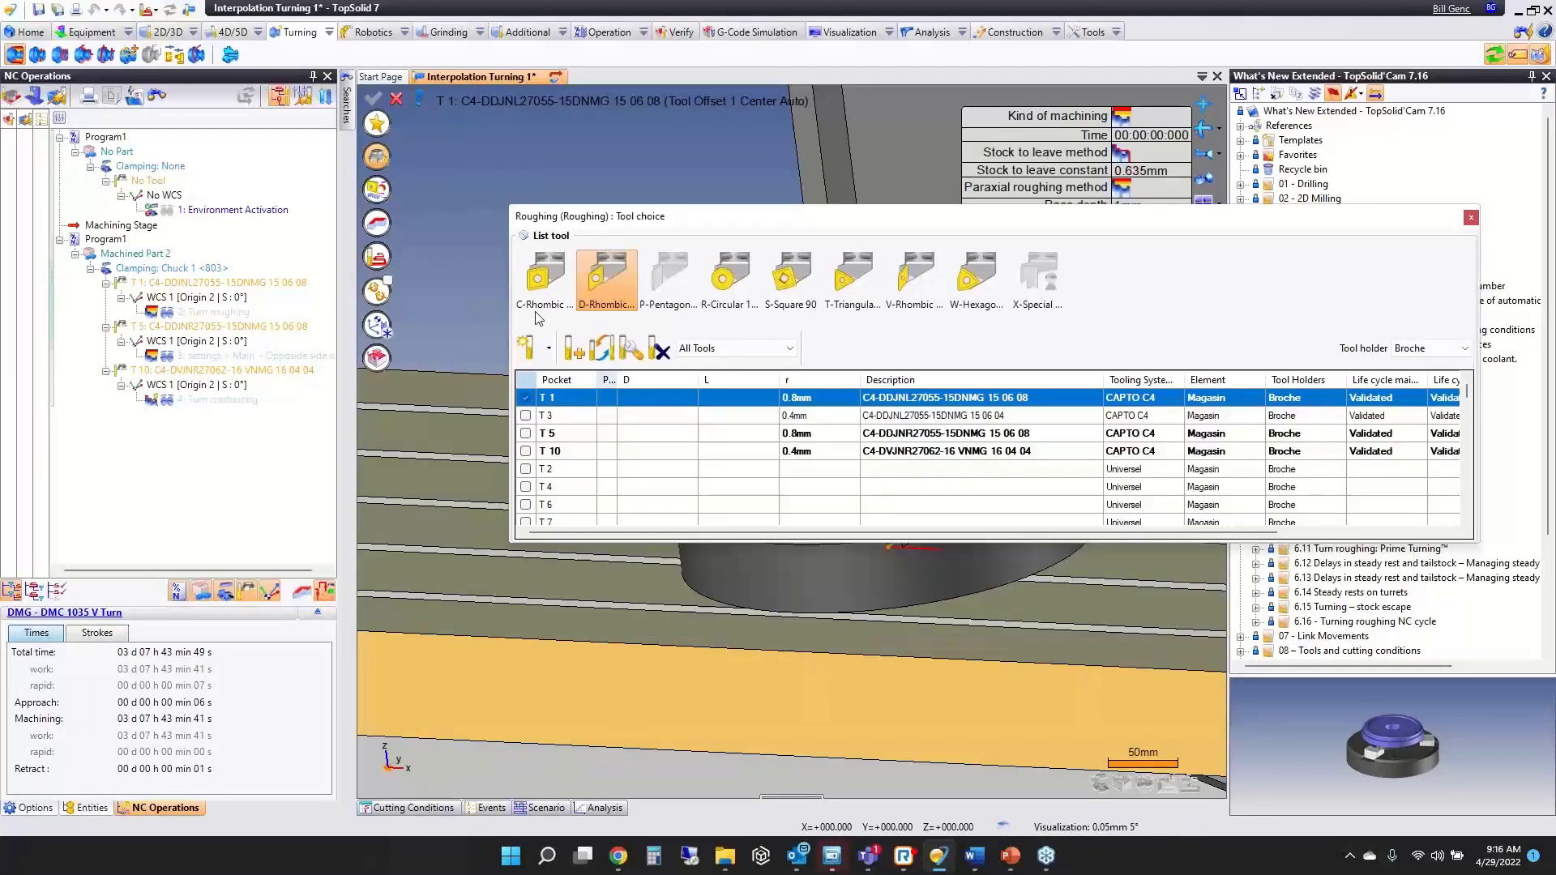
Pick a rhombic insert tool, keep Interpolation turning as multi-axis type and start the simulation.
left_click(1470, 217)
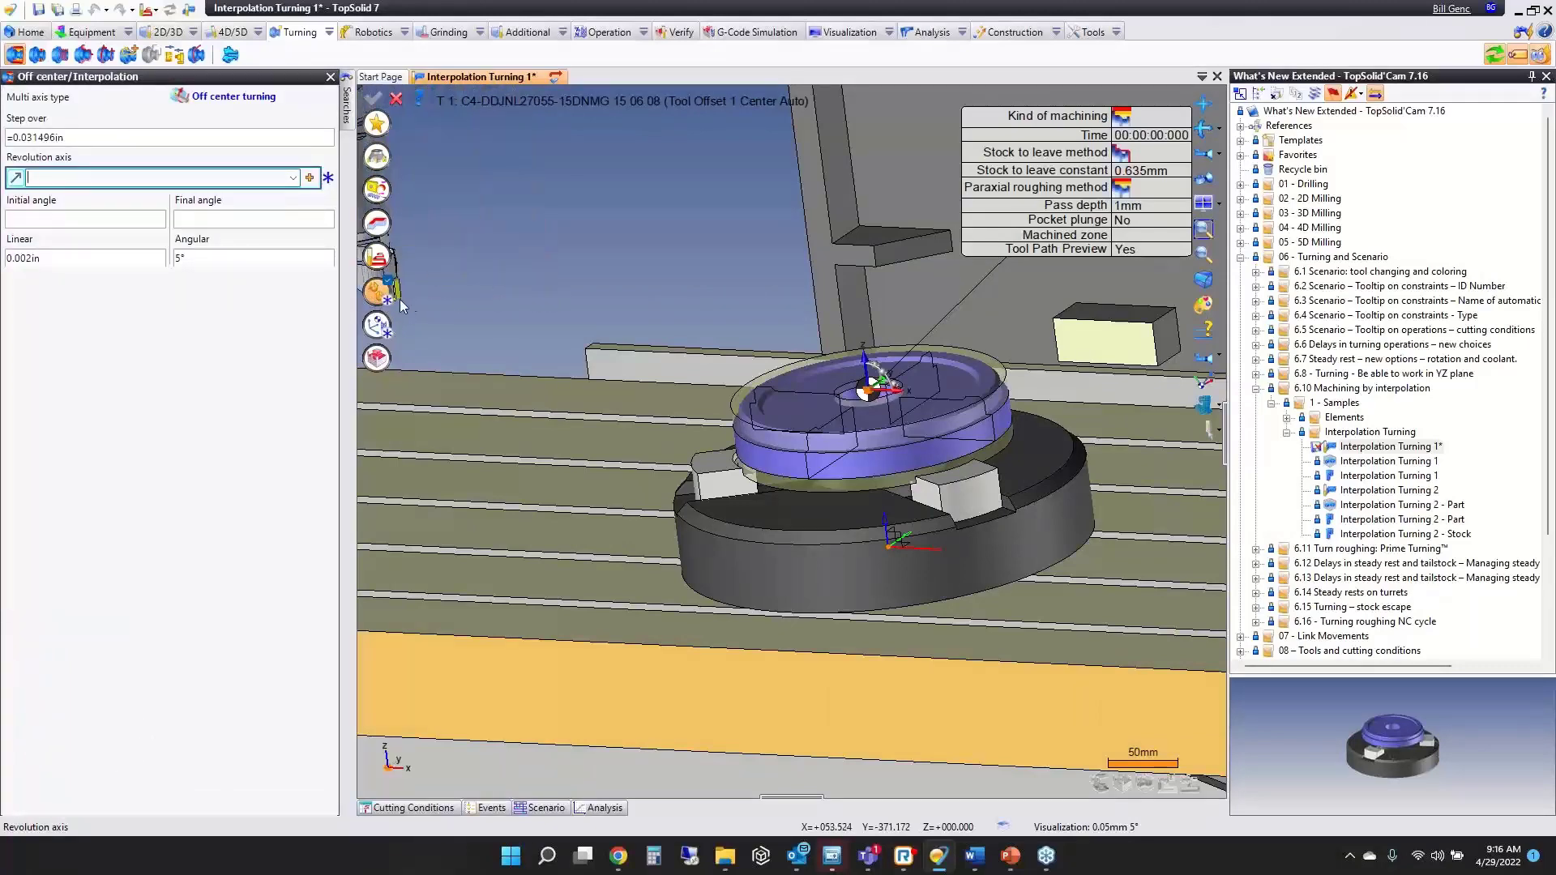
left_click(235, 96)
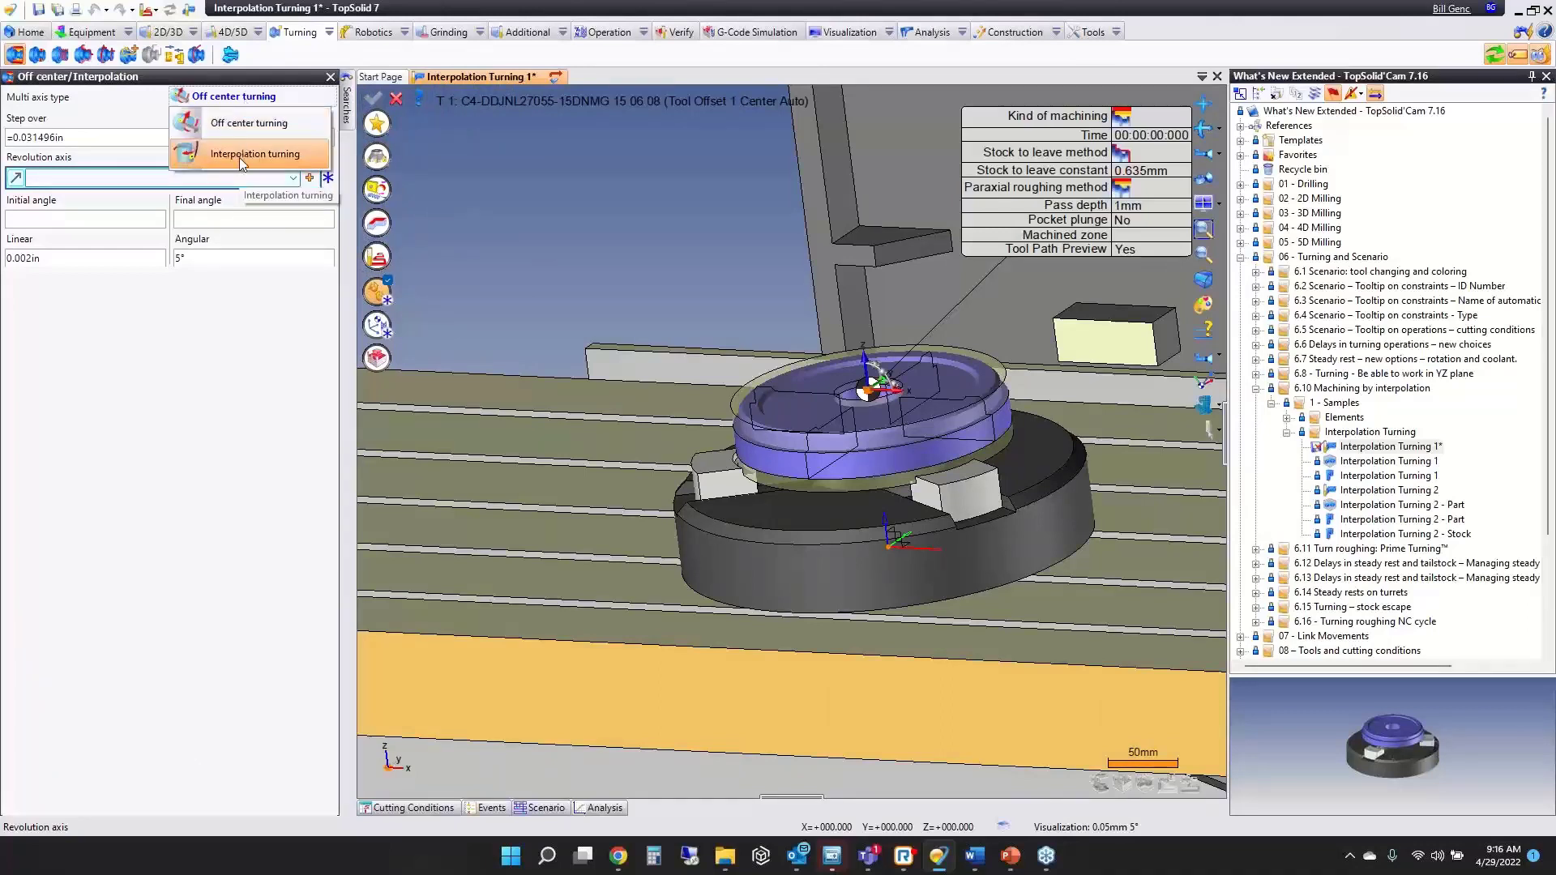
left_click(250, 153)
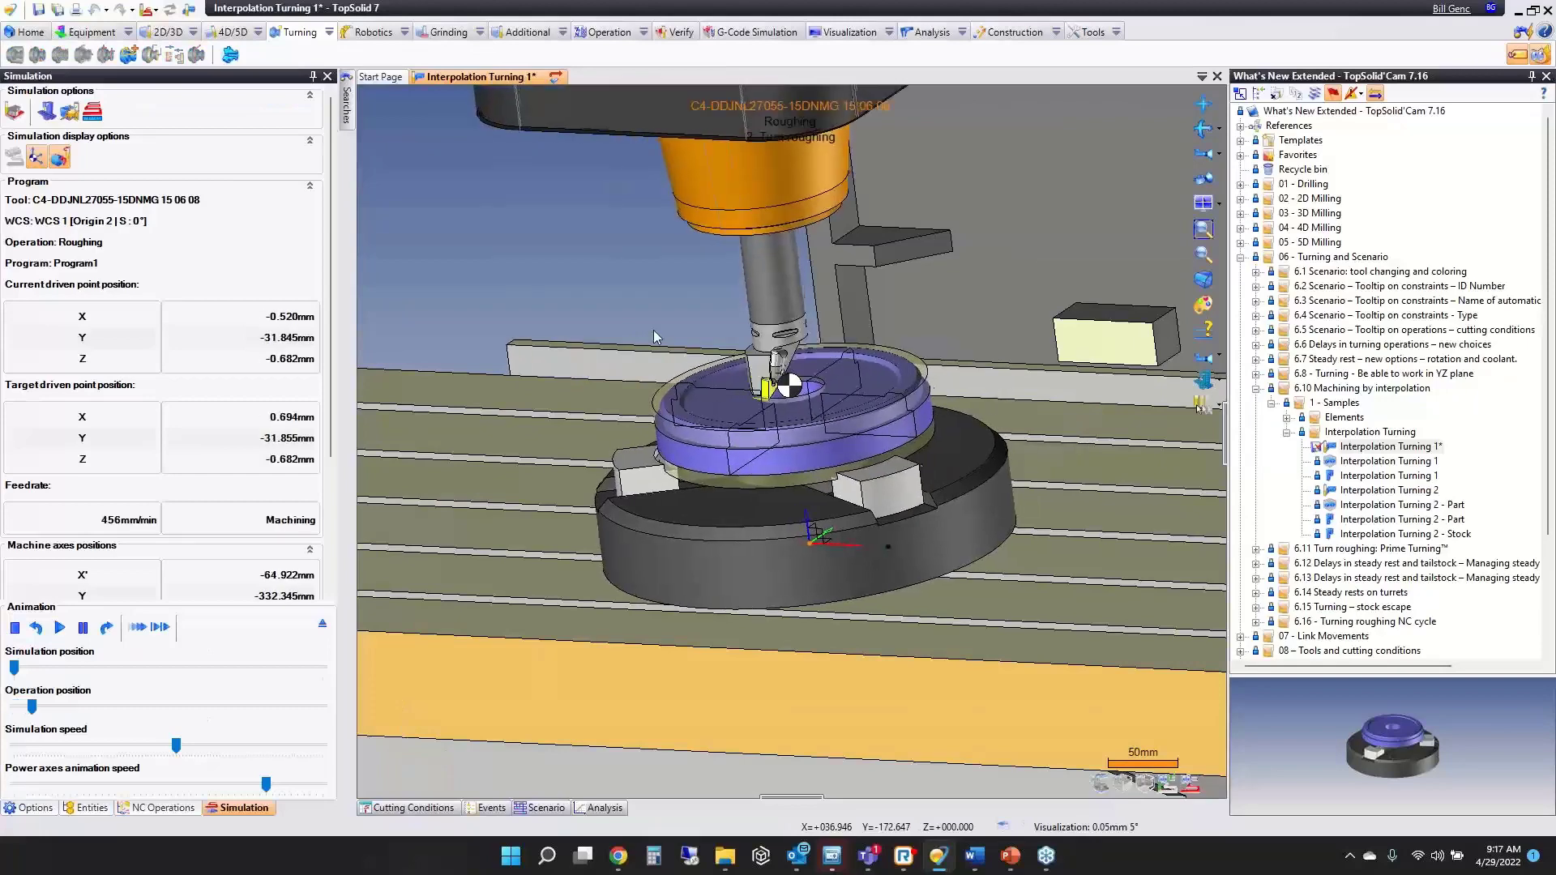
Slow the playback, watch the roughing simulation, then close Interpolation Turning 1 to the Start Page.
left_click(58, 629)
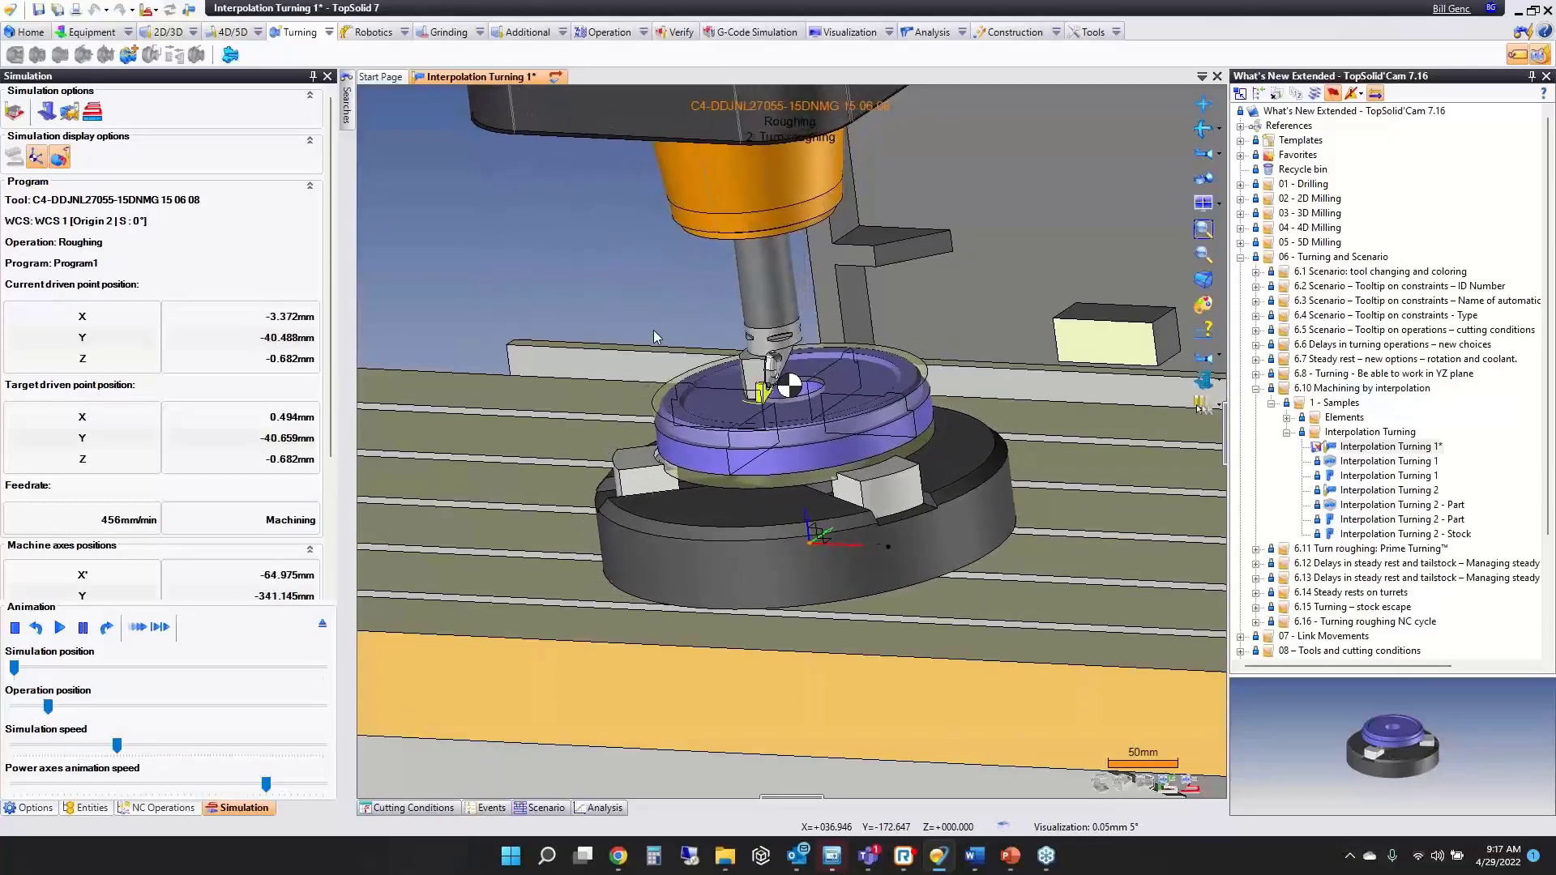
left_click(161, 807)
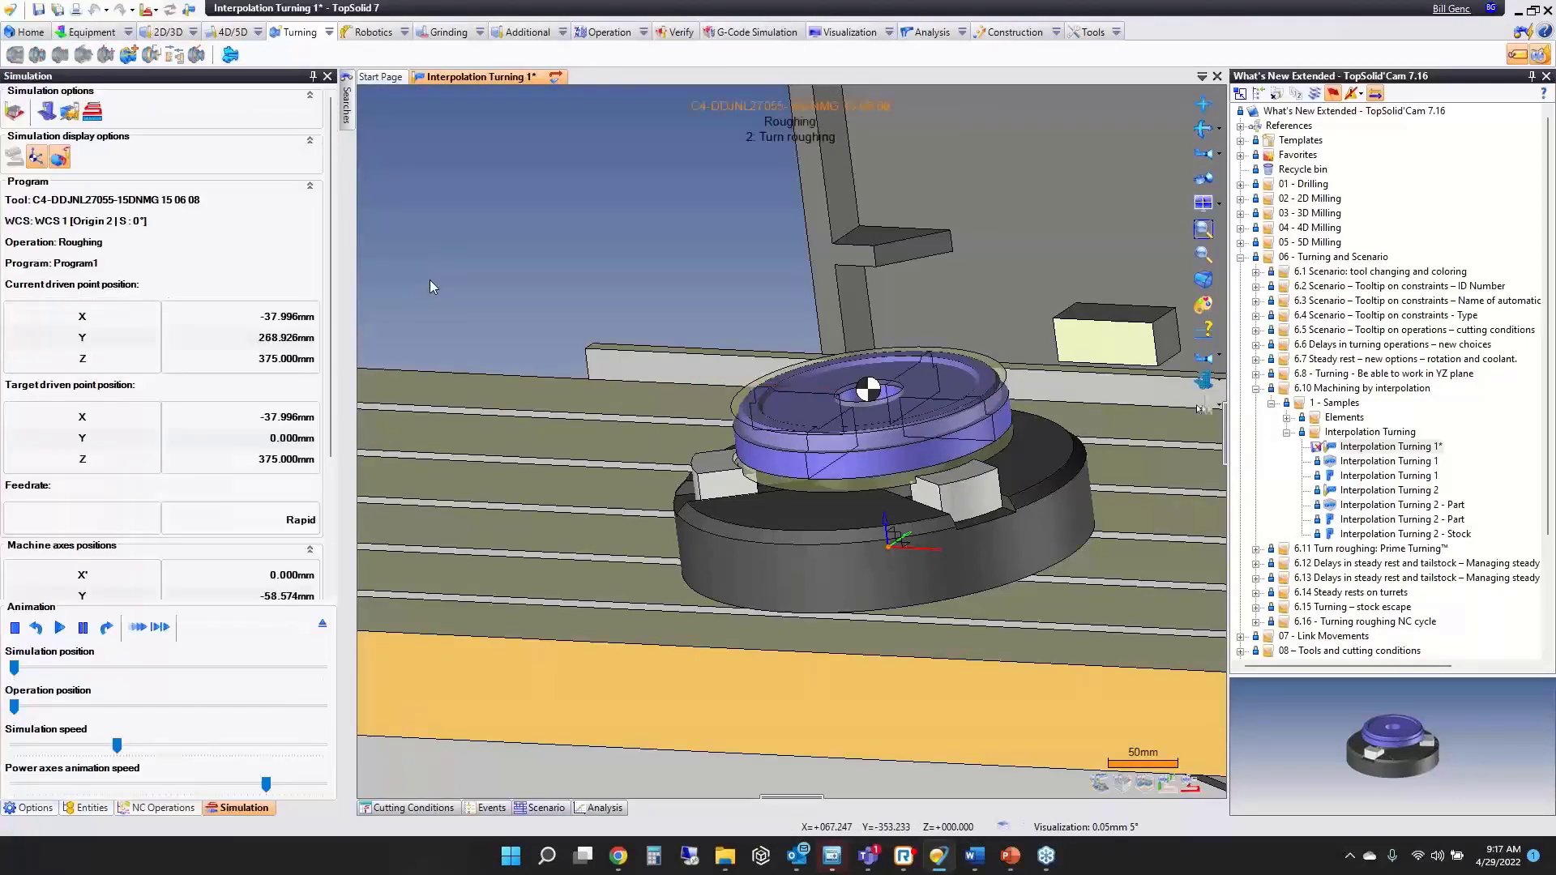
left_click(59, 627)
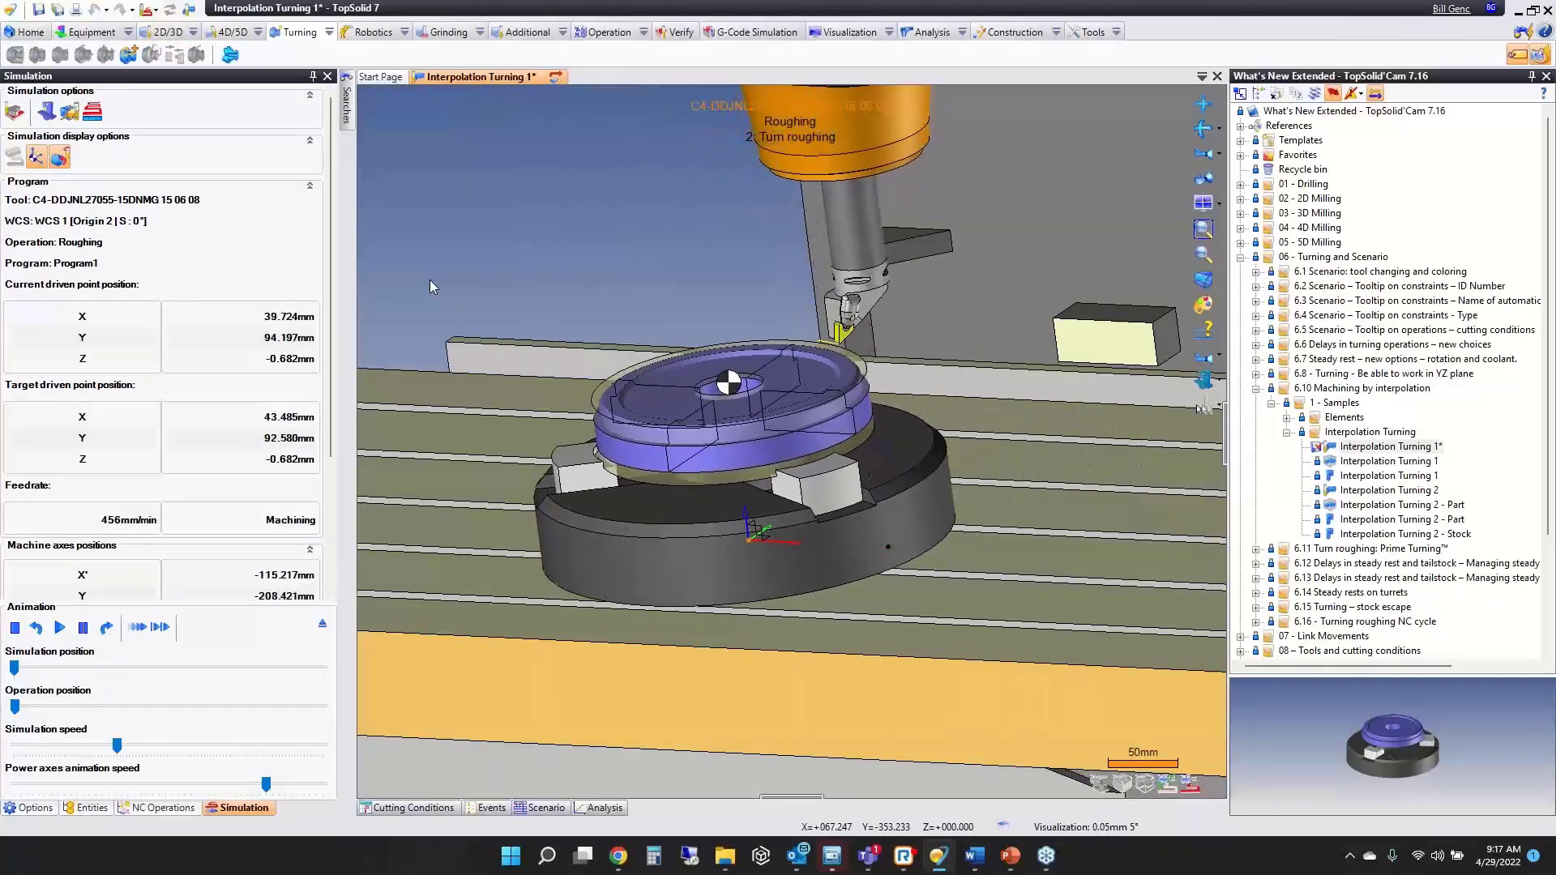
left_click(159, 807)
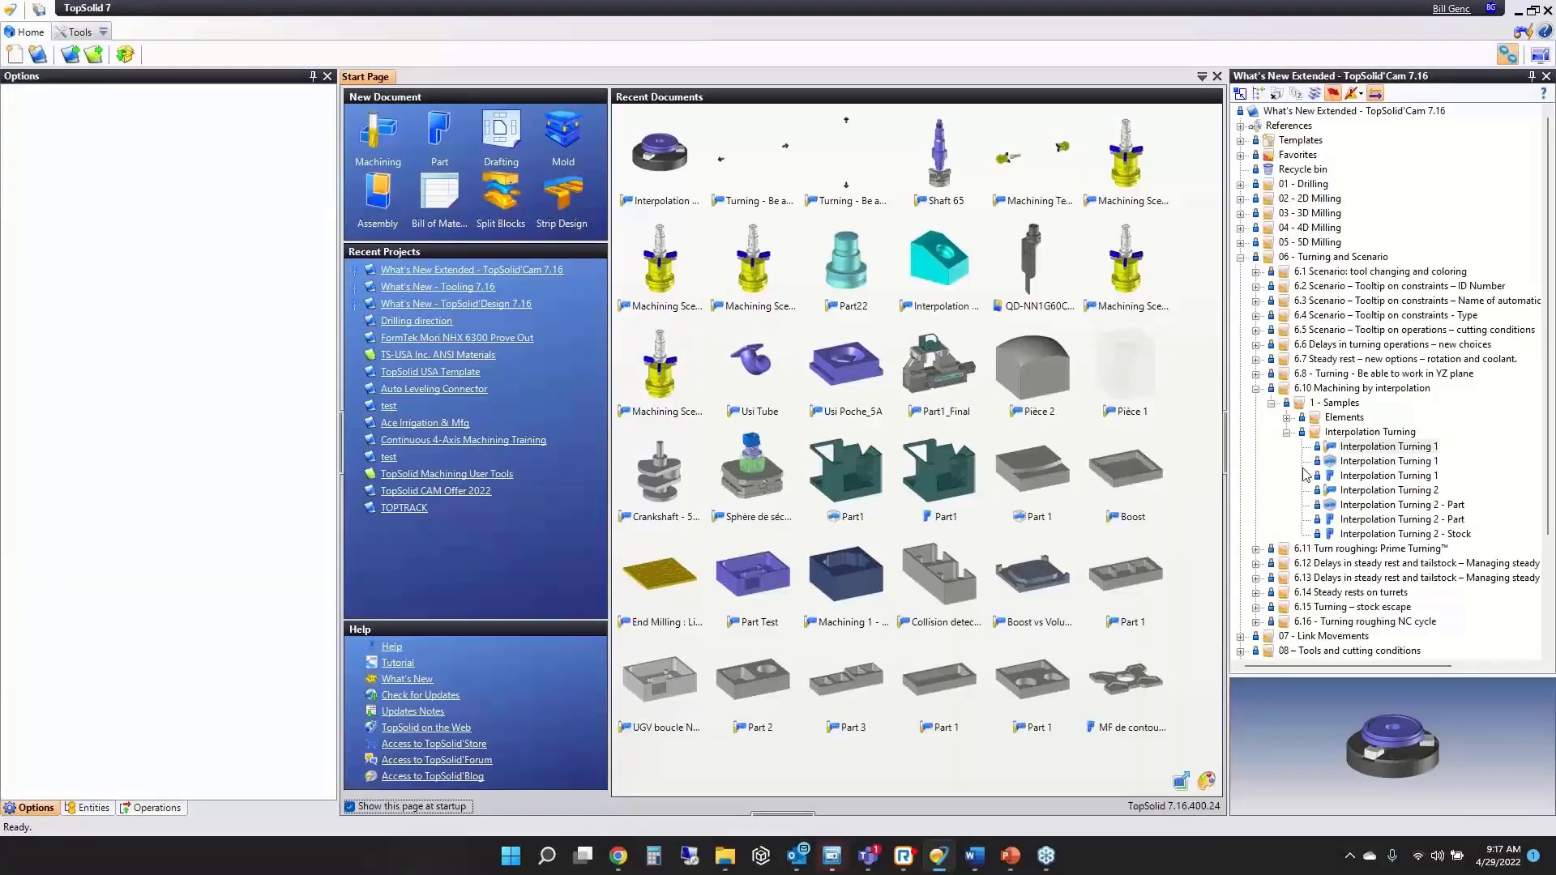
Load Interpolation Turning 2, simulate its turn contouring in the angled hole, then close it to the save prompt.
left_click(1387, 489)
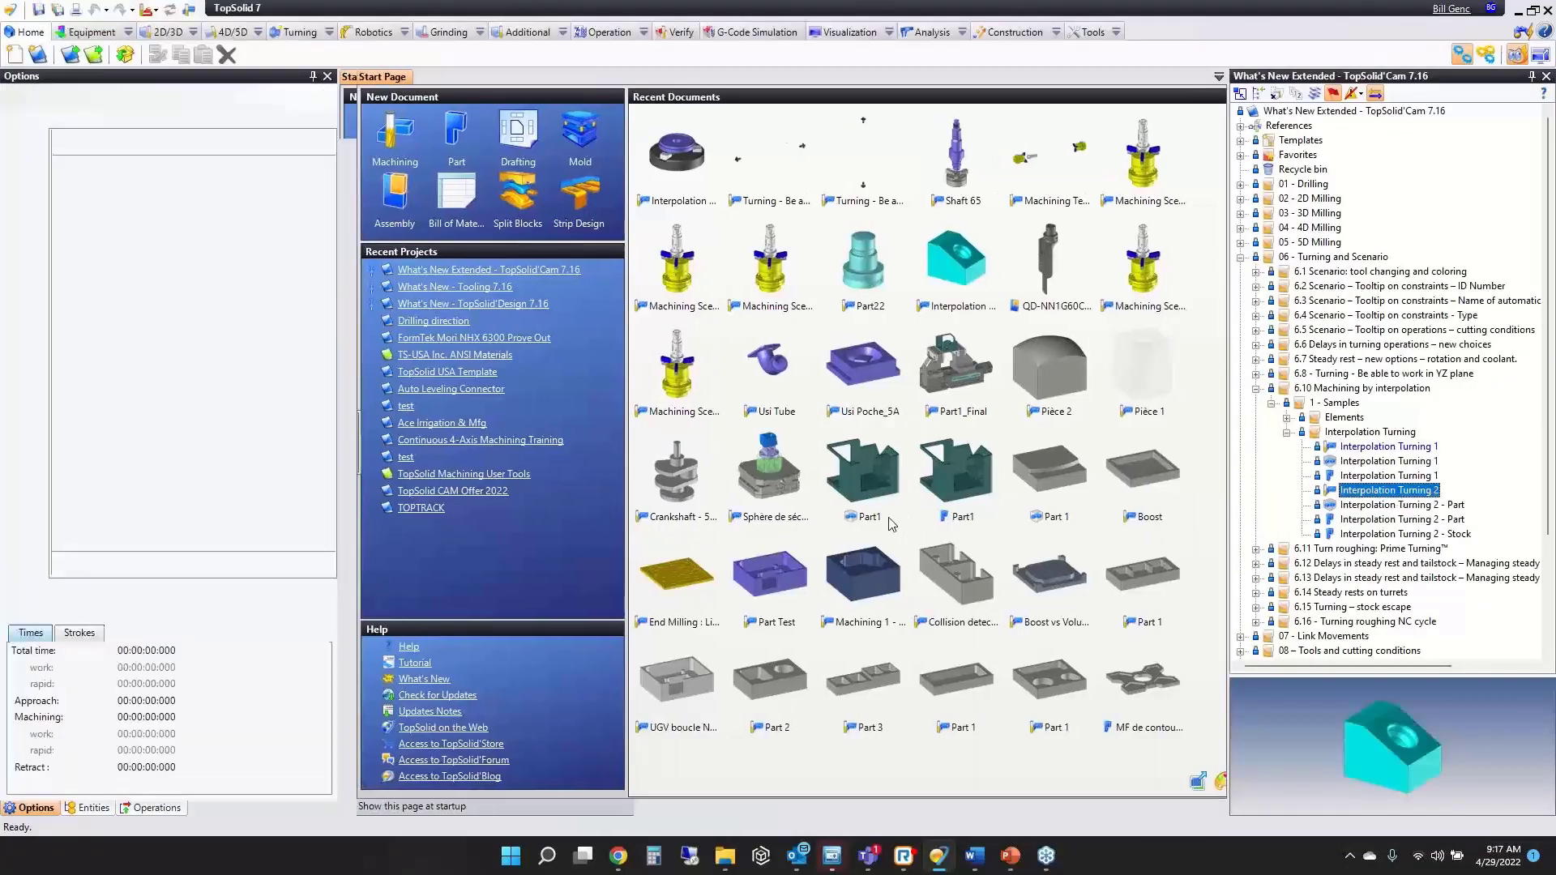
double_click(1389, 489)
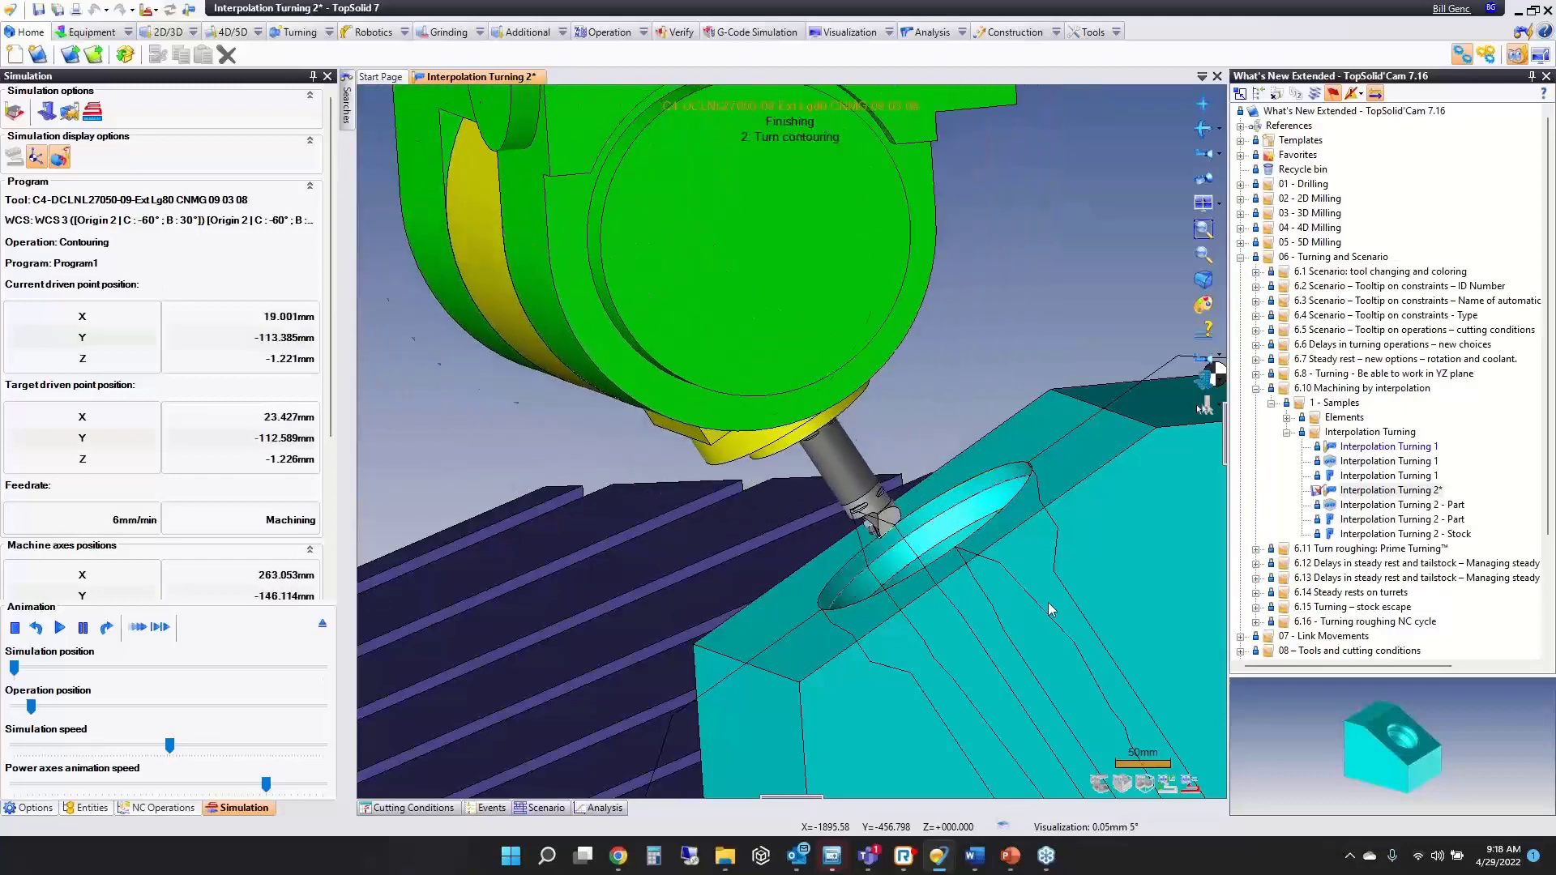
left_click(162, 807)
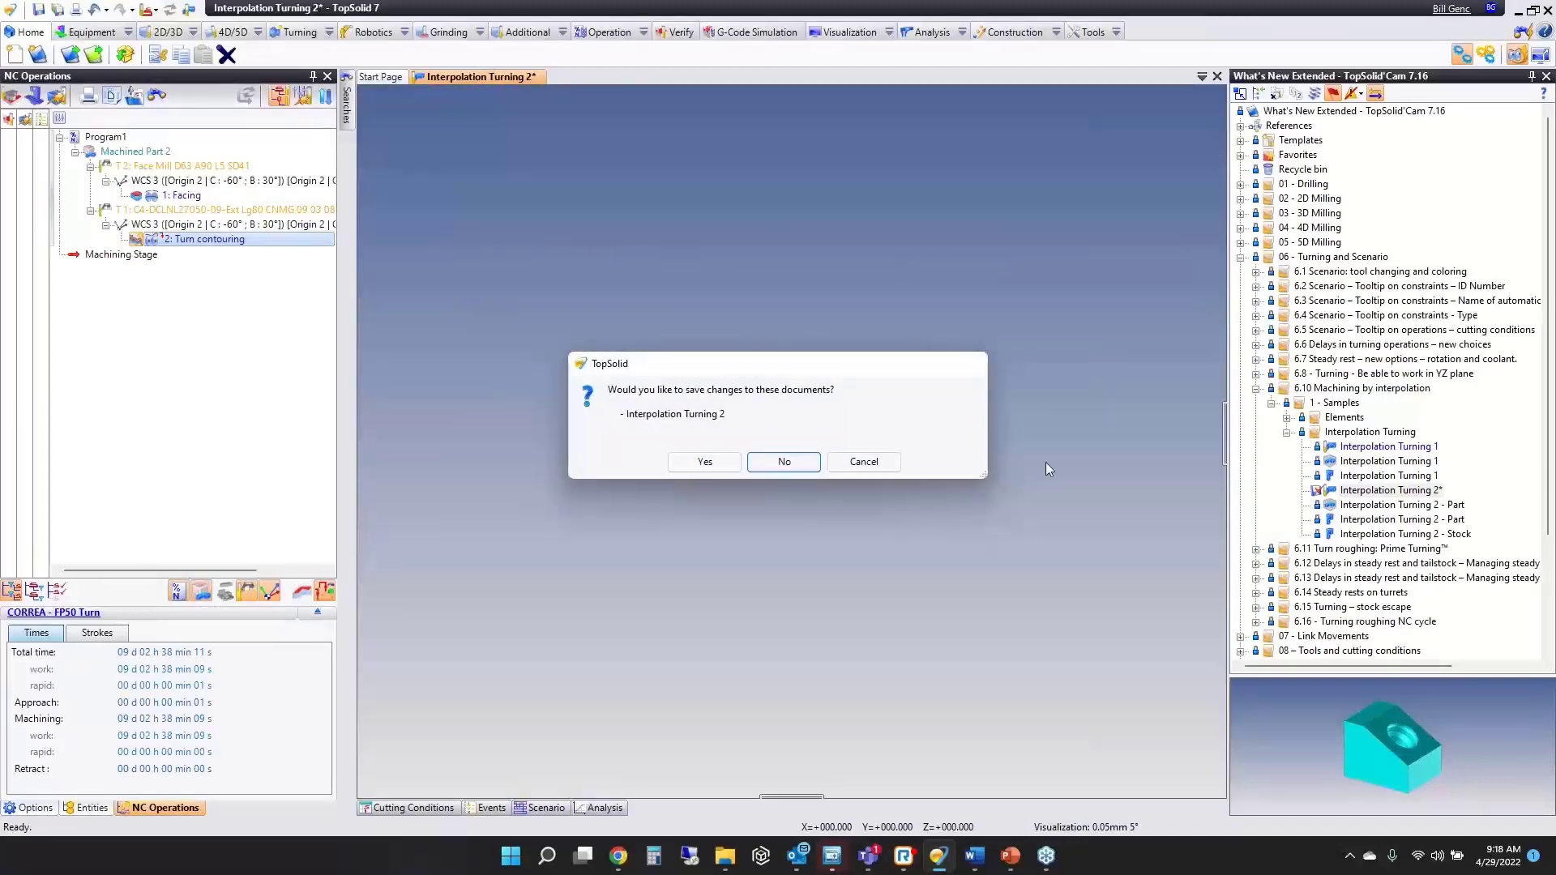
Discard changes with No, load Part22 and edit its 1: Turn roughing-Sandvik Prime Turning operation.
left_click(785, 462)
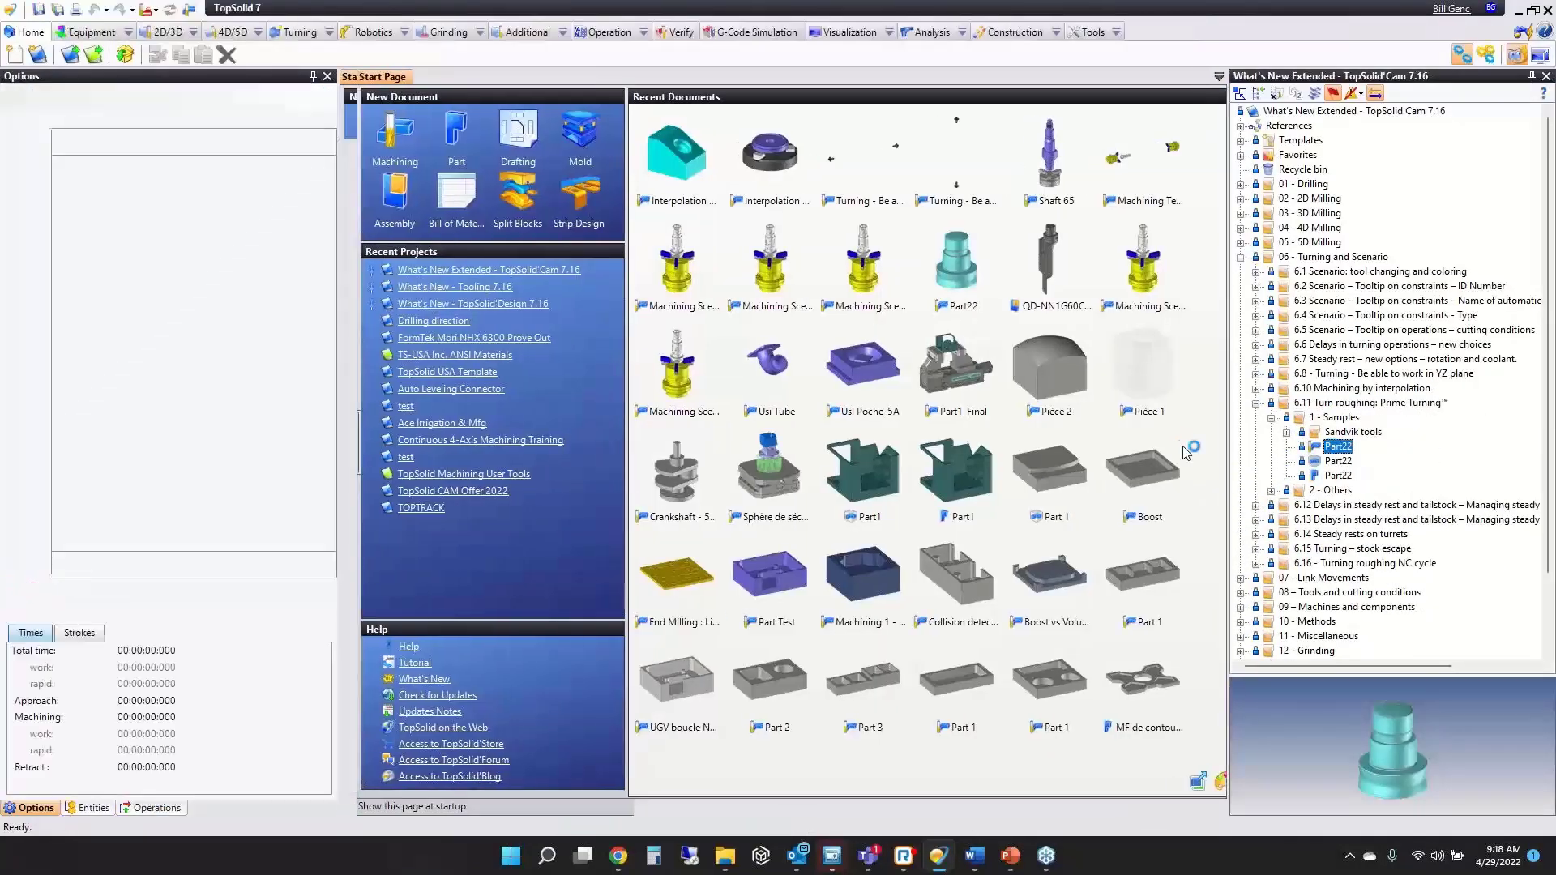
double_click(1338, 447)
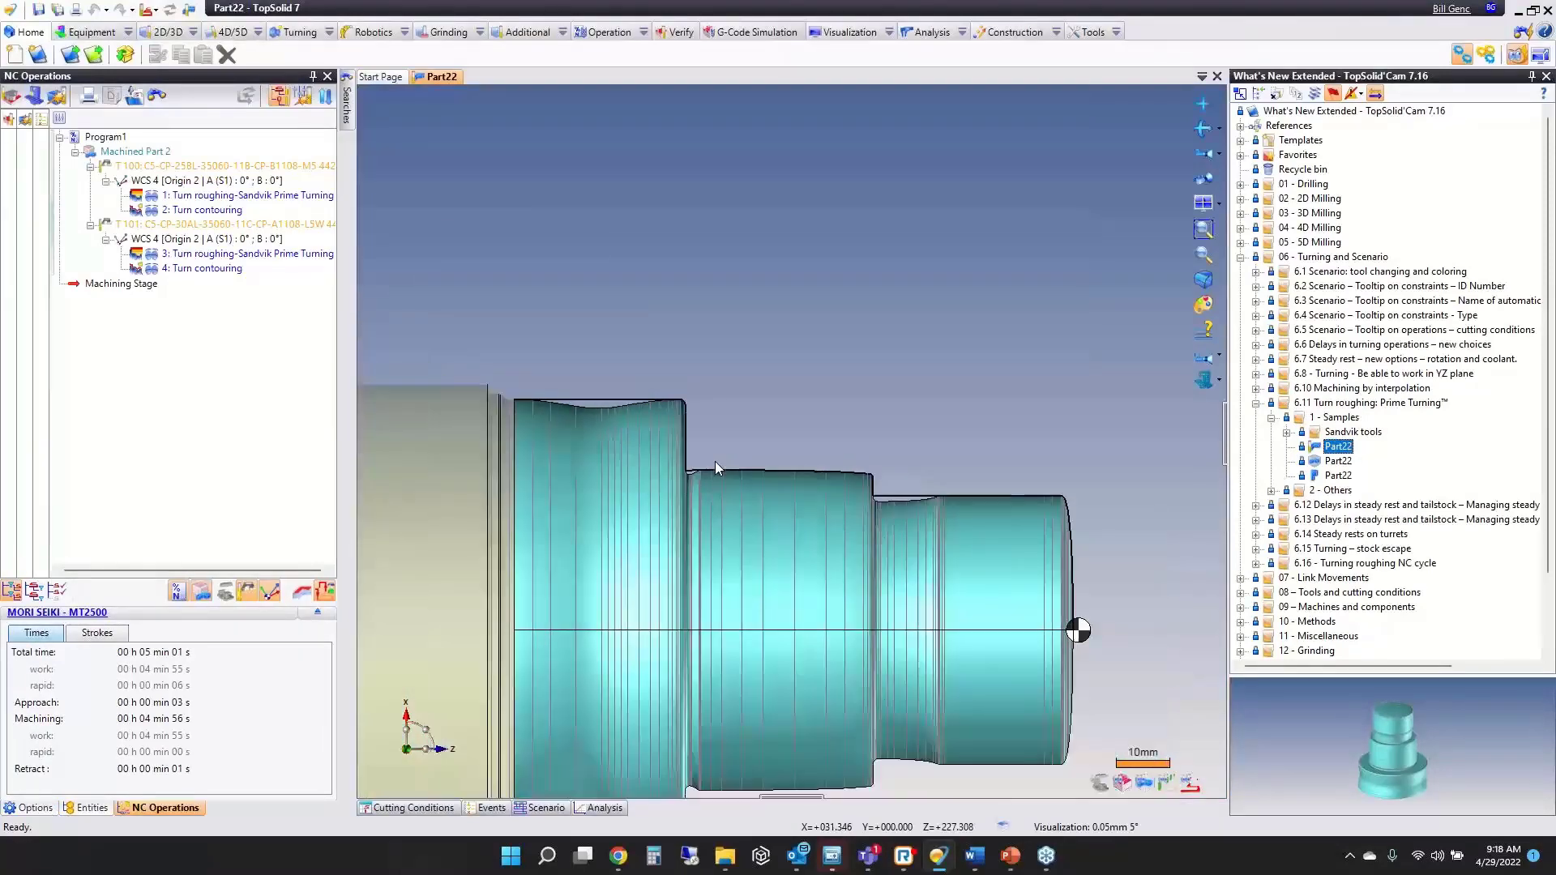
left_click(243, 194)
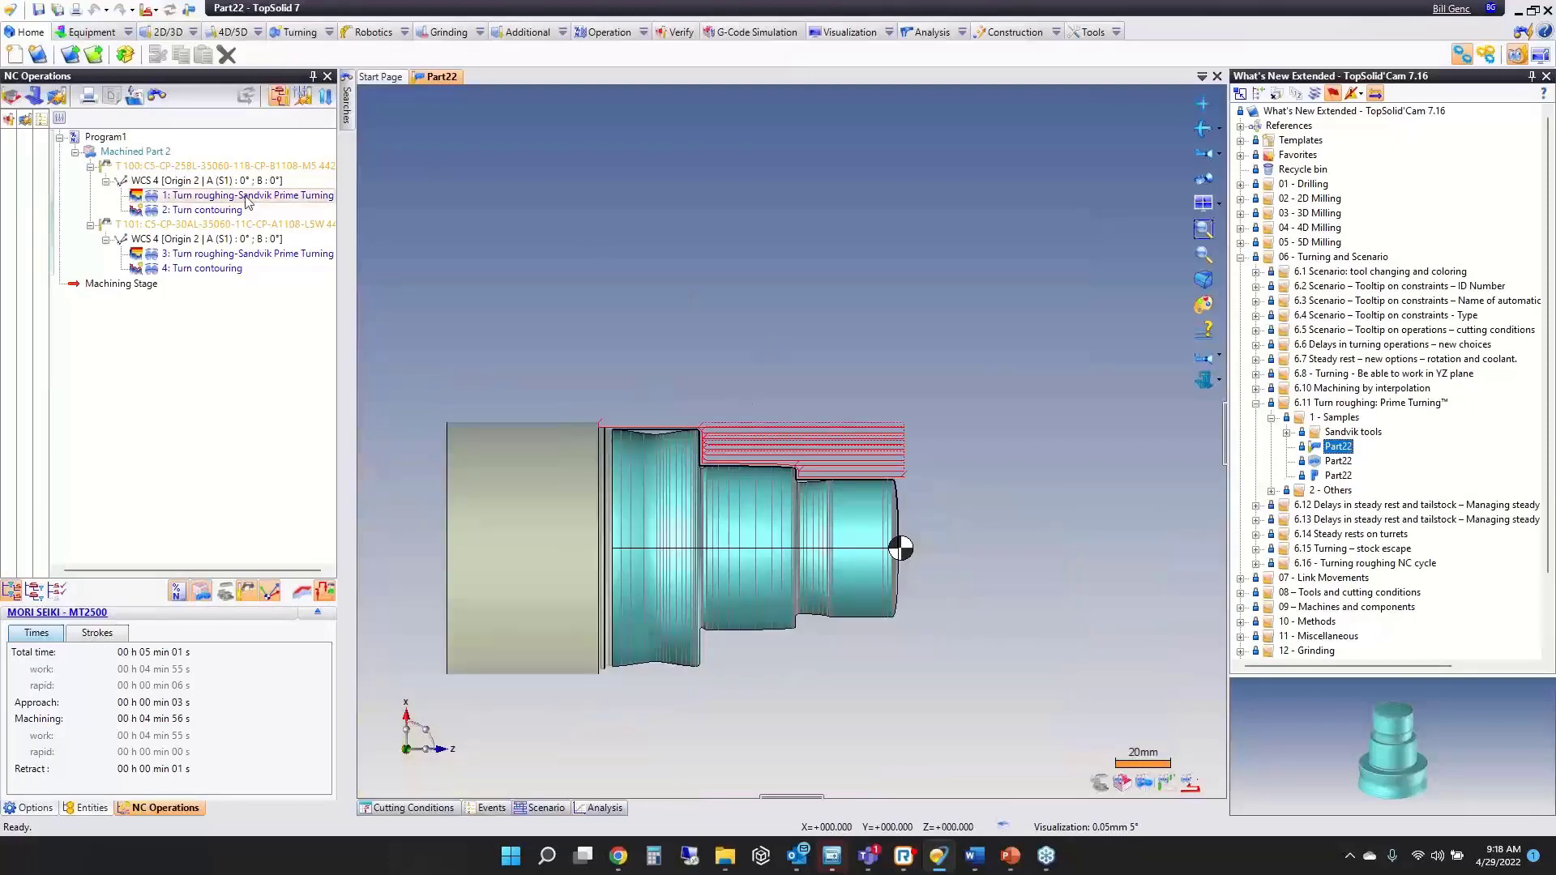
double_click(247, 194)
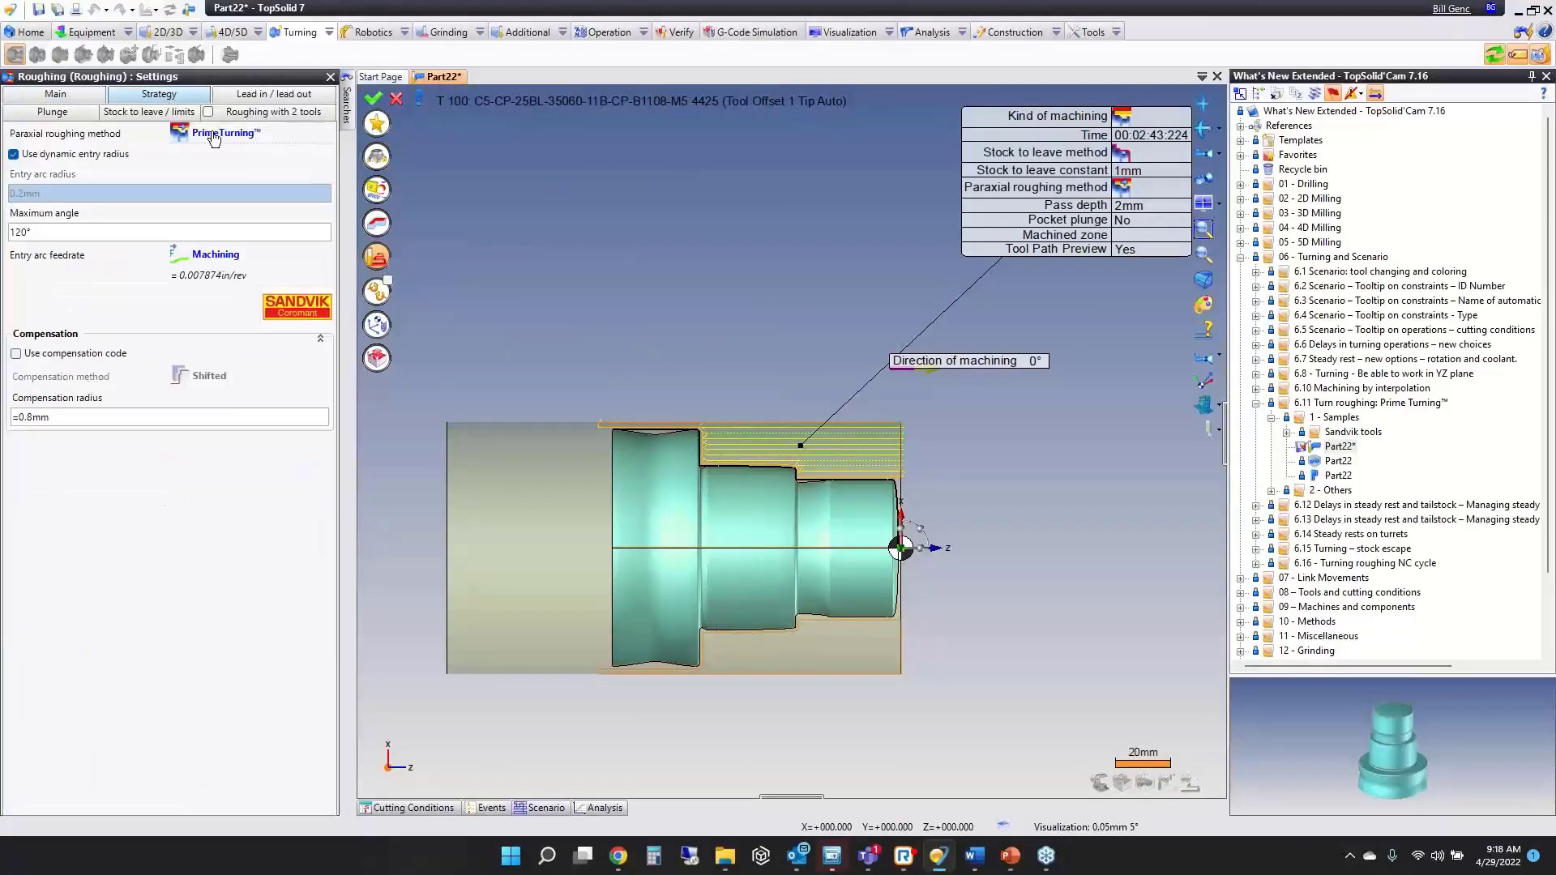
Review the Paraxial roughing method list, reselect PrimeTurning and start the simulation.
left_click(214, 132)
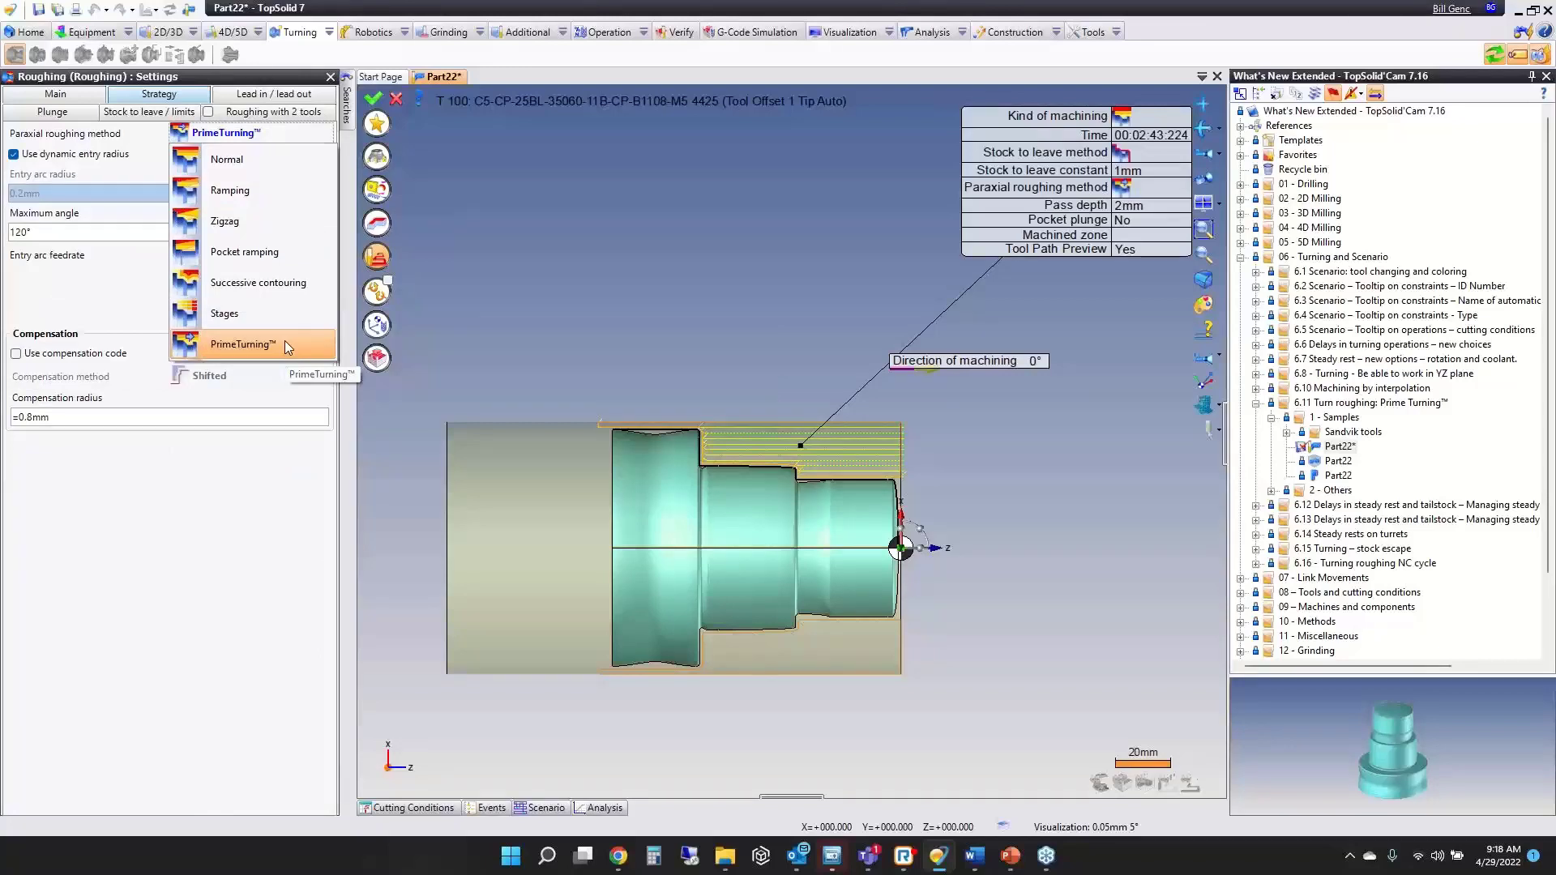
left_click(241, 344)
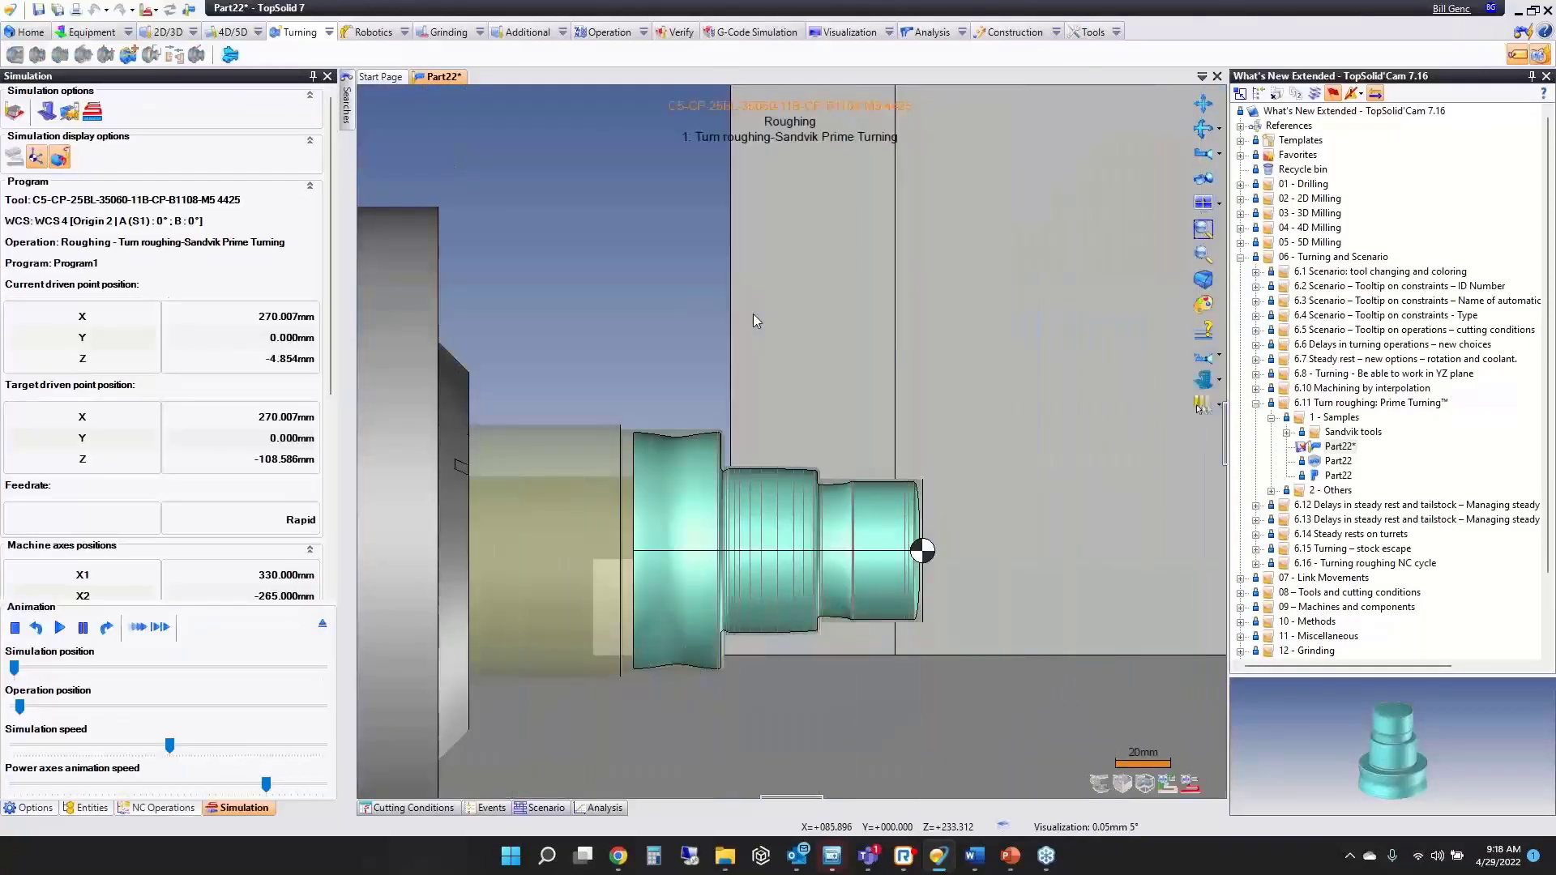
Run the Prime Turning roughing simulation at reduced speed, exit and zoom on the toolpath preview.
left_click(58, 627)
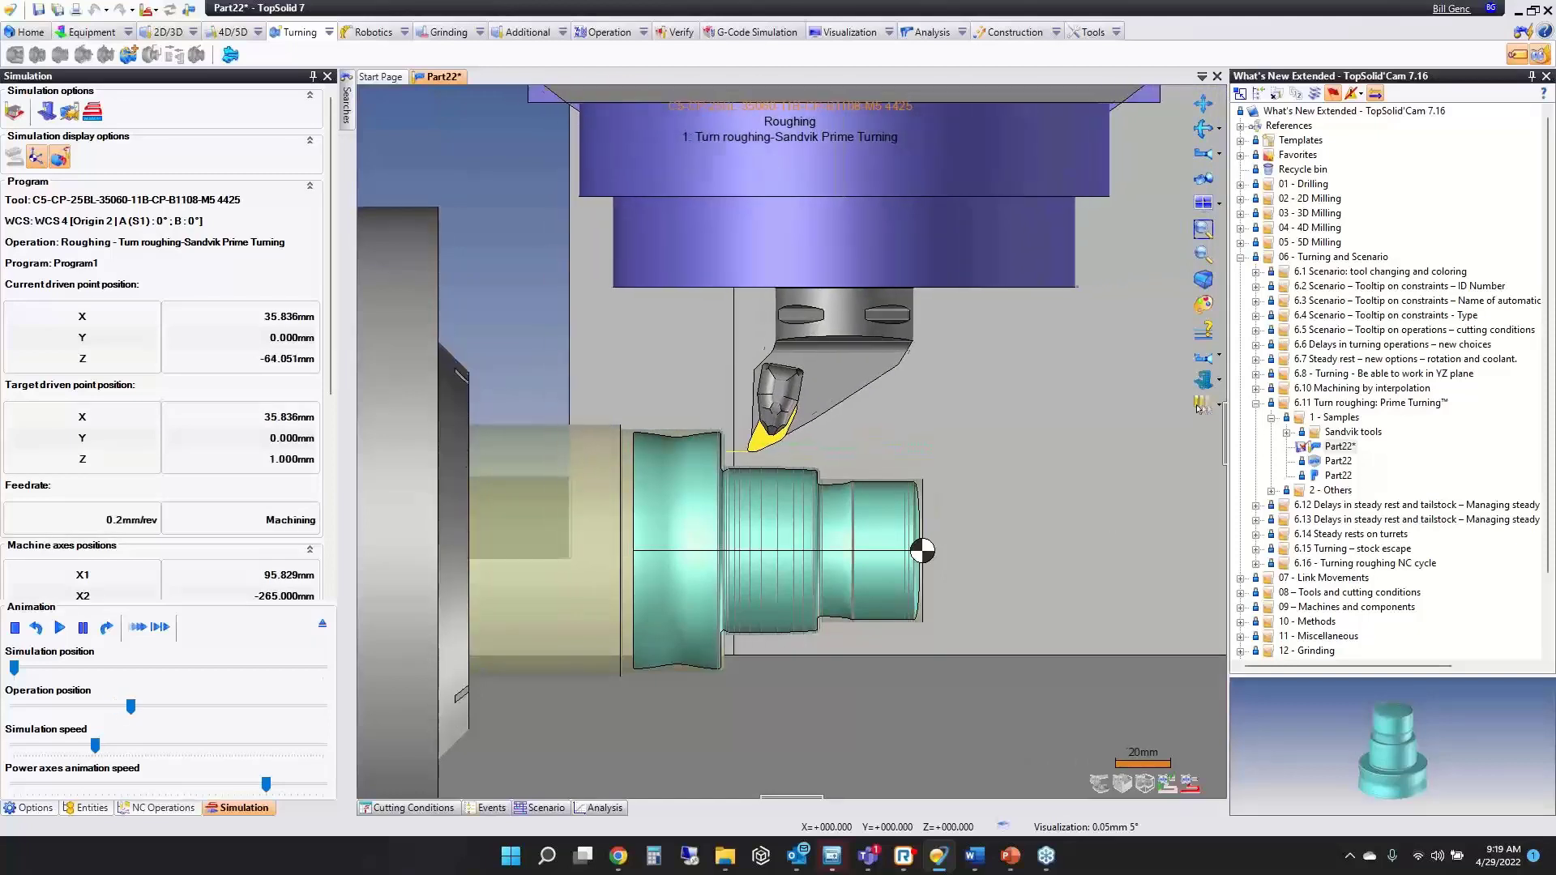
left_click(58, 627)
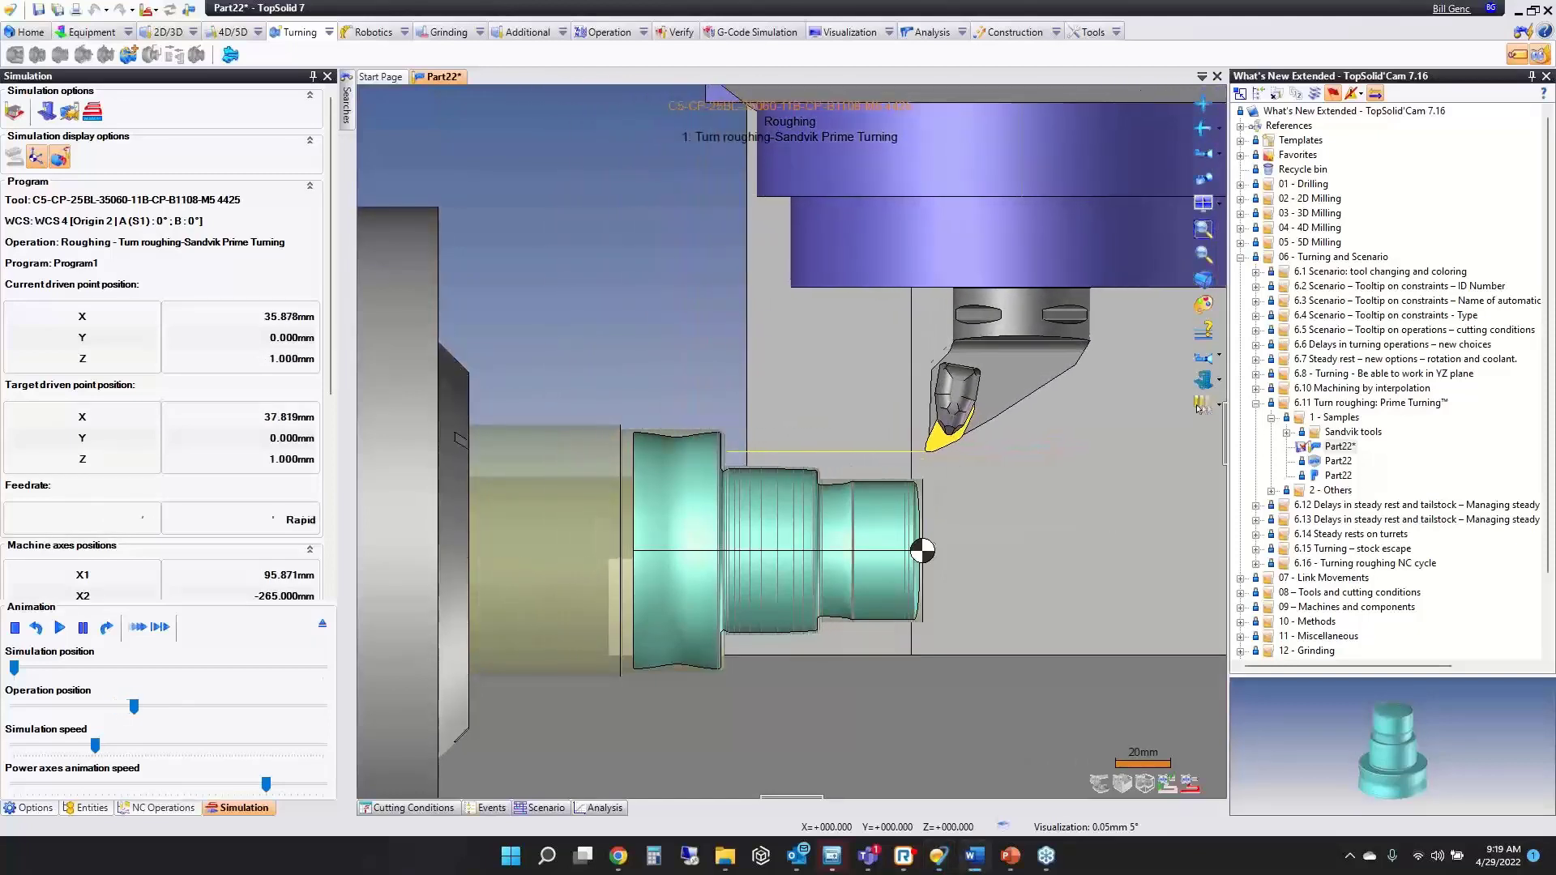
left_click(59, 627)
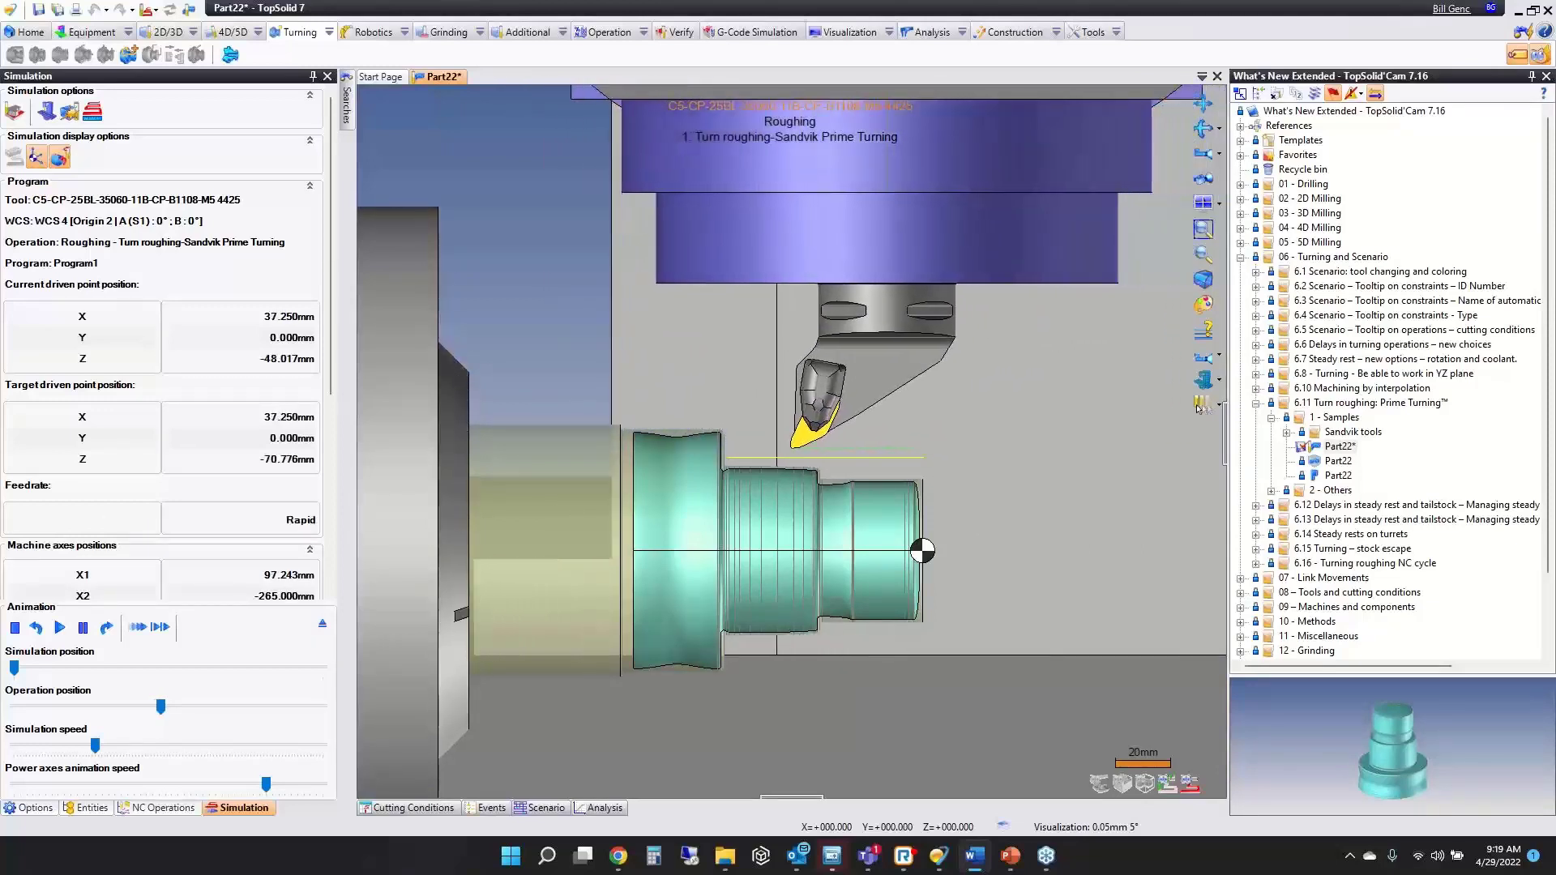
left_click(58, 627)
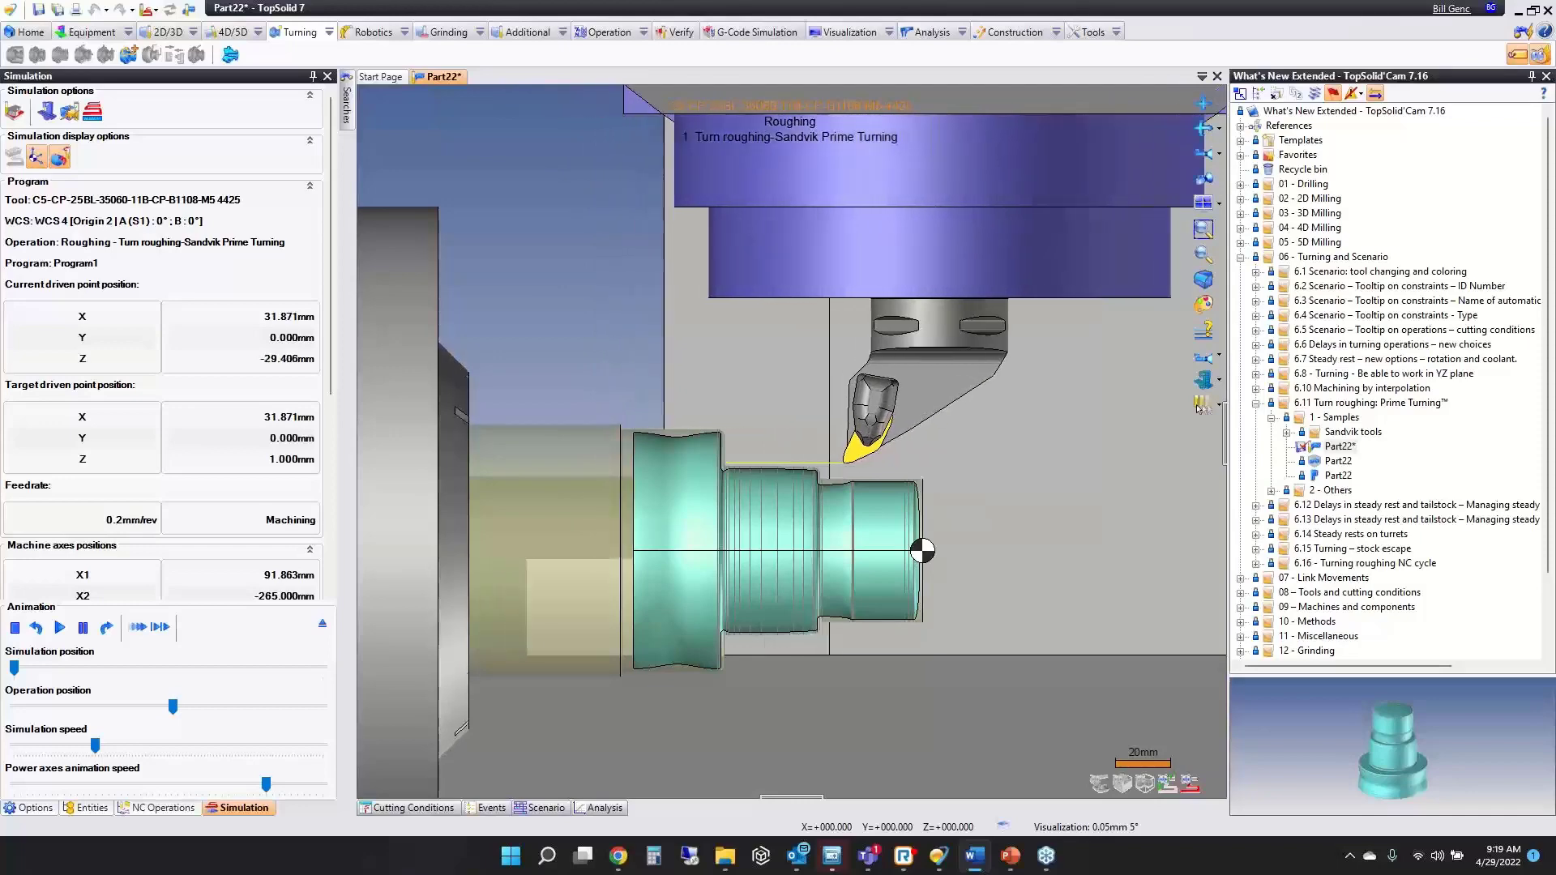
left_click(148, 807)
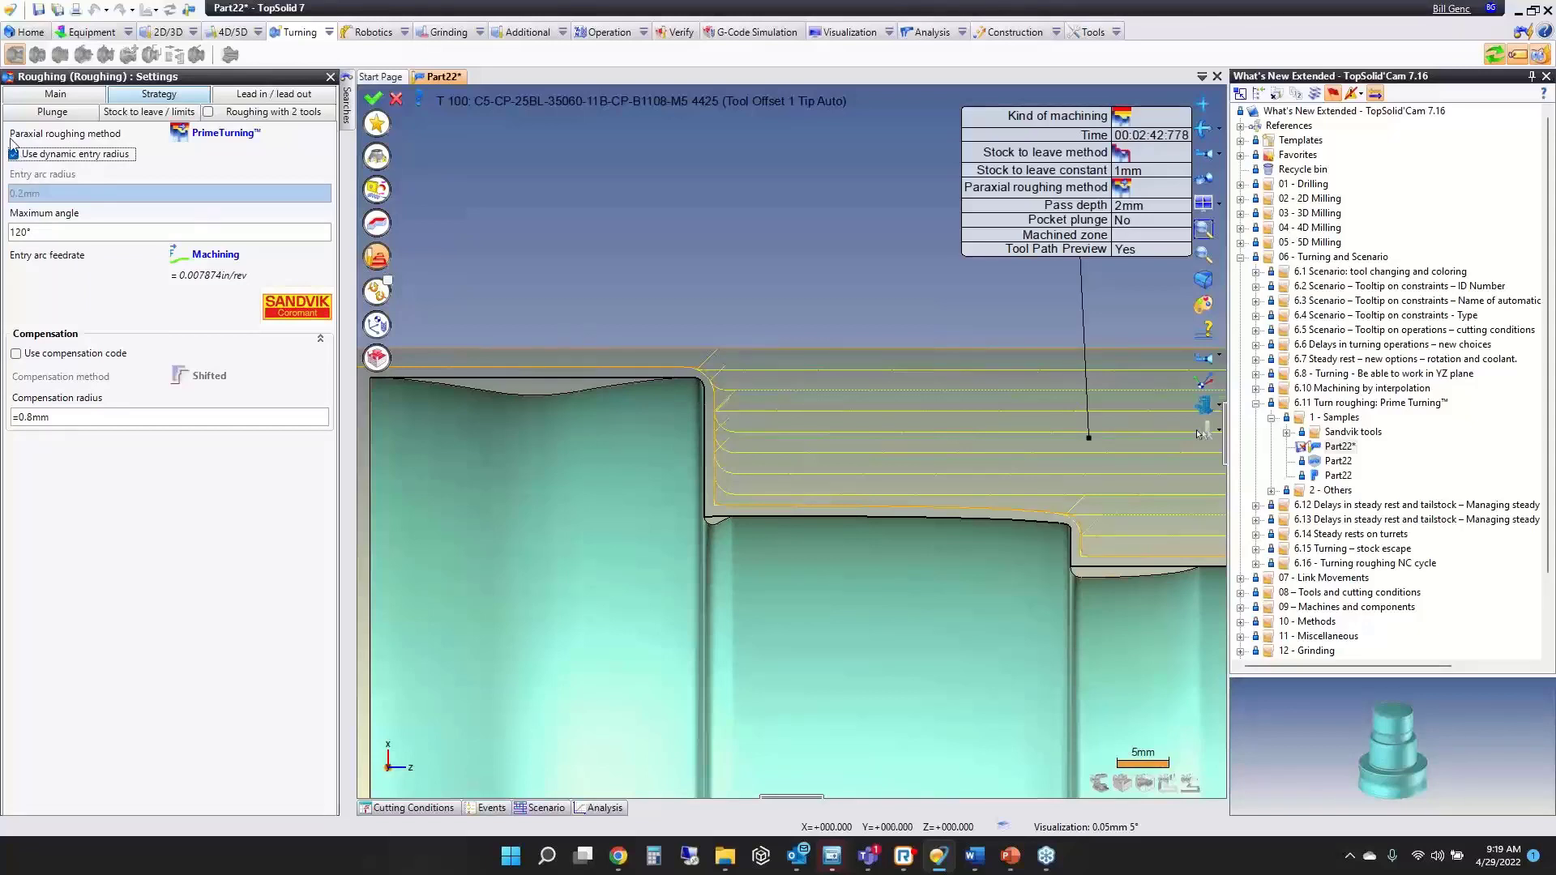
Exit the Roughing settings so Part22 can be closed, bringing up its save prompt.
left_click(15, 154)
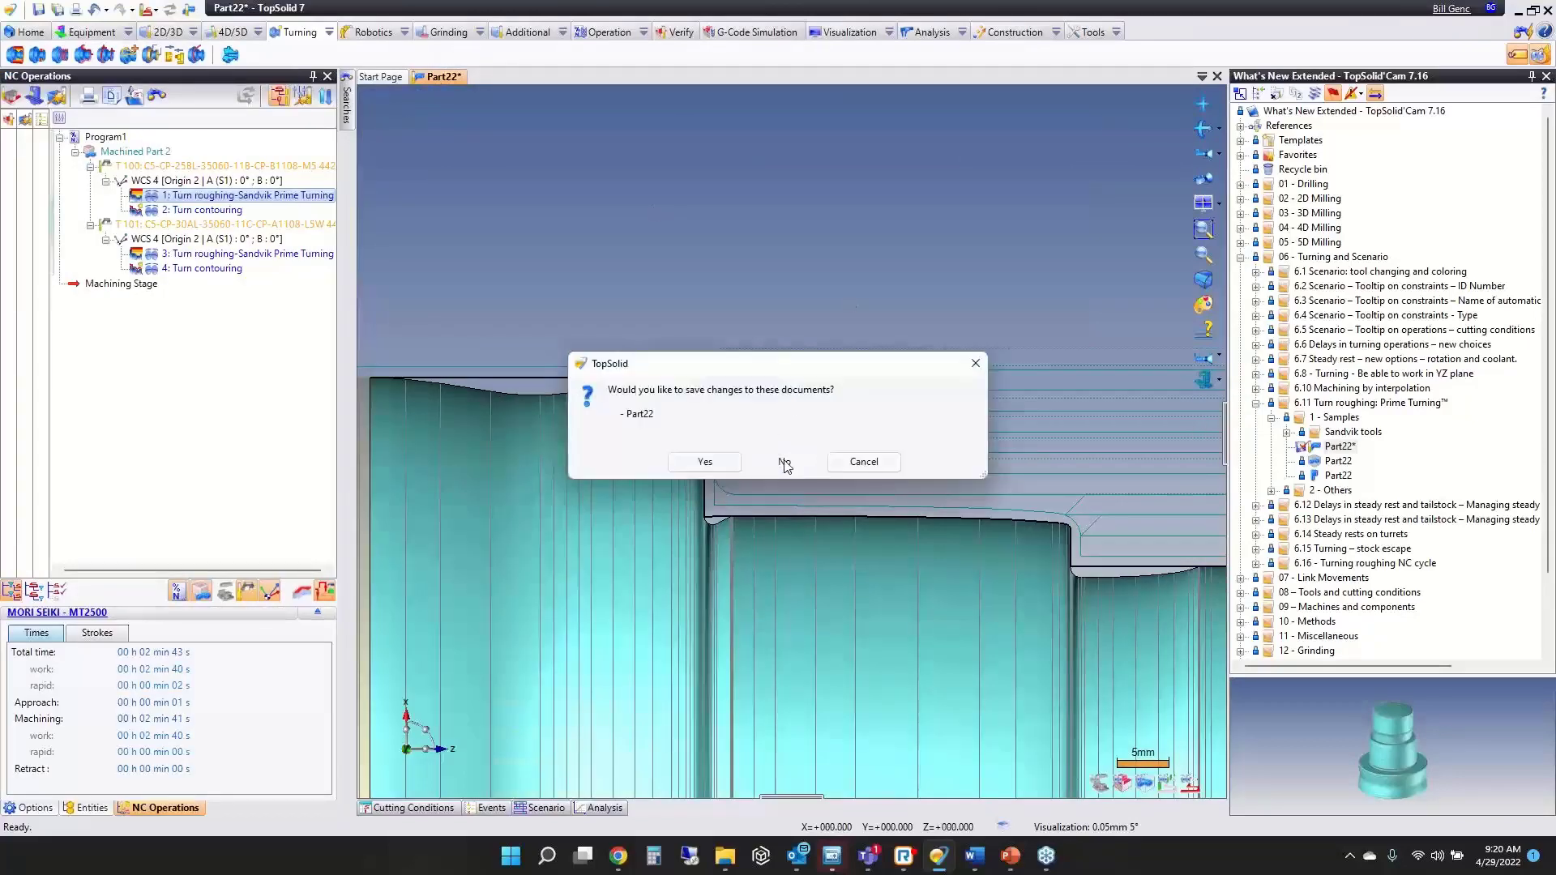
Discard Part22's changes, then edit the '2: Steady Accessory' movement in Shaft 65.
left_click(785, 462)
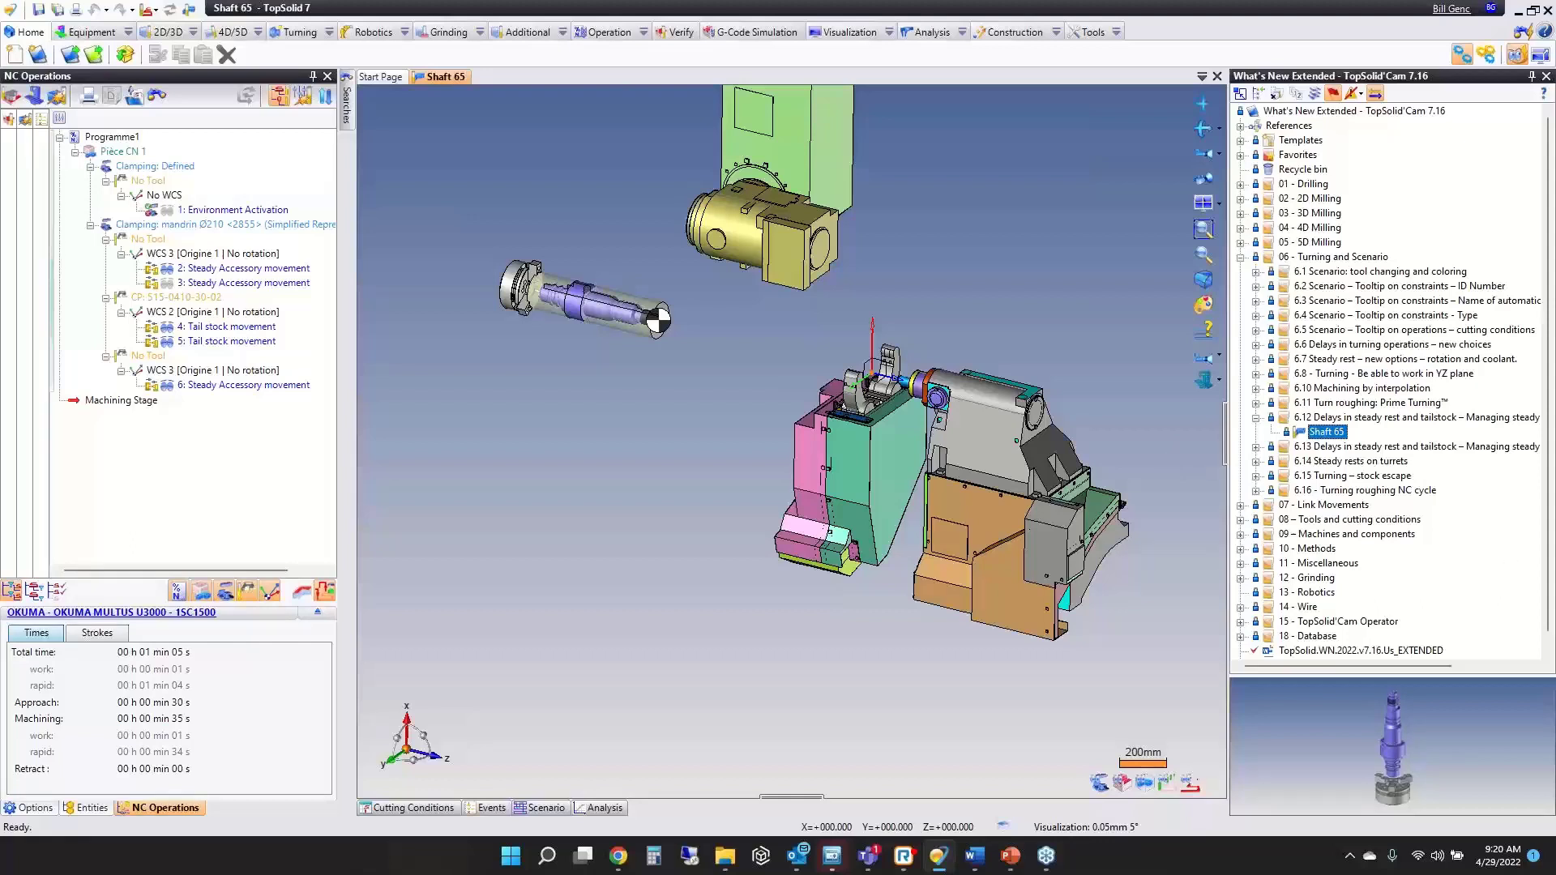
left_click(246, 269)
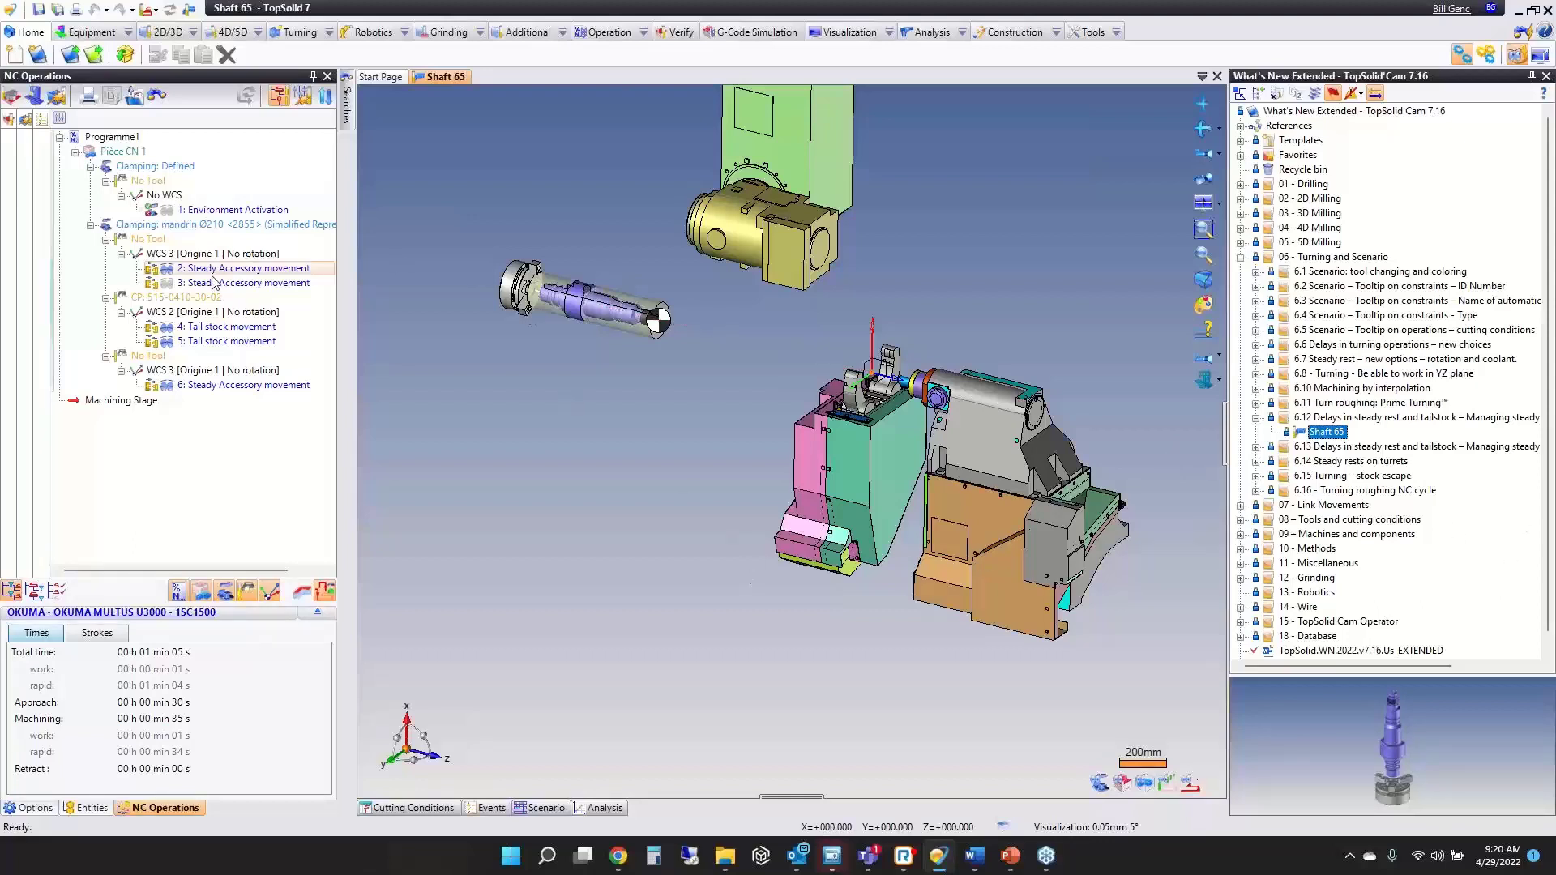
left_click(252, 269)
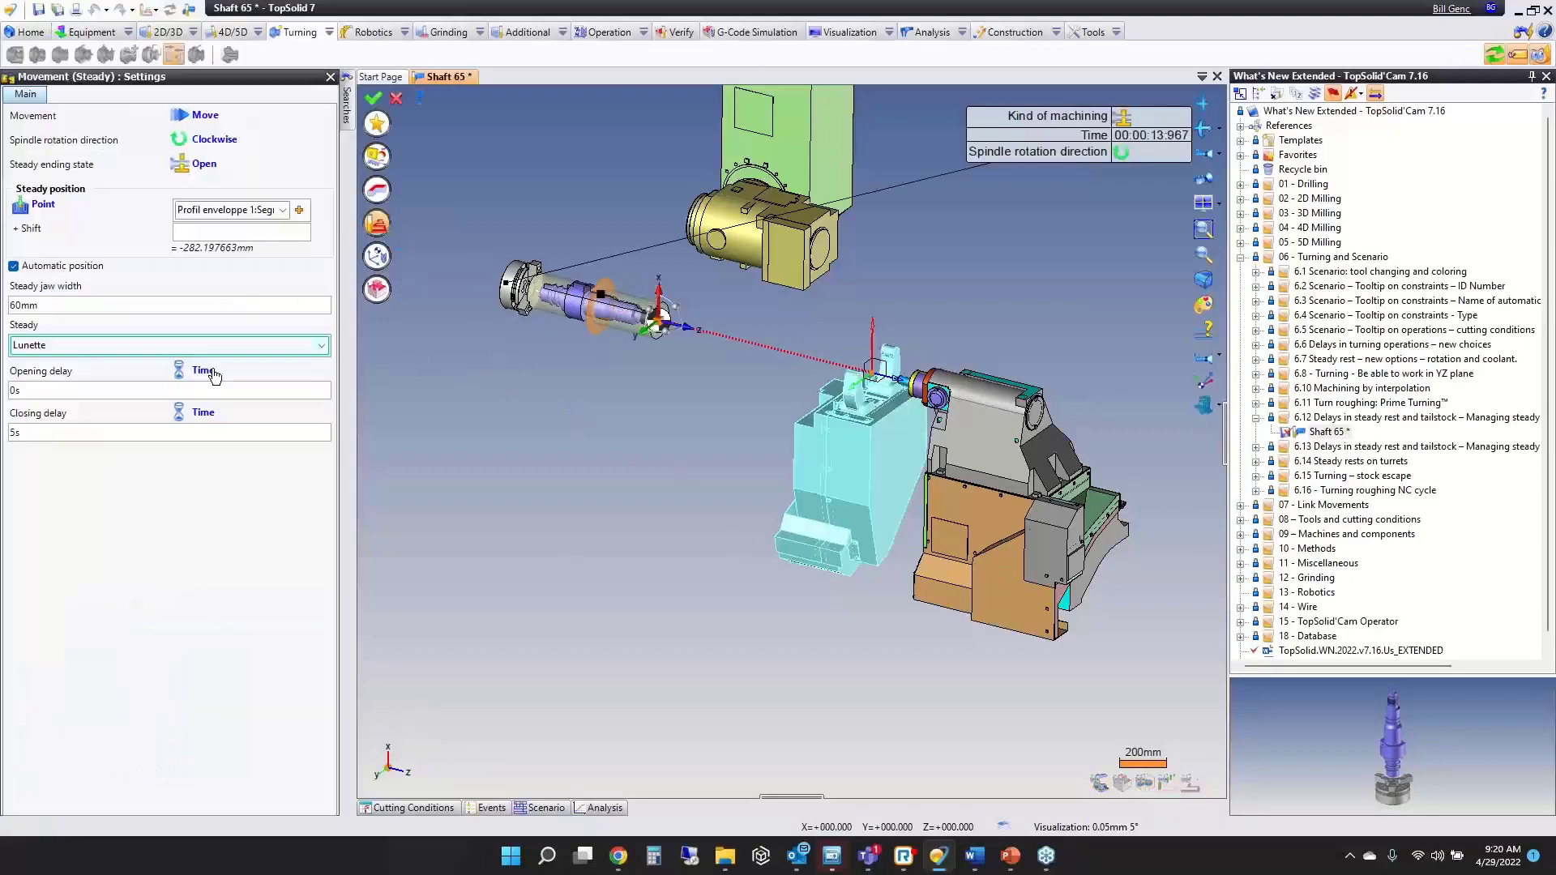
Show the opening delay measured by Time or Revolution count, keeping Time.
left_click(203, 371)
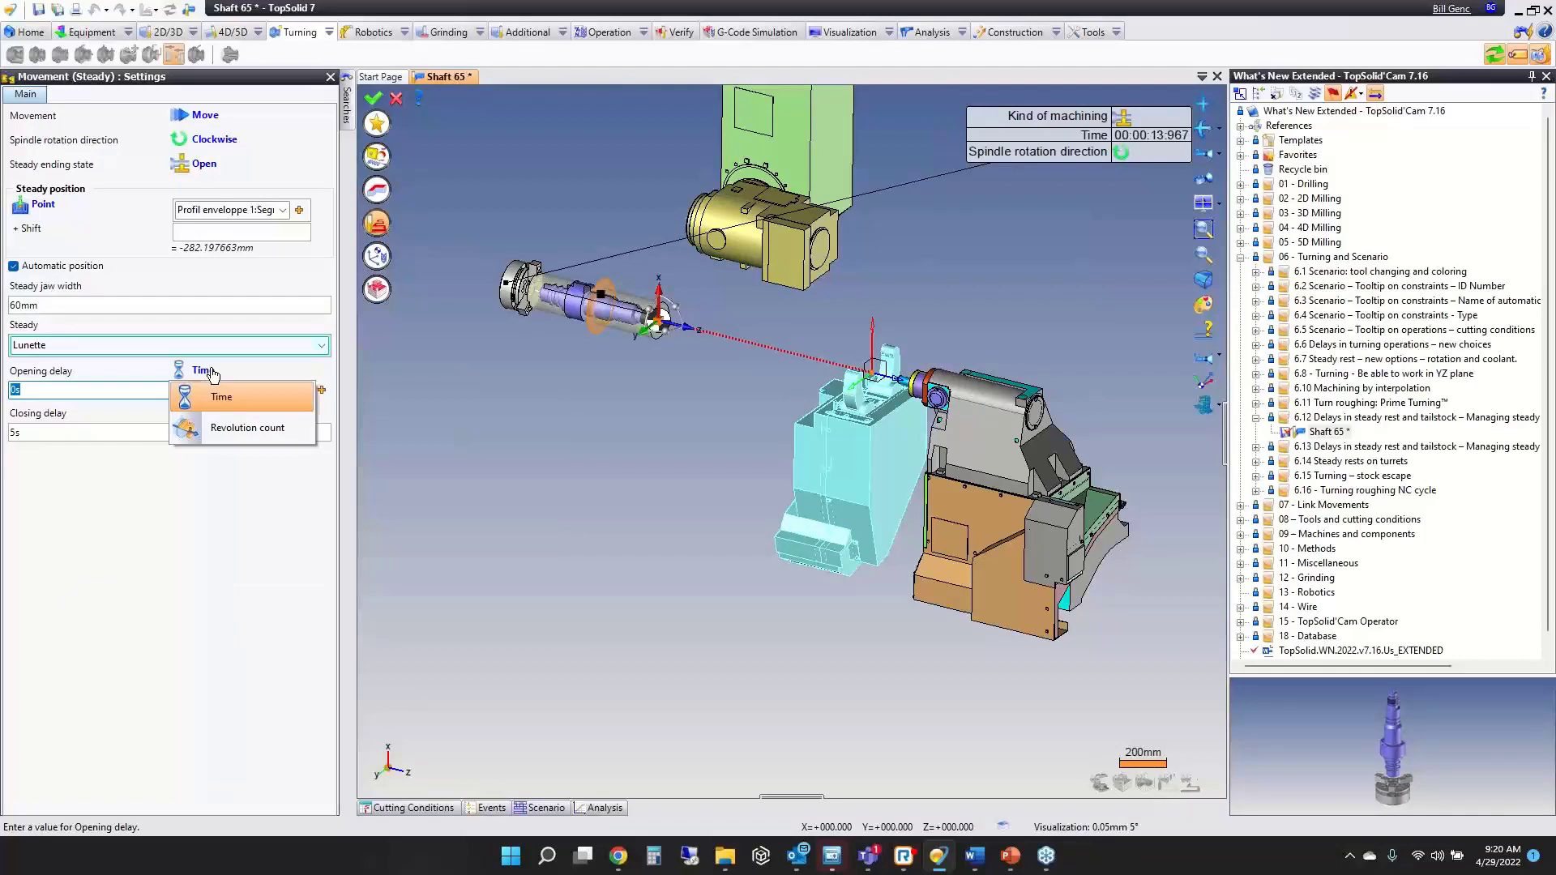
left_click(220, 395)
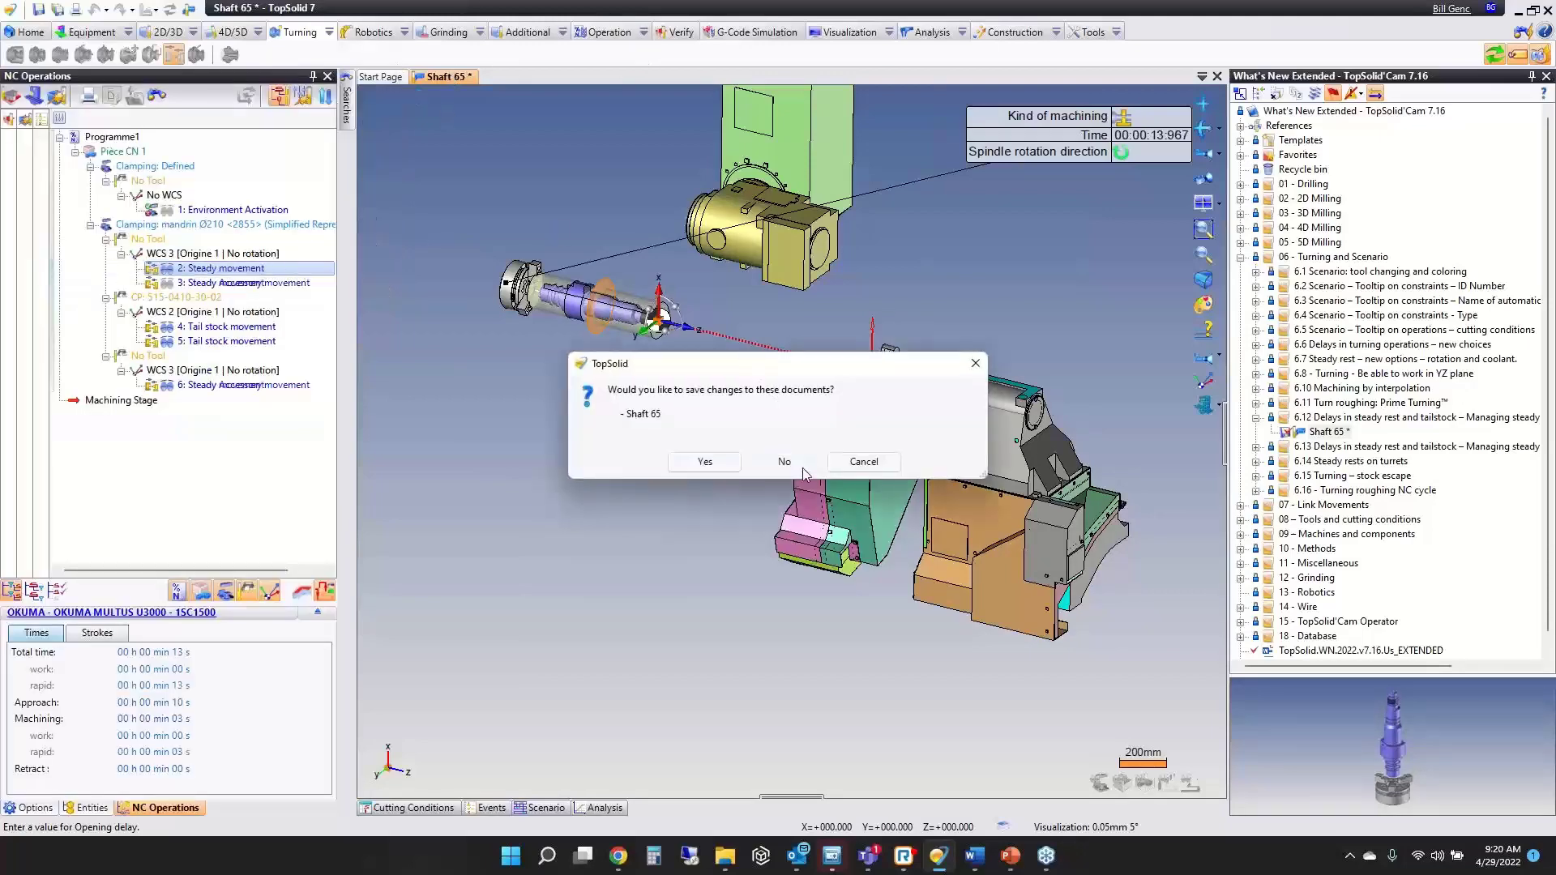
Discard Shaft 65's changes and start simulating the steady rest in 'Lunette & CP - 716'.
left_click(785, 460)
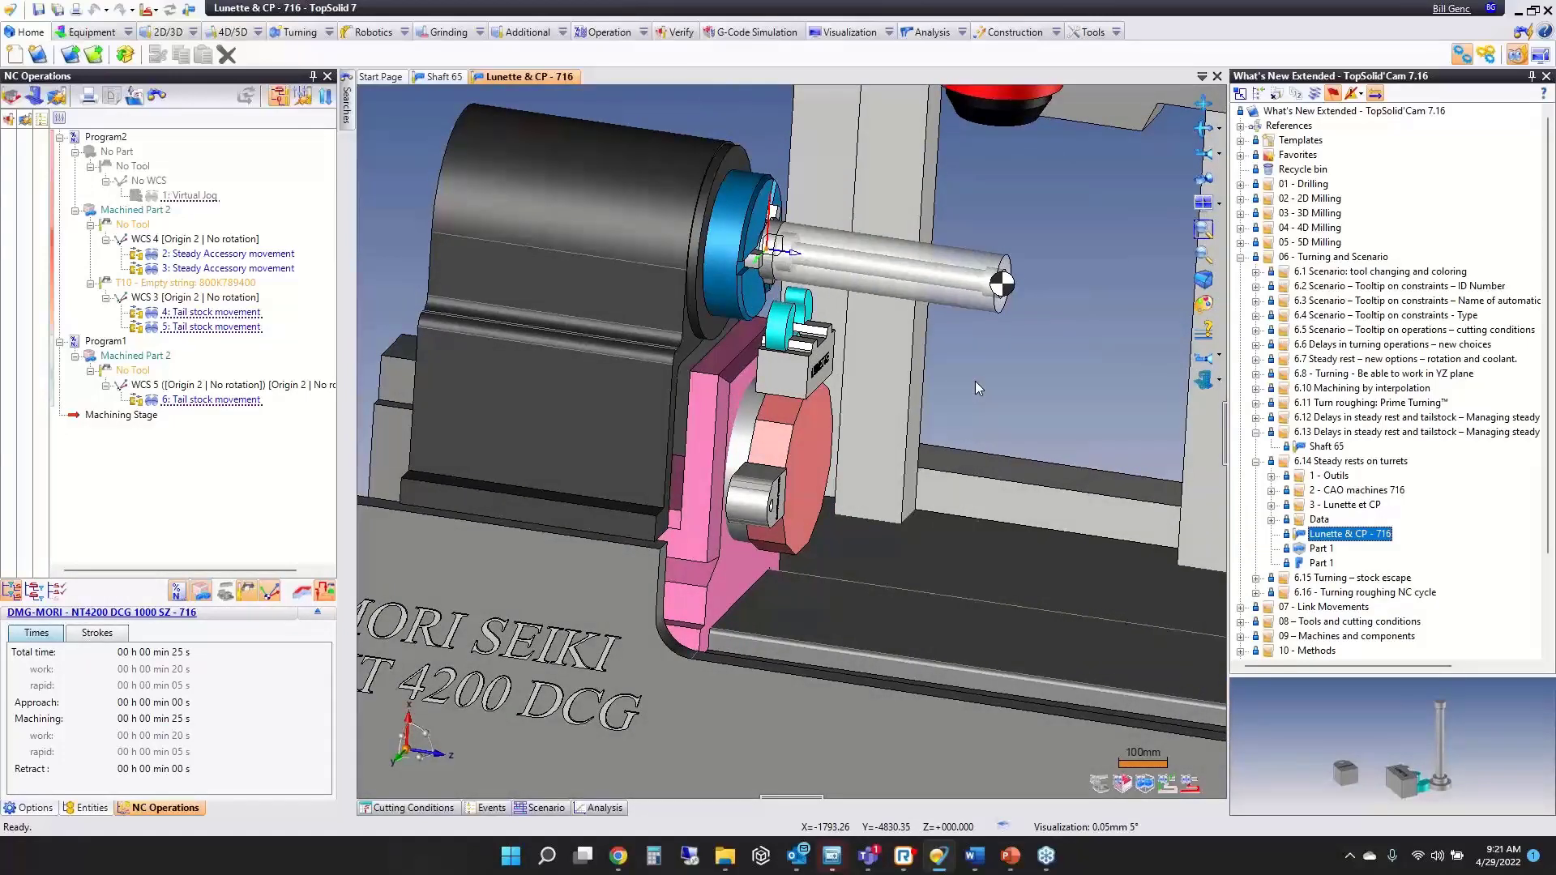
left_click(212, 312)
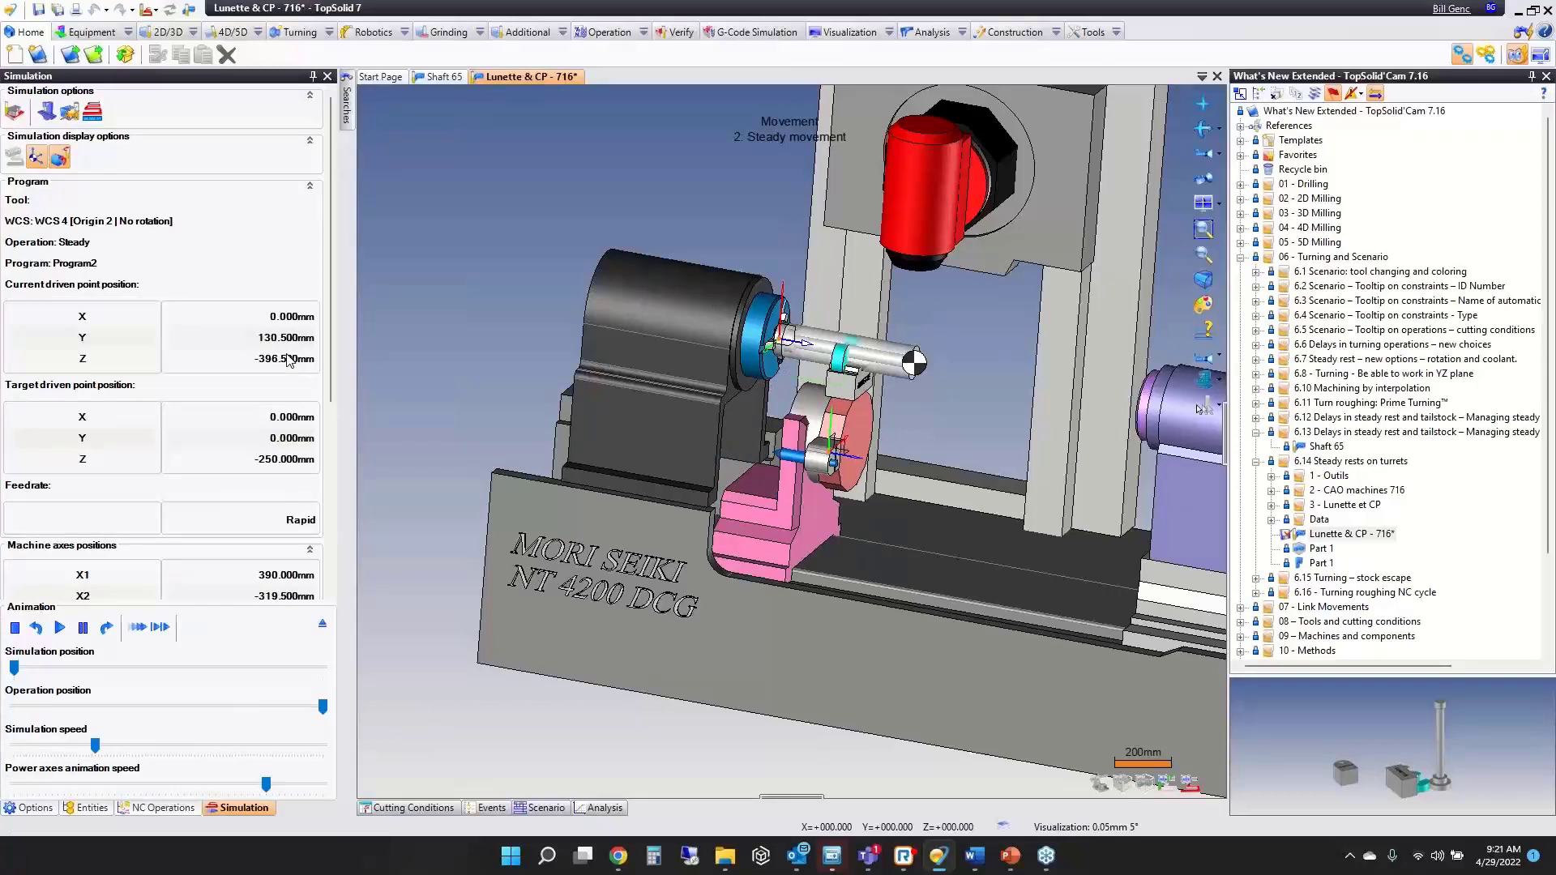
Inspect the '2: Steady' movement and simulate the tail stock movement.
left_click(162, 807)
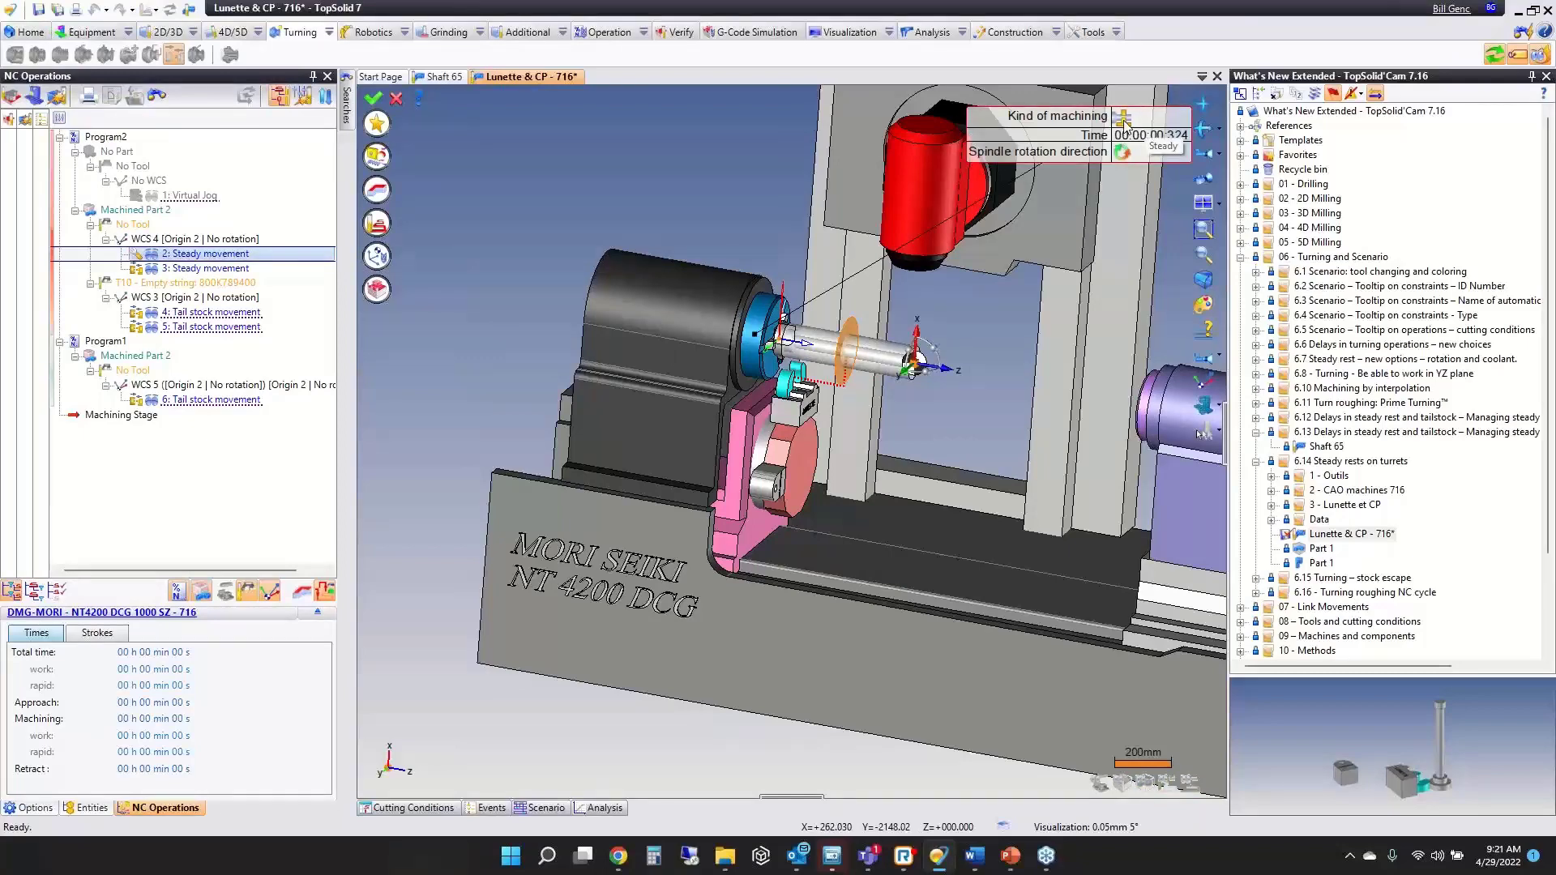
mouse_move(1002, 153)
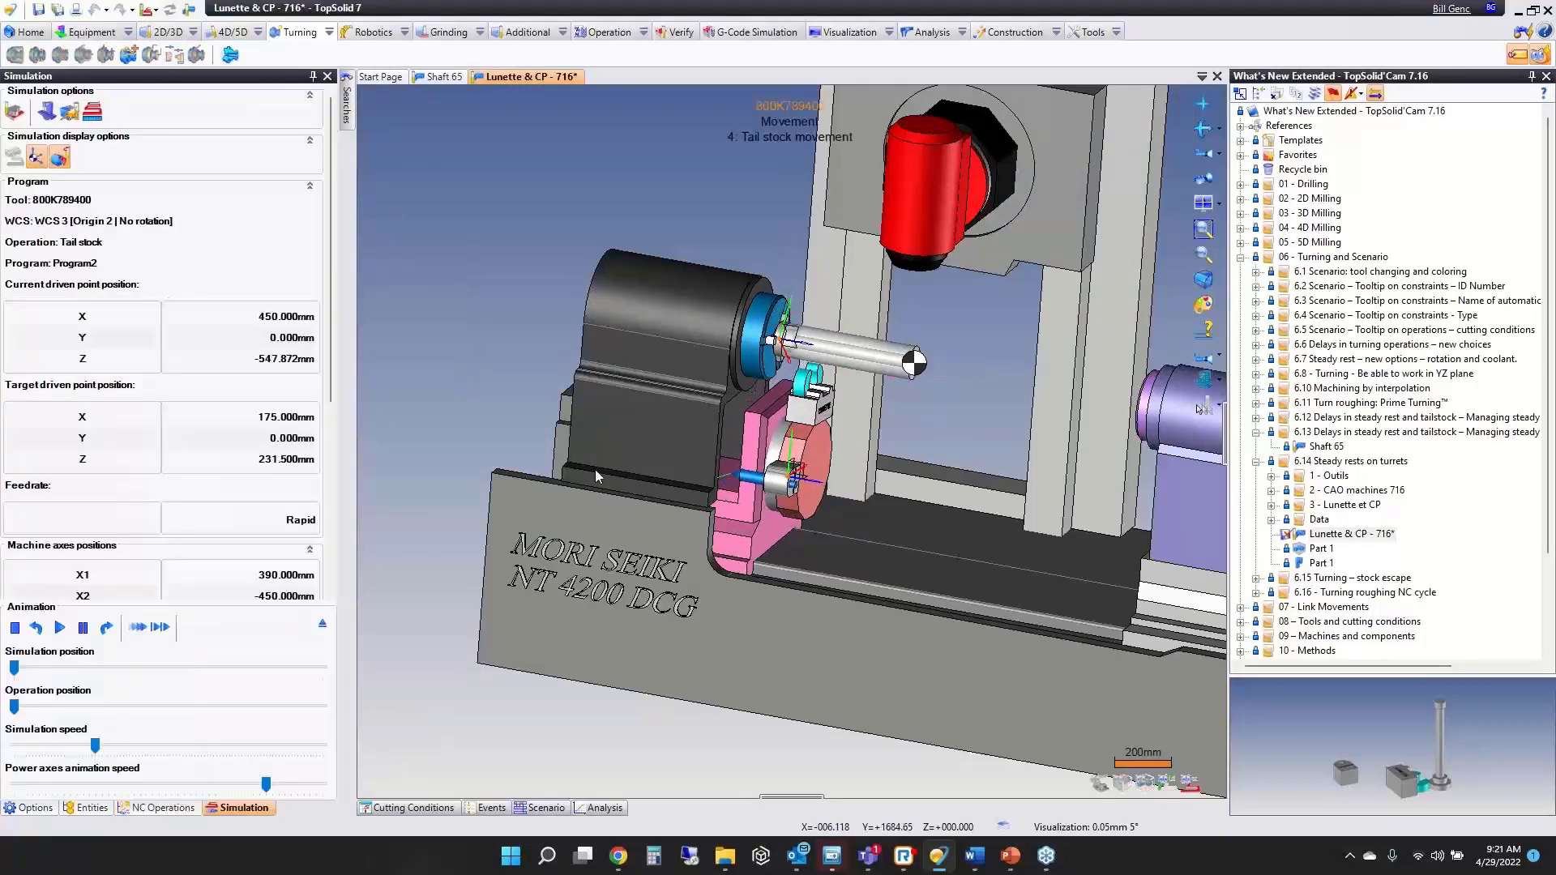
left_click(58, 627)
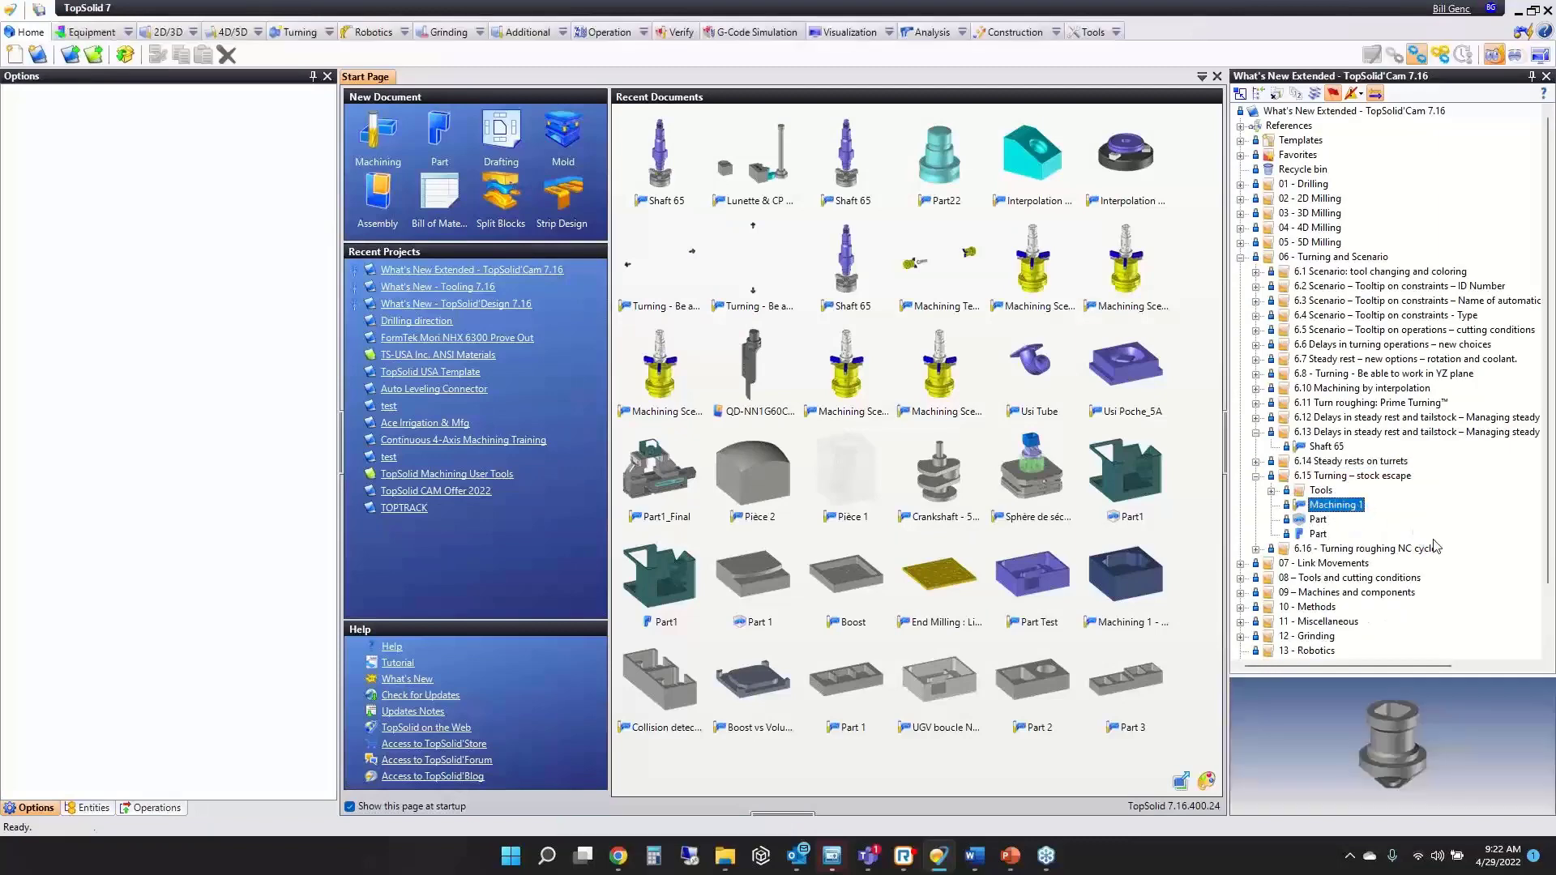
Load the stock escape 'Machining 1' sample and preview its contouring toolpath.
double_click(1335, 506)
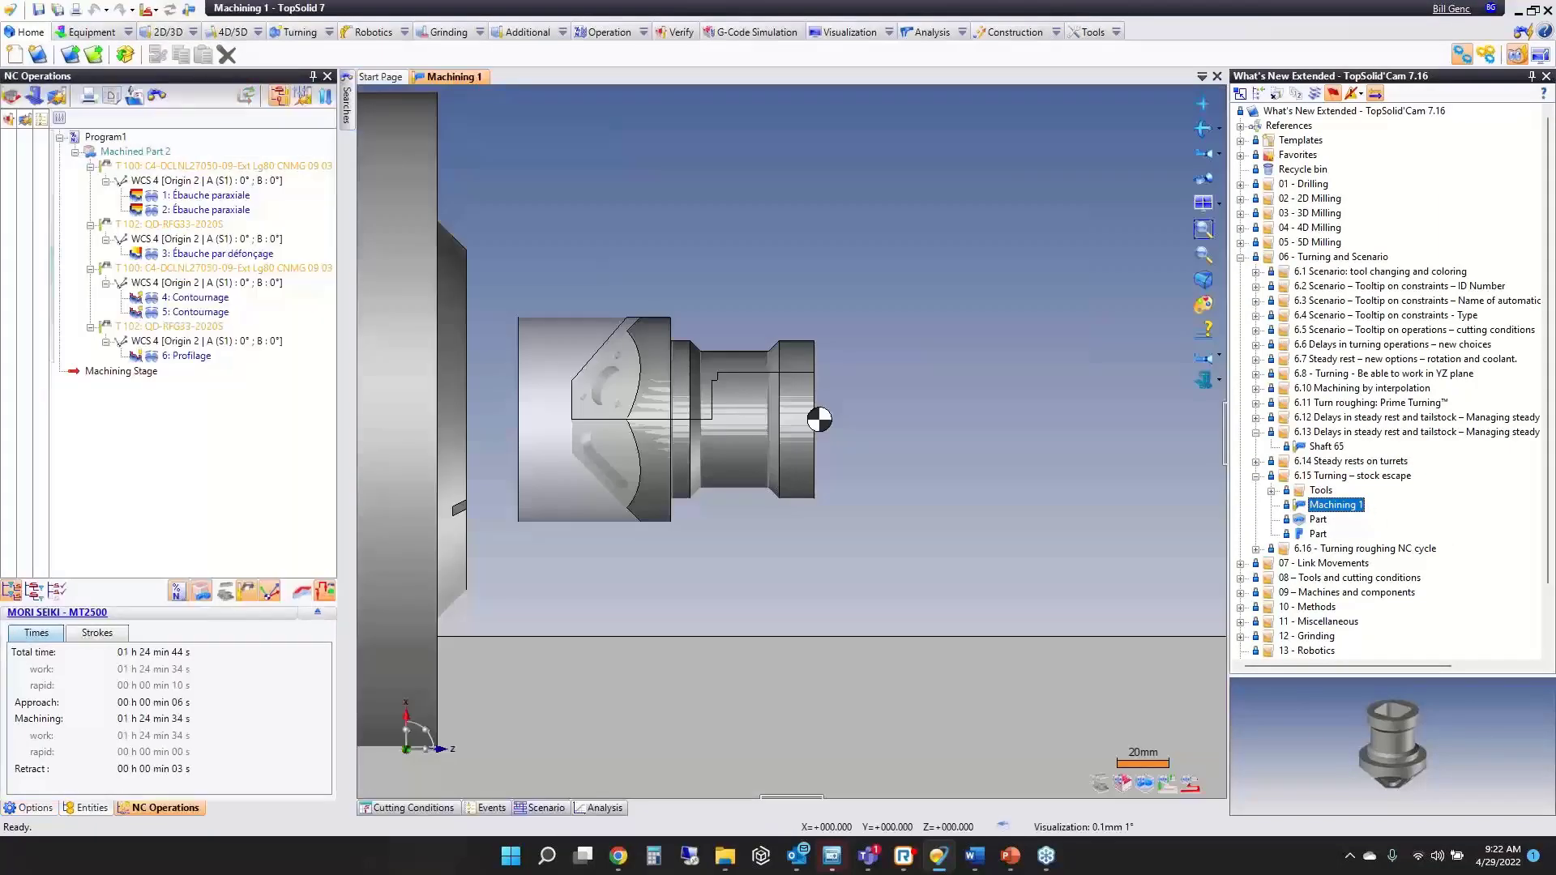
mouse_move(1154, 474)
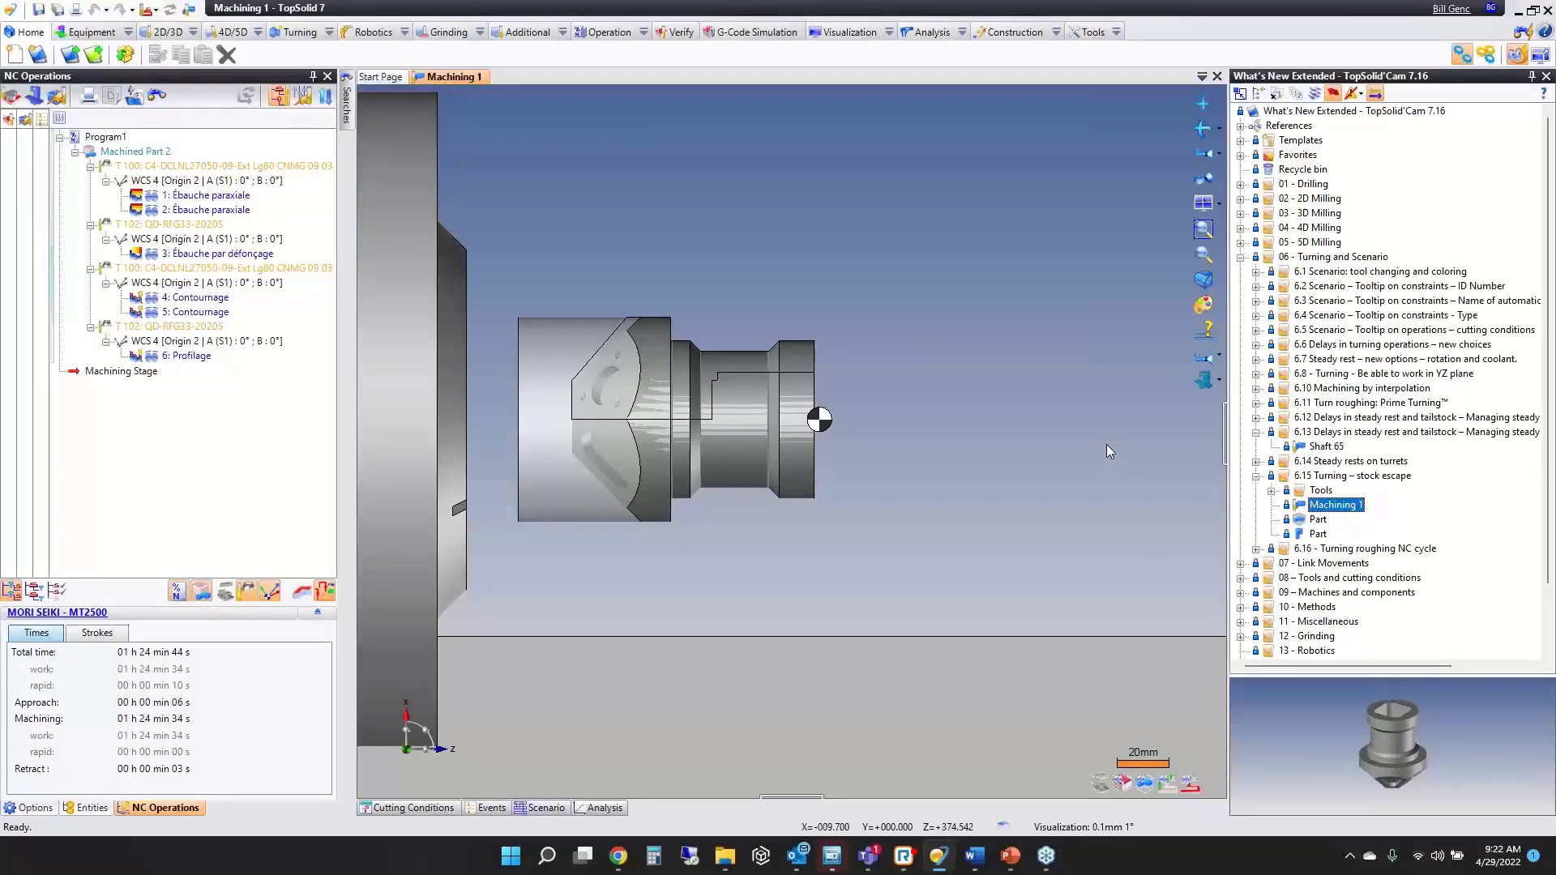
mouse_move(1114, 434)
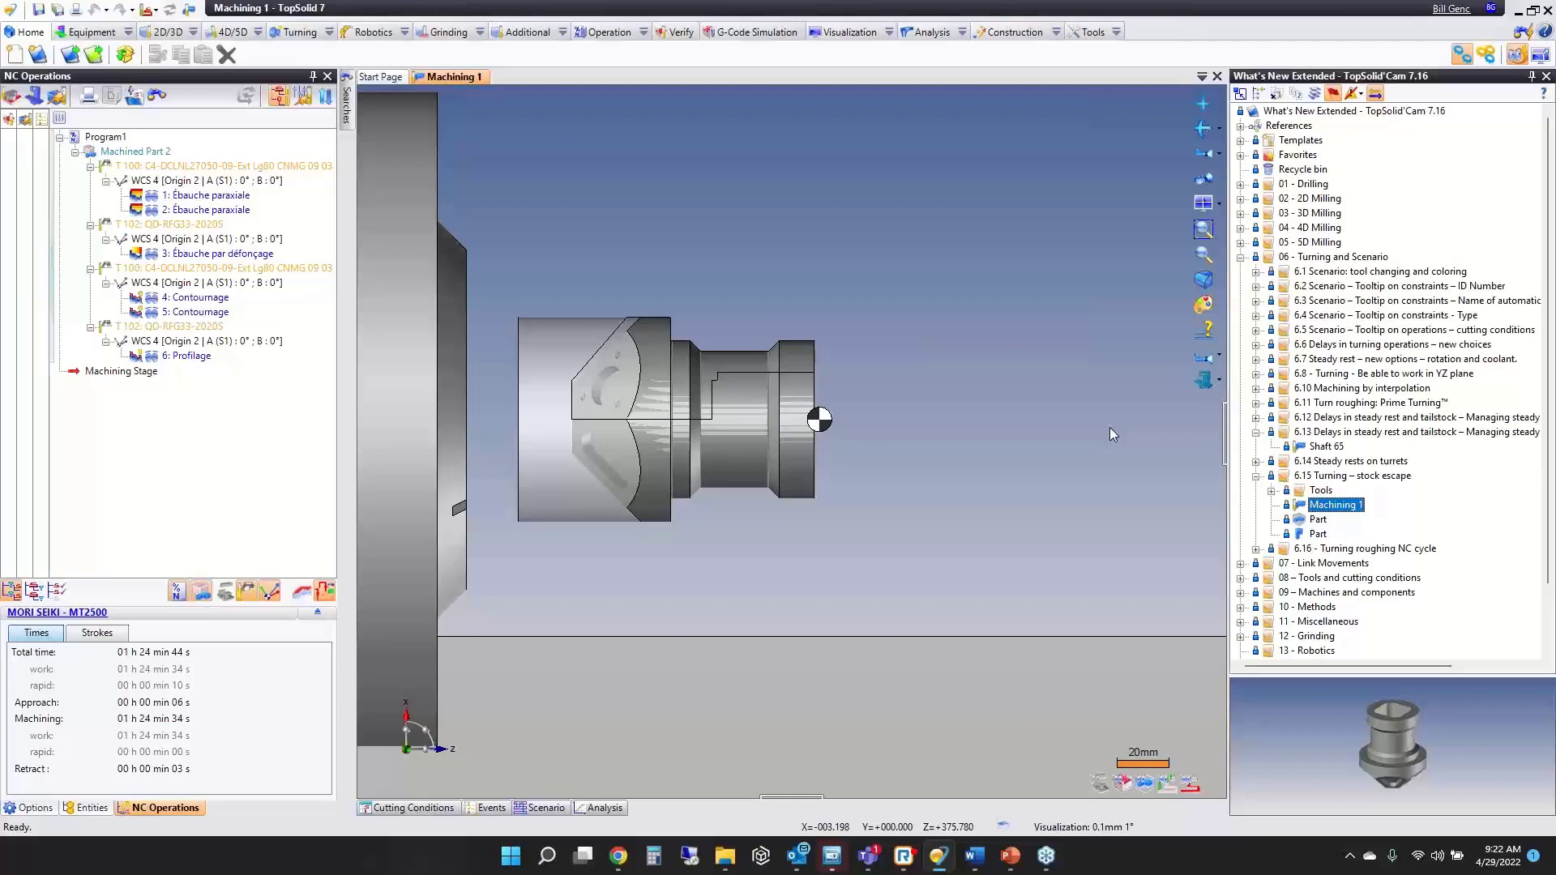
left_click(200, 299)
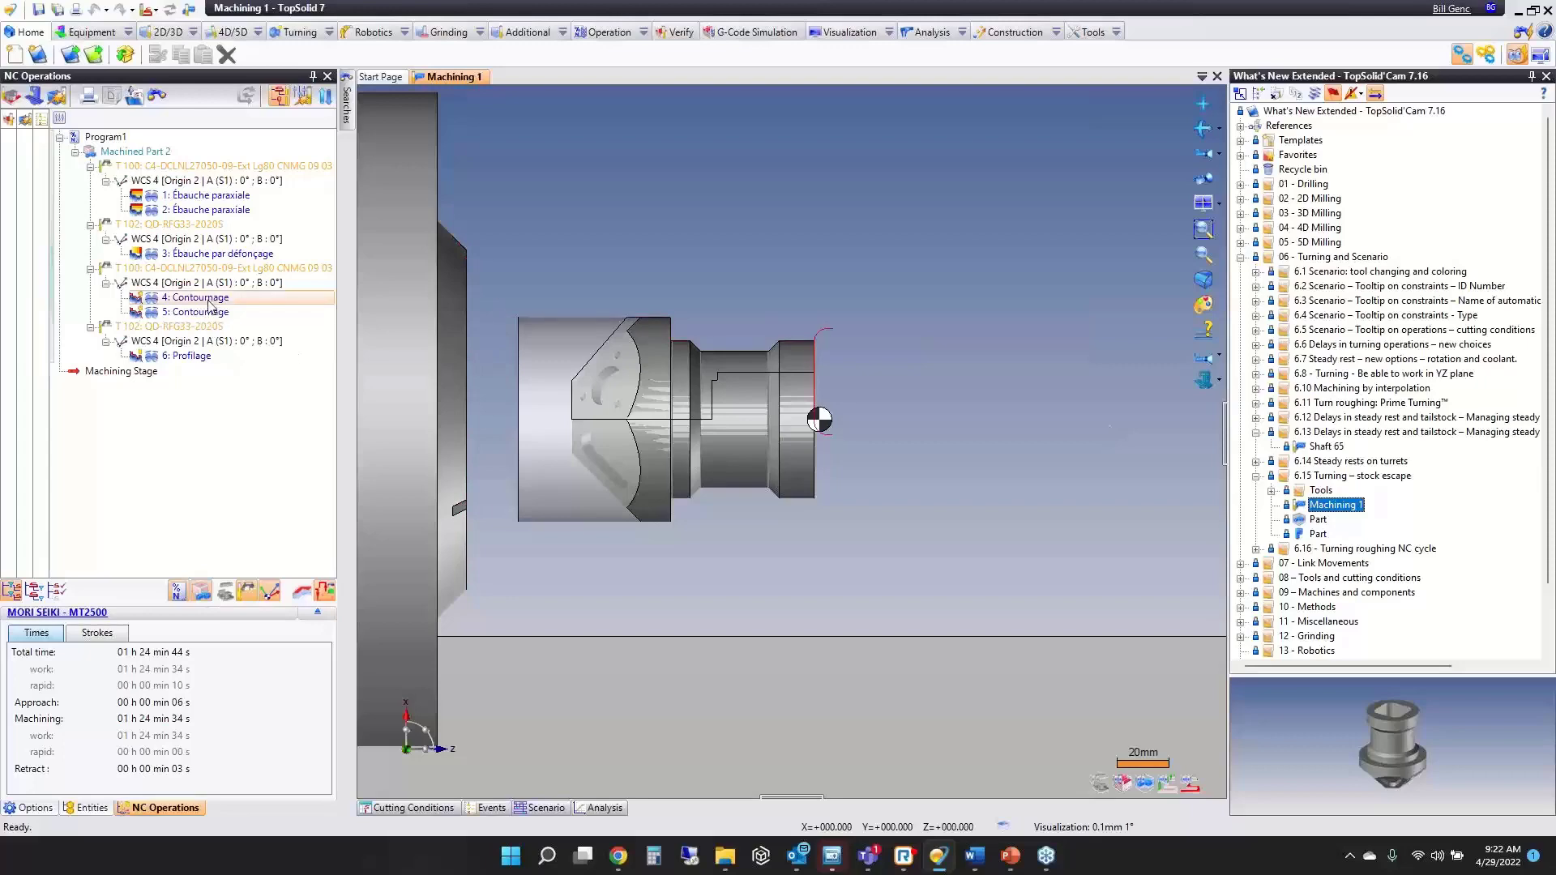
double_click(199, 297)
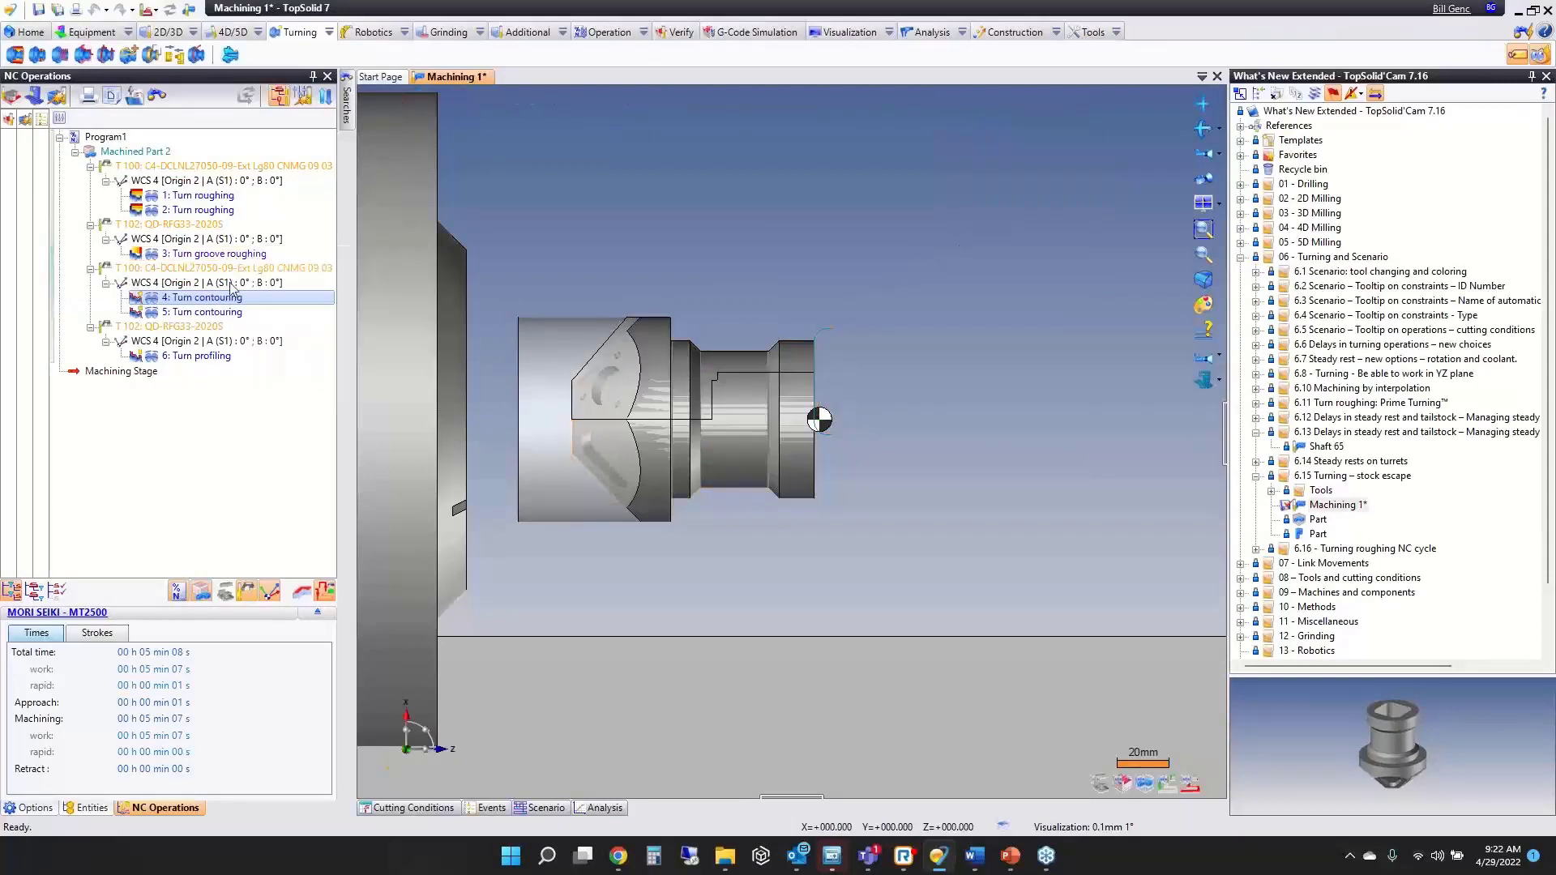
mouse_move(201, 311)
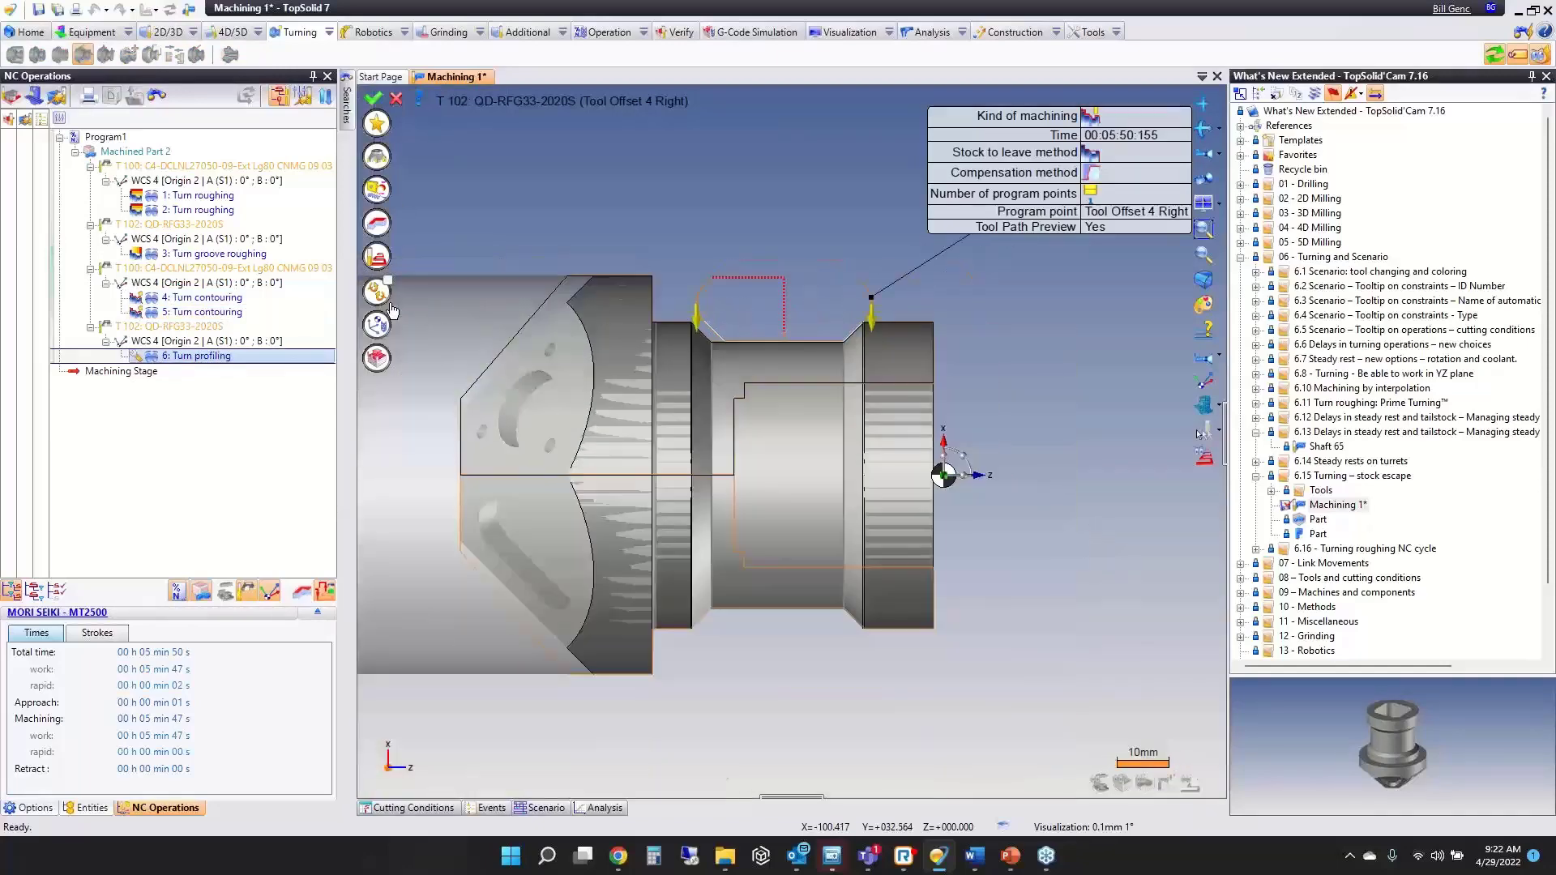
Review the Turn profiling operation's lead-in / lead-out settings.
double_click(200, 354)
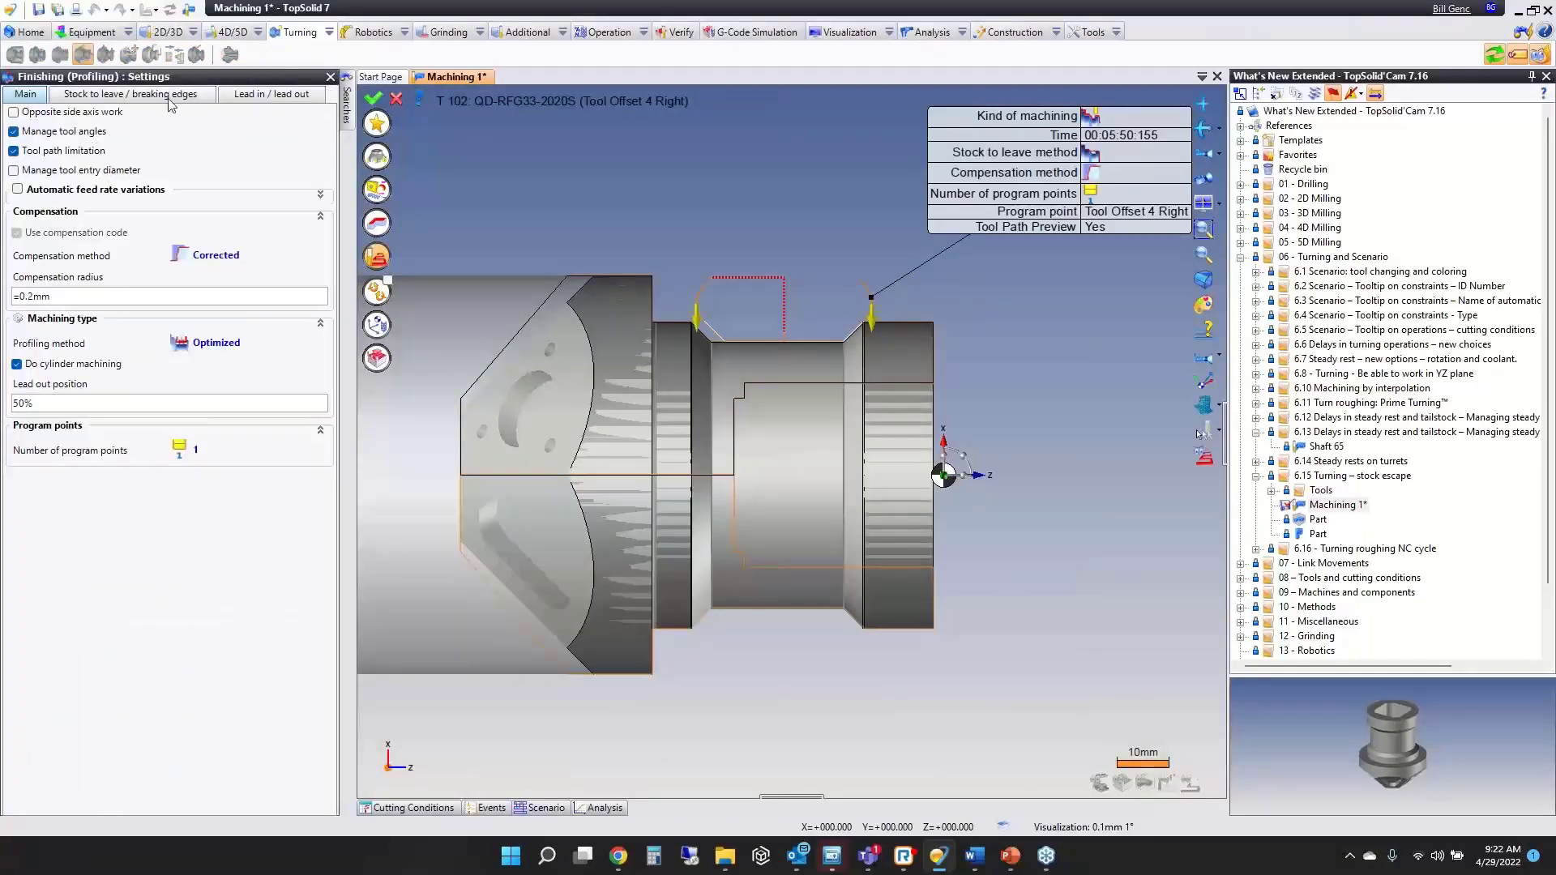
left_click(272, 94)
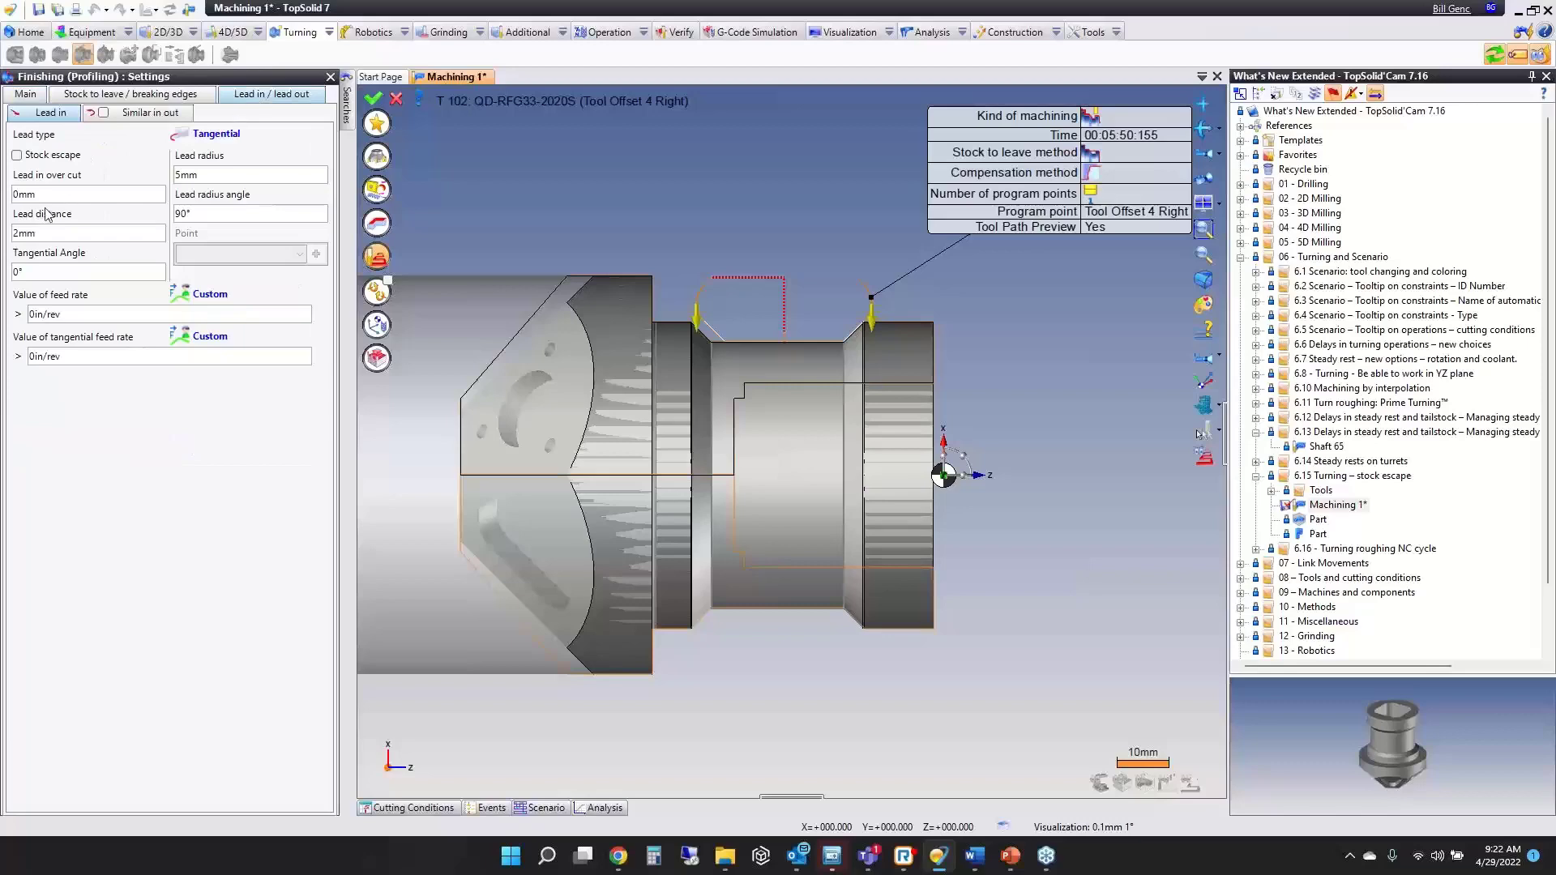
left_click(16, 155)
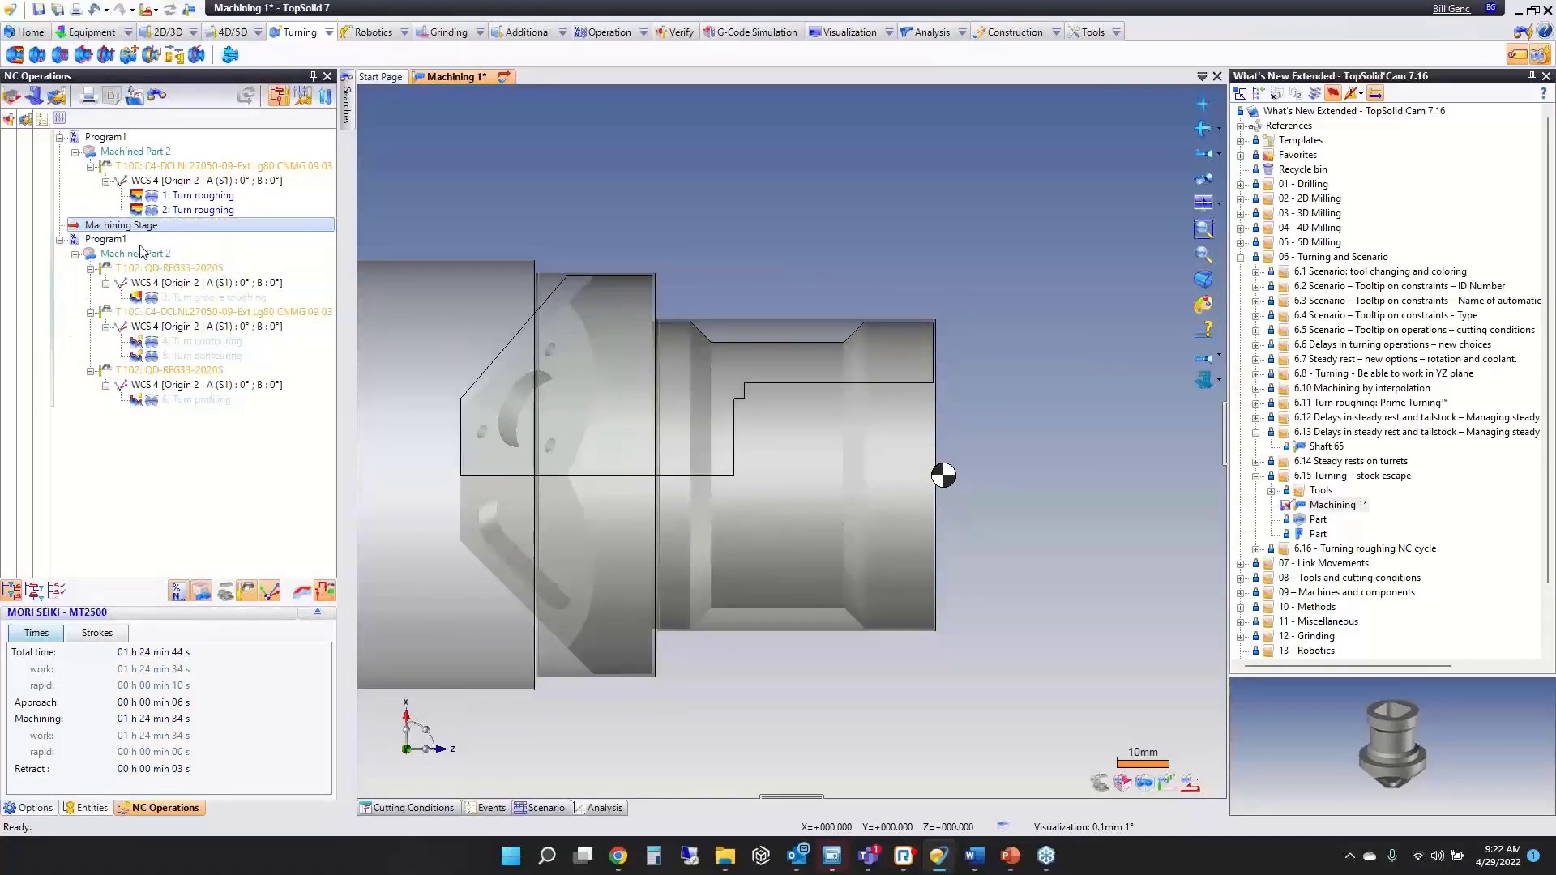
mouse_move(133, 225)
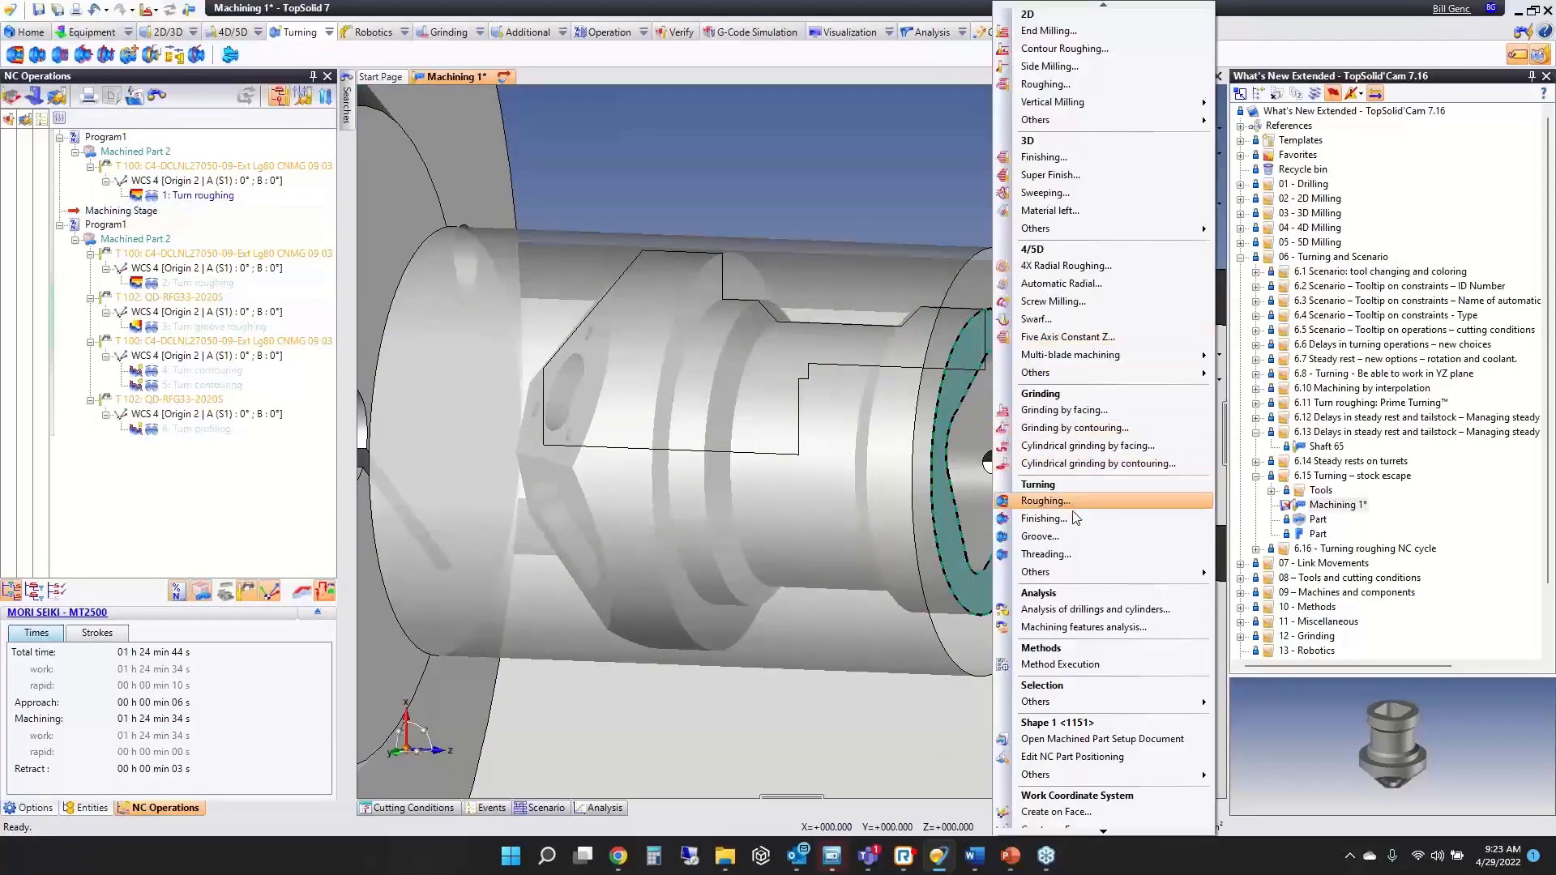
Start a Turning Finishing operation with Stock escape enabled on its lead-out.
left_click(1046, 501)
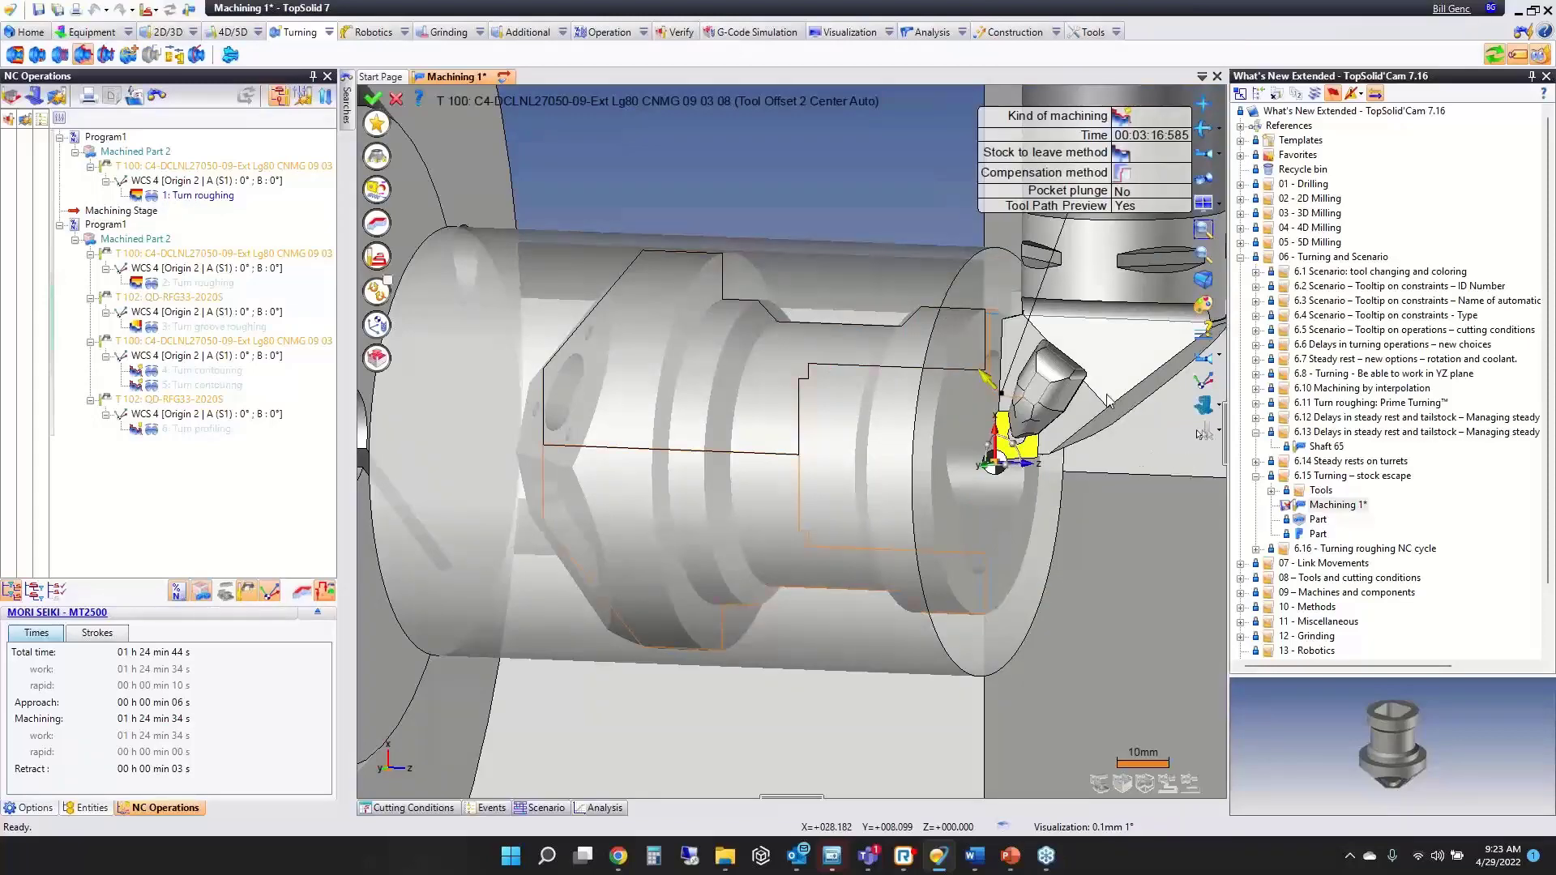
mouse_move(1094, 451)
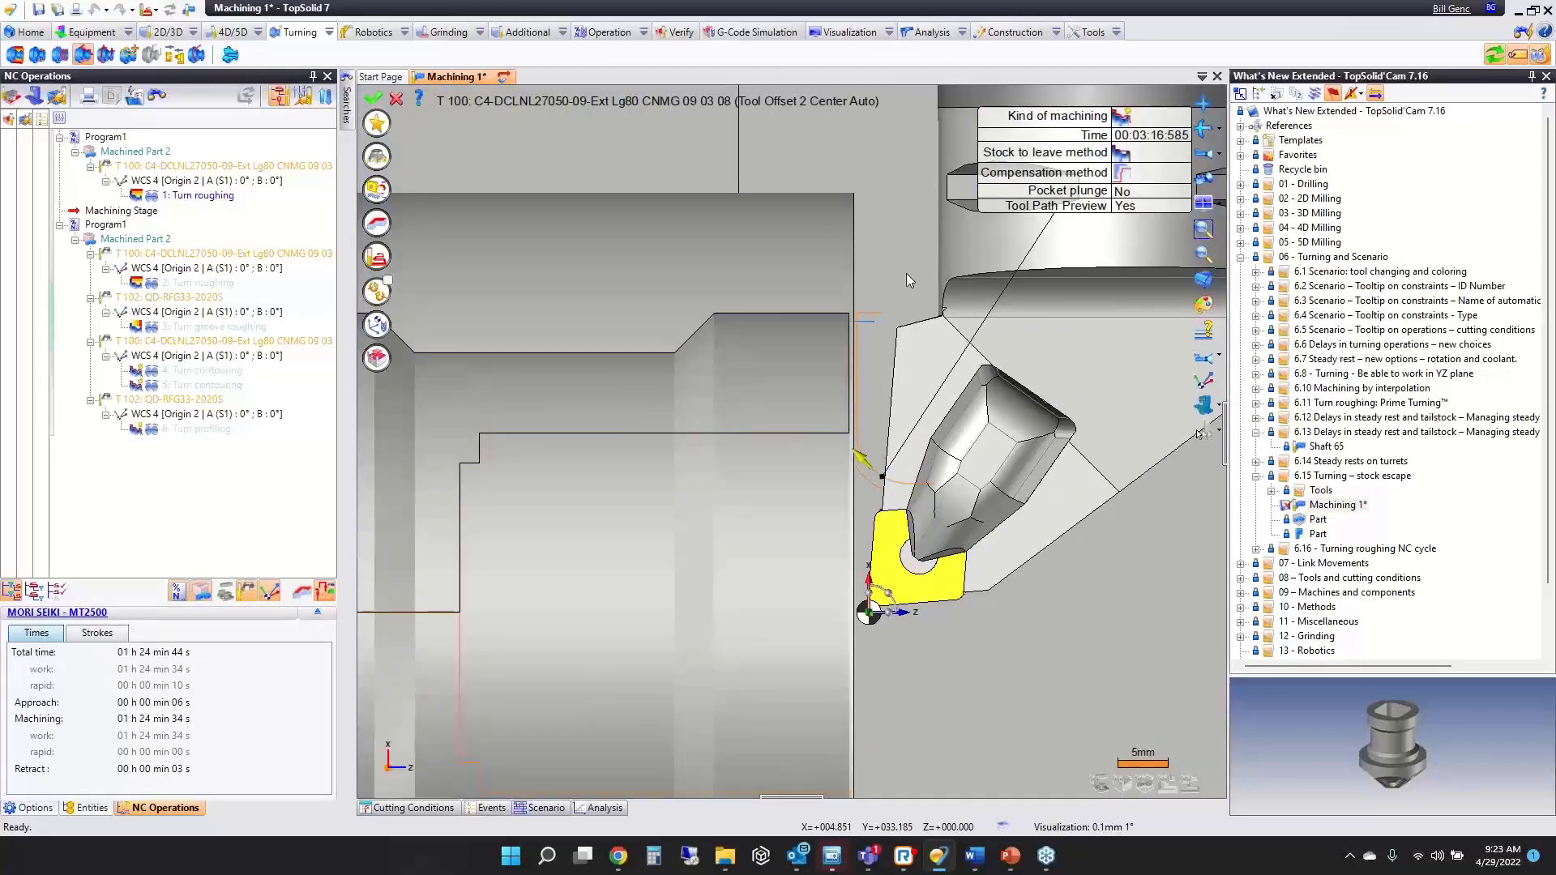
mouse_move(862, 233)
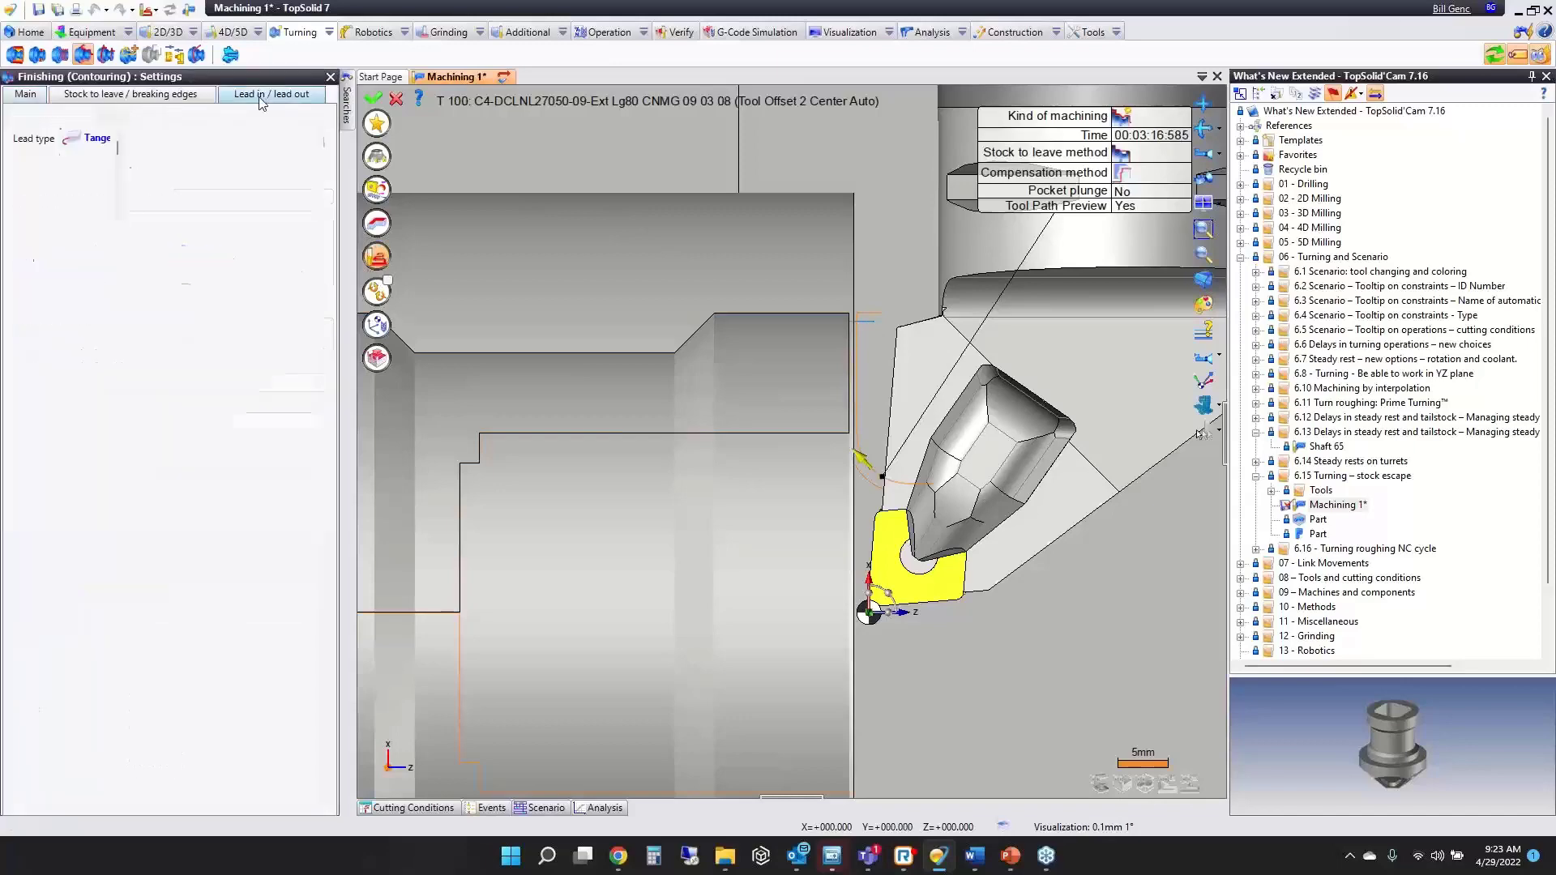
left_click(272, 94)
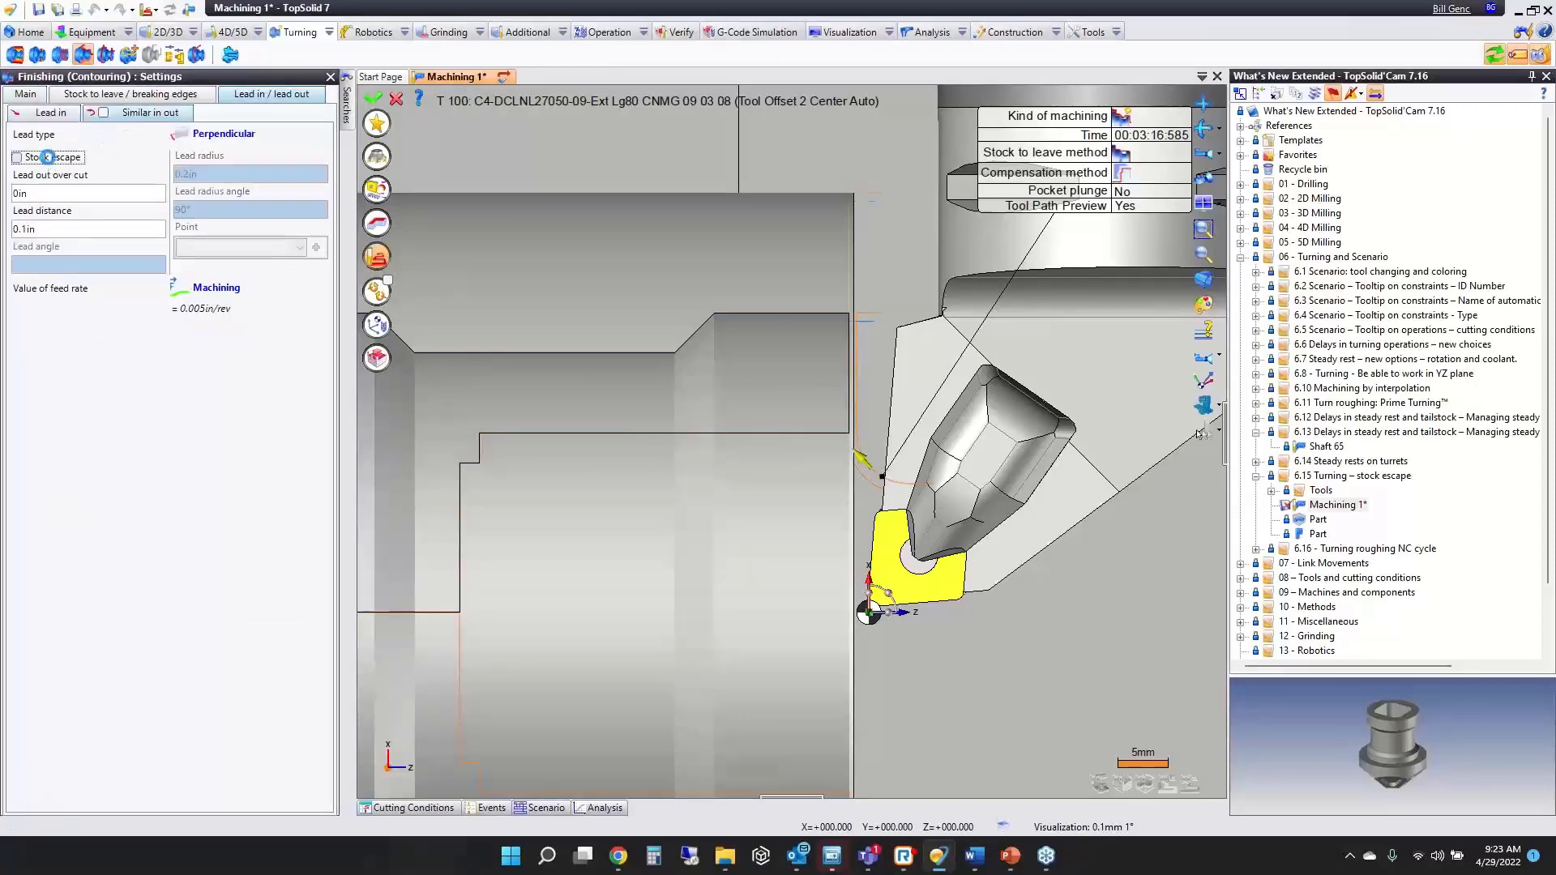
left_click(16, 157)
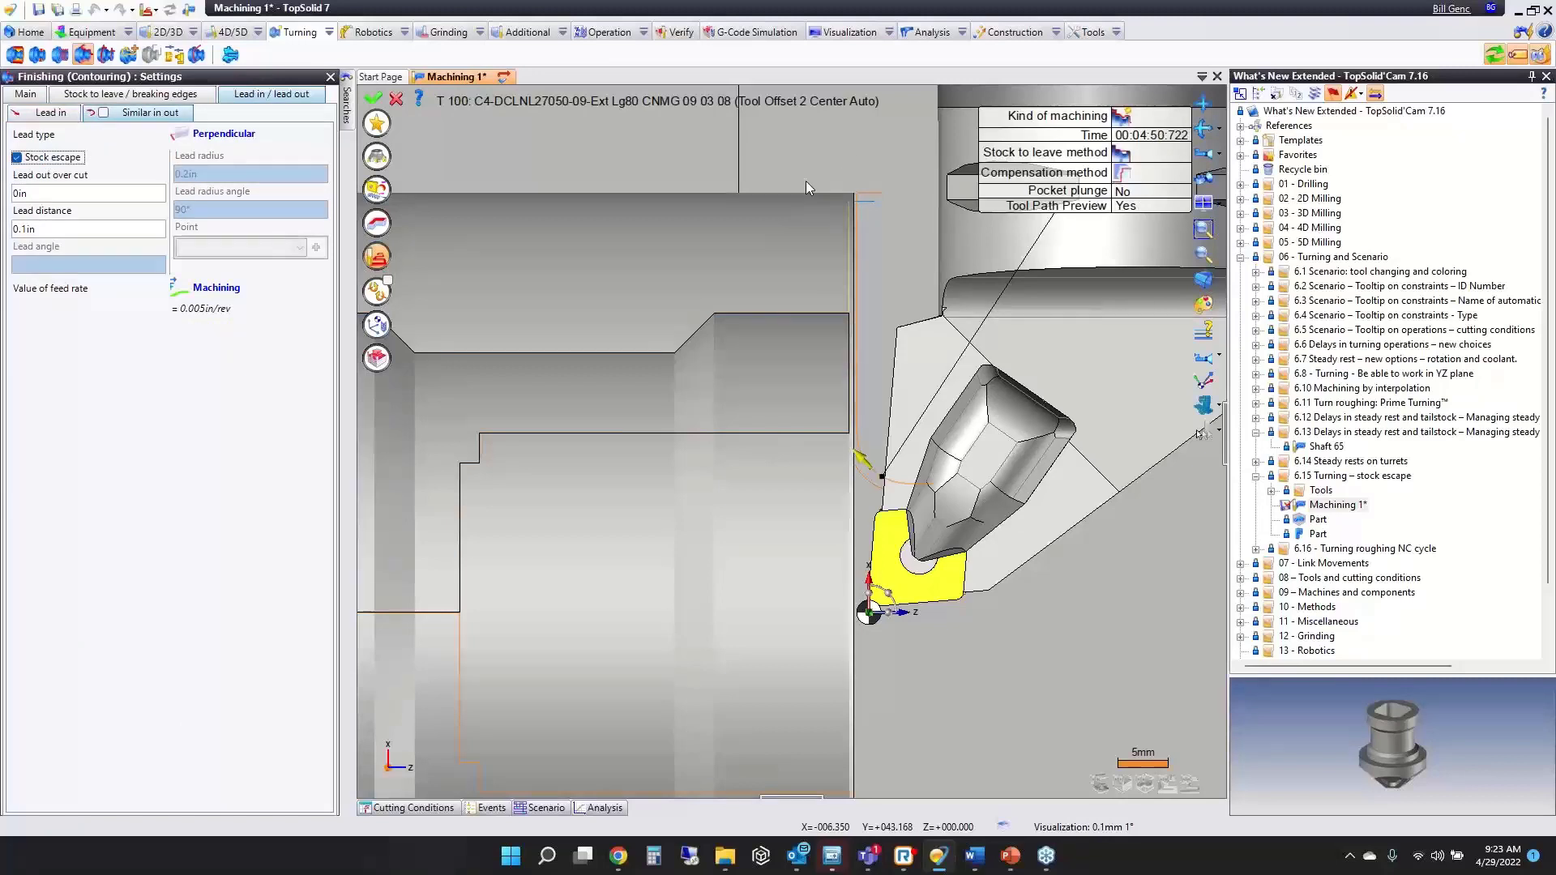
mouse_move(949, 207)
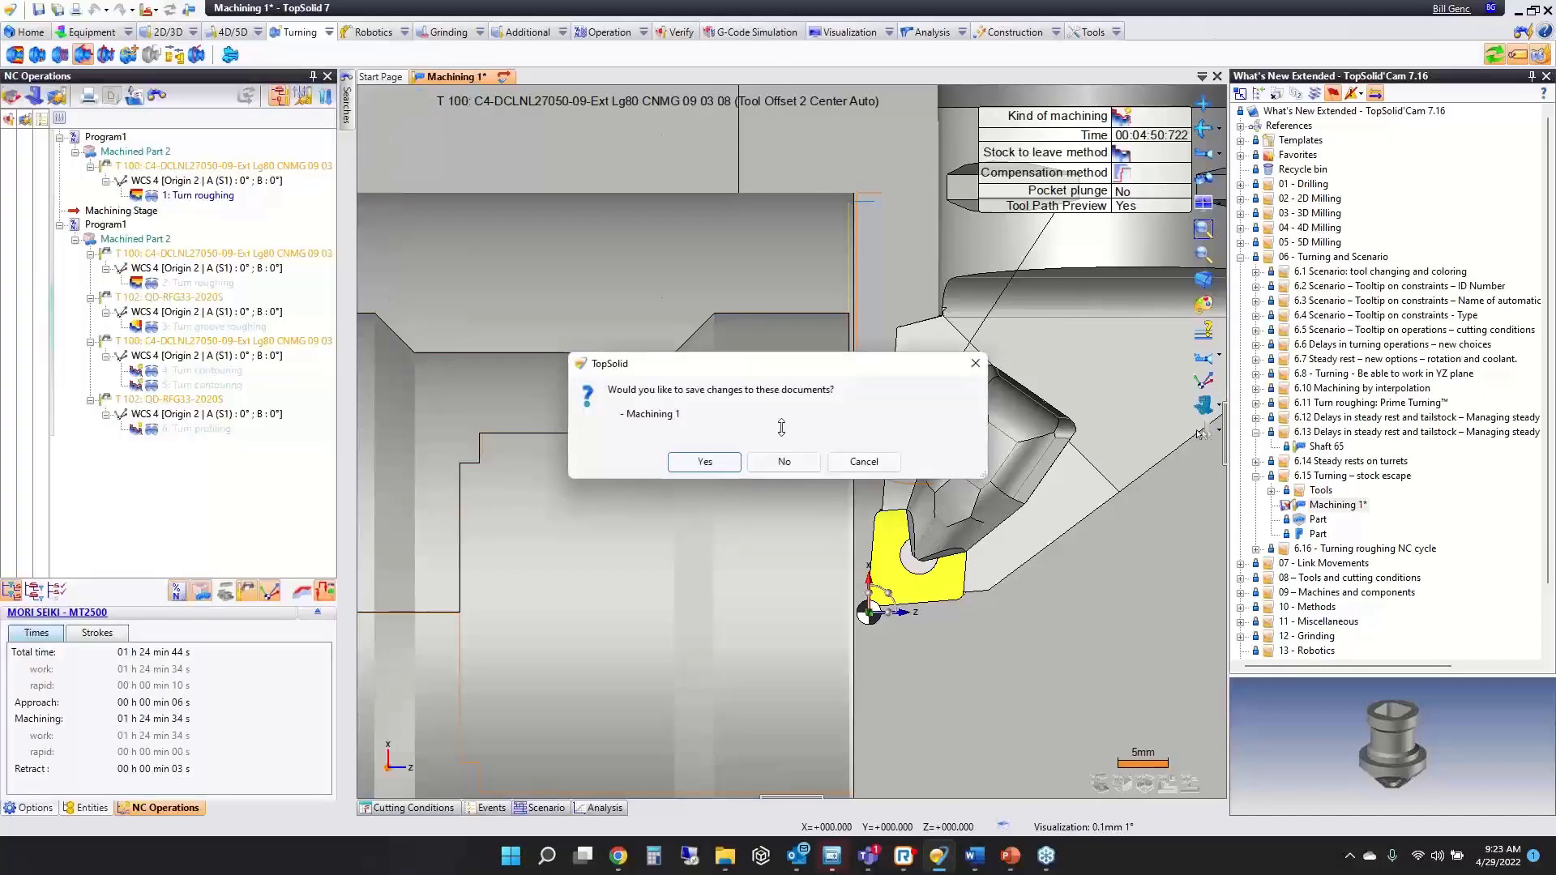
Discard Machining 1's changes and expand the '6.16 - Turning roughing NC cycle' folder.
left_click(784, 460)
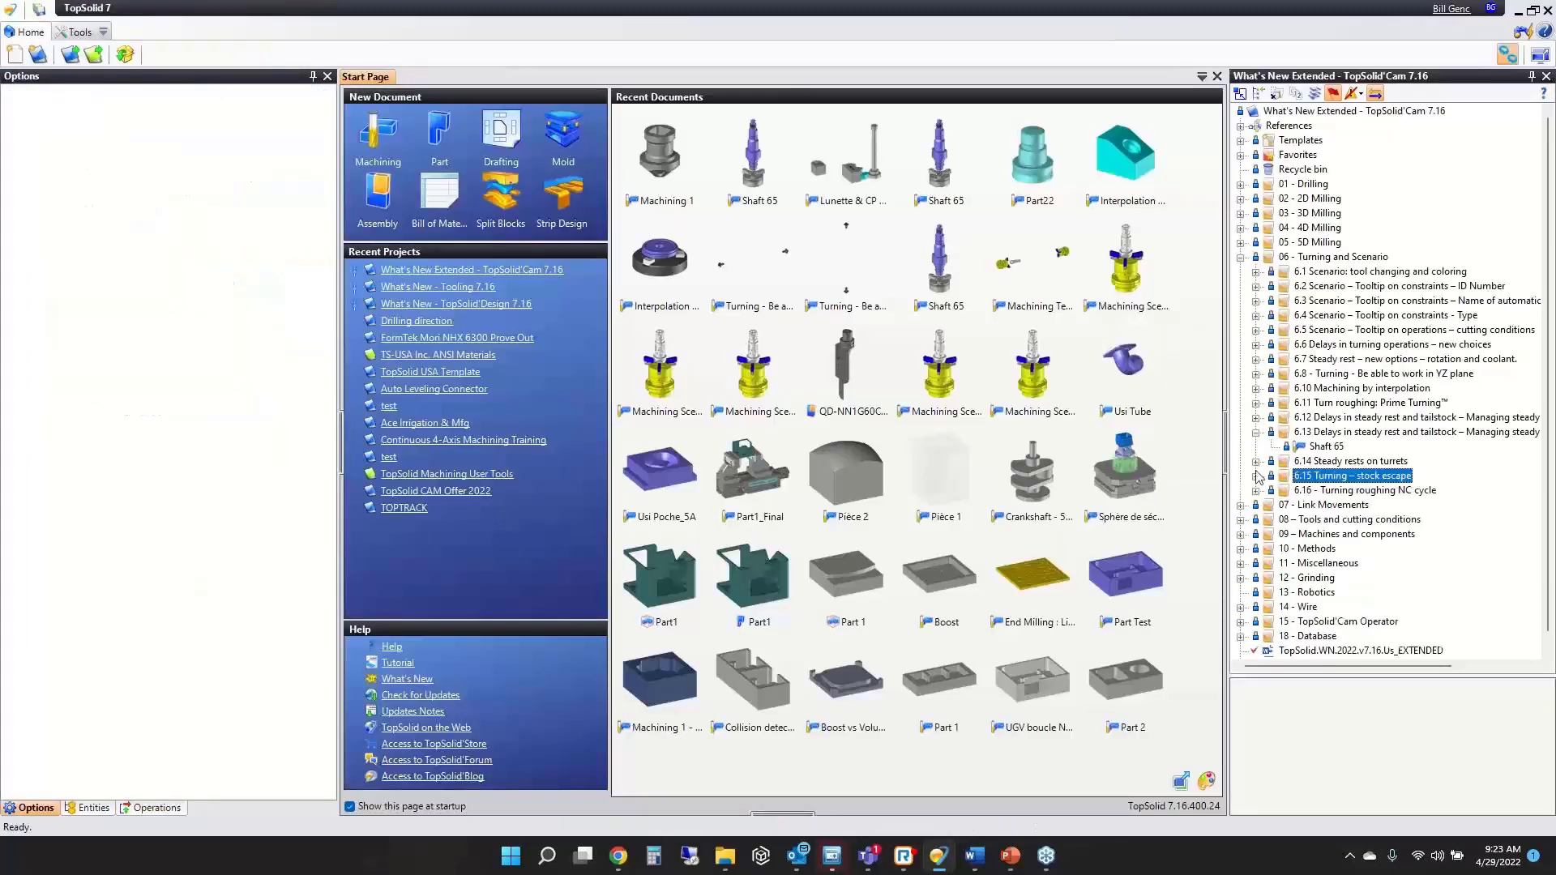
left_click(1256, 476)
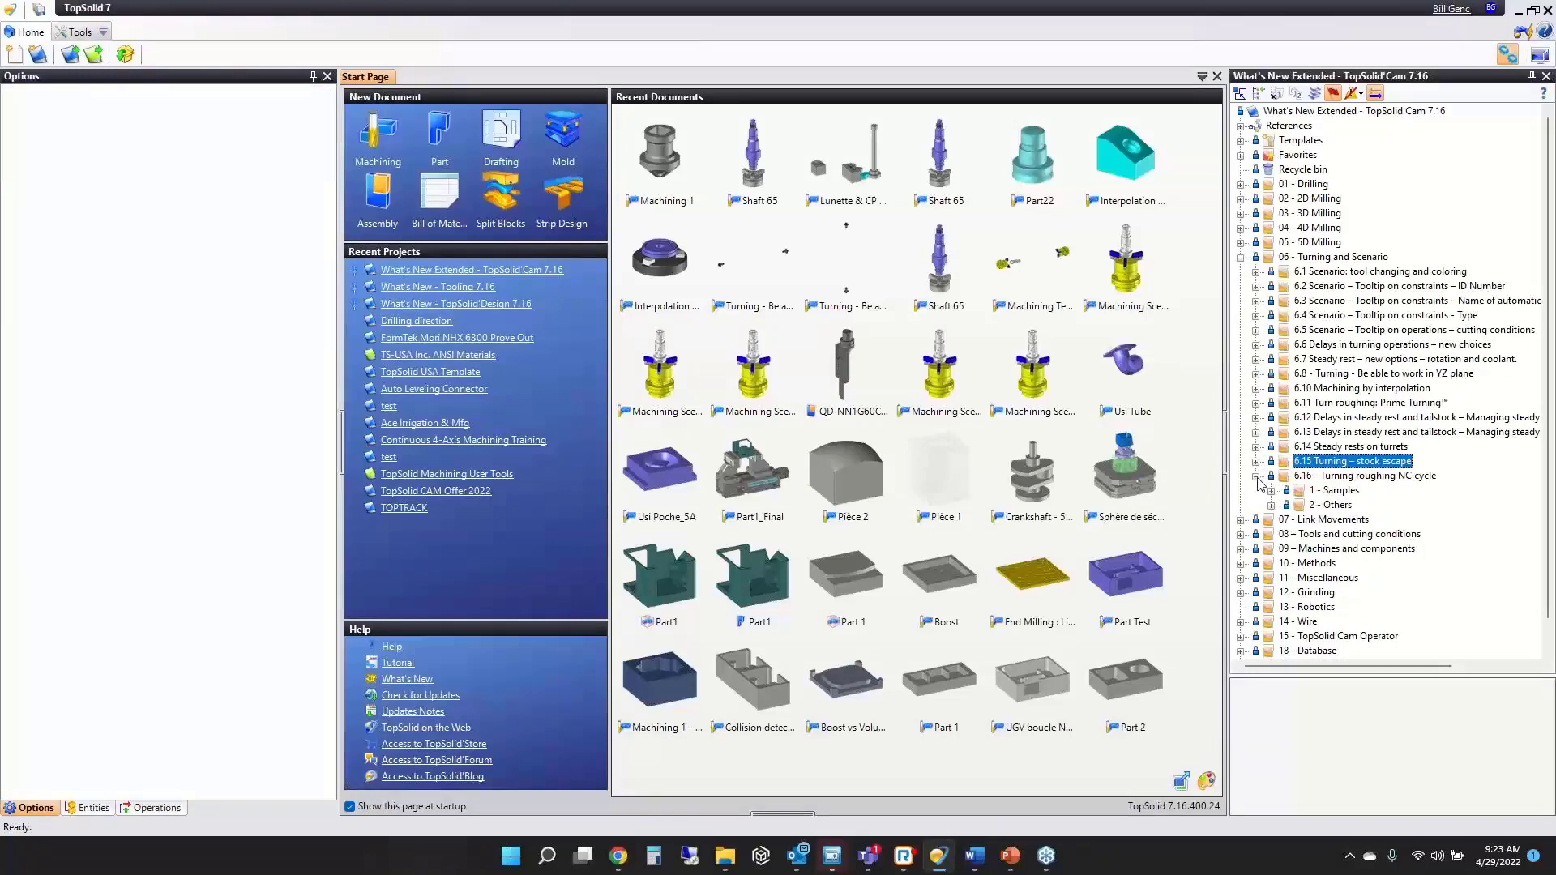
left_click(1284, 490)
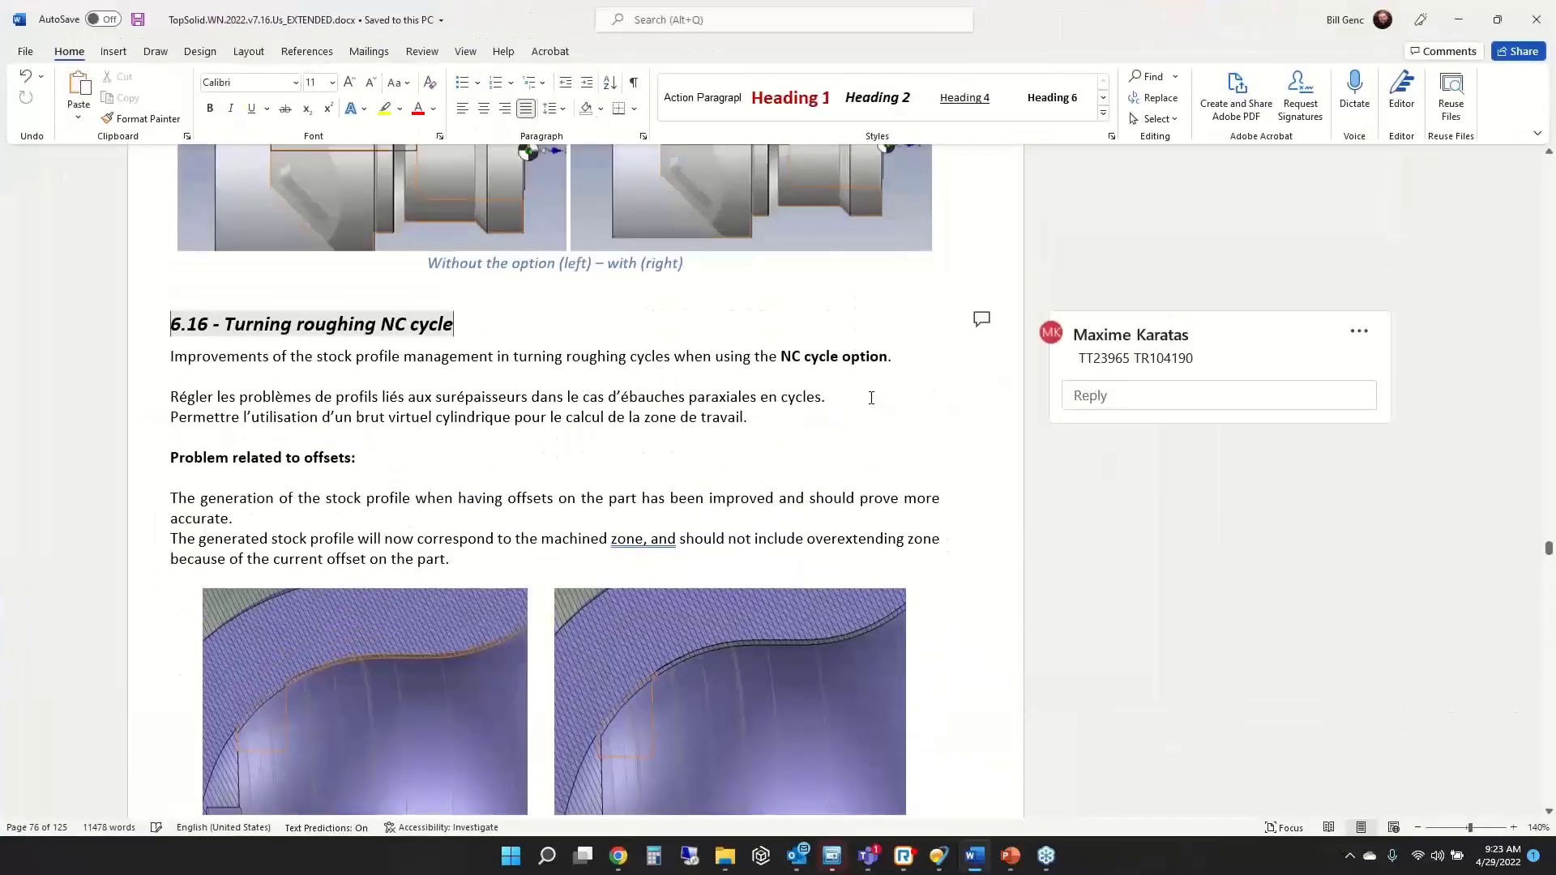
Scroll section 6.16 down to the offset problems and 'Cylindrical stocks:' paragraphs.
scroll("down", 3)
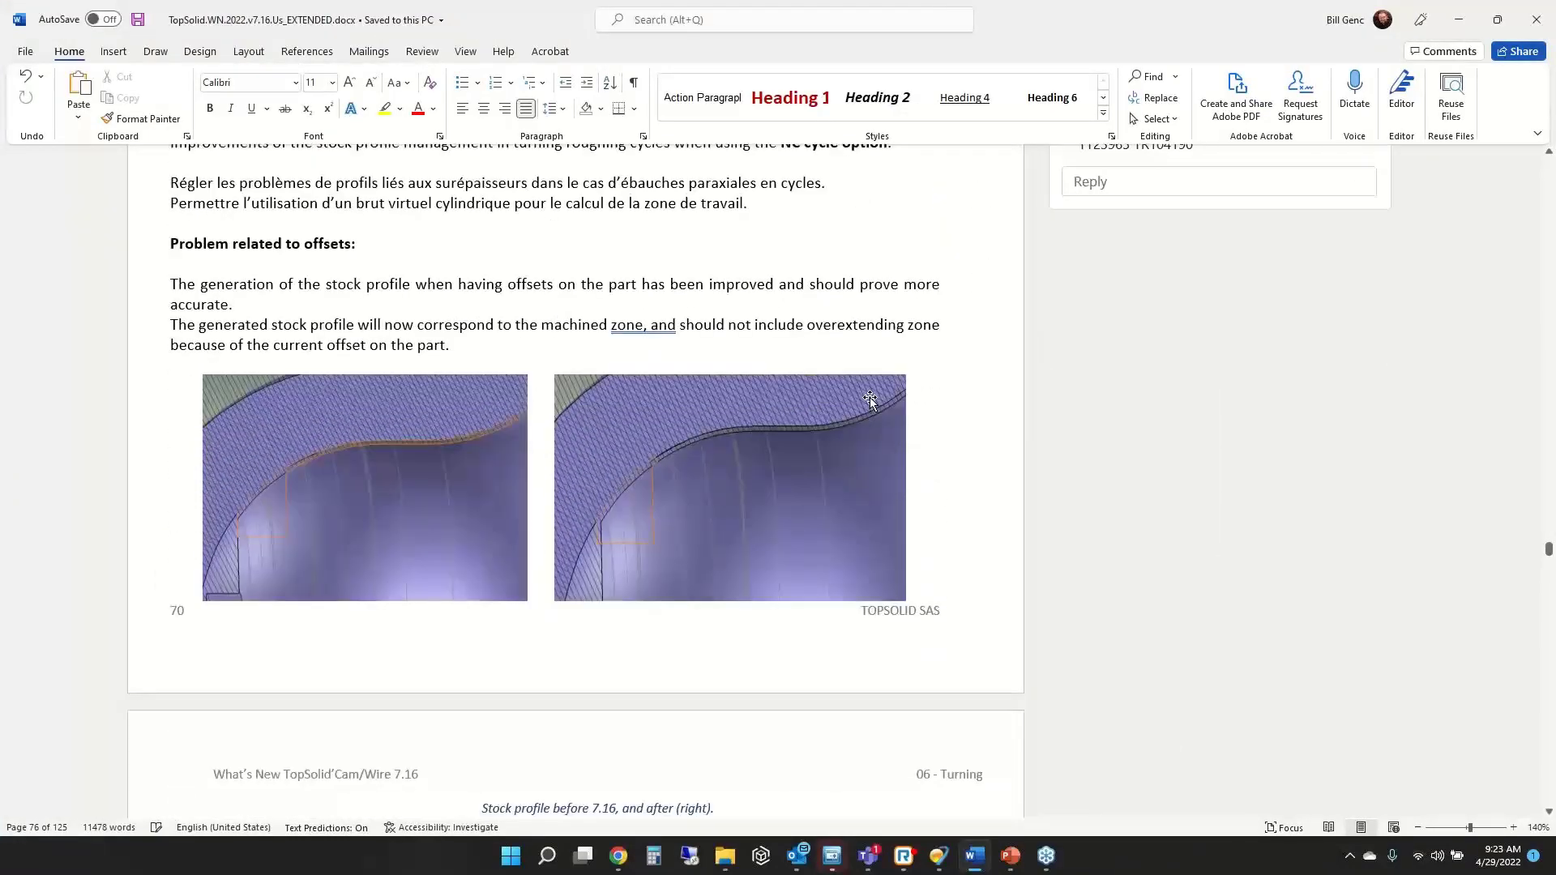
scroll("down", 3)
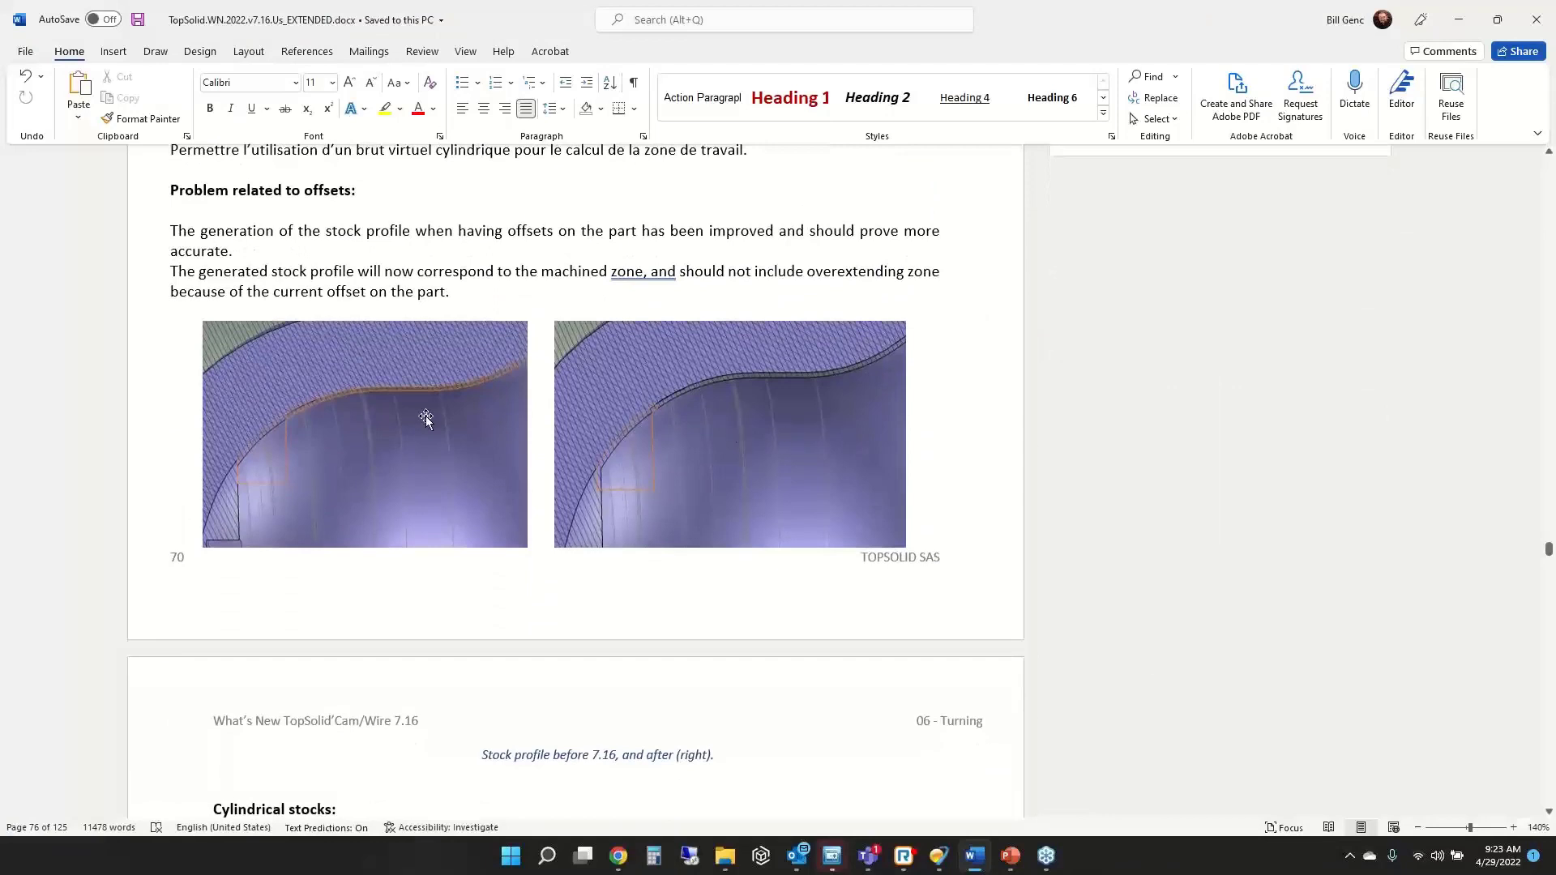
mouse_move(279, 396)
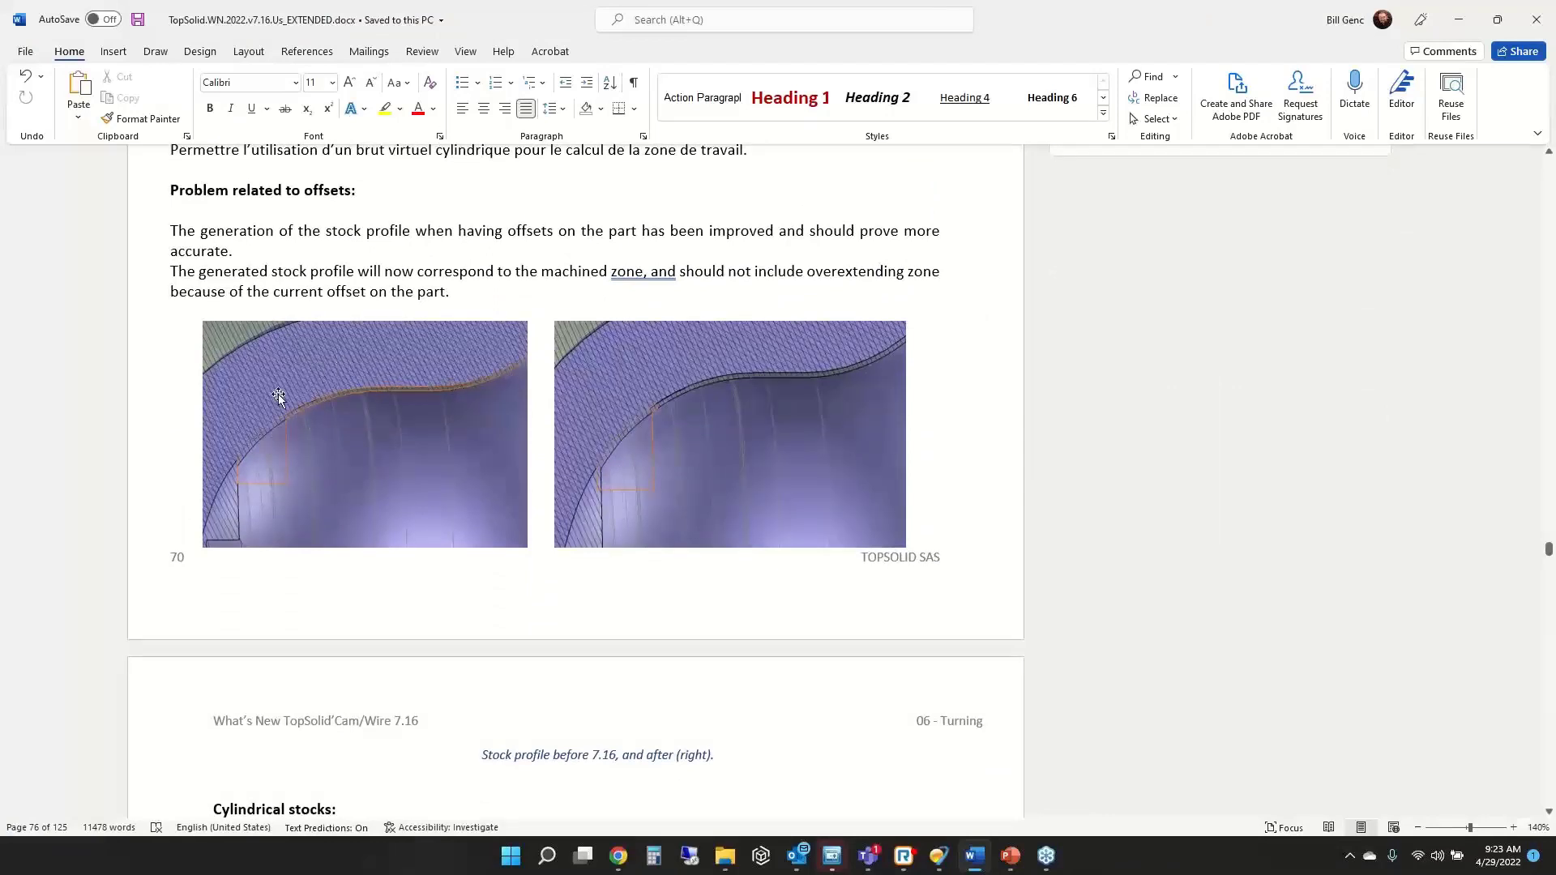
mouse_move(504, 416)
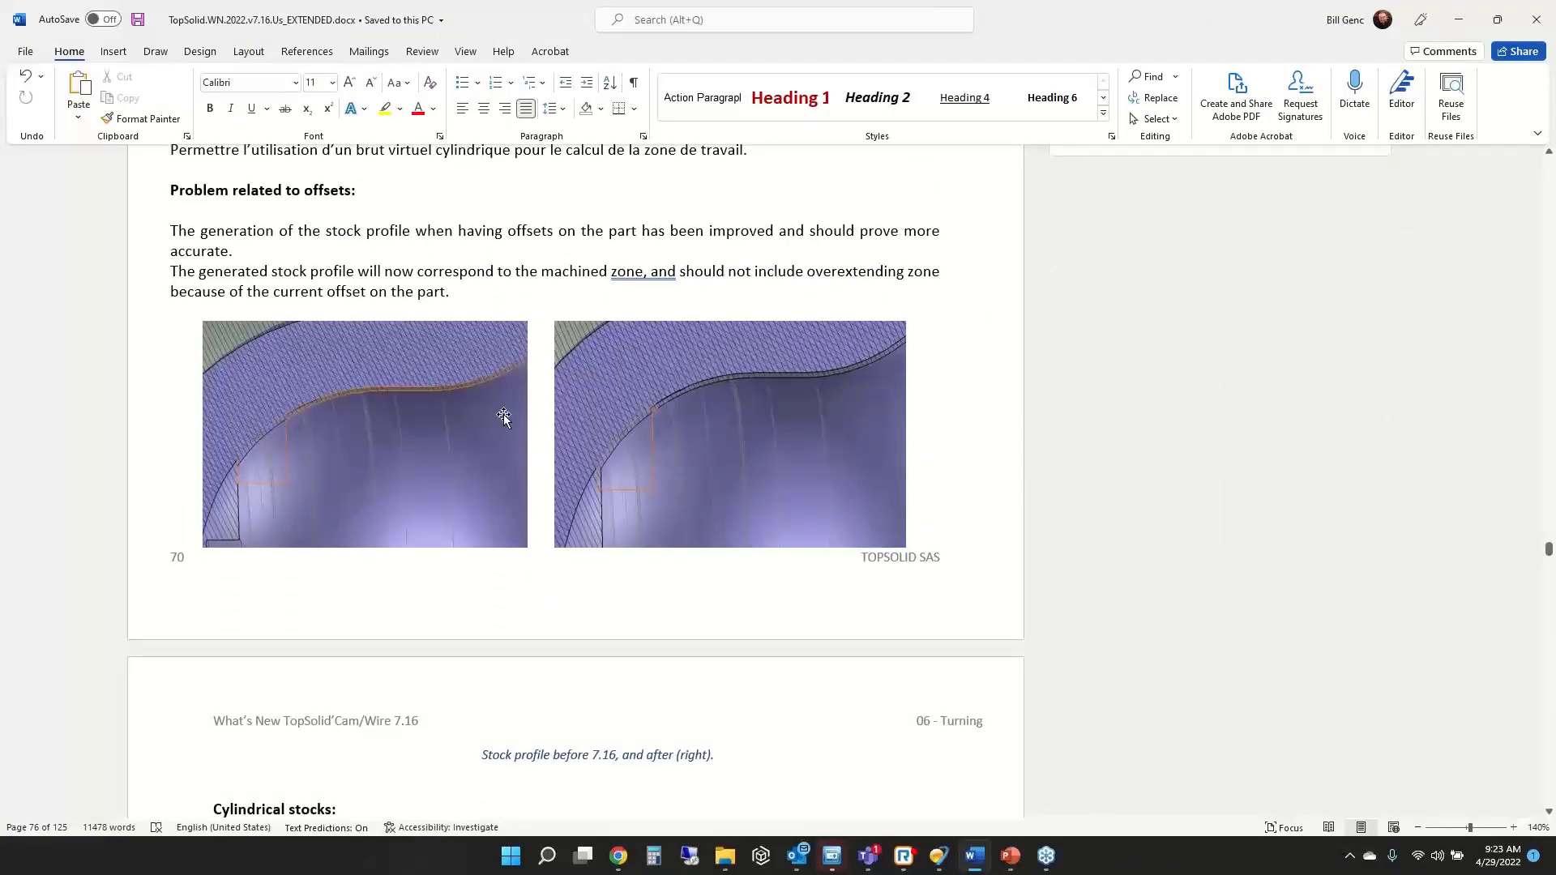
mouse_move(602, 370)
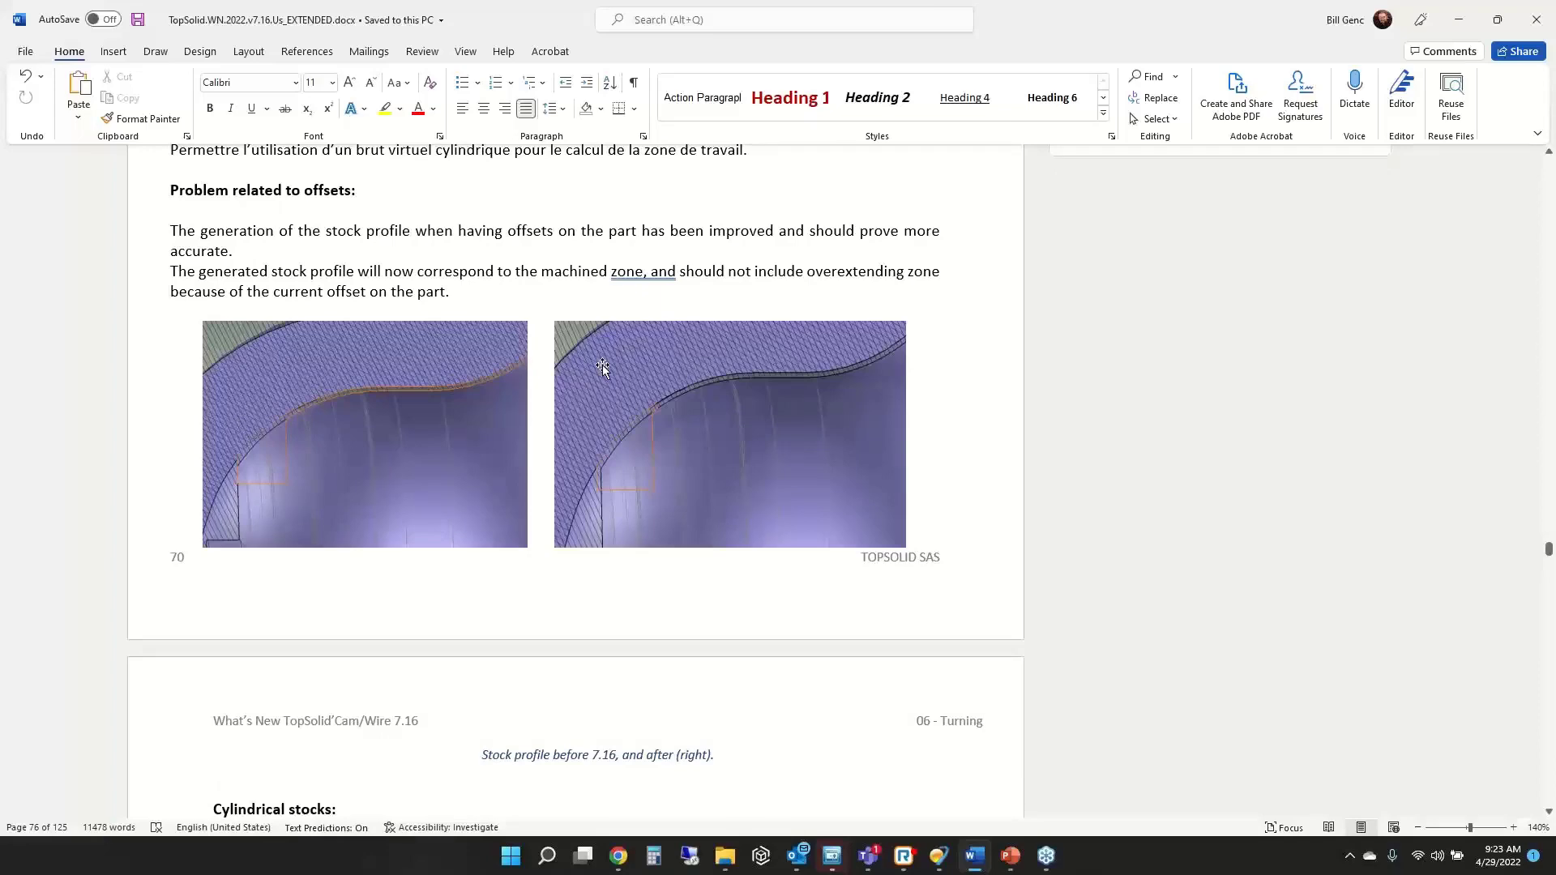
mouse_move(535, 399)
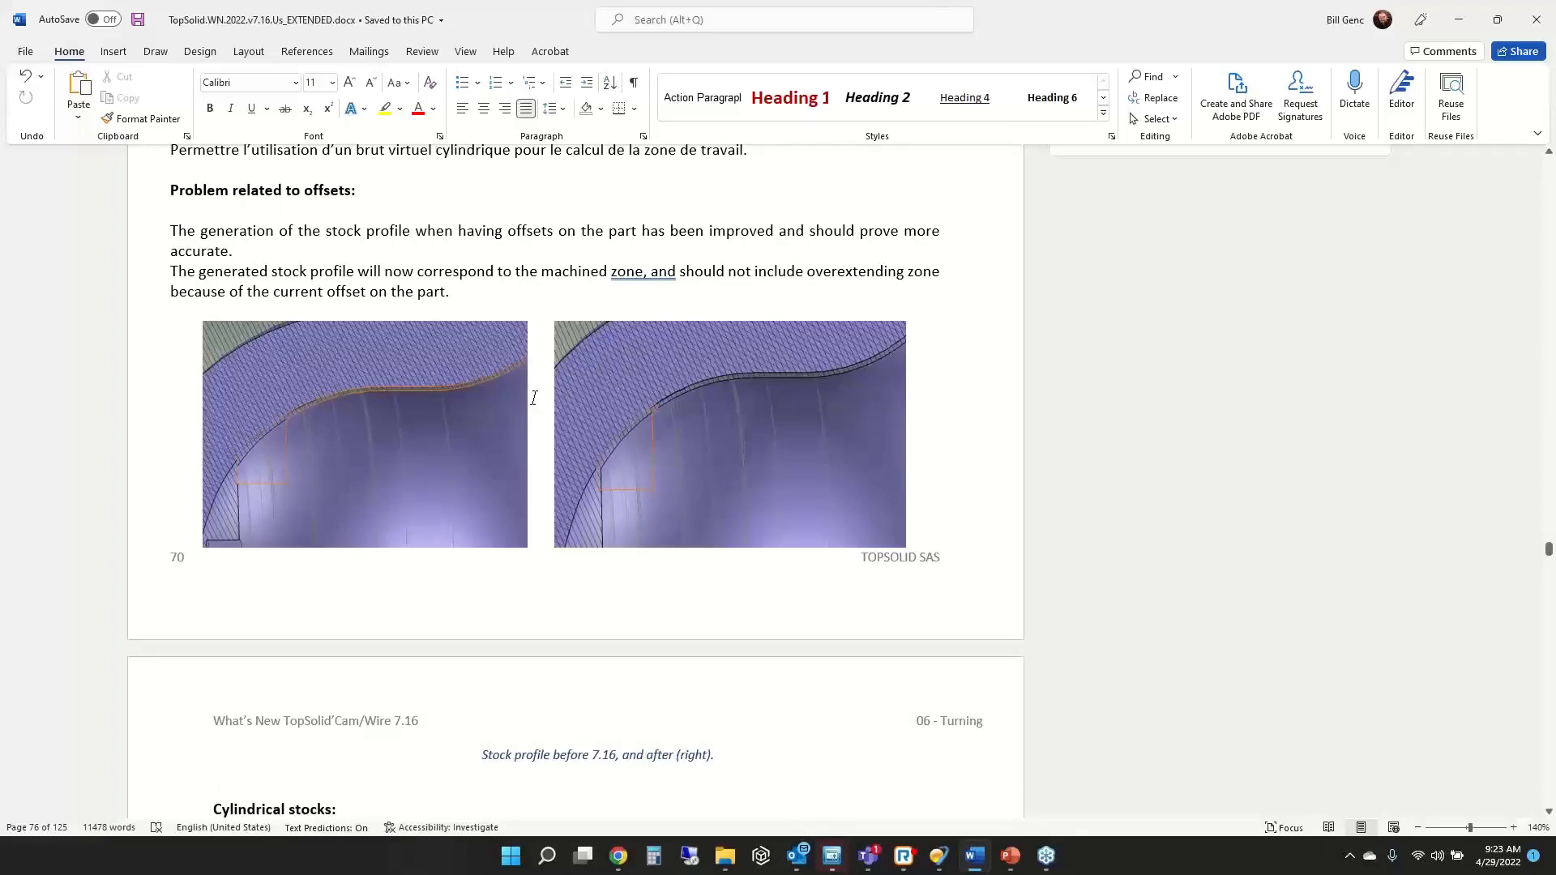
scroll("down", 3)
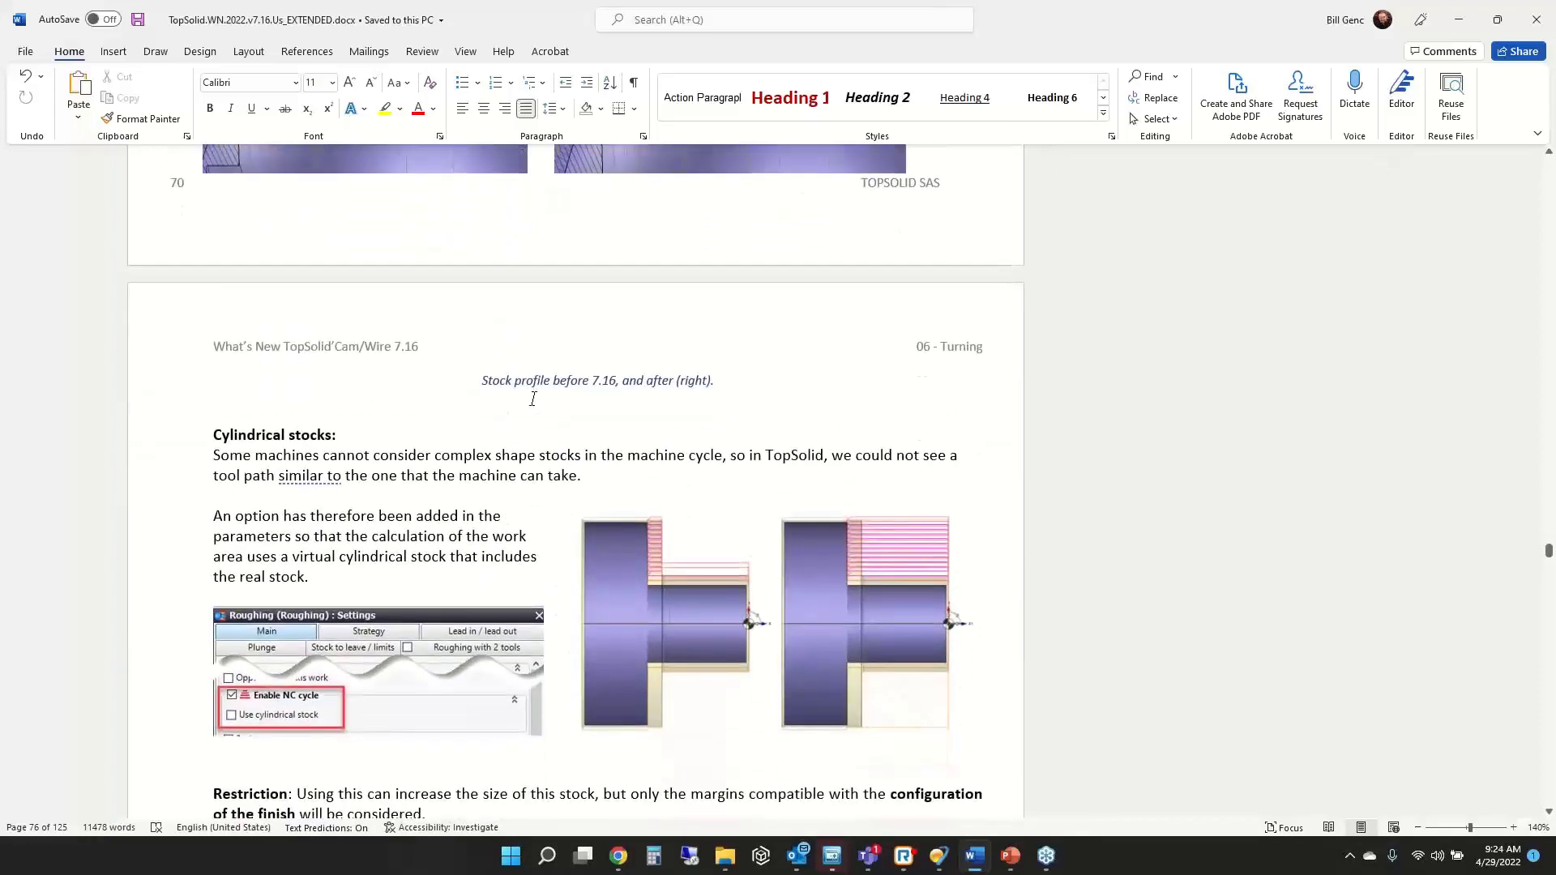
scroll("down", 3)
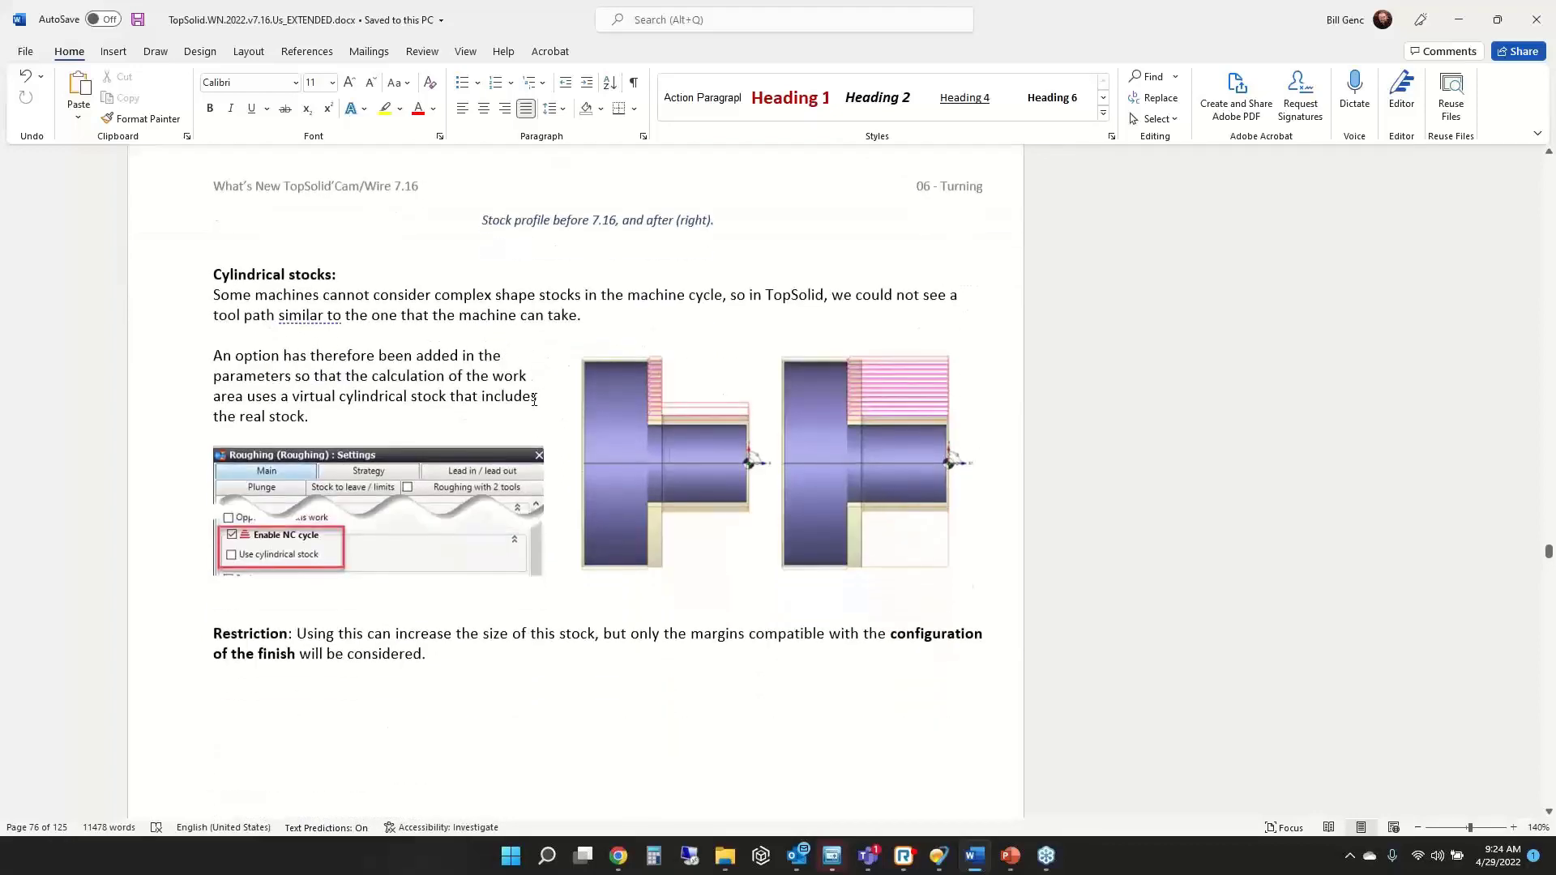
scroll("down", 3)
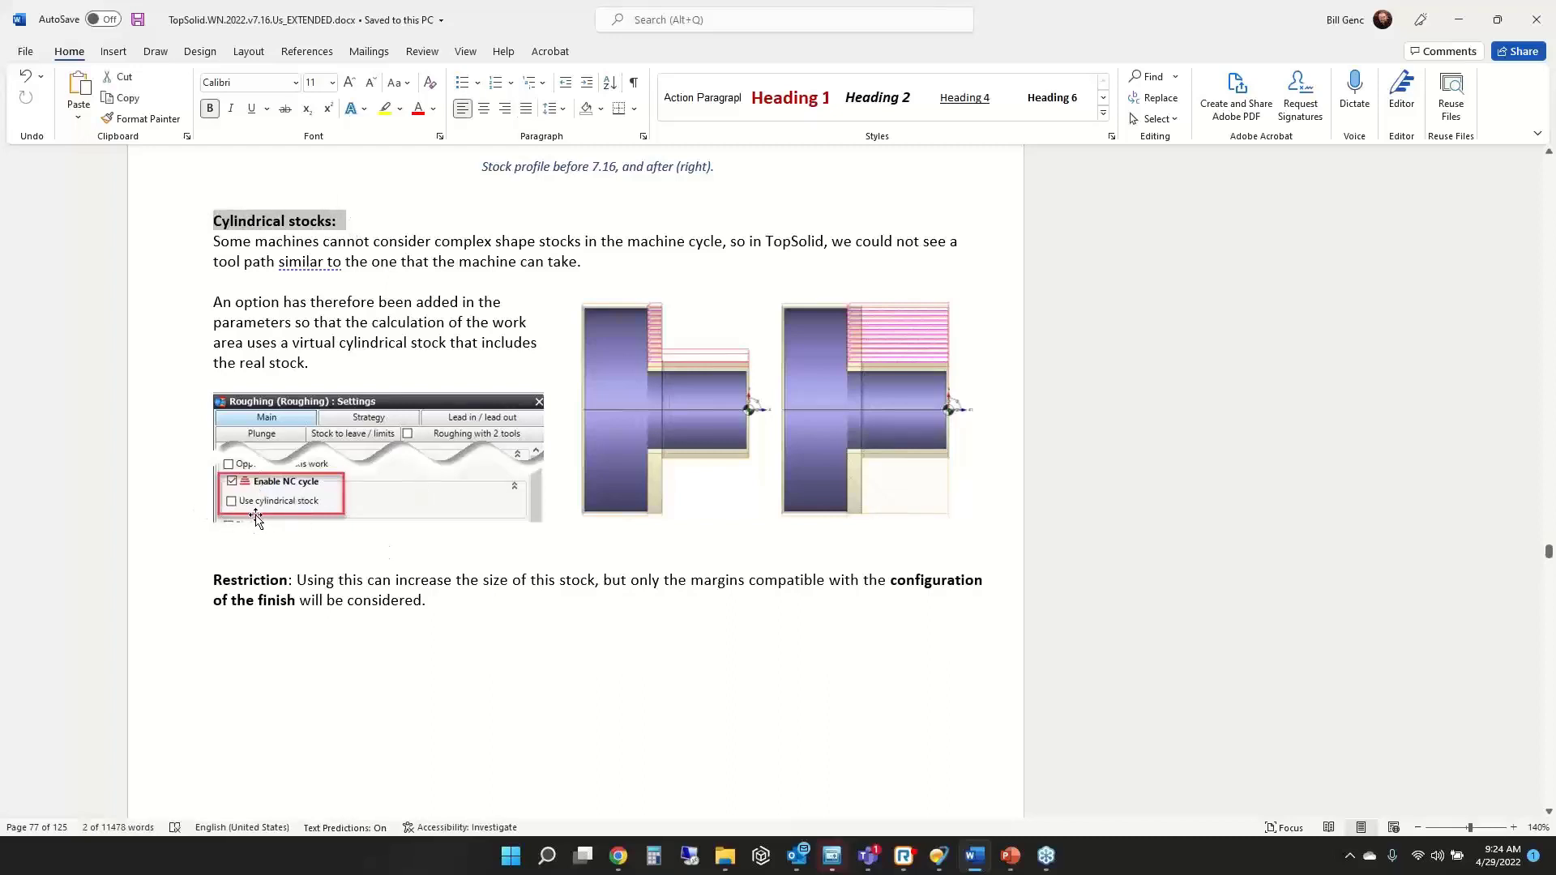
mouse_move(938, 350)
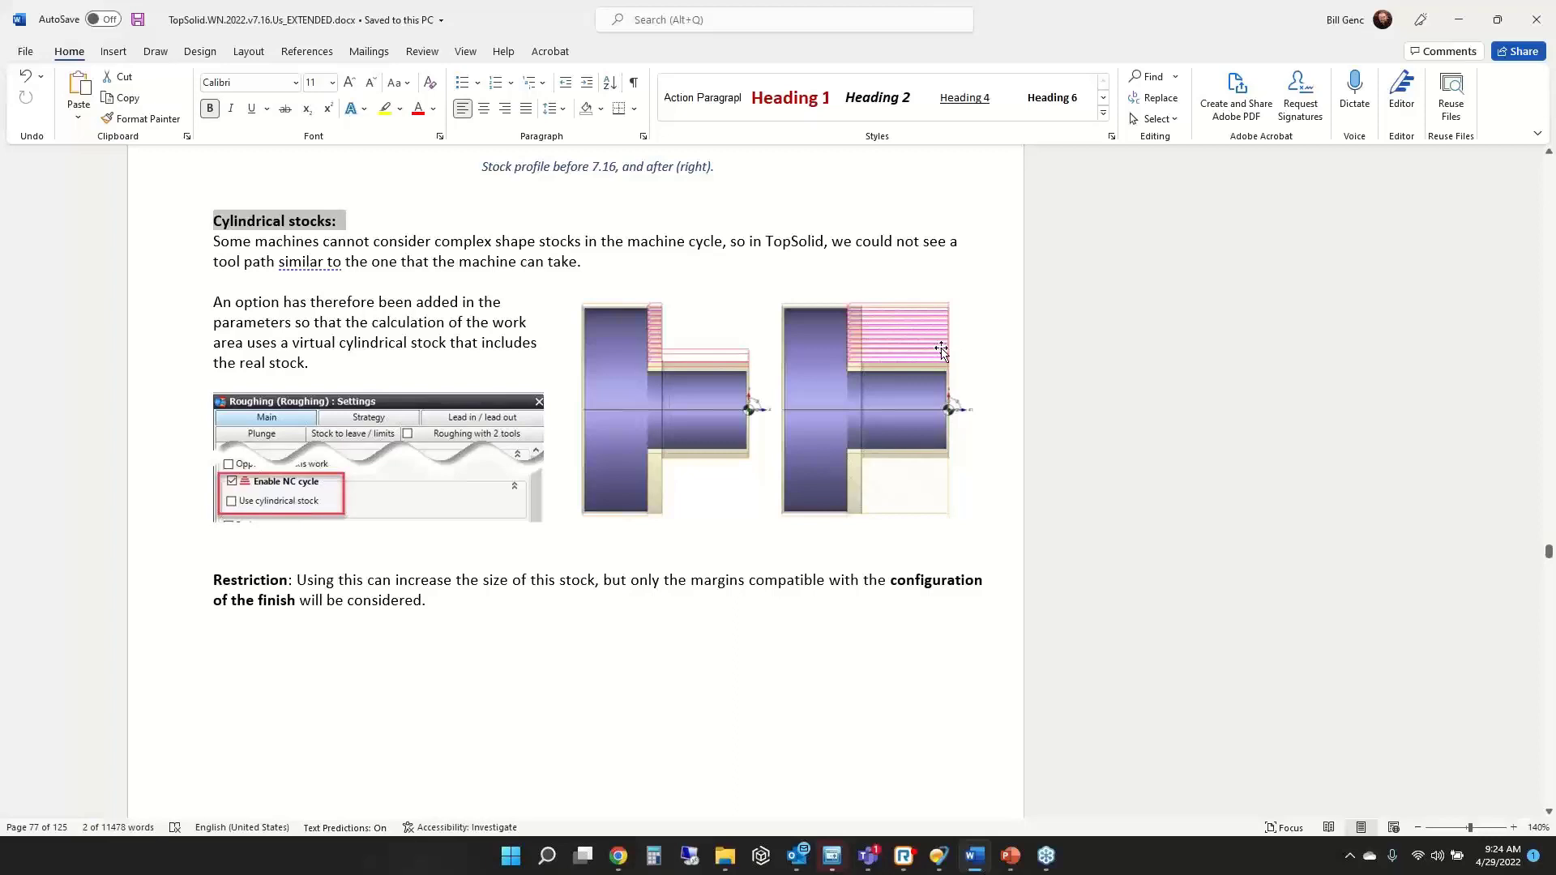
mouse_move(864, 298)
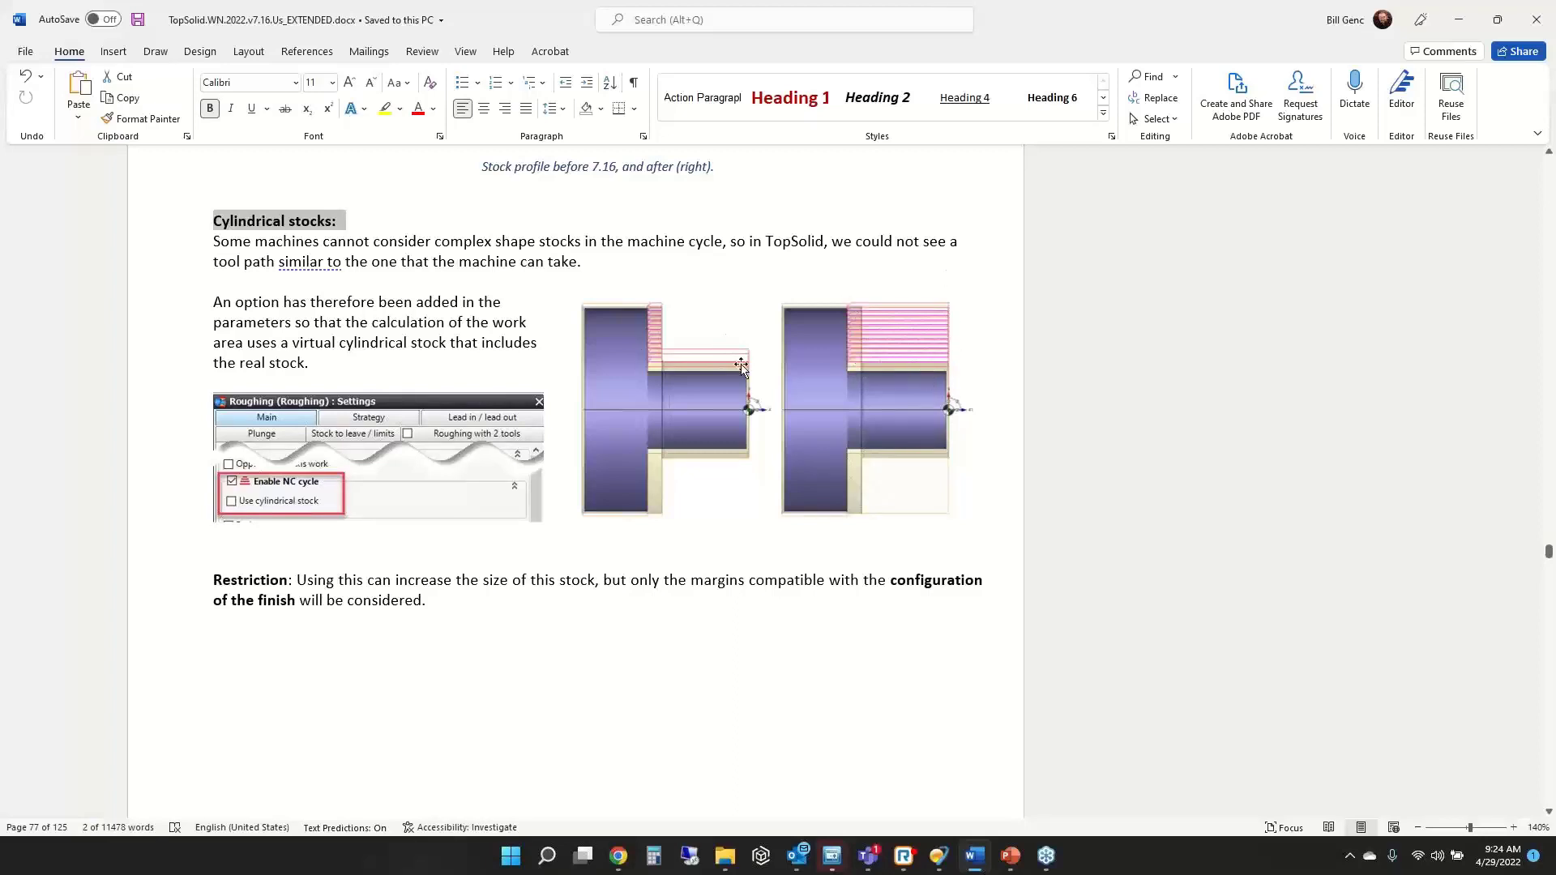
mouse_move(687, 362)
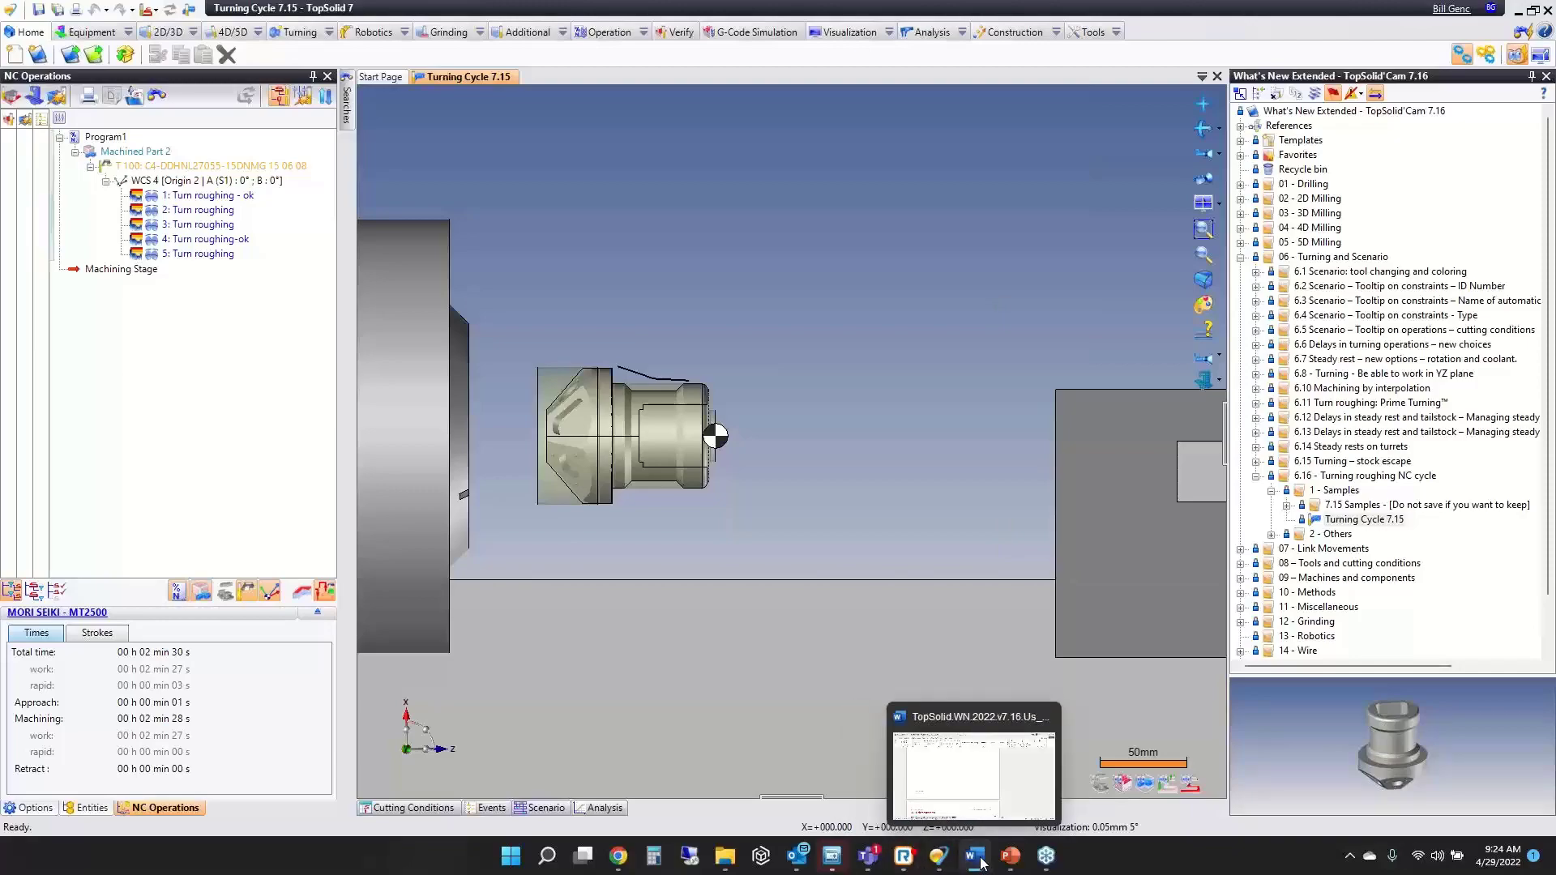
Return to the PowerPoint slideshow's closing 'Thank You!' slide.
left_click(975, 856)
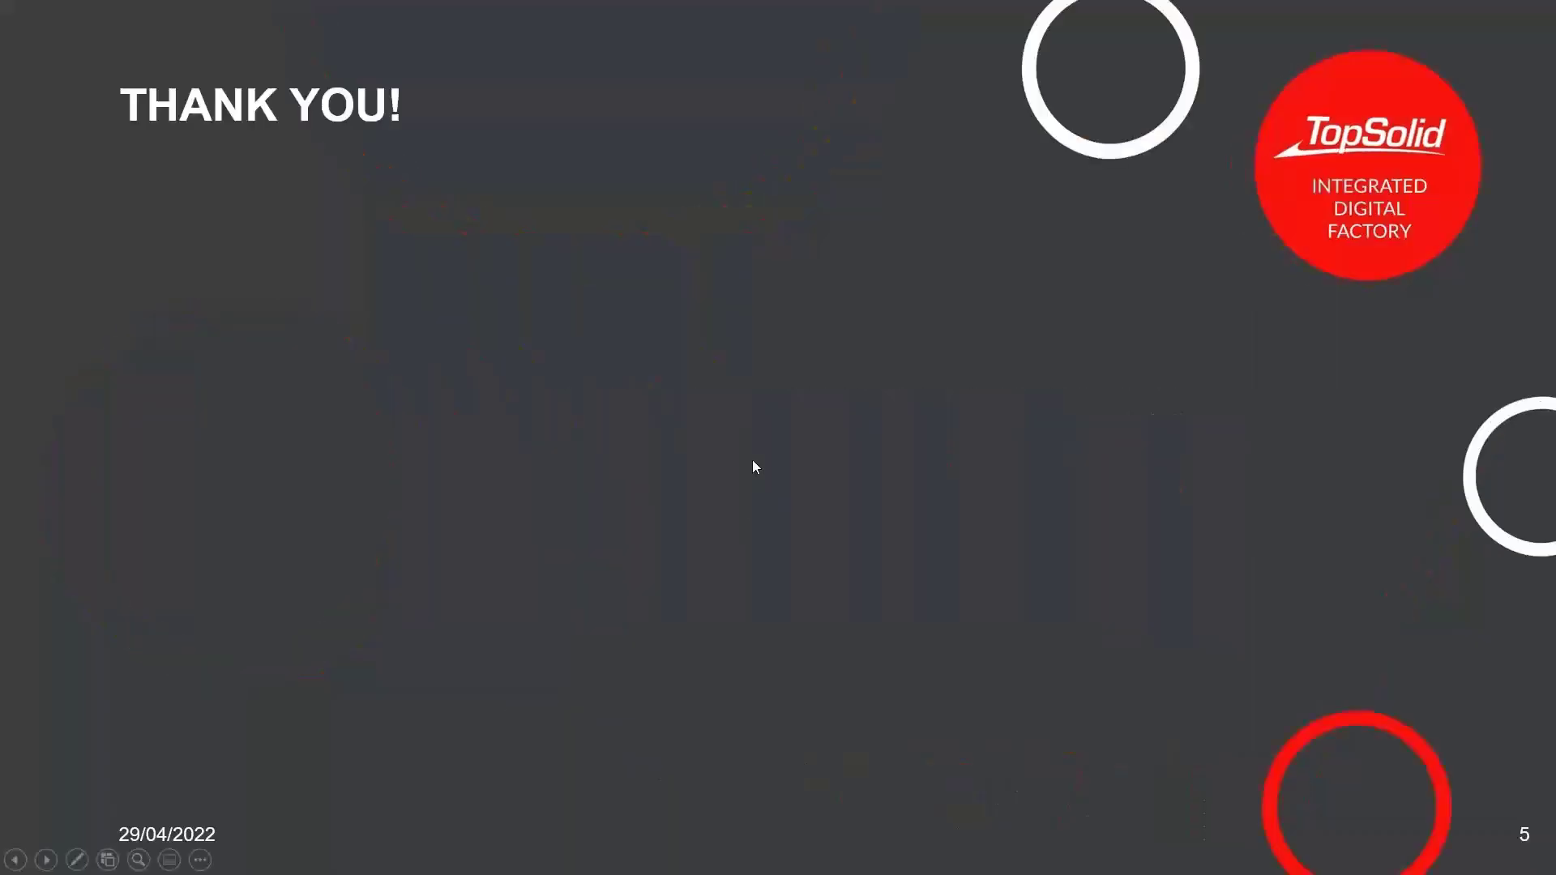